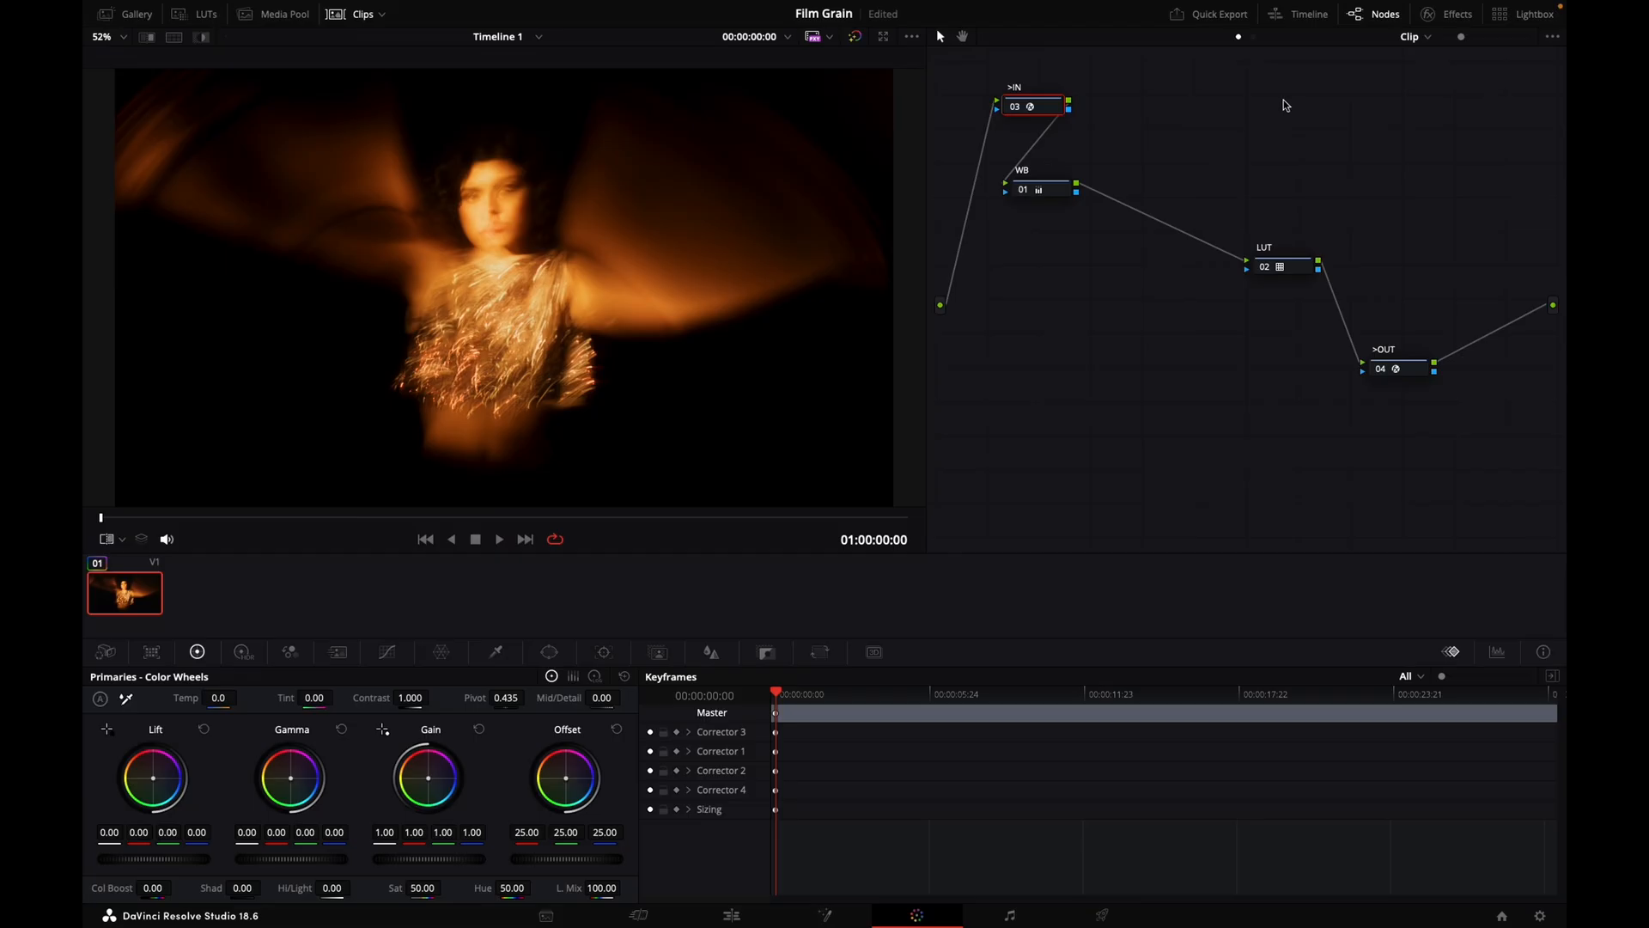
pyautogui.moveTo(1284, 105)
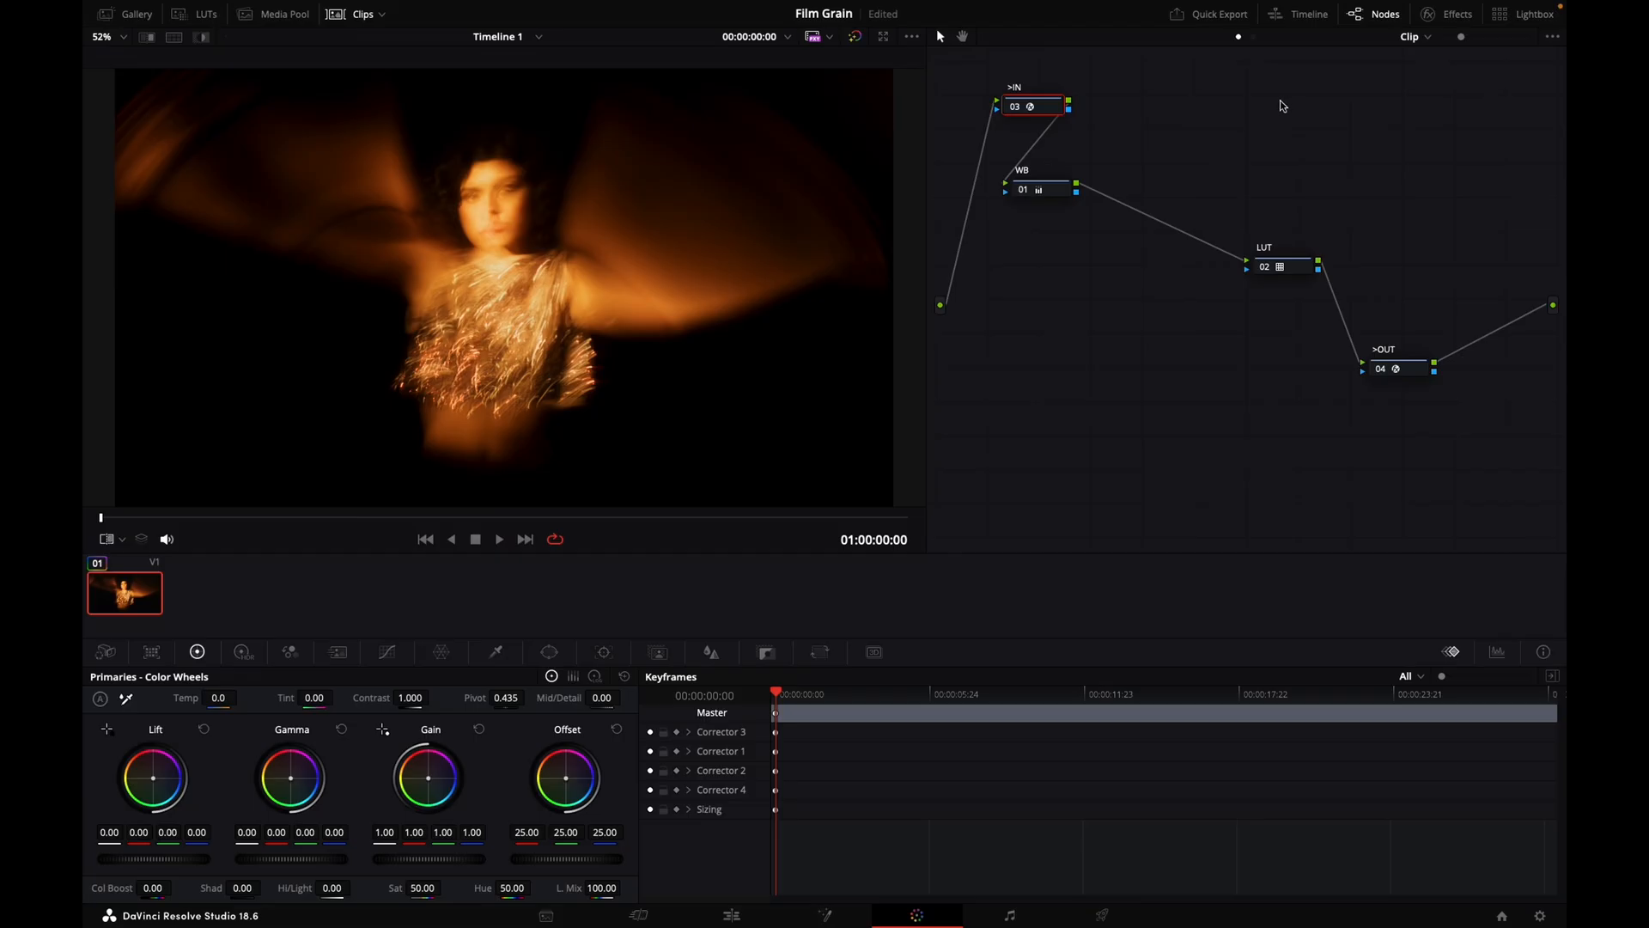
pyautogui.moveTo(1254, 87)
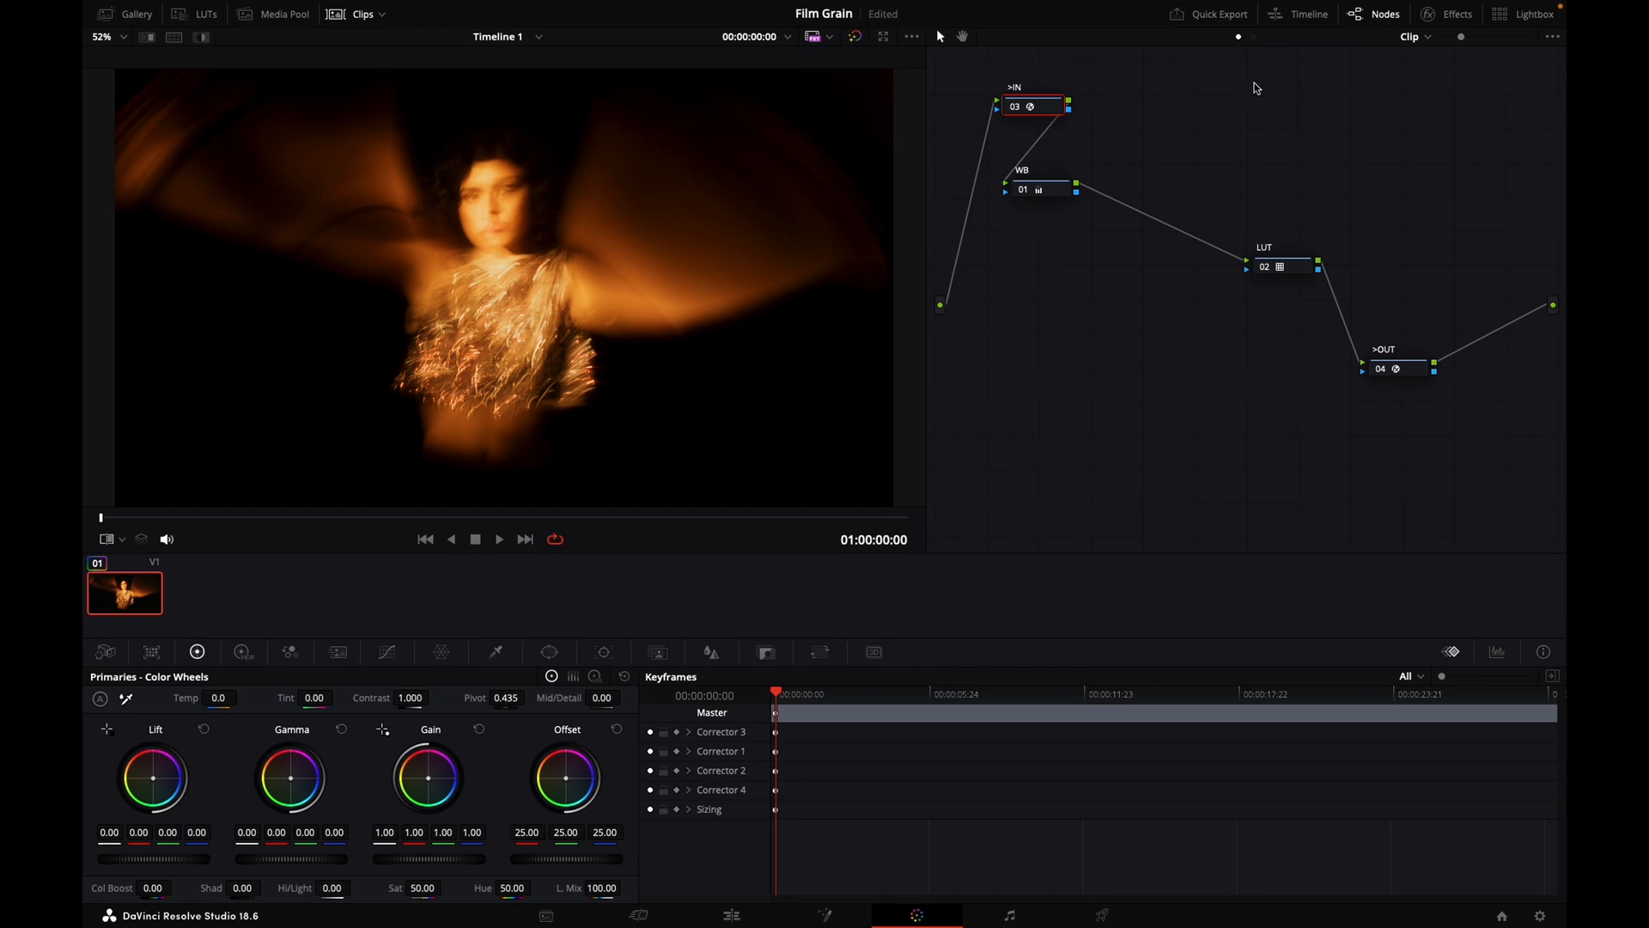
pyautogui.moveTo(1254, 93)
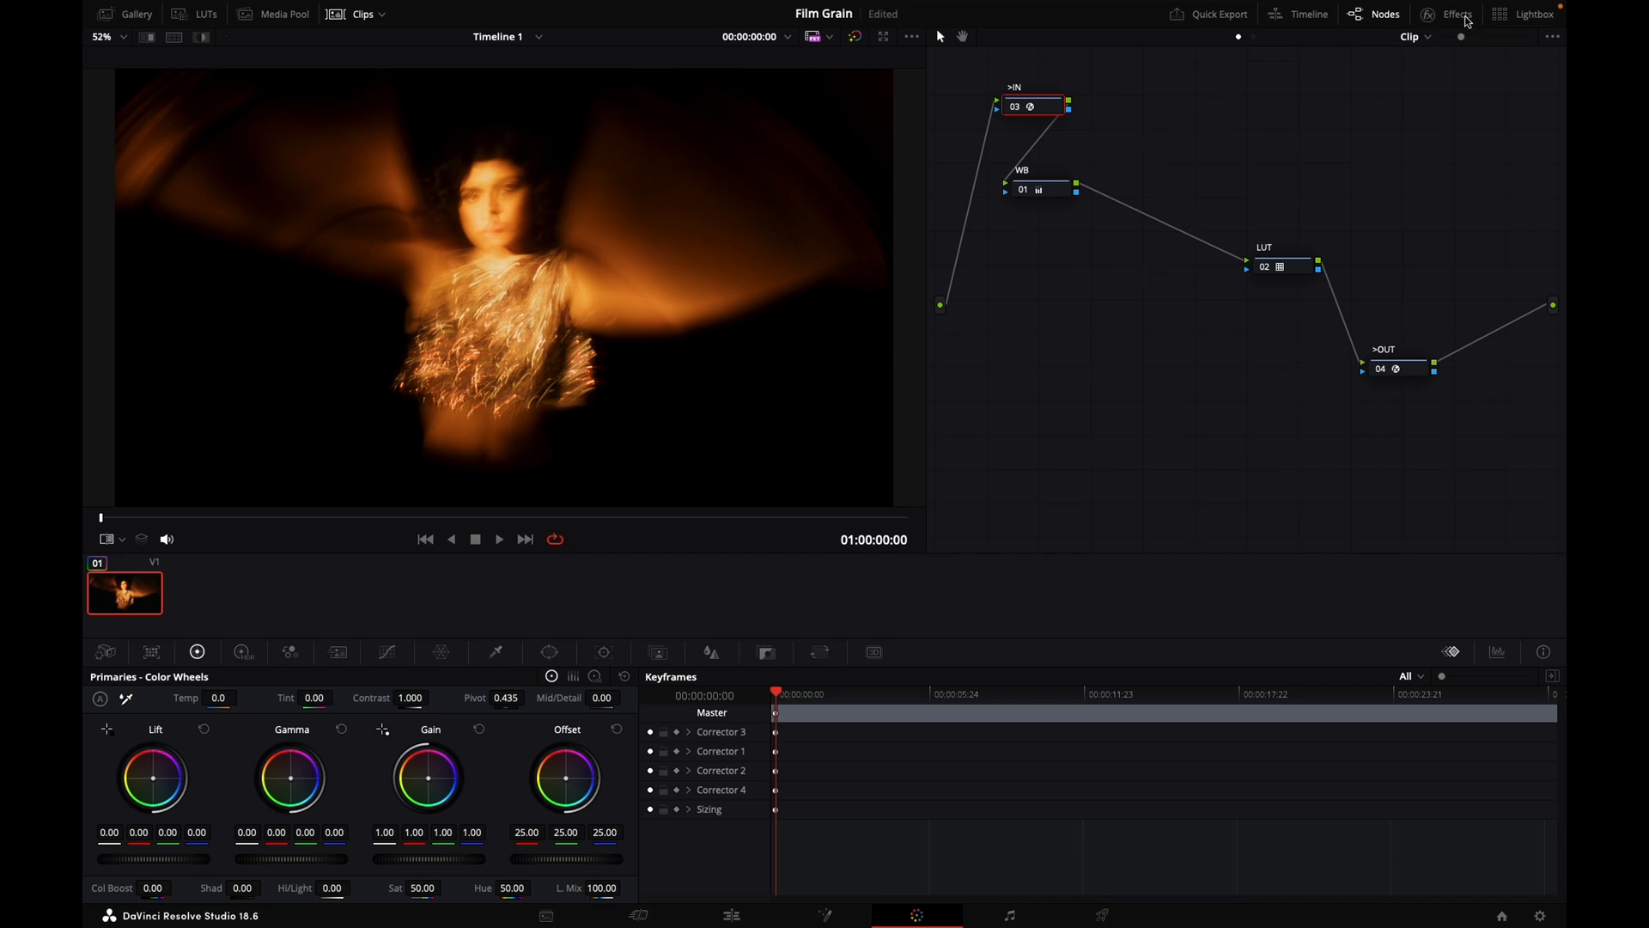
# - Inspect the Color Space Transform settings on the IN and OUT nodes
pyautogui.click(1457, 14)
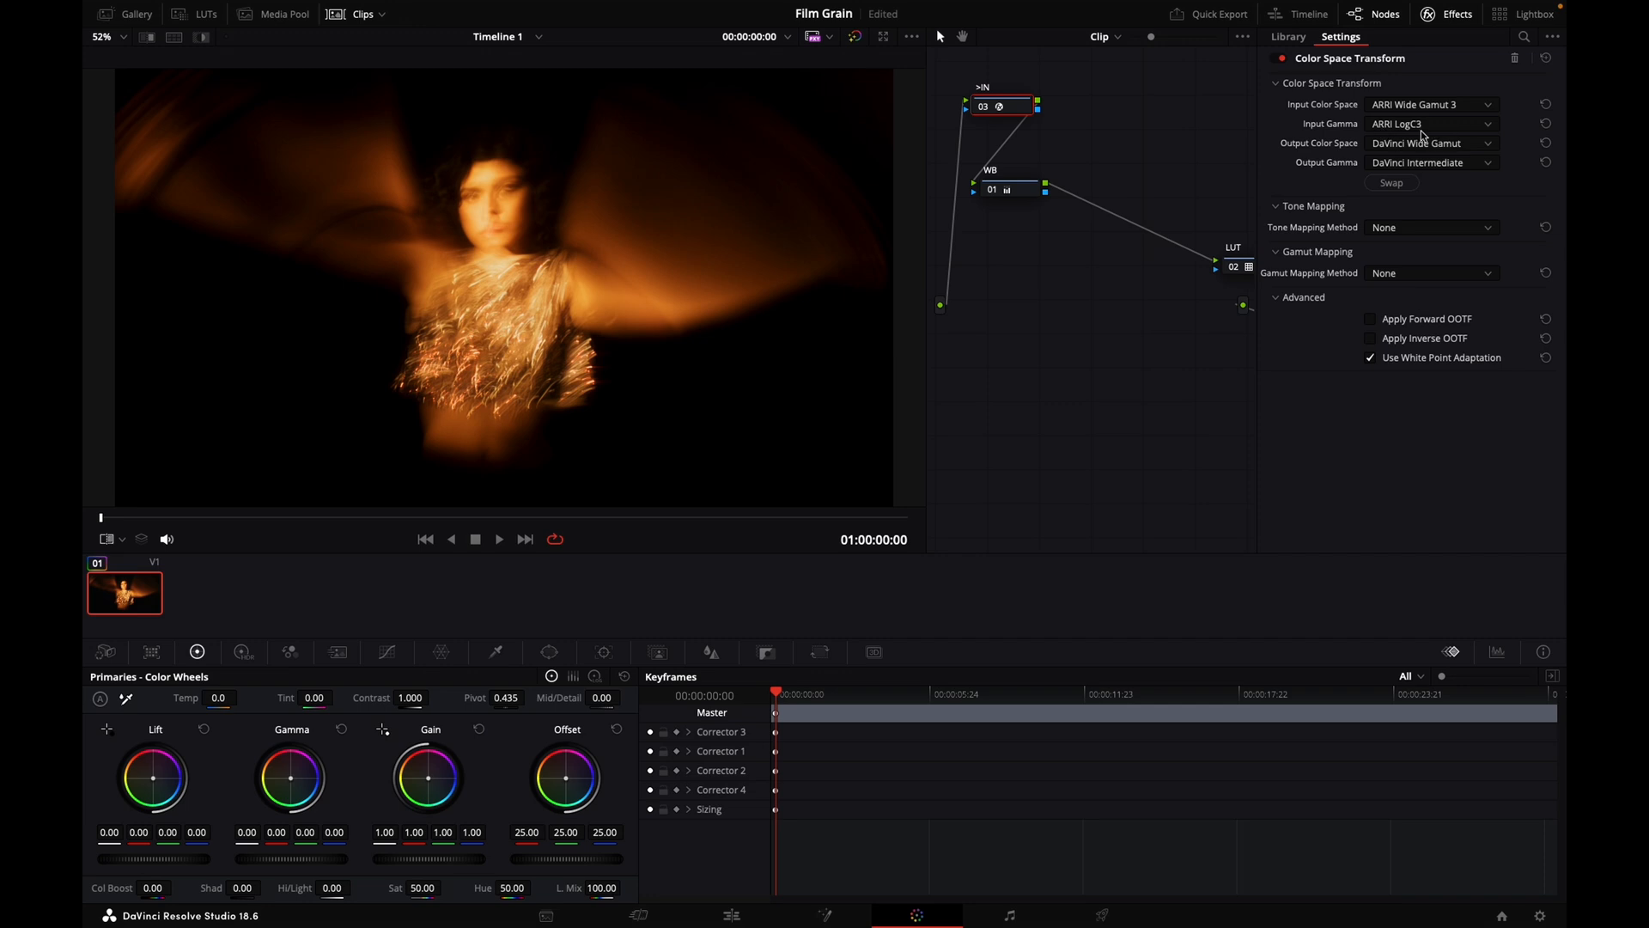
pyautogui.moveTo(1460, 45)
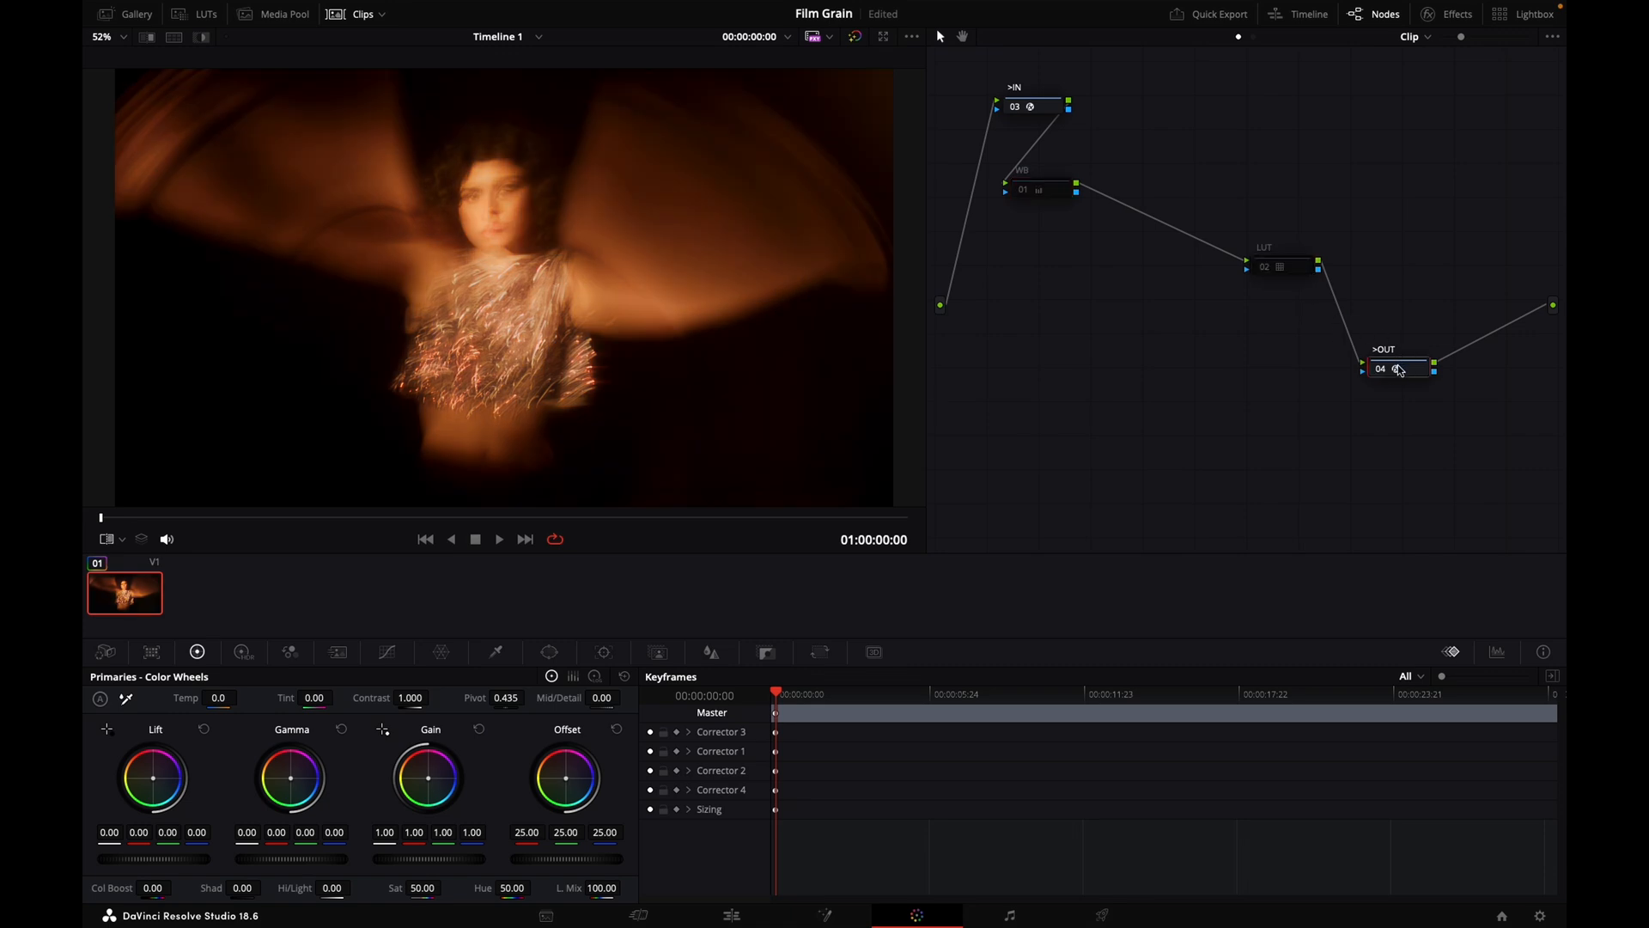
pyautogui.moveTo(1417, 54)
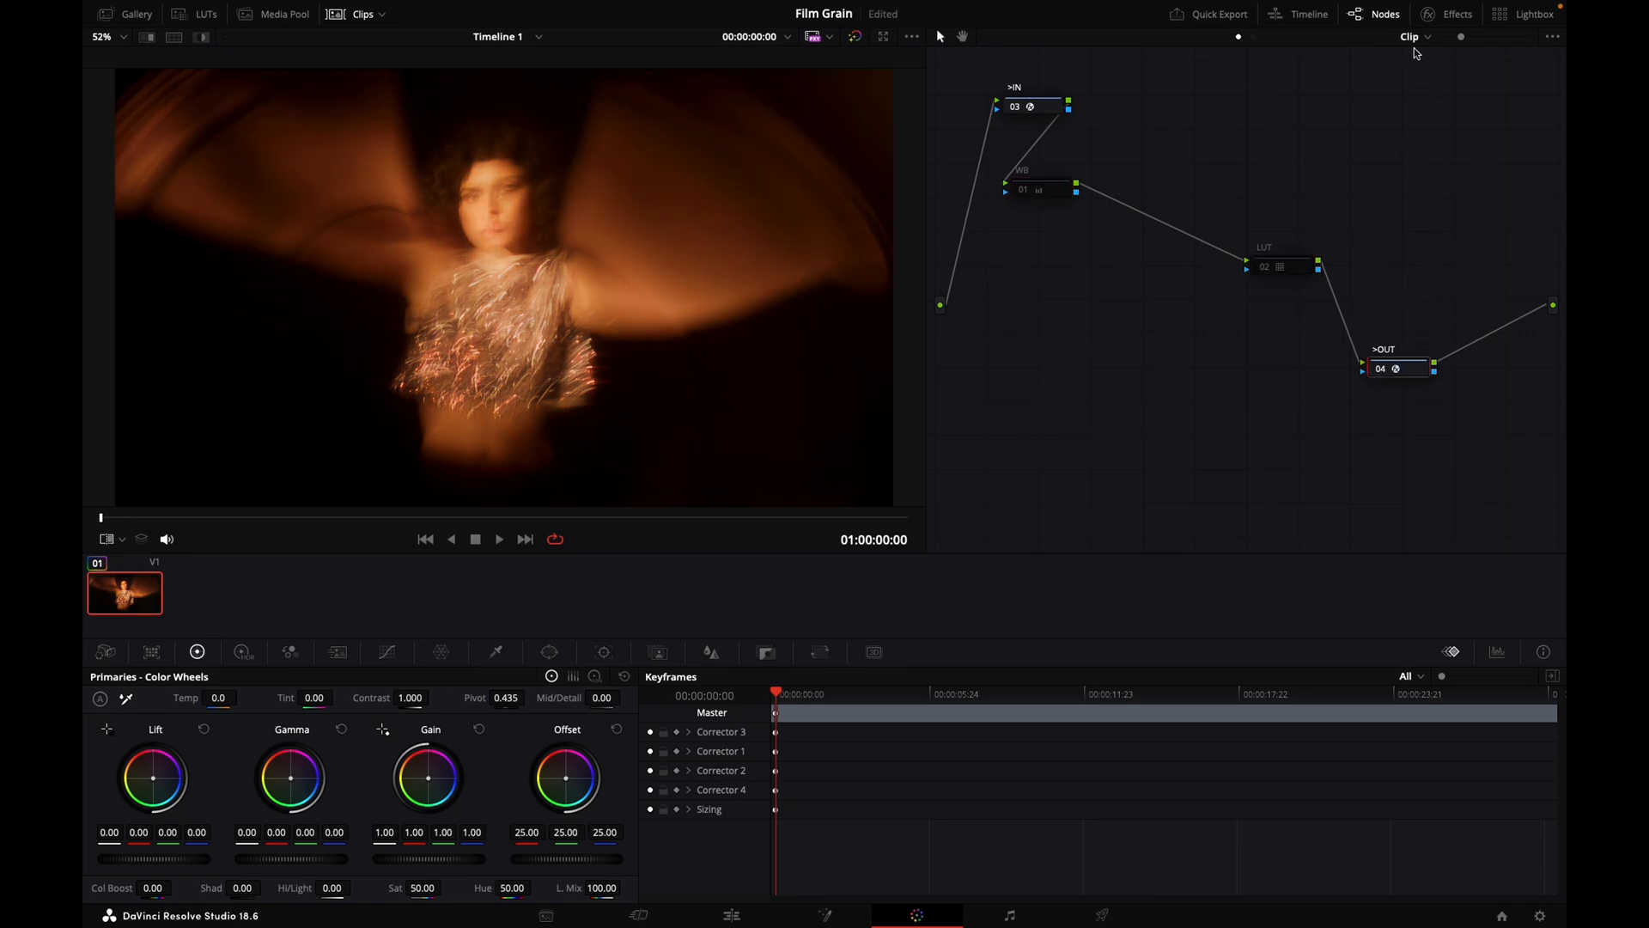
pyautogui.moveTo(1450, 23)
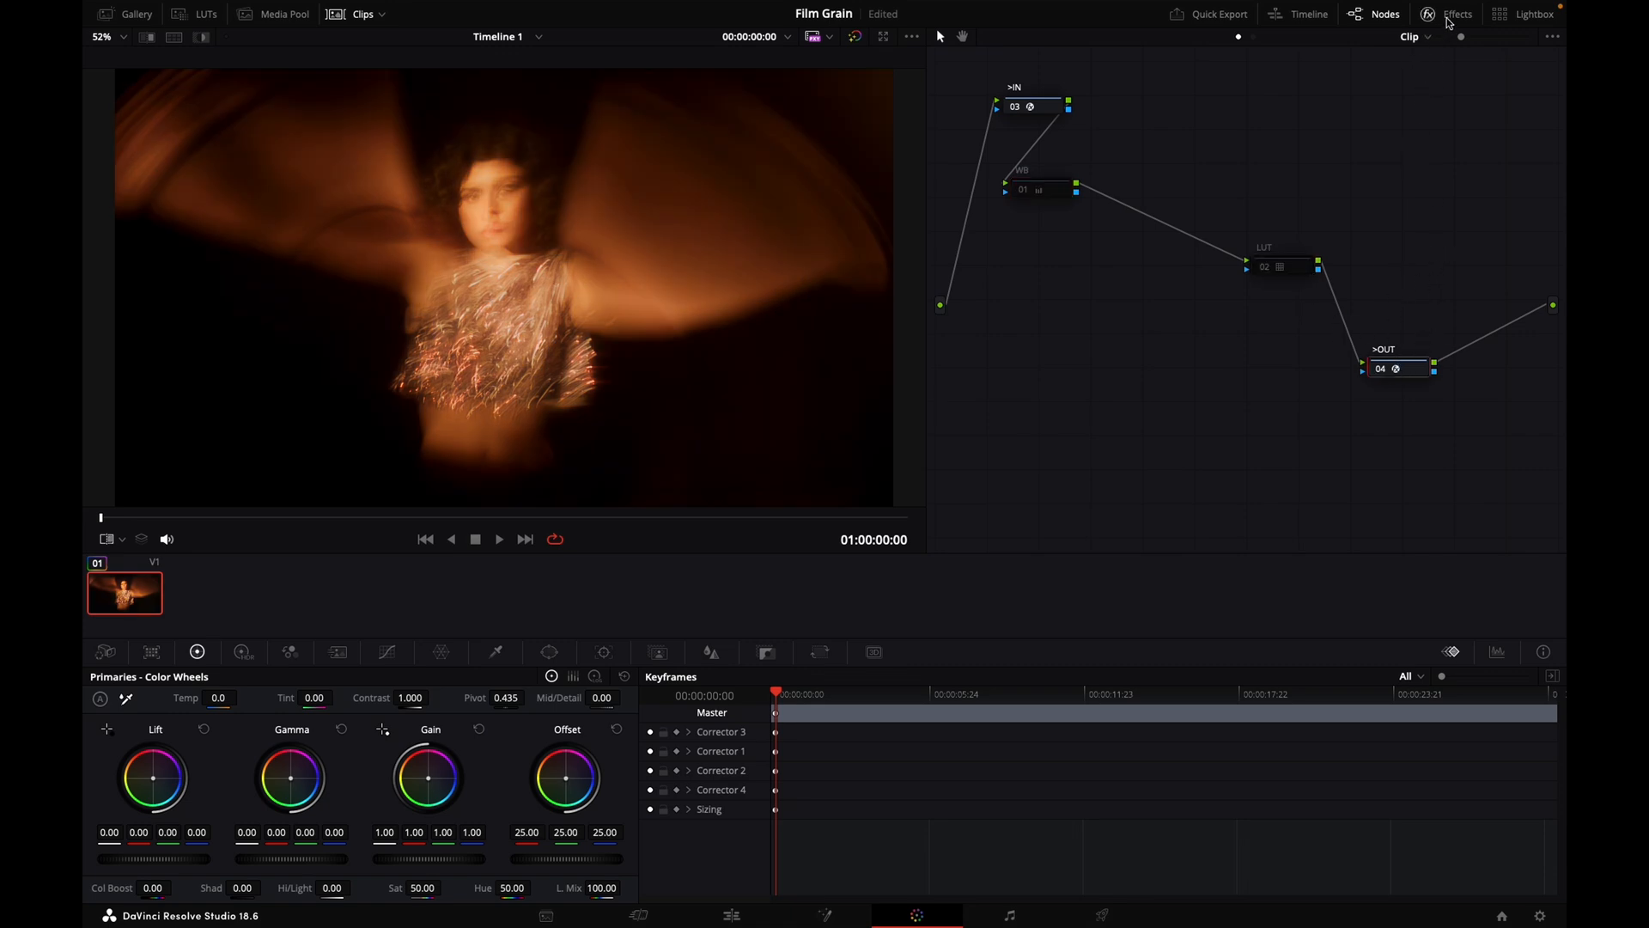
pyautogui.click(1340, 36)
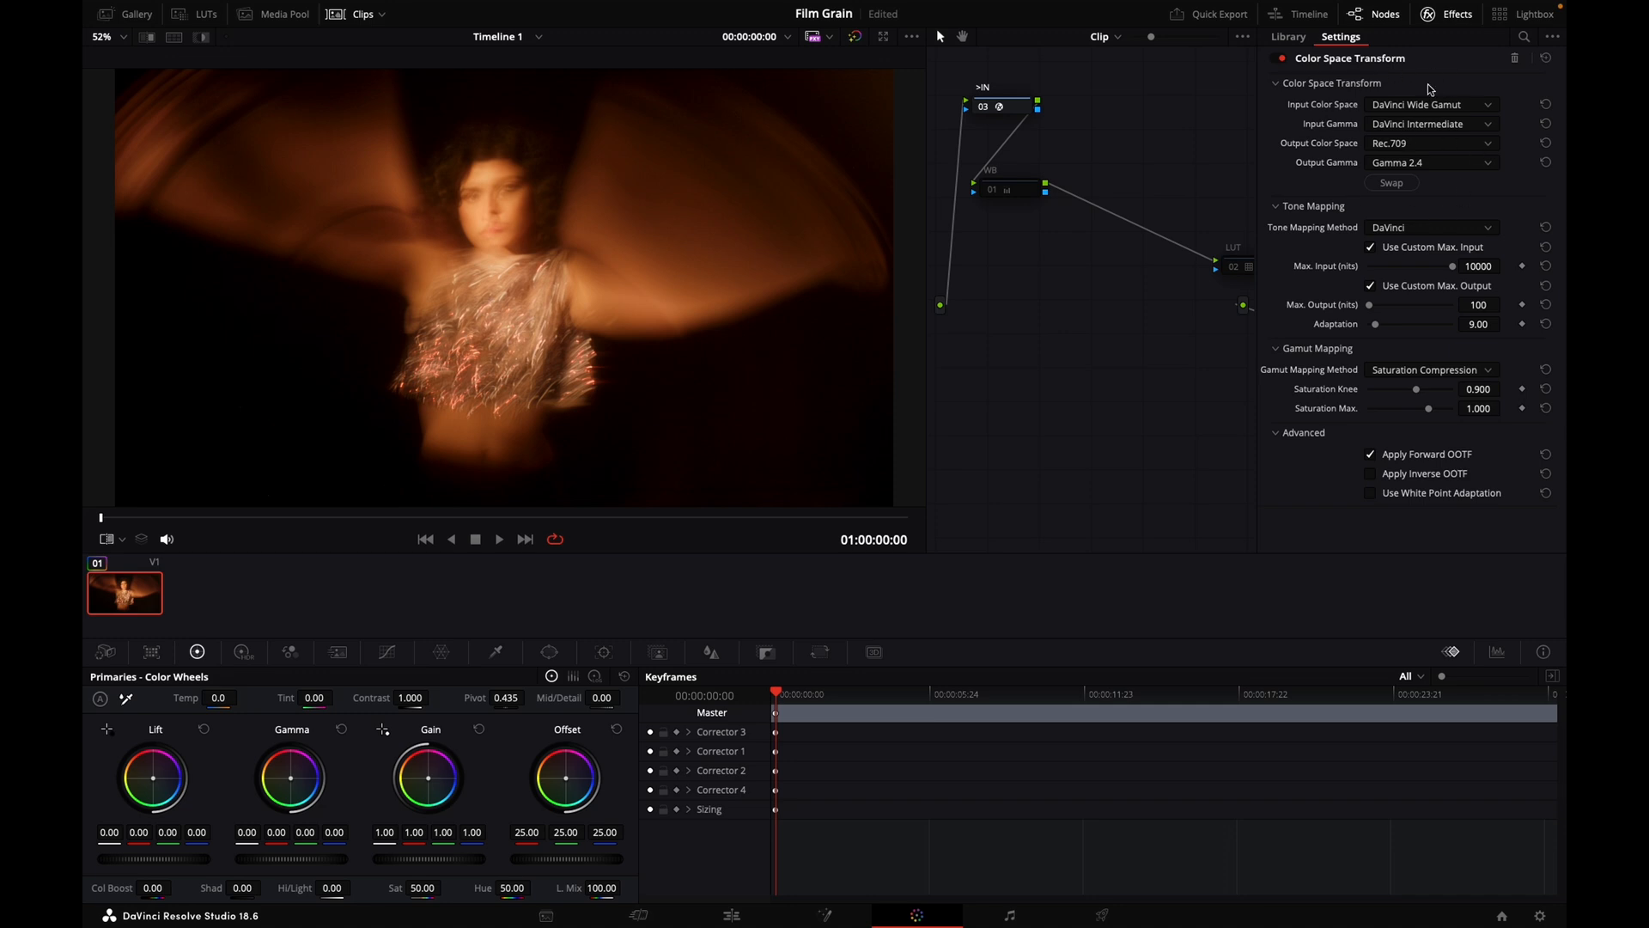
pyautogui.moveTo(1433, 151)
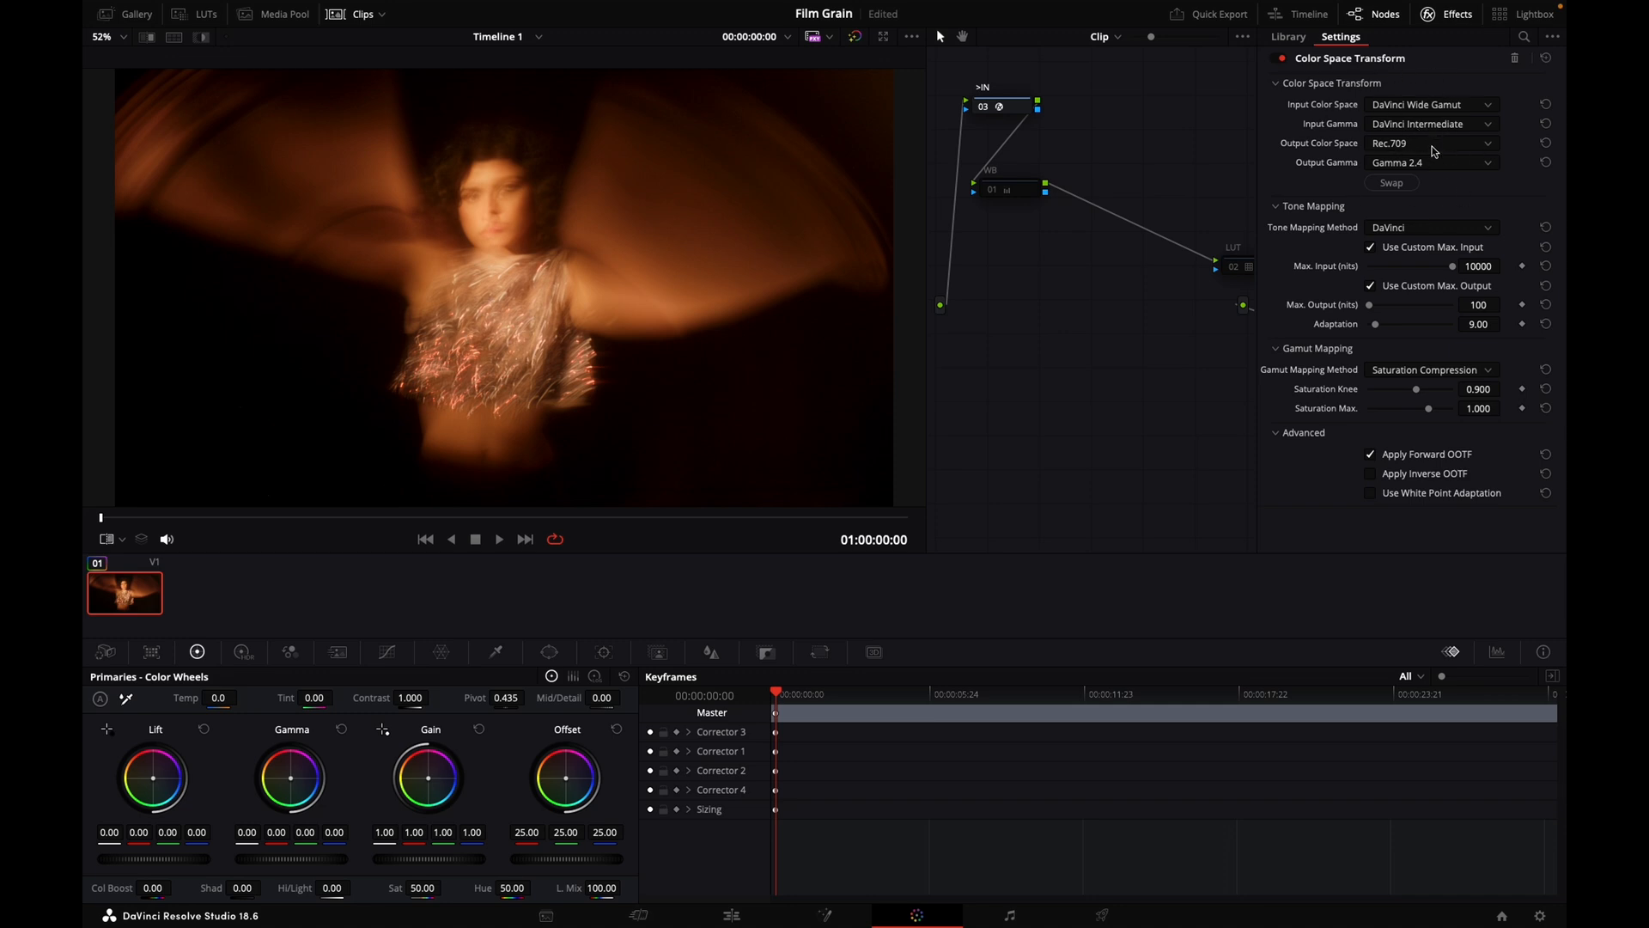
pyautogui.moveTo(1454, 35)
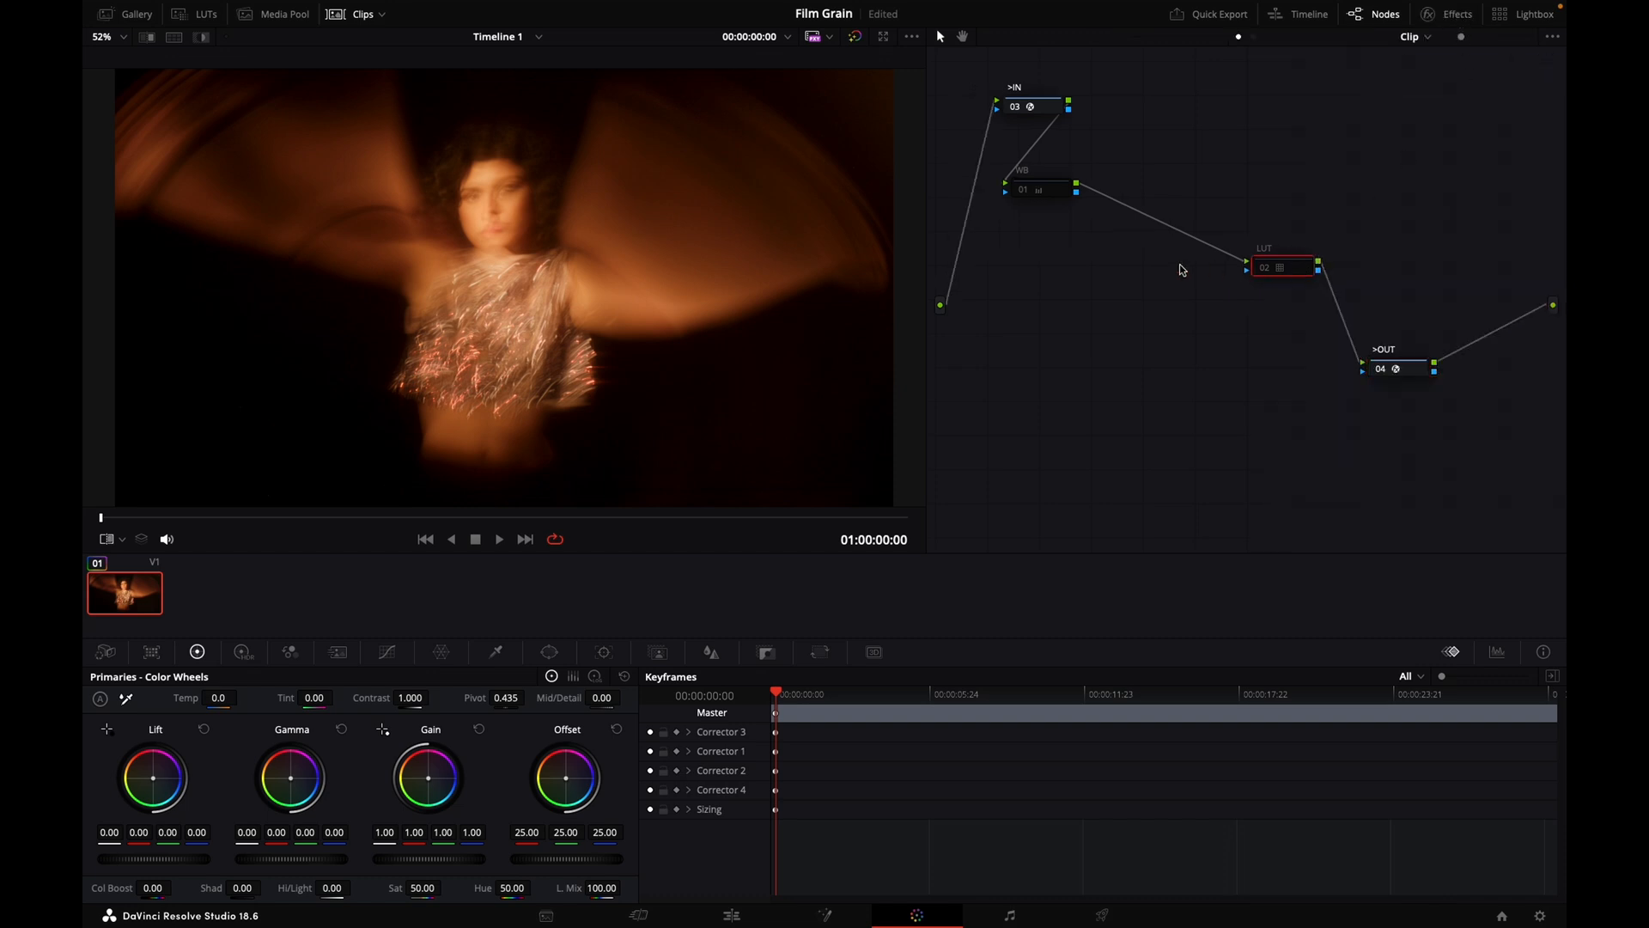
pyautogui.moveTo(1060, 203)
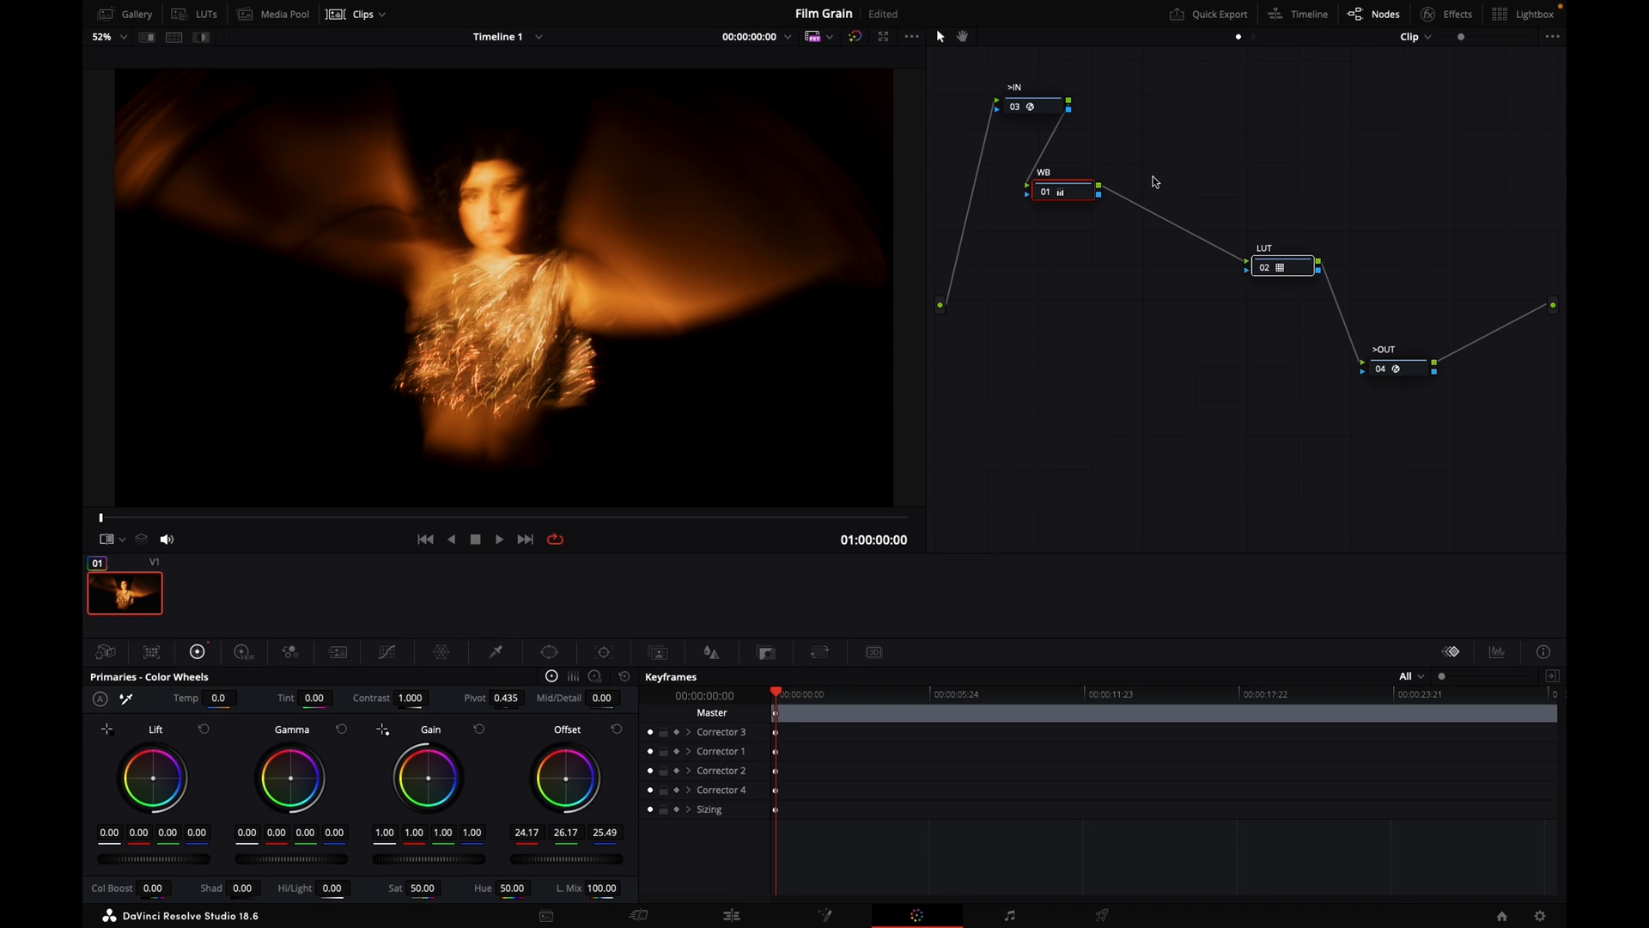
pyautogui.moveTo(1165, 160)
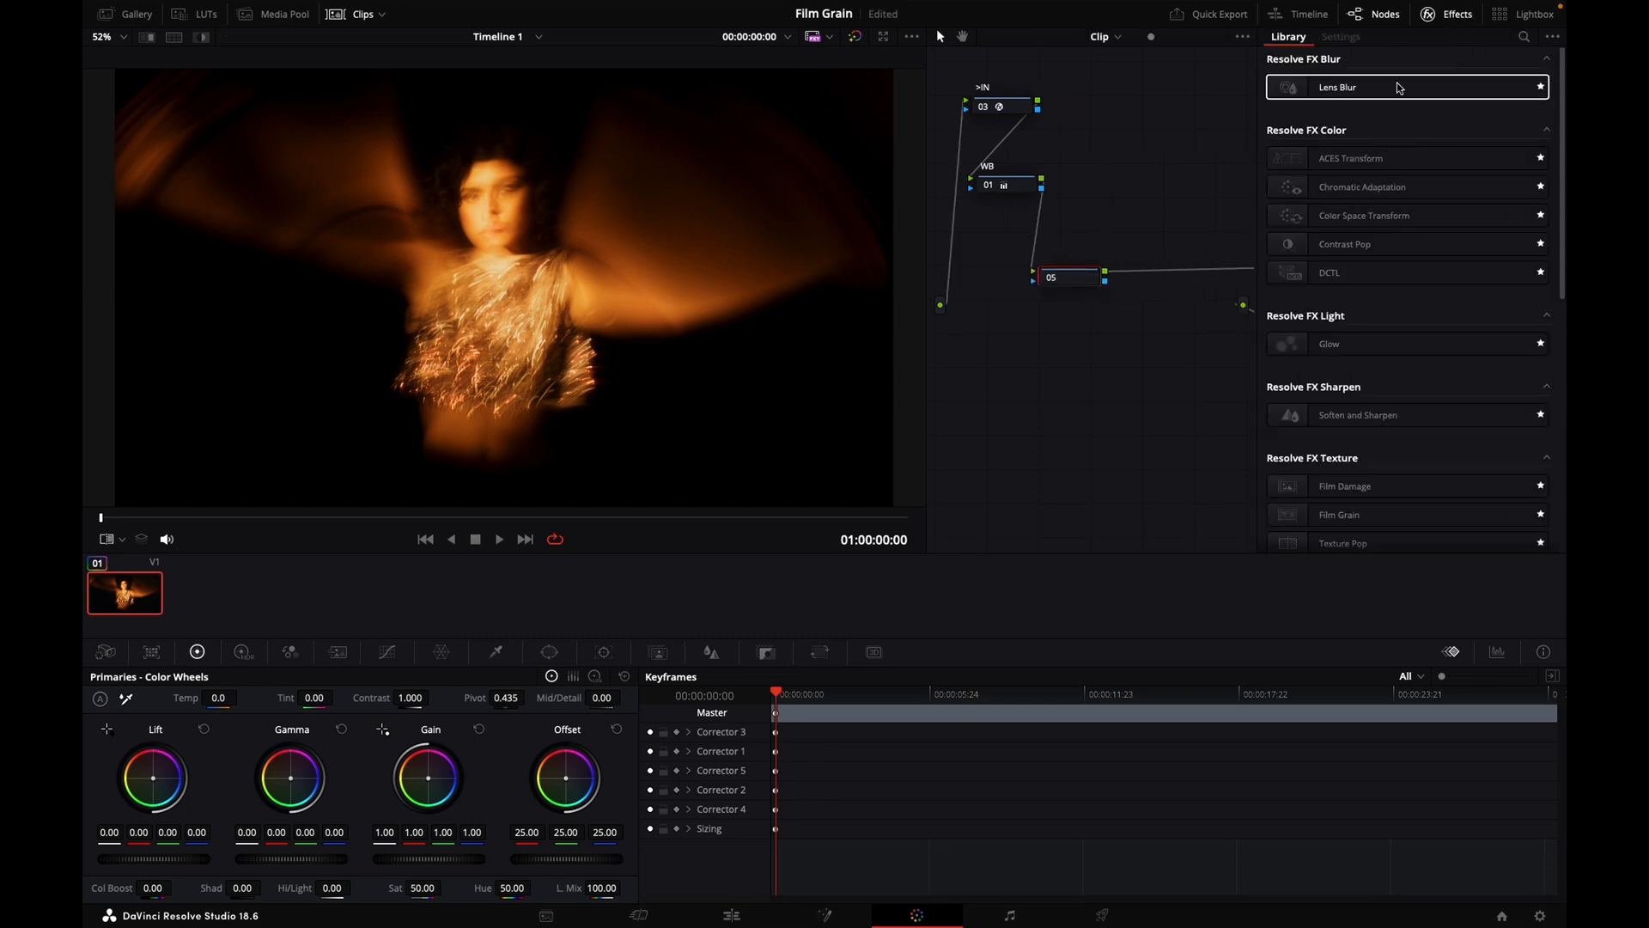
# - Find Film Grain in the Effects library and show its settings on node 05
pyautogui.click(1551, 36)
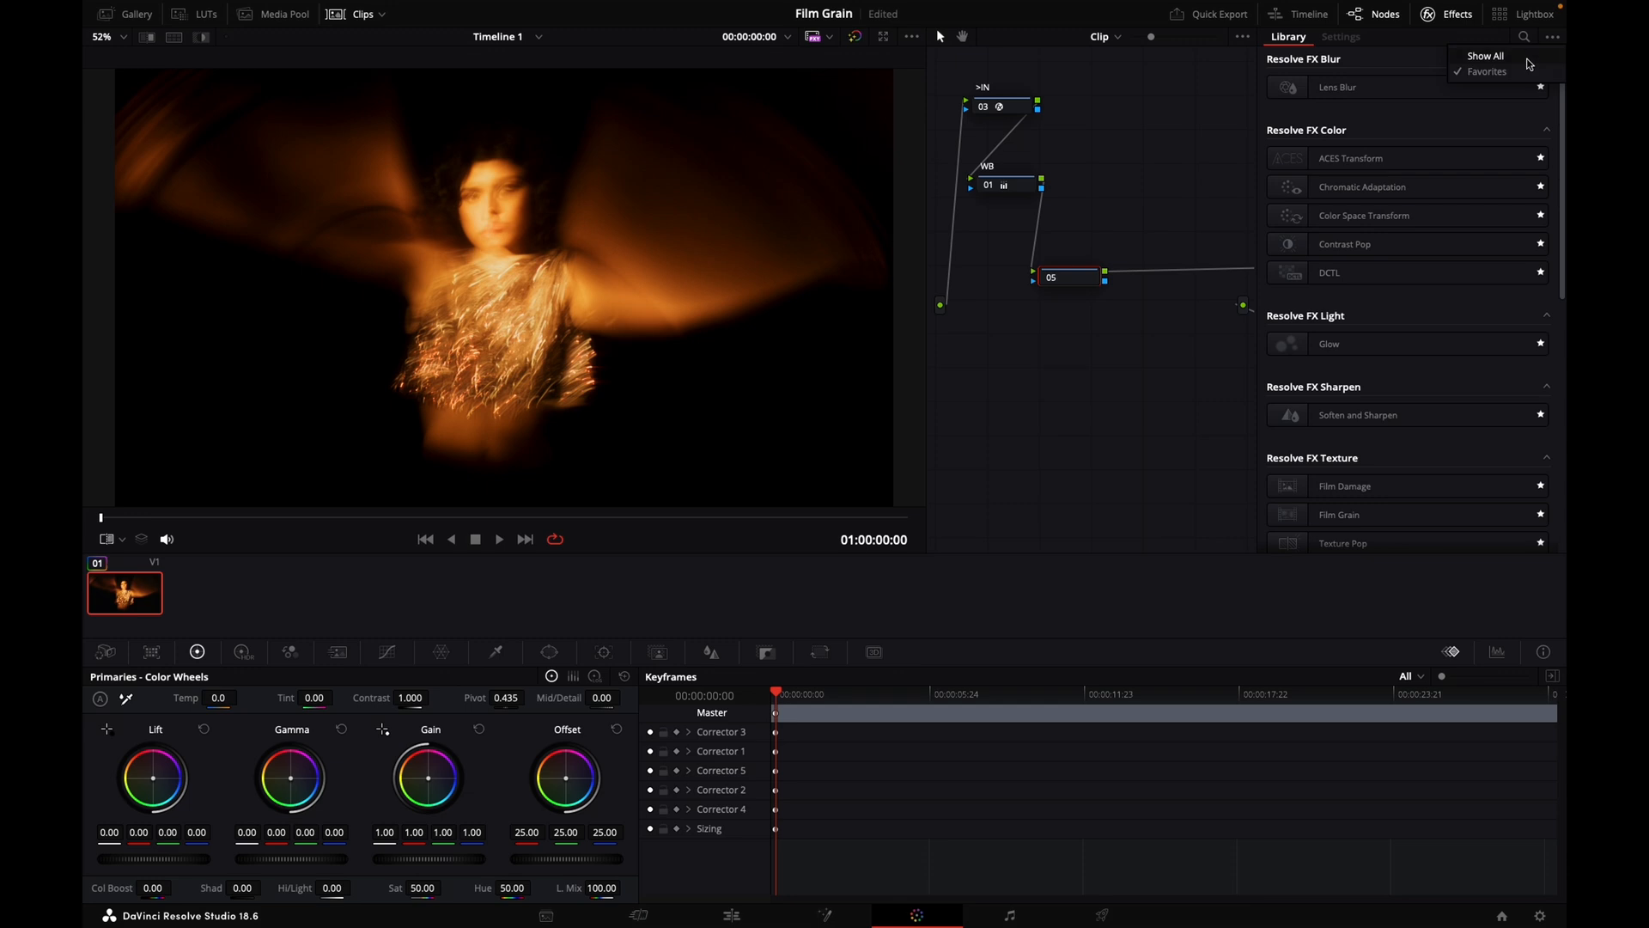
pyautogui.write('grai')
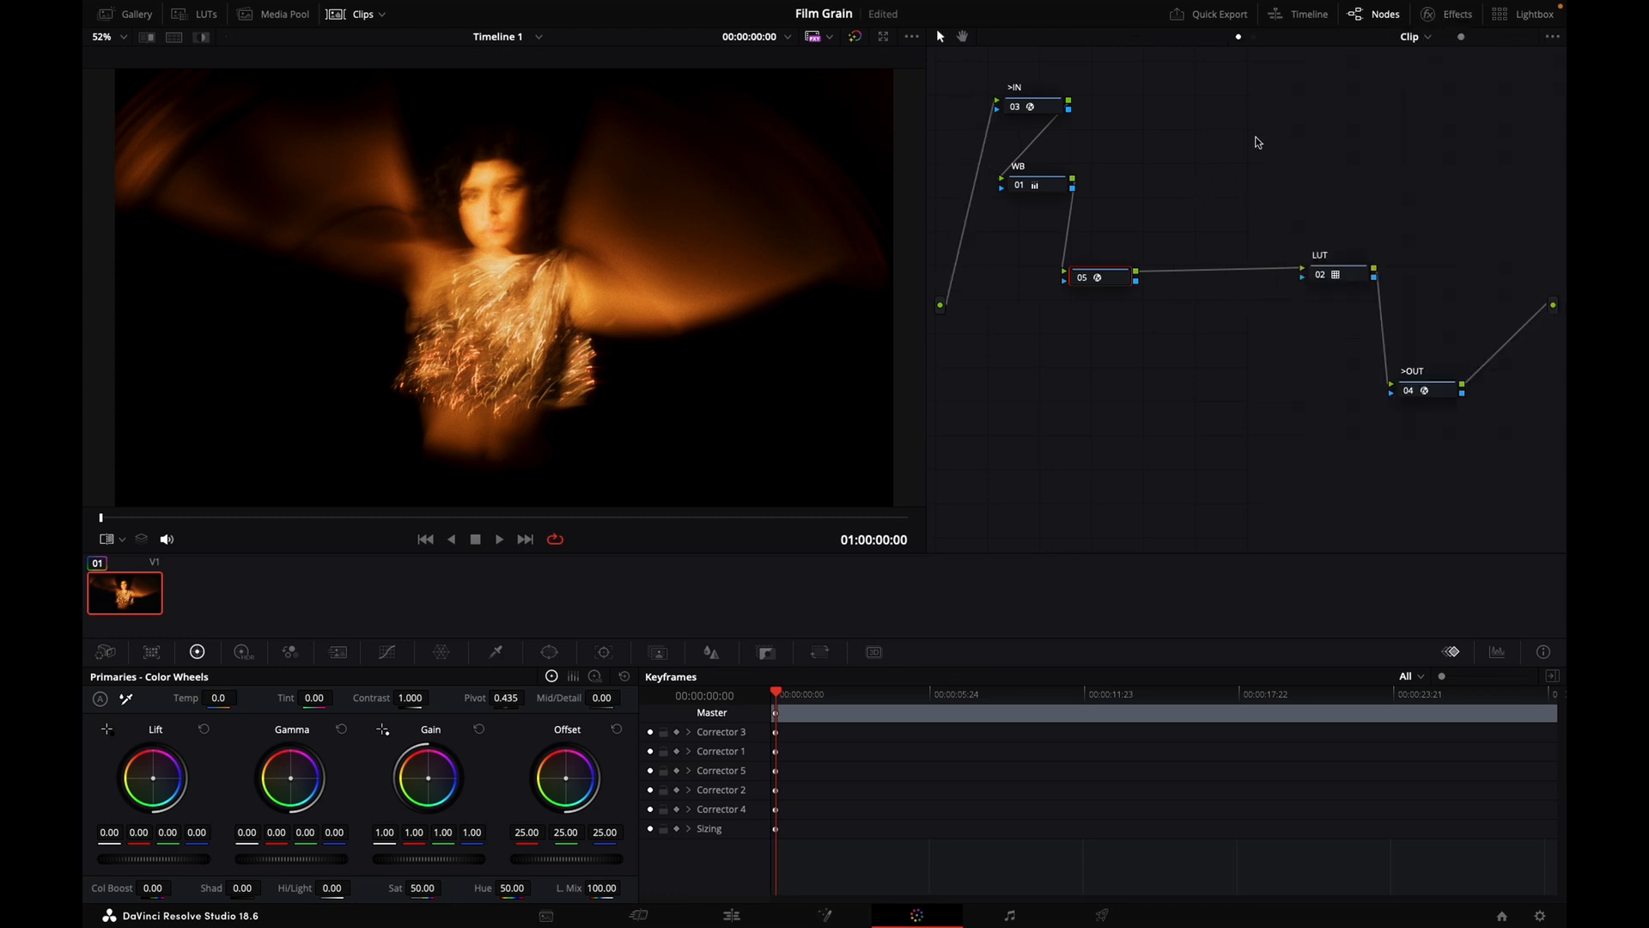
pyautogui.moveTo(1134, 74)
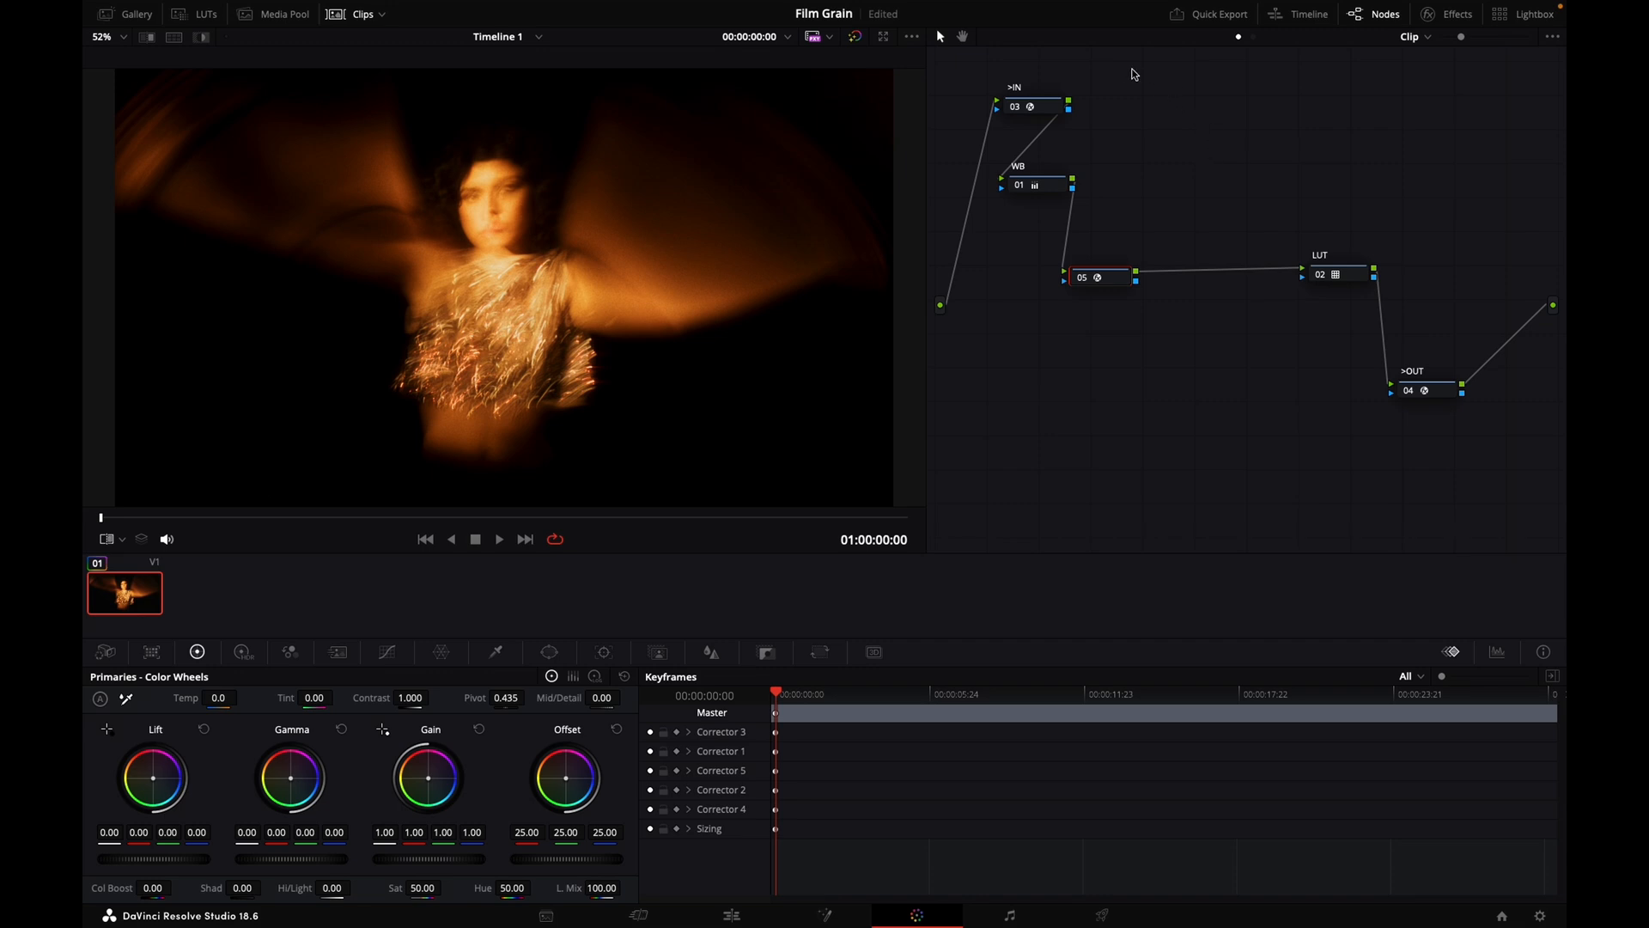
pyautogui.moveTo(1130, 74)
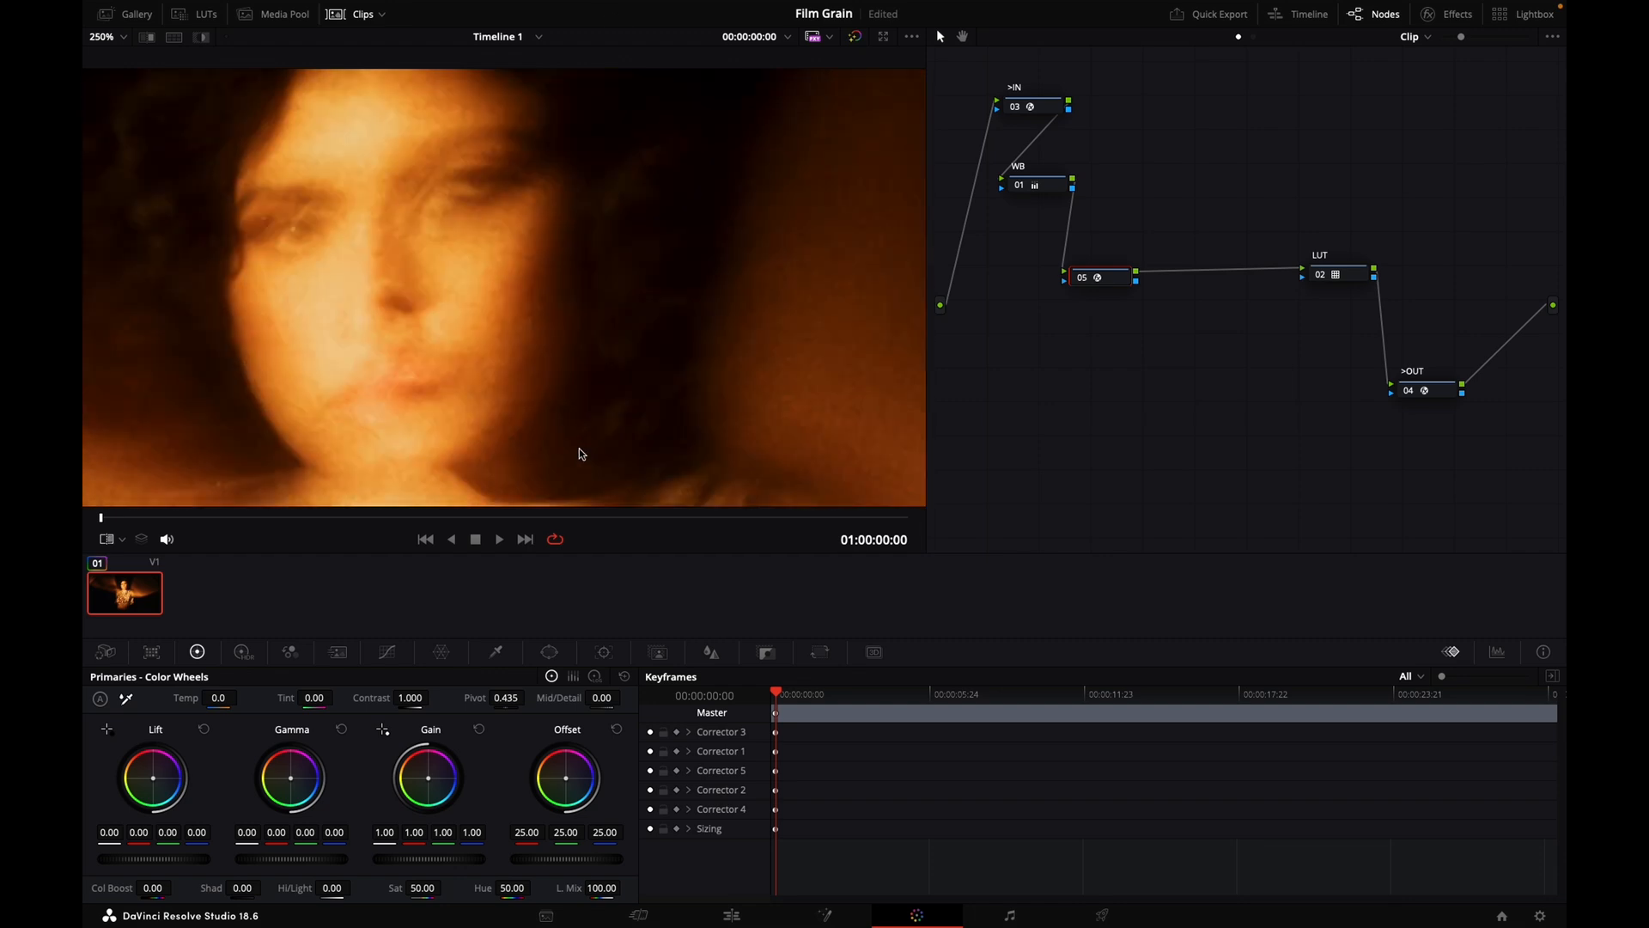
pyautogui.moveTo(708, 246)
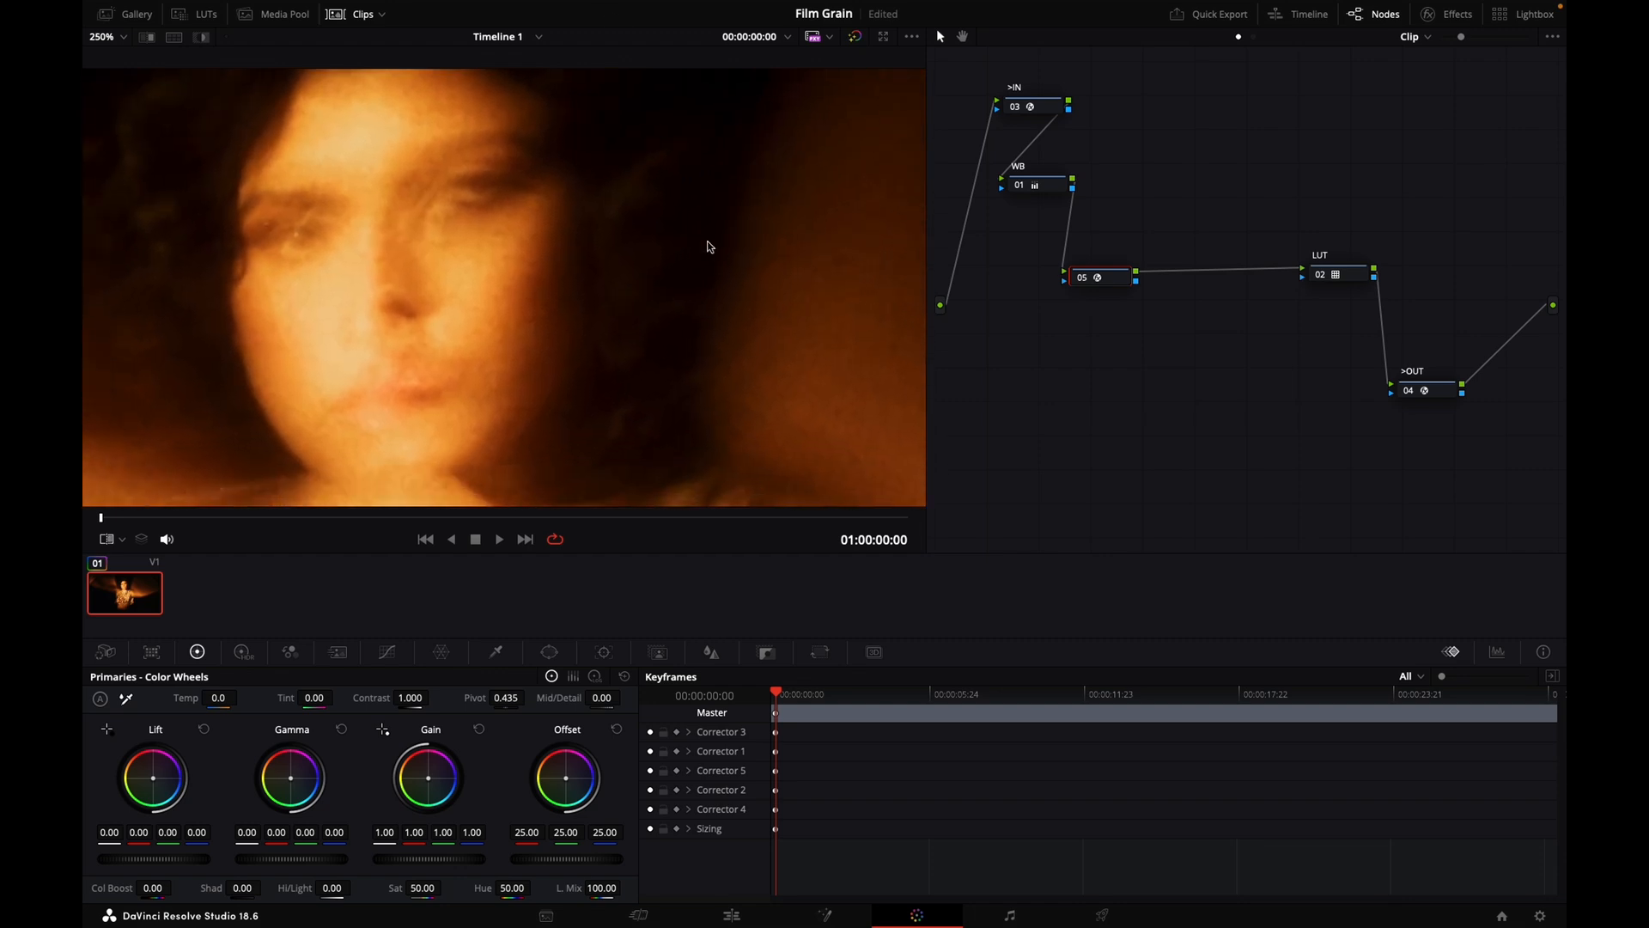
pyautogui.click(1084, 277)
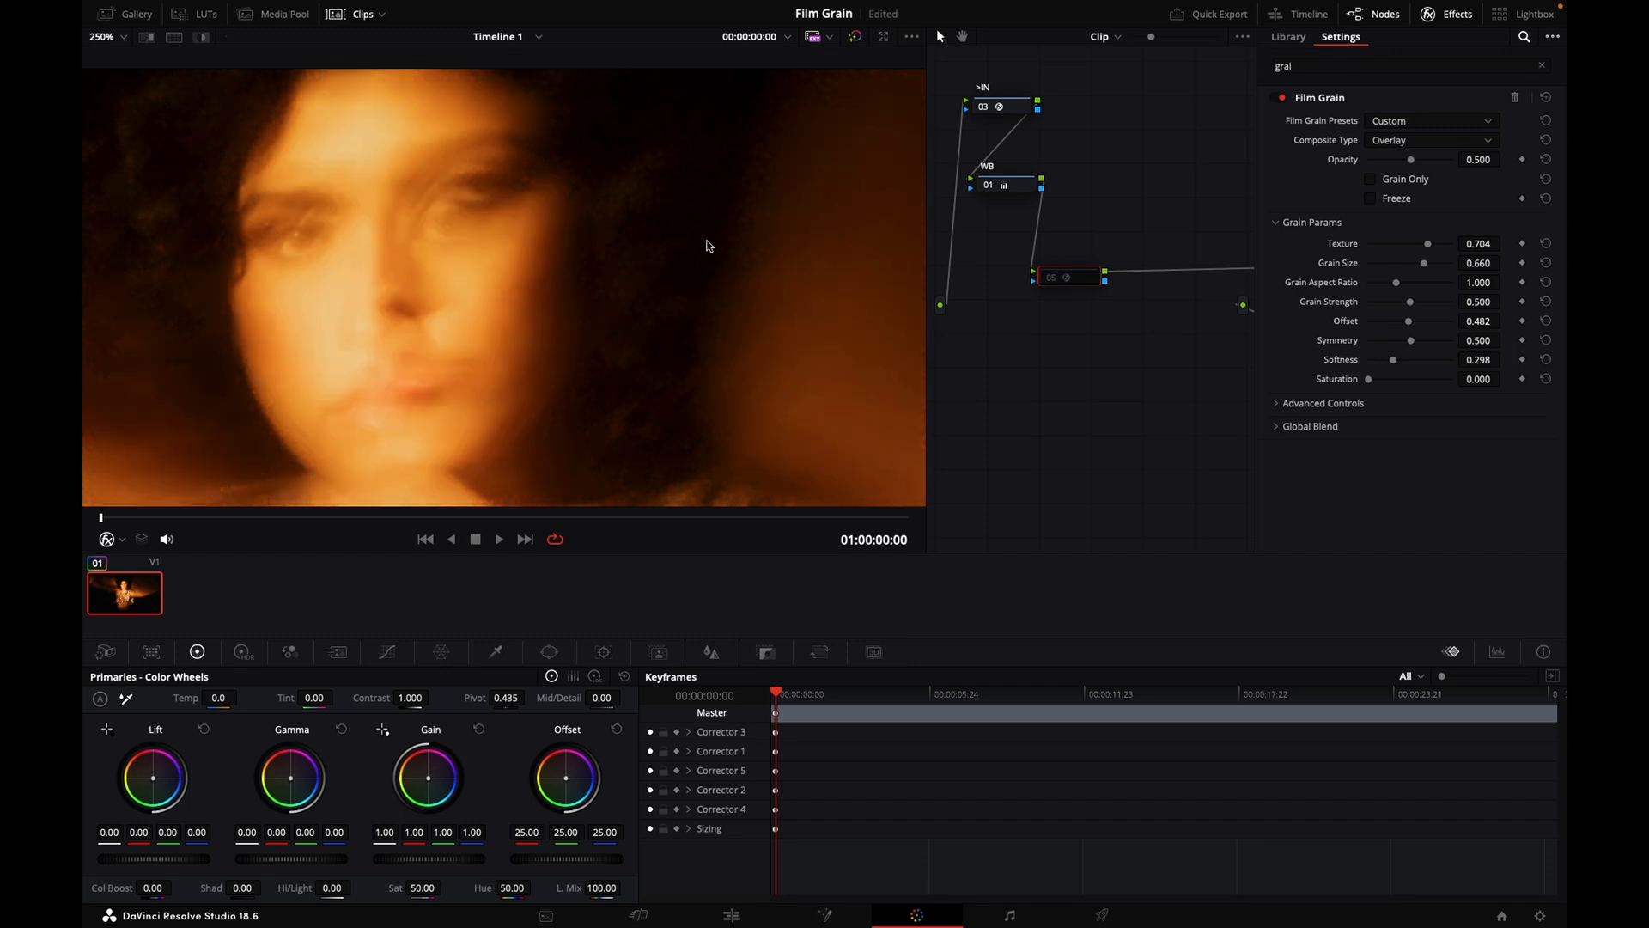
pyautogui.click(1067, 276)
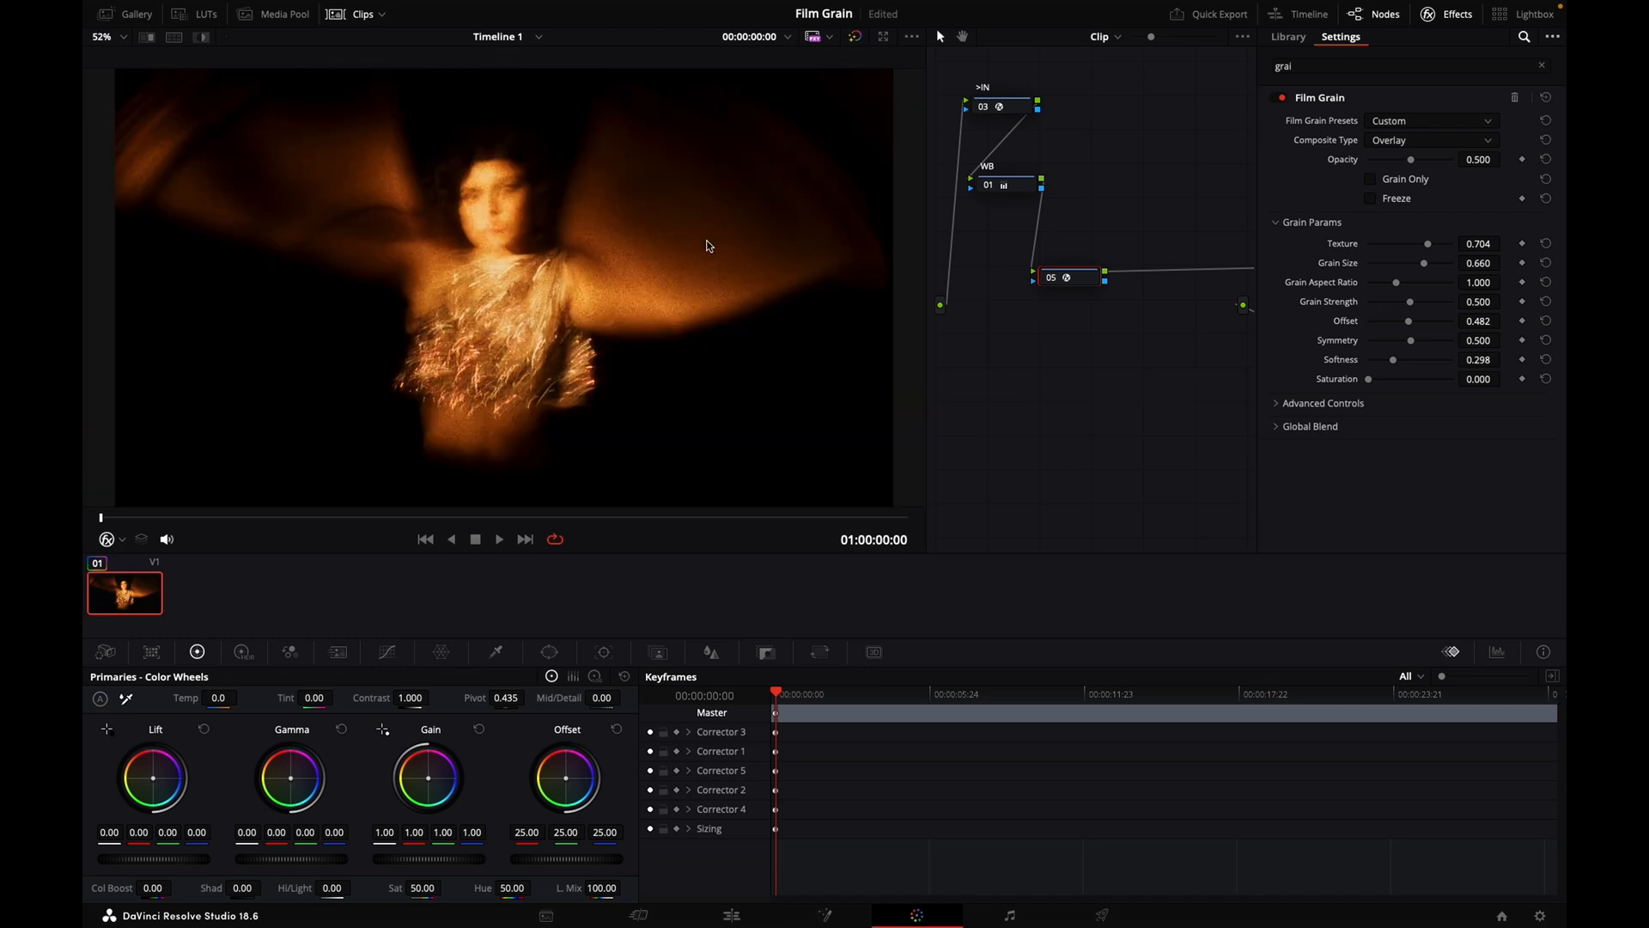
pyautogui.click(498, 538)
pyautogui.write('GRAIN')
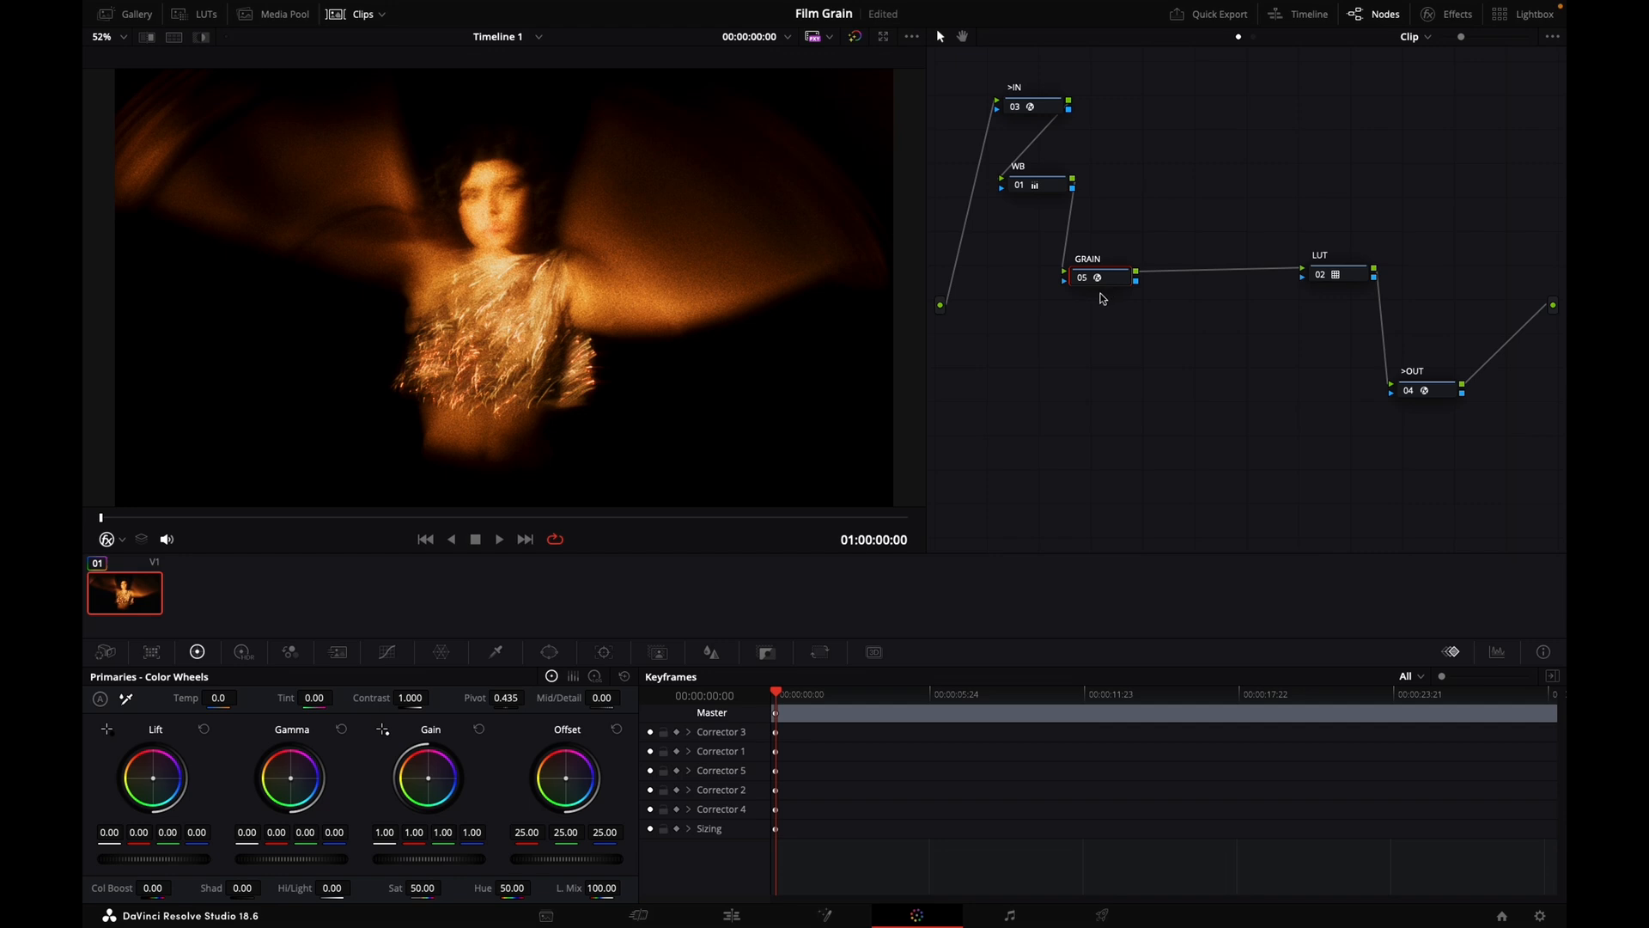
pyautogui.moveTo(1426, 390); pyautogui.dragTo(1241, 371)
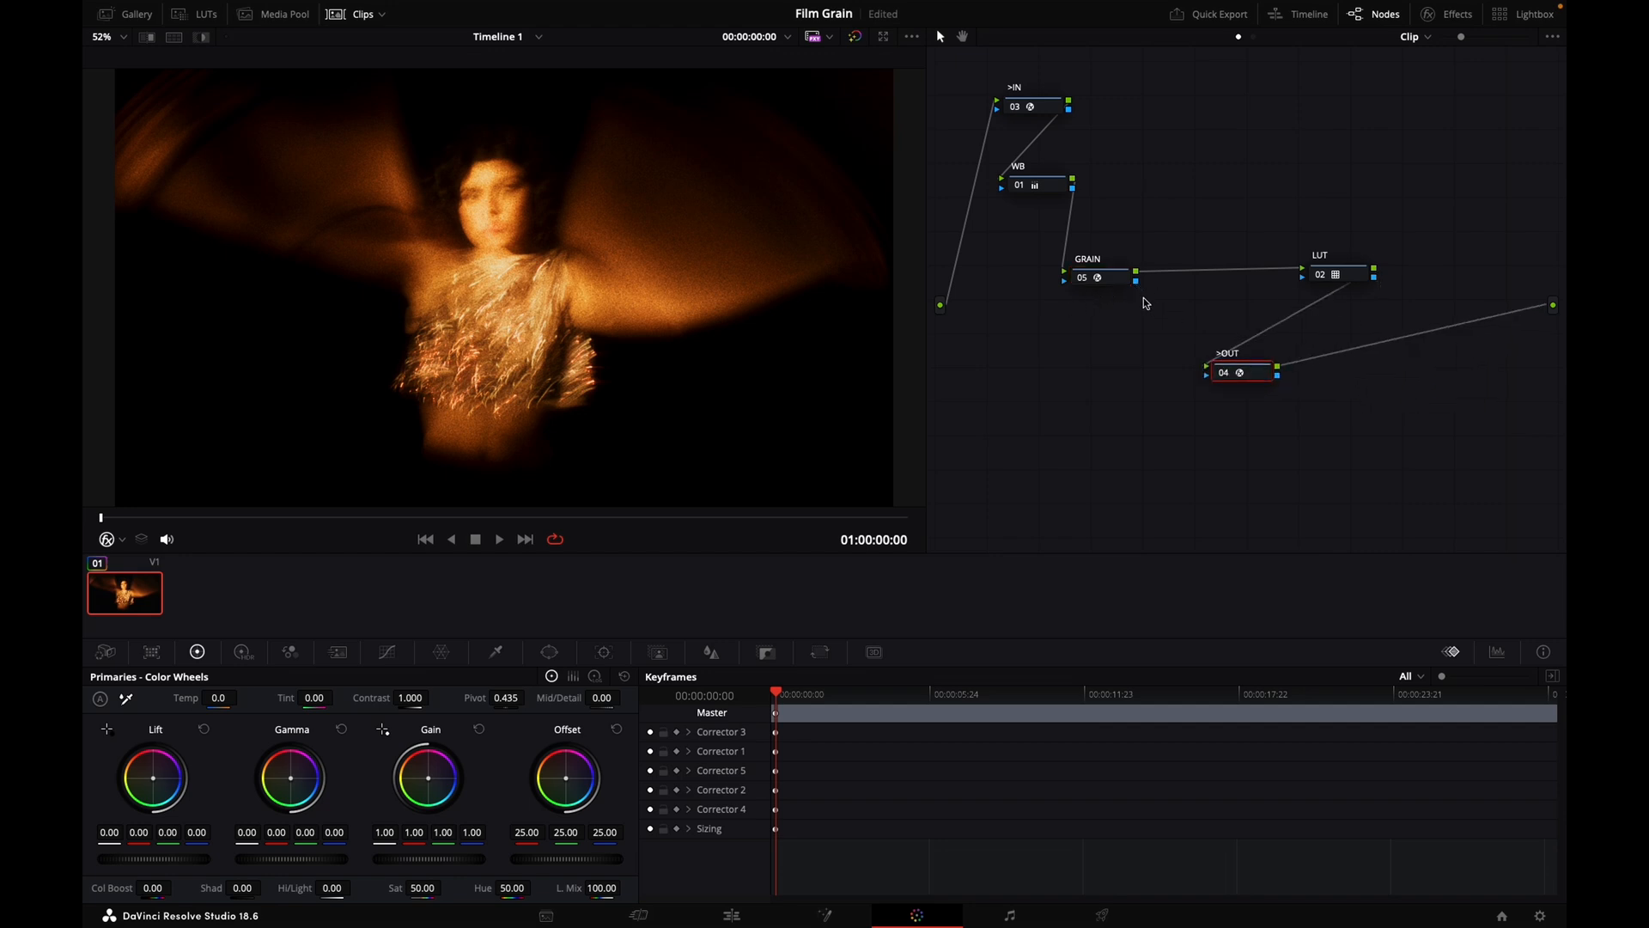
pyautogui.moveTo(1089, 276); pyautogui.dragTo(1368, 337)
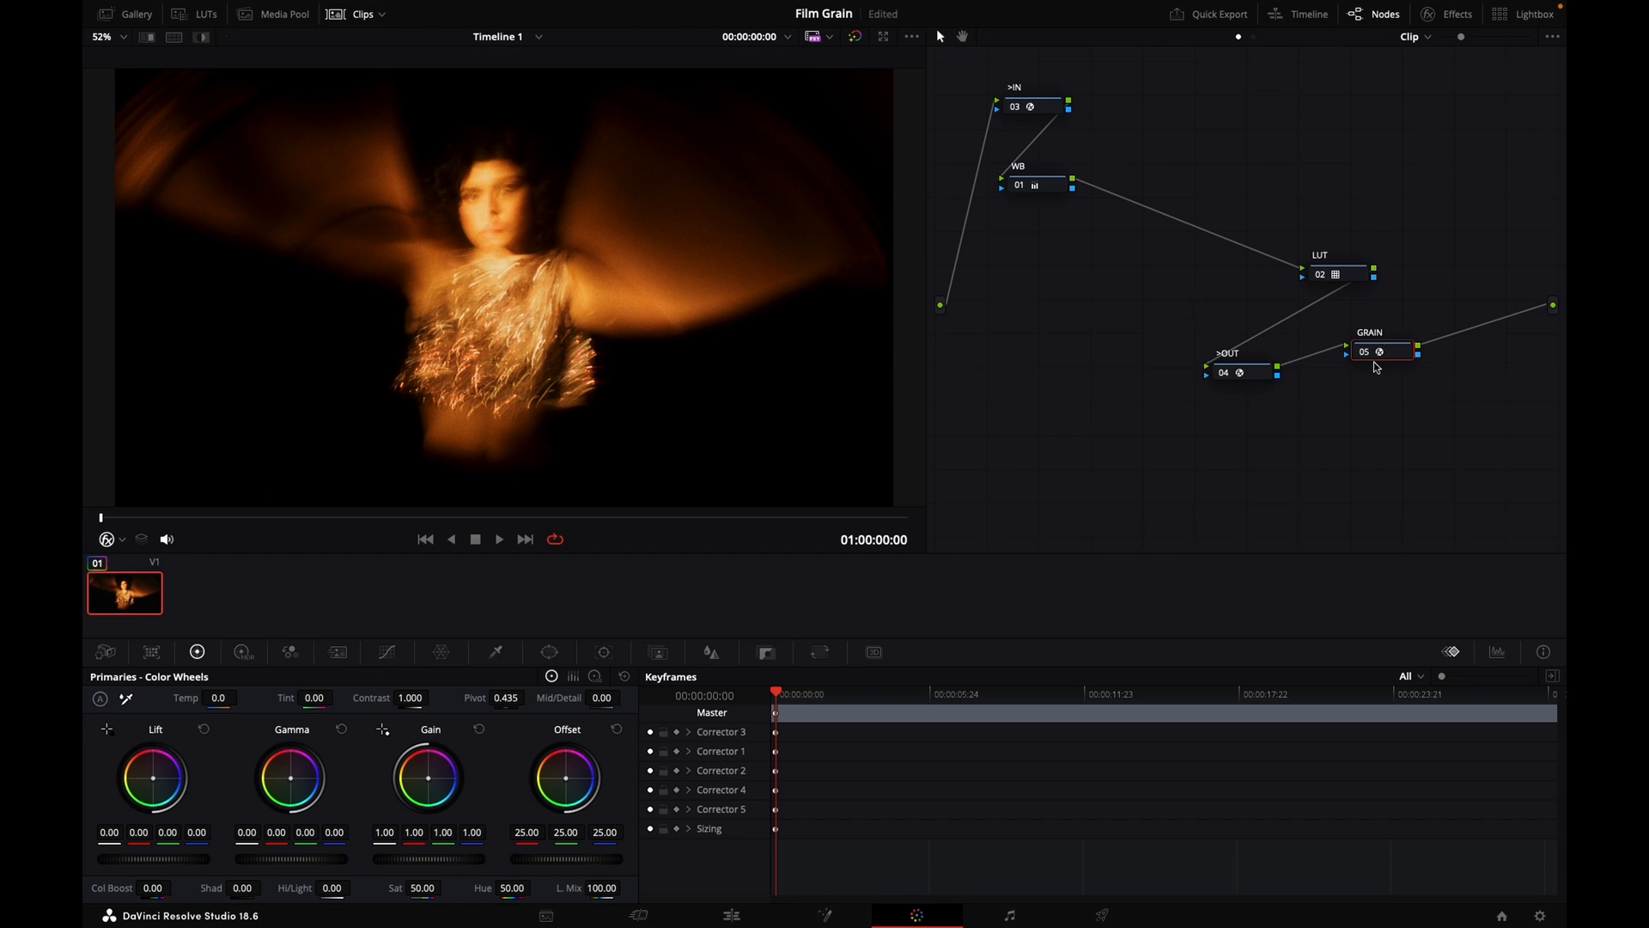
pyautogui.moveTo(1372, 369)
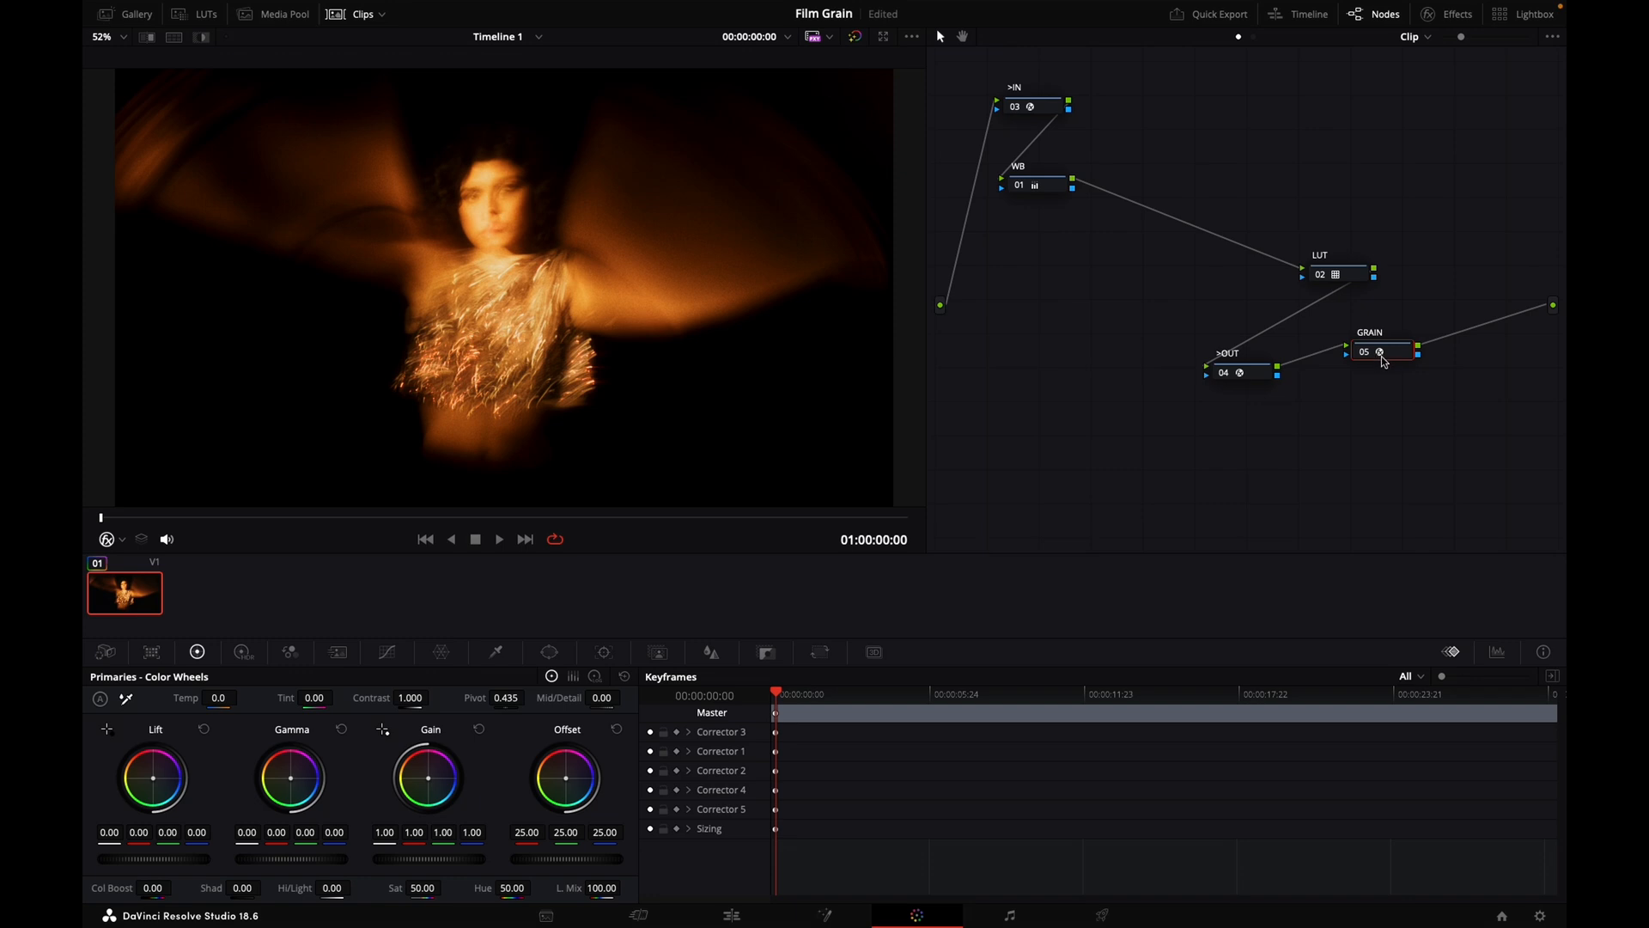
pyautogui.moveTo(1378, 350); pyautogui.dragTo(1189, 227)
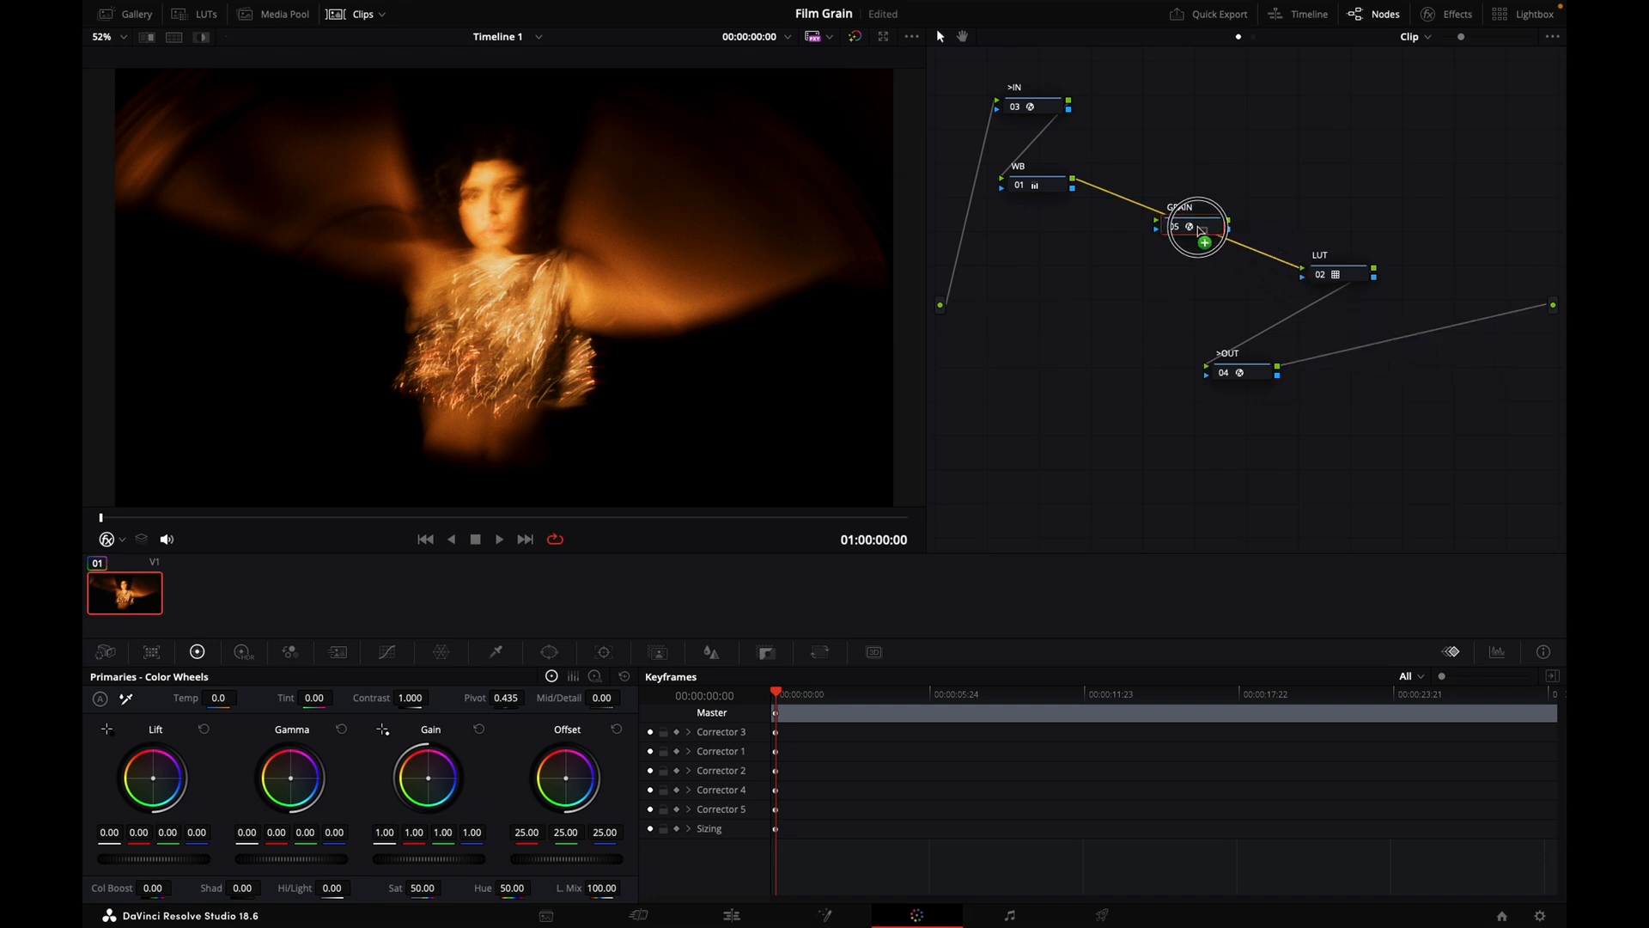
pyautogui.moveTo(1189, 227); pyautogui.dragTo(1062, 306)
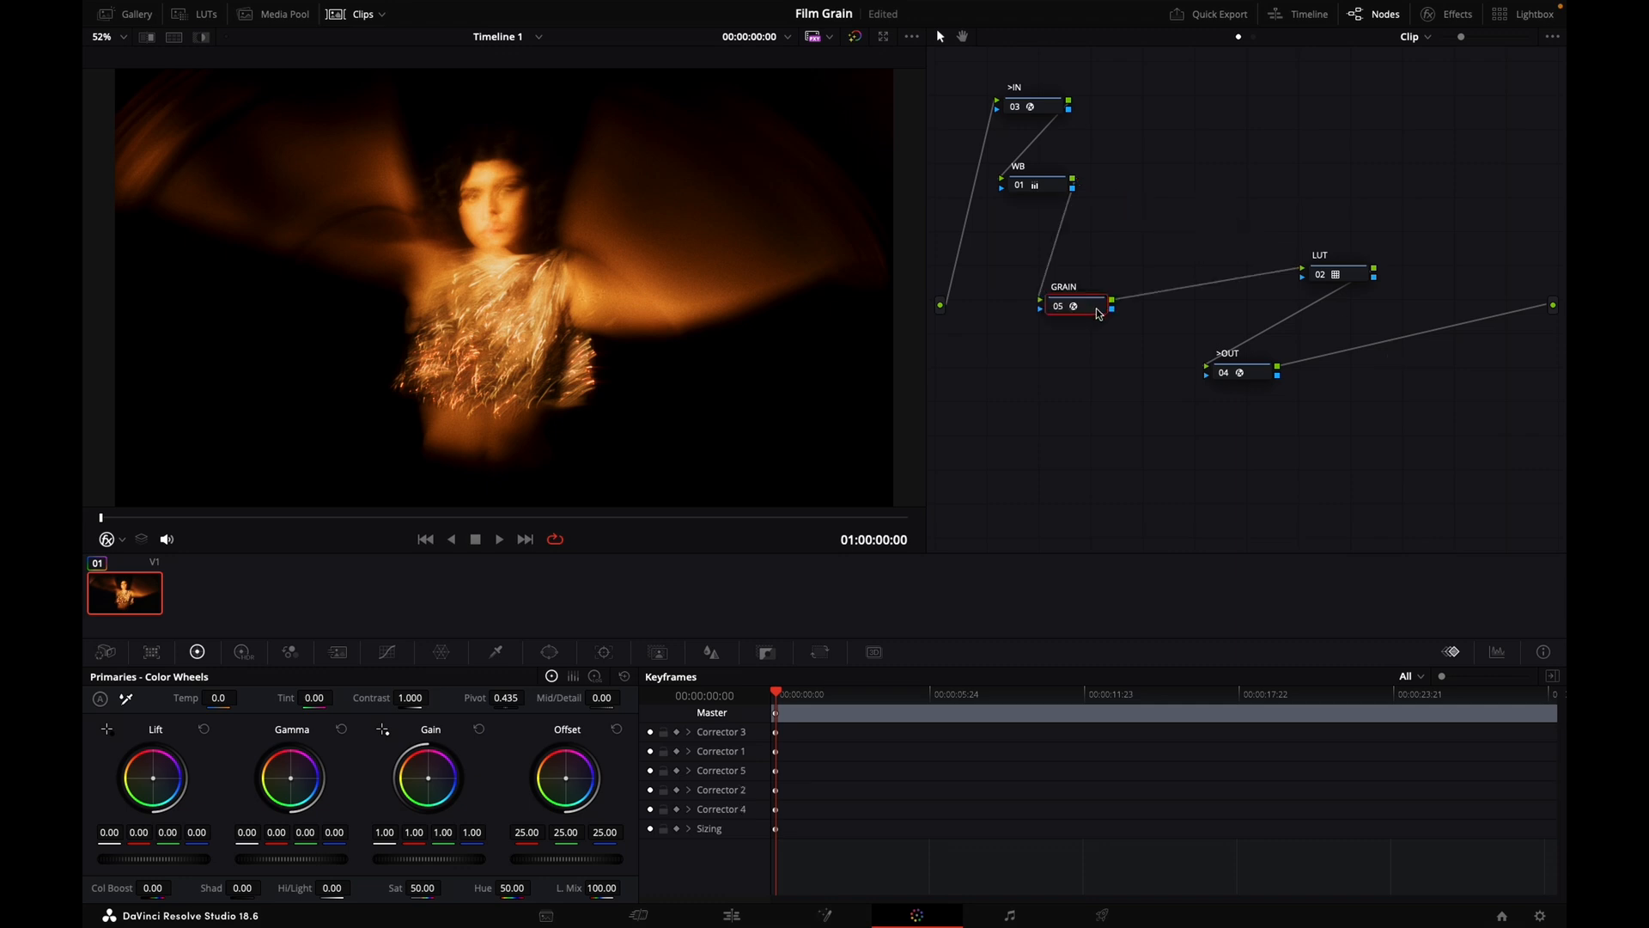
pyautogui.moveTo(1102, 316)
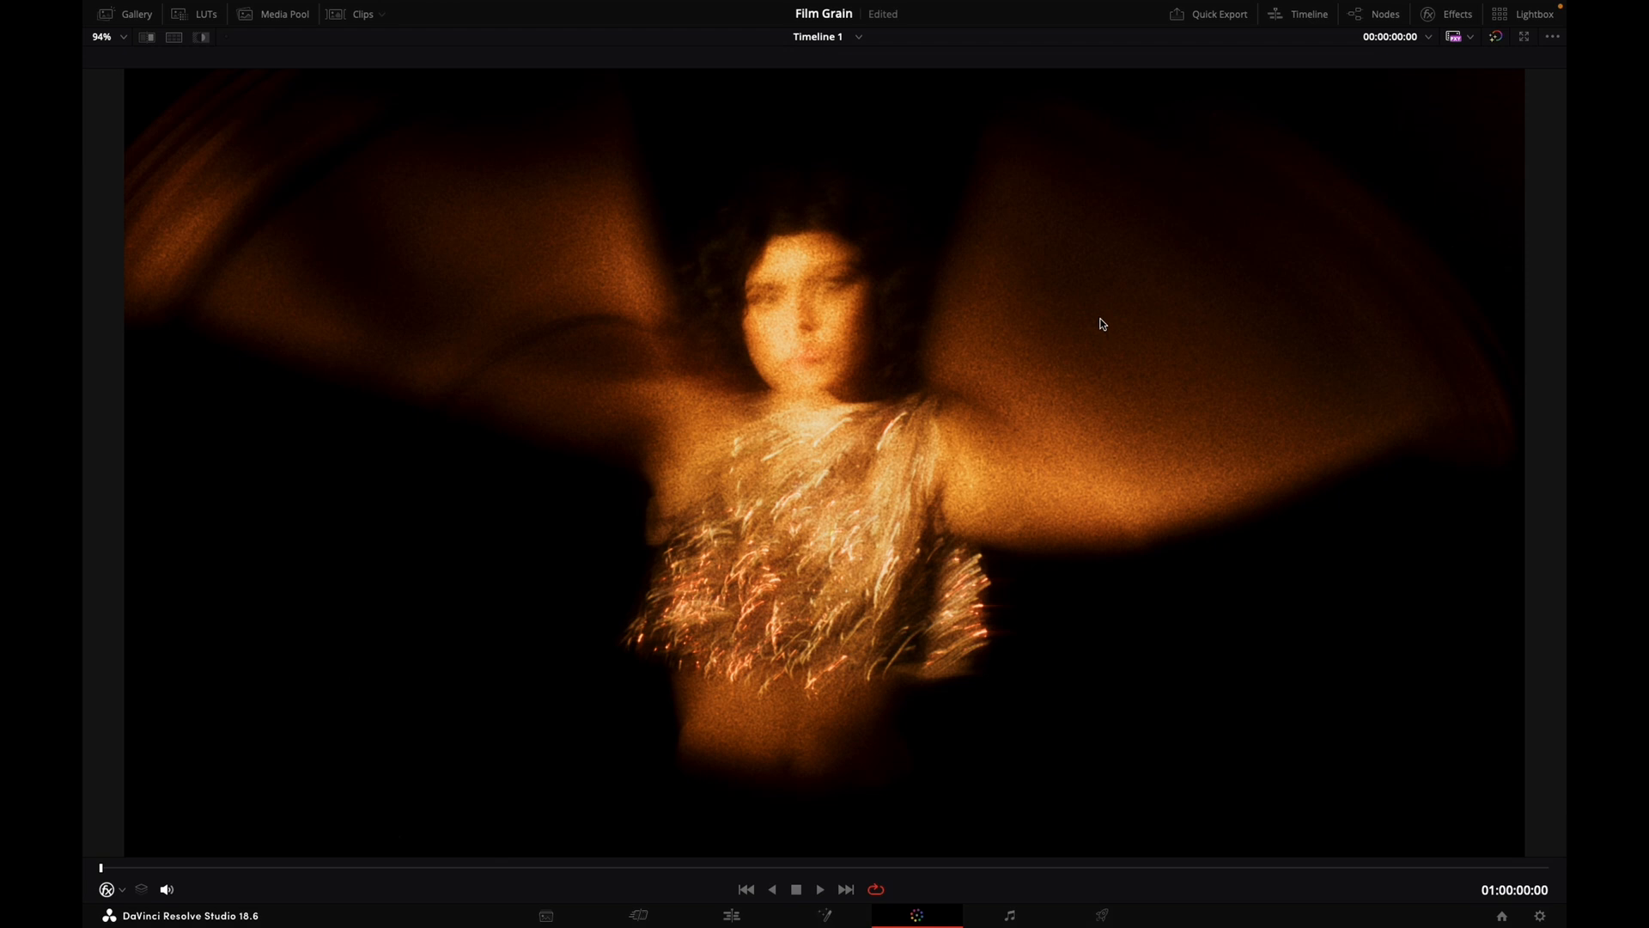
pyautogui.moveTo(1100, 326)
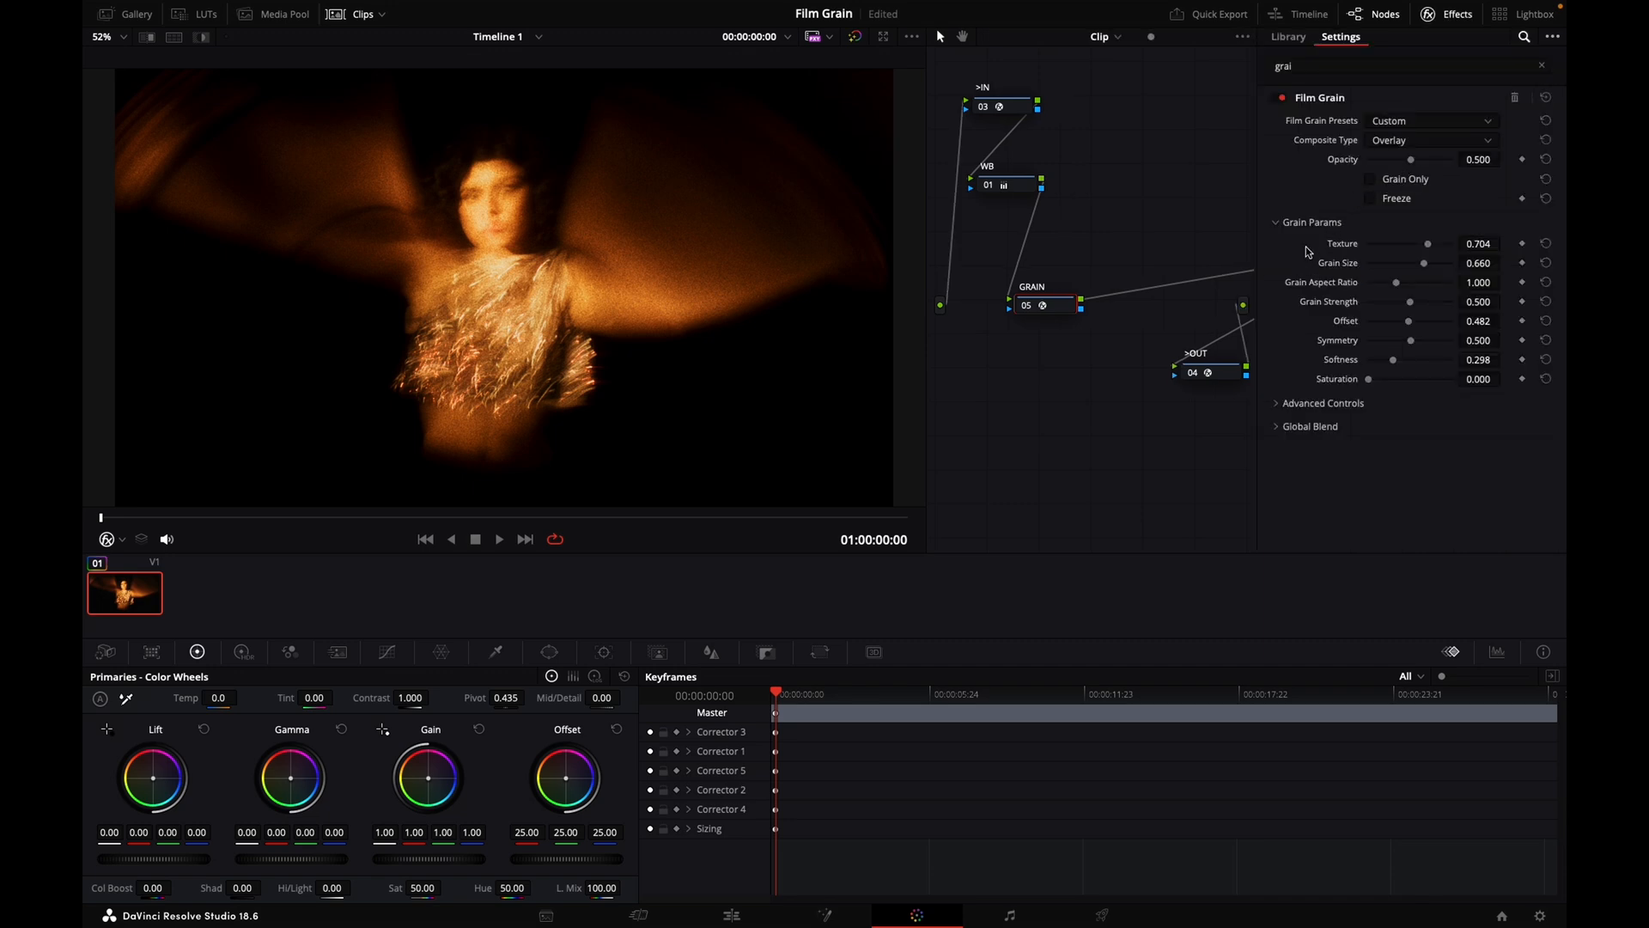
pyautogui.moveTo(1304, 251)
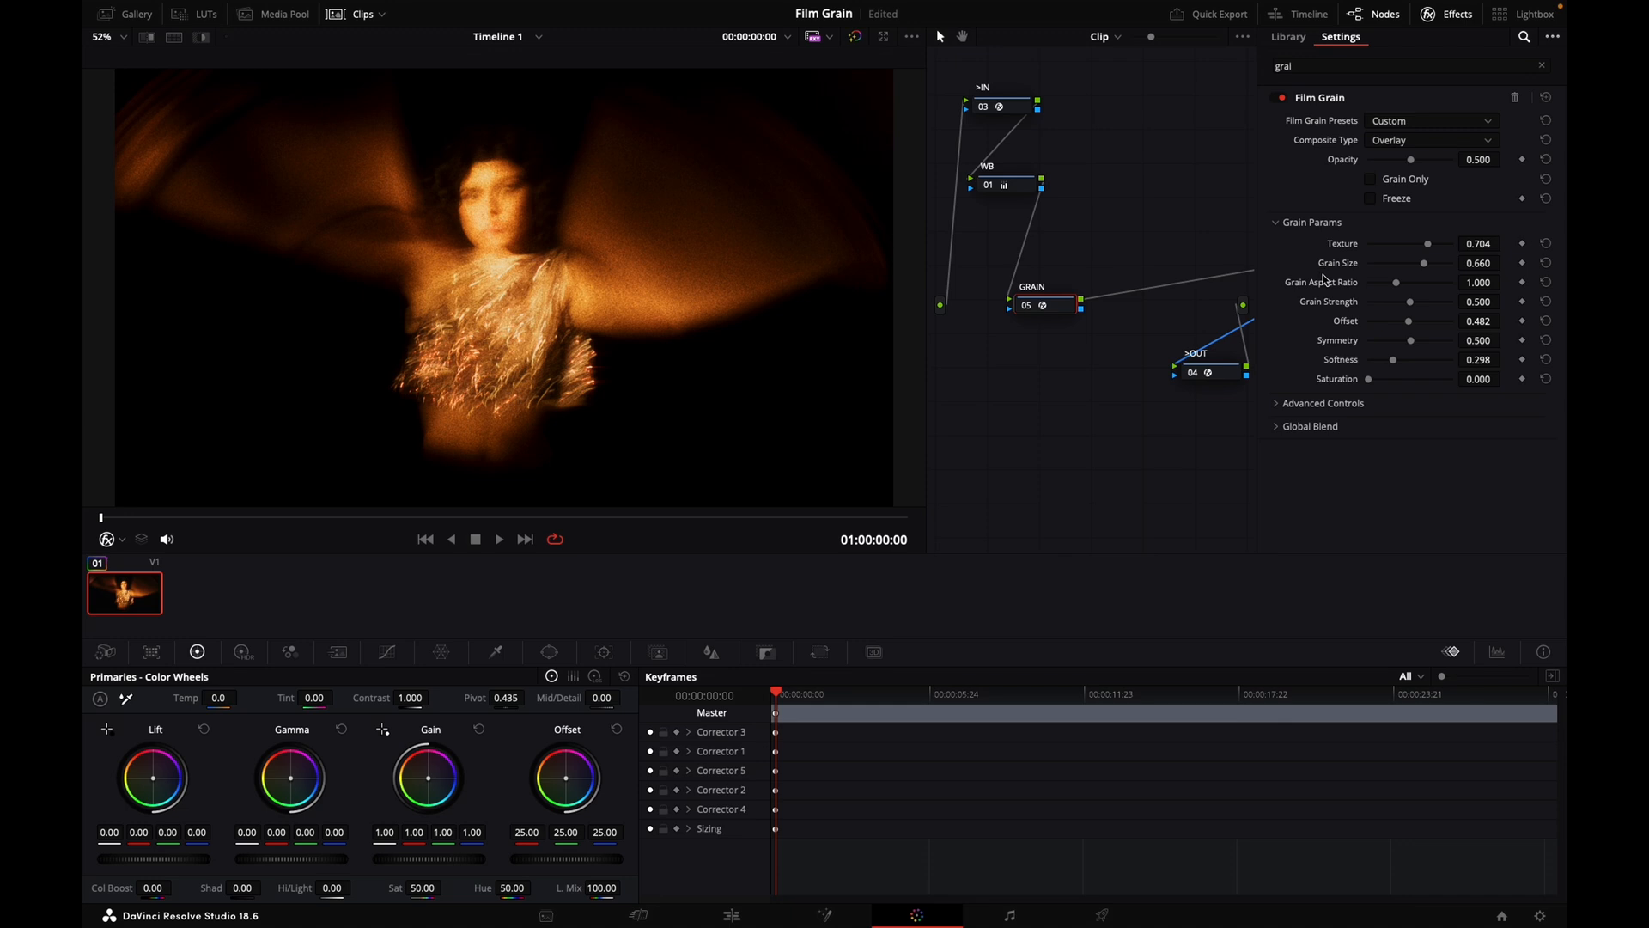
pyautogui.moveTo(1326, 280)
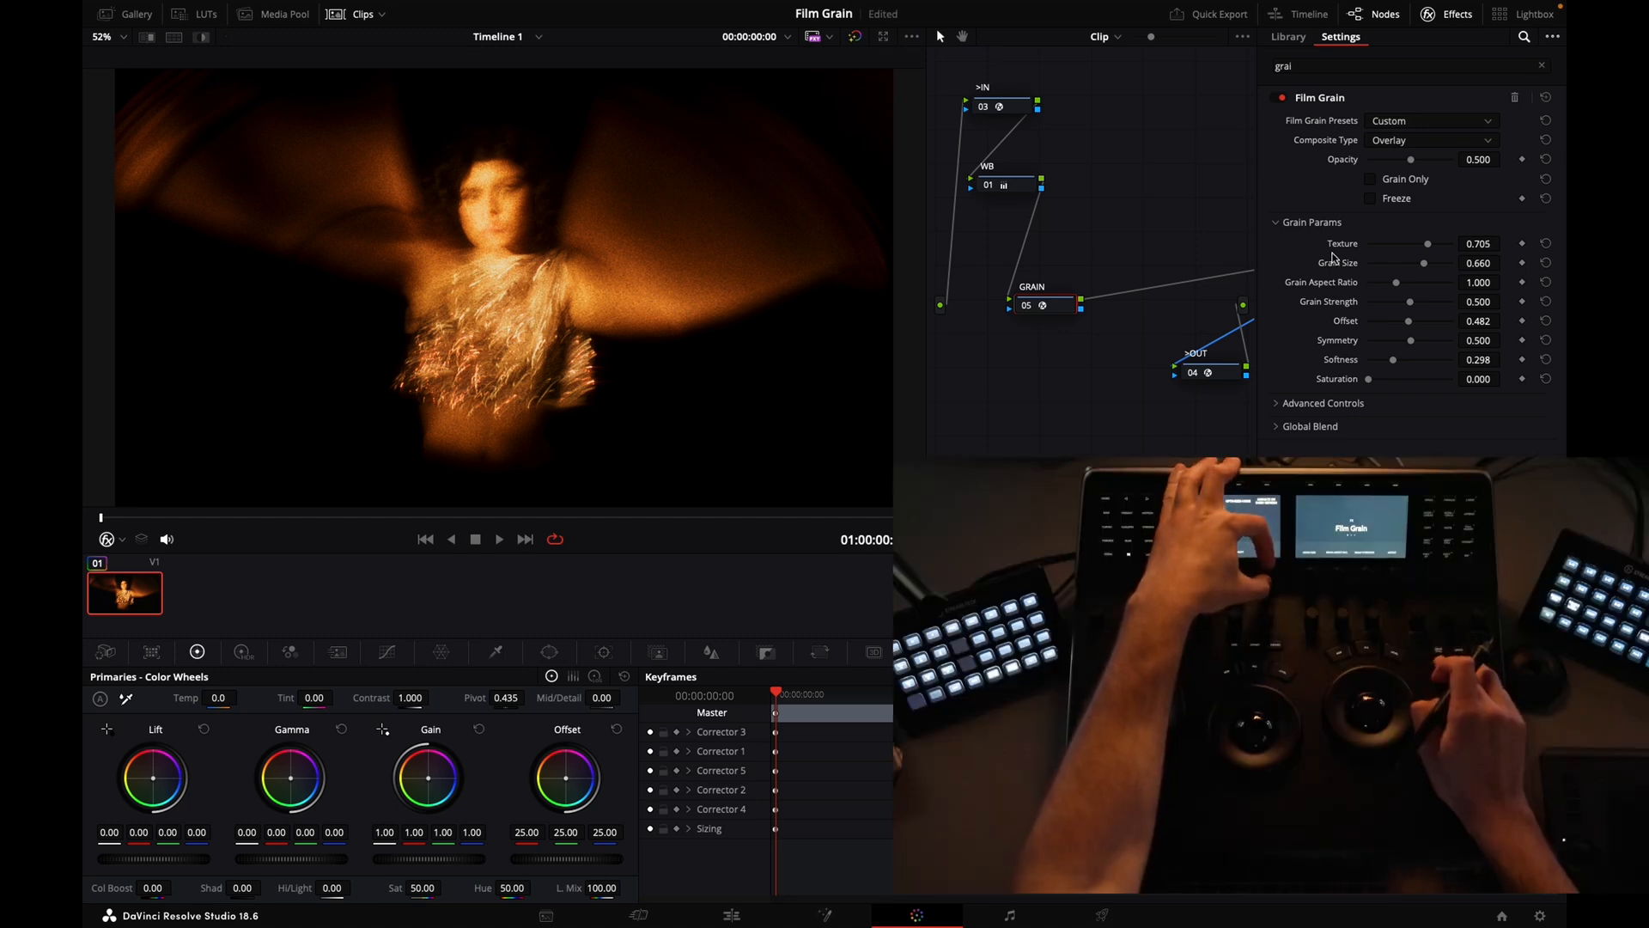
# - Try different grain texture values, settle back at 0.704, and raise grain strength to 0.669
pyautogui.moveTo(1421, 242); pyautogui.dragTo(1414, 242)
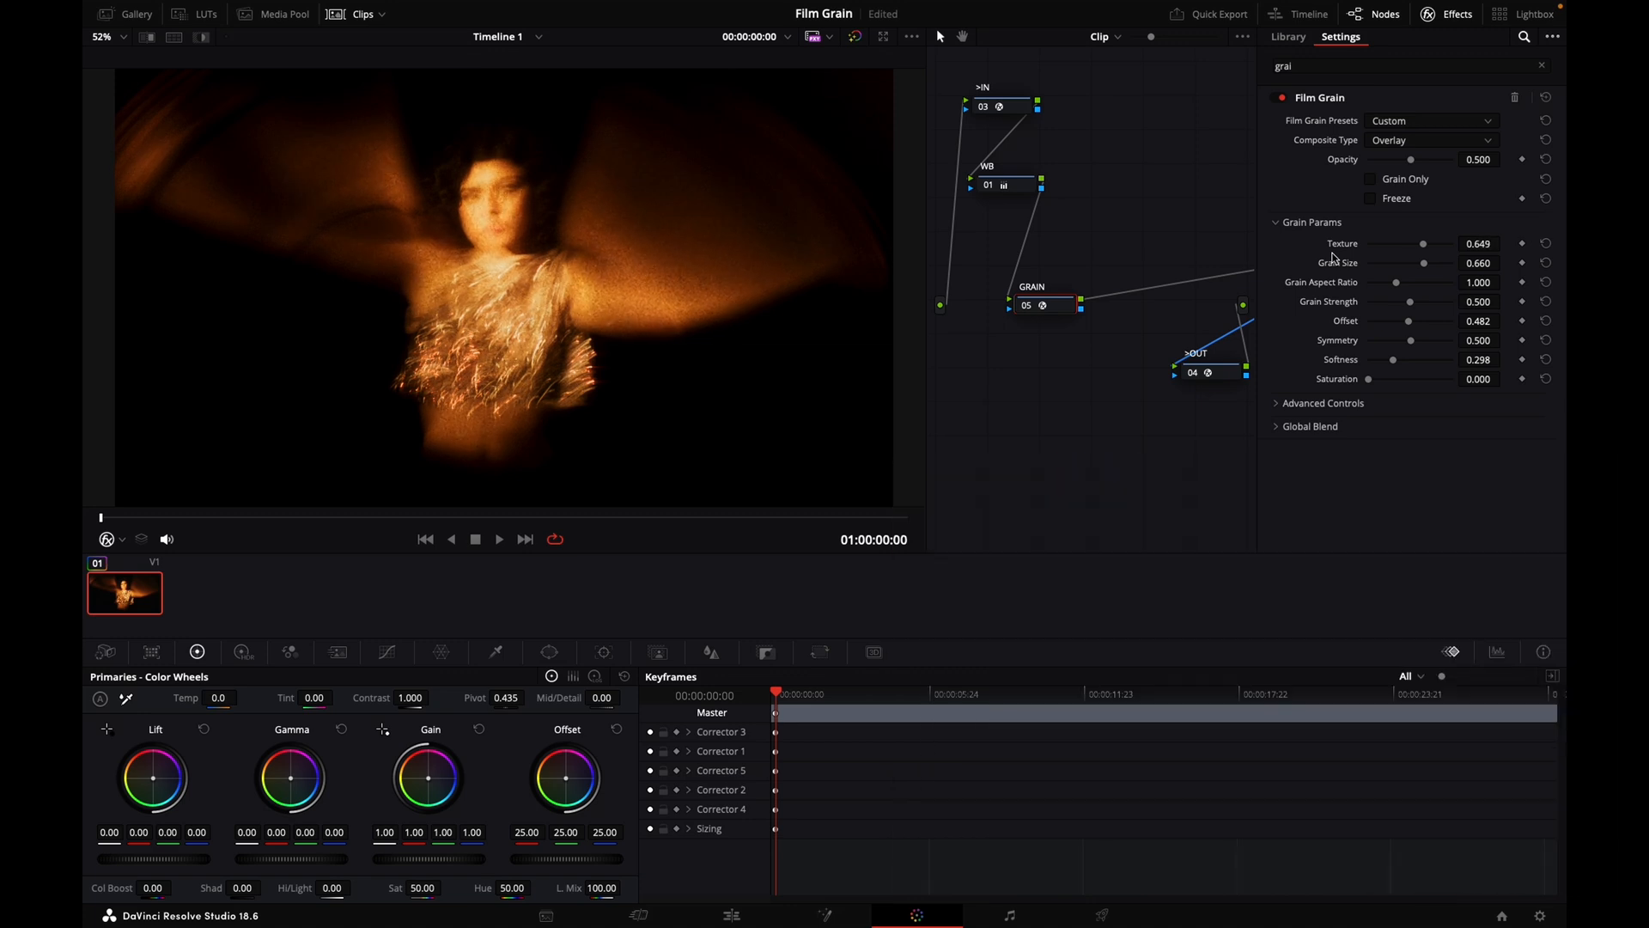
pyautogui.moveTo(1426, 243); pyautogui.dragTo(1446, 242)
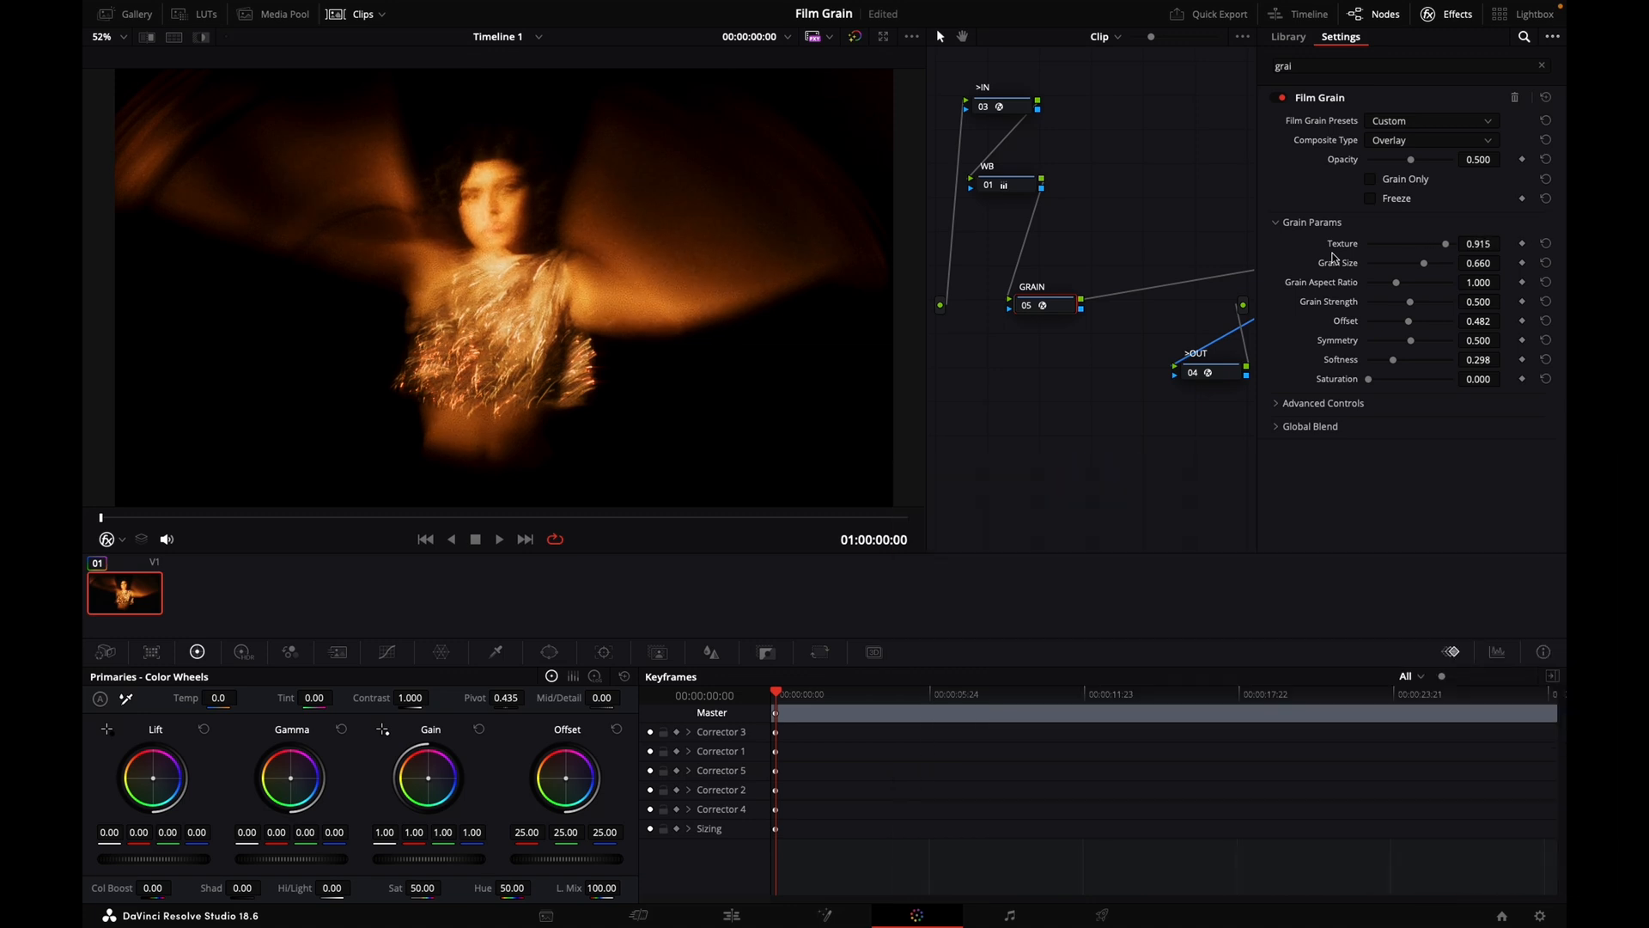
pyautogui.moveTo(1446, 243); pyautogui.dragTo(1428, 242)
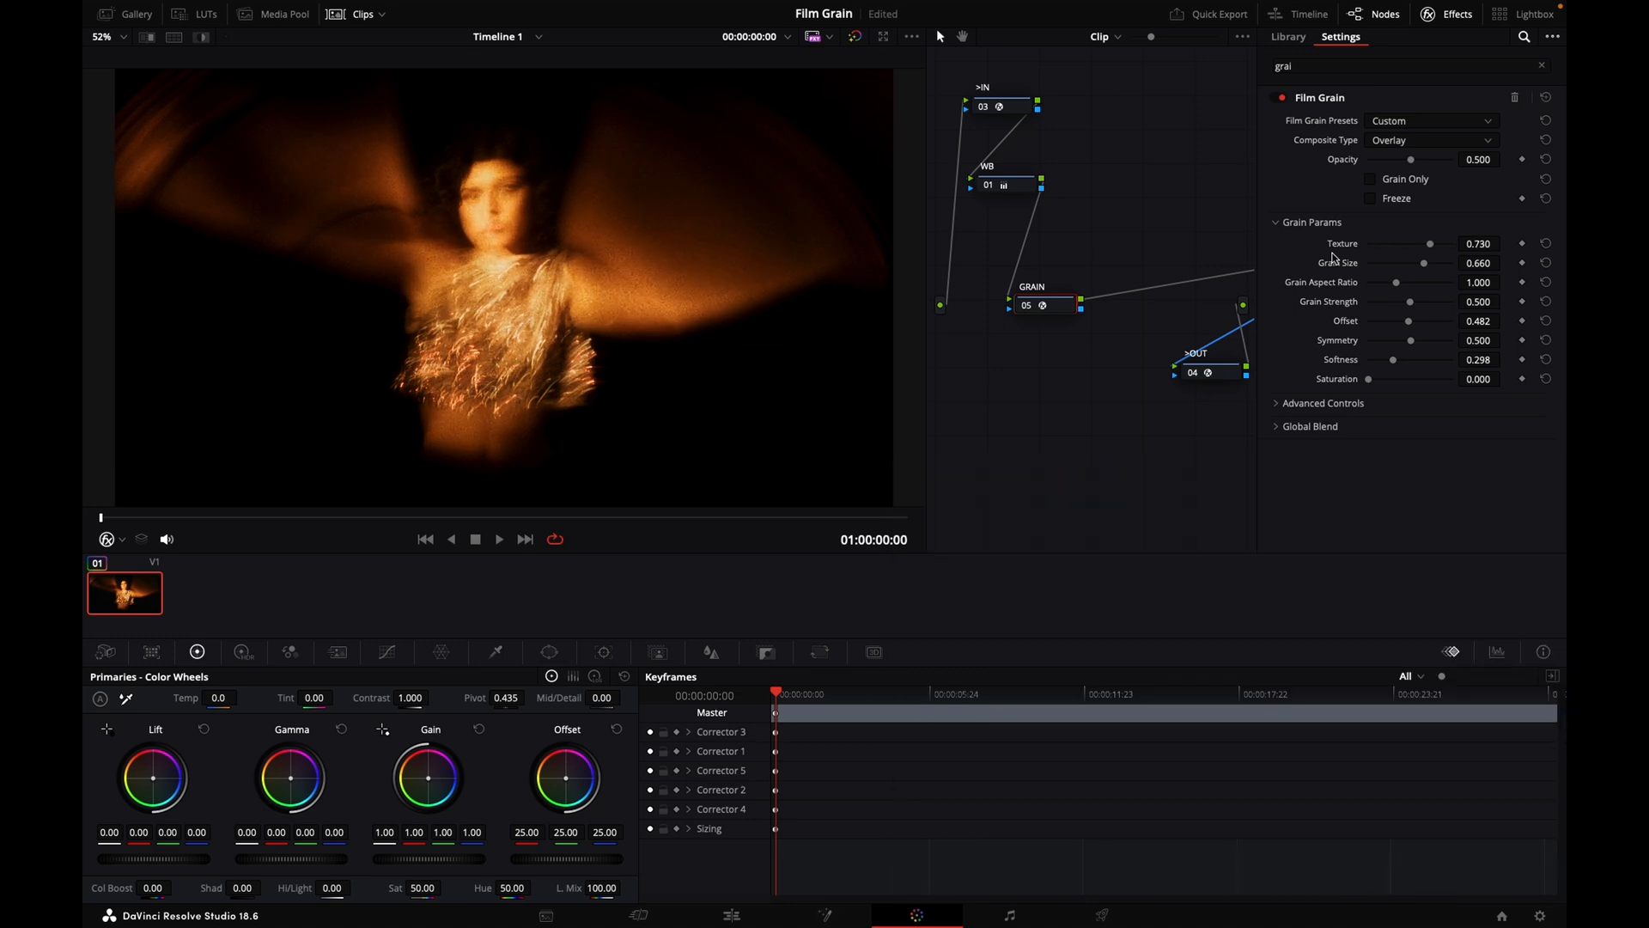
pyautogui.moveTo(1431, 242); pyautogui.dragTo(1427, 242)
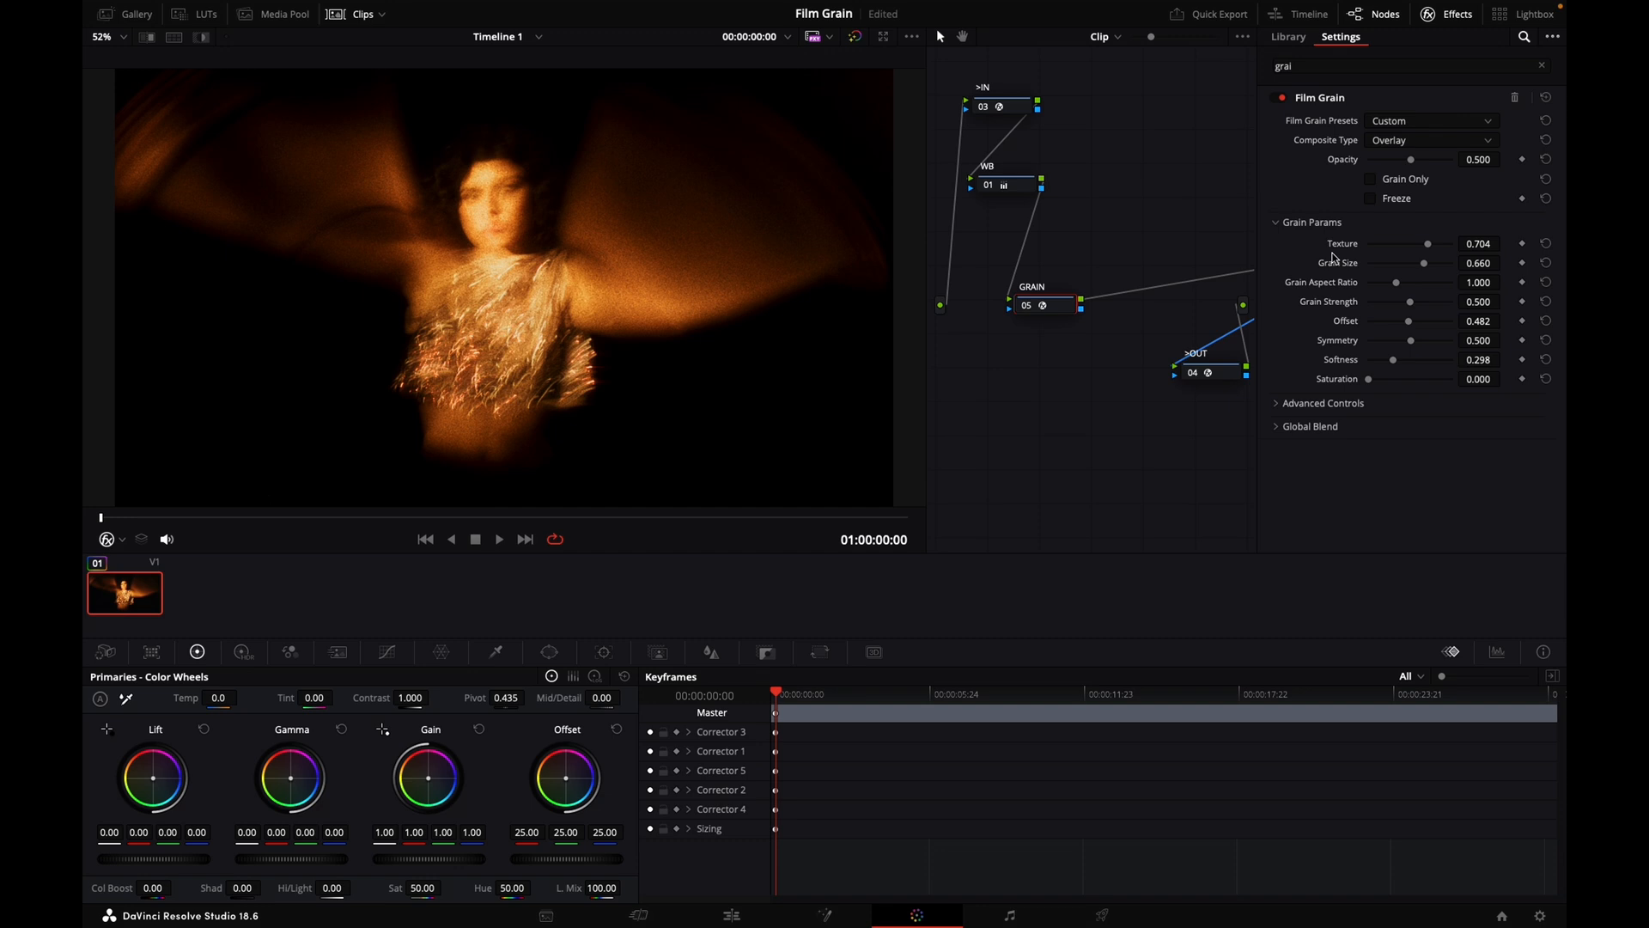
pyautogui.moveTo(1422, 263); pyautogui.dragTo(1428, 263)
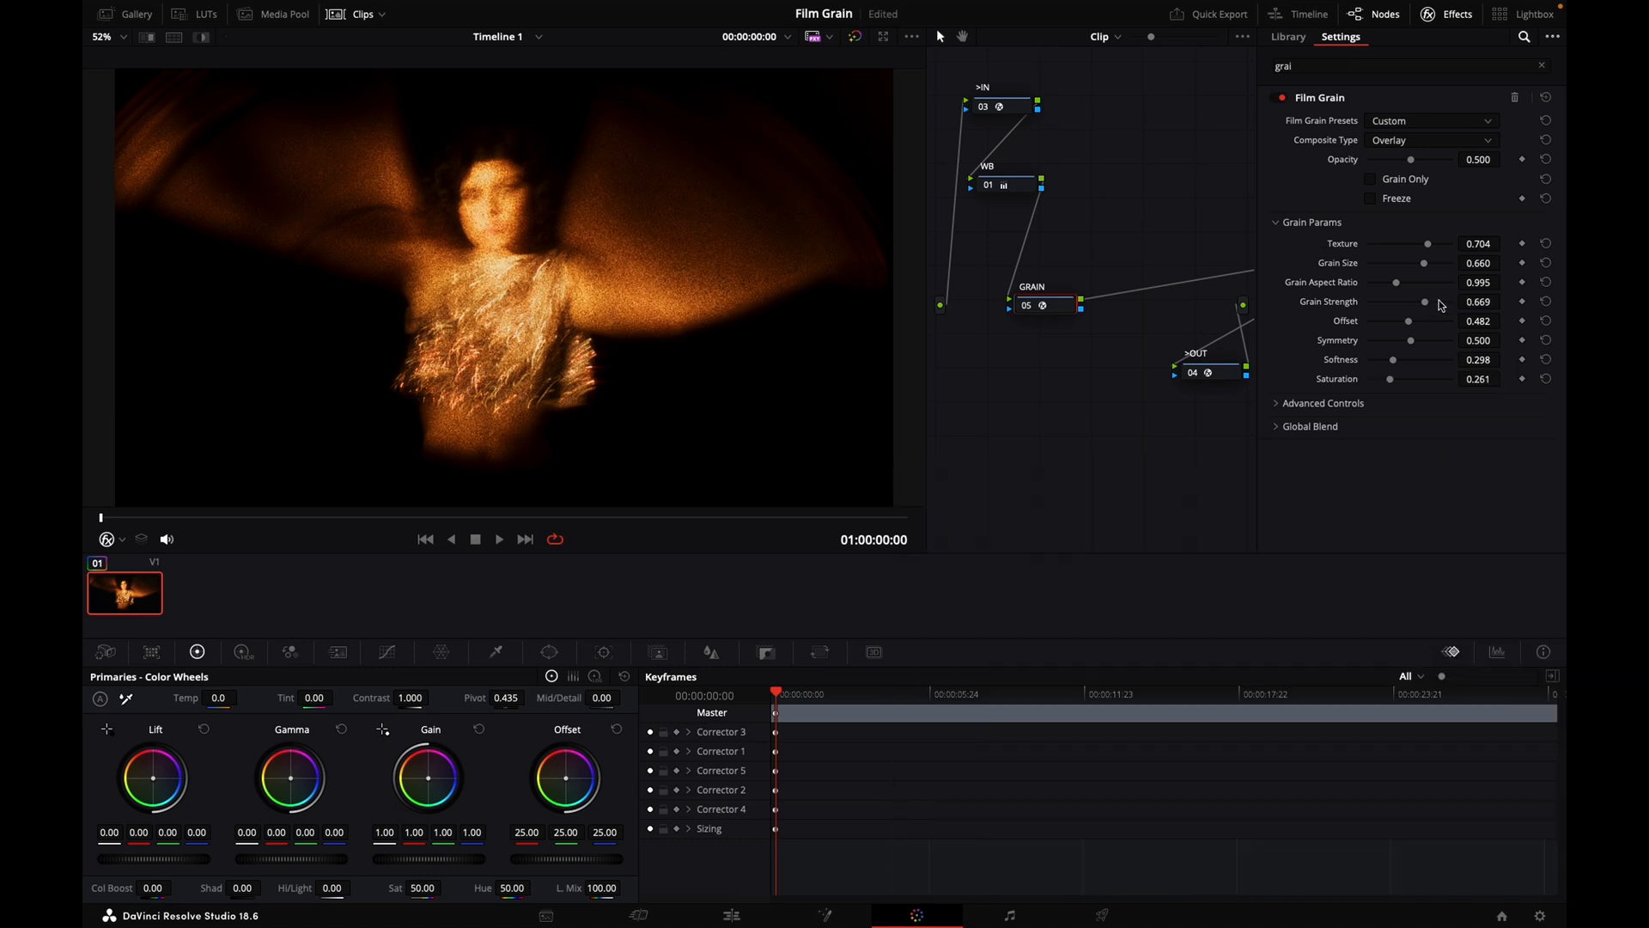
# - Add a little colour to the grain, settling saturation around 0.308
pyautogui.moveTo(1390, 378); pyautogui.dragTo(1398, 378)
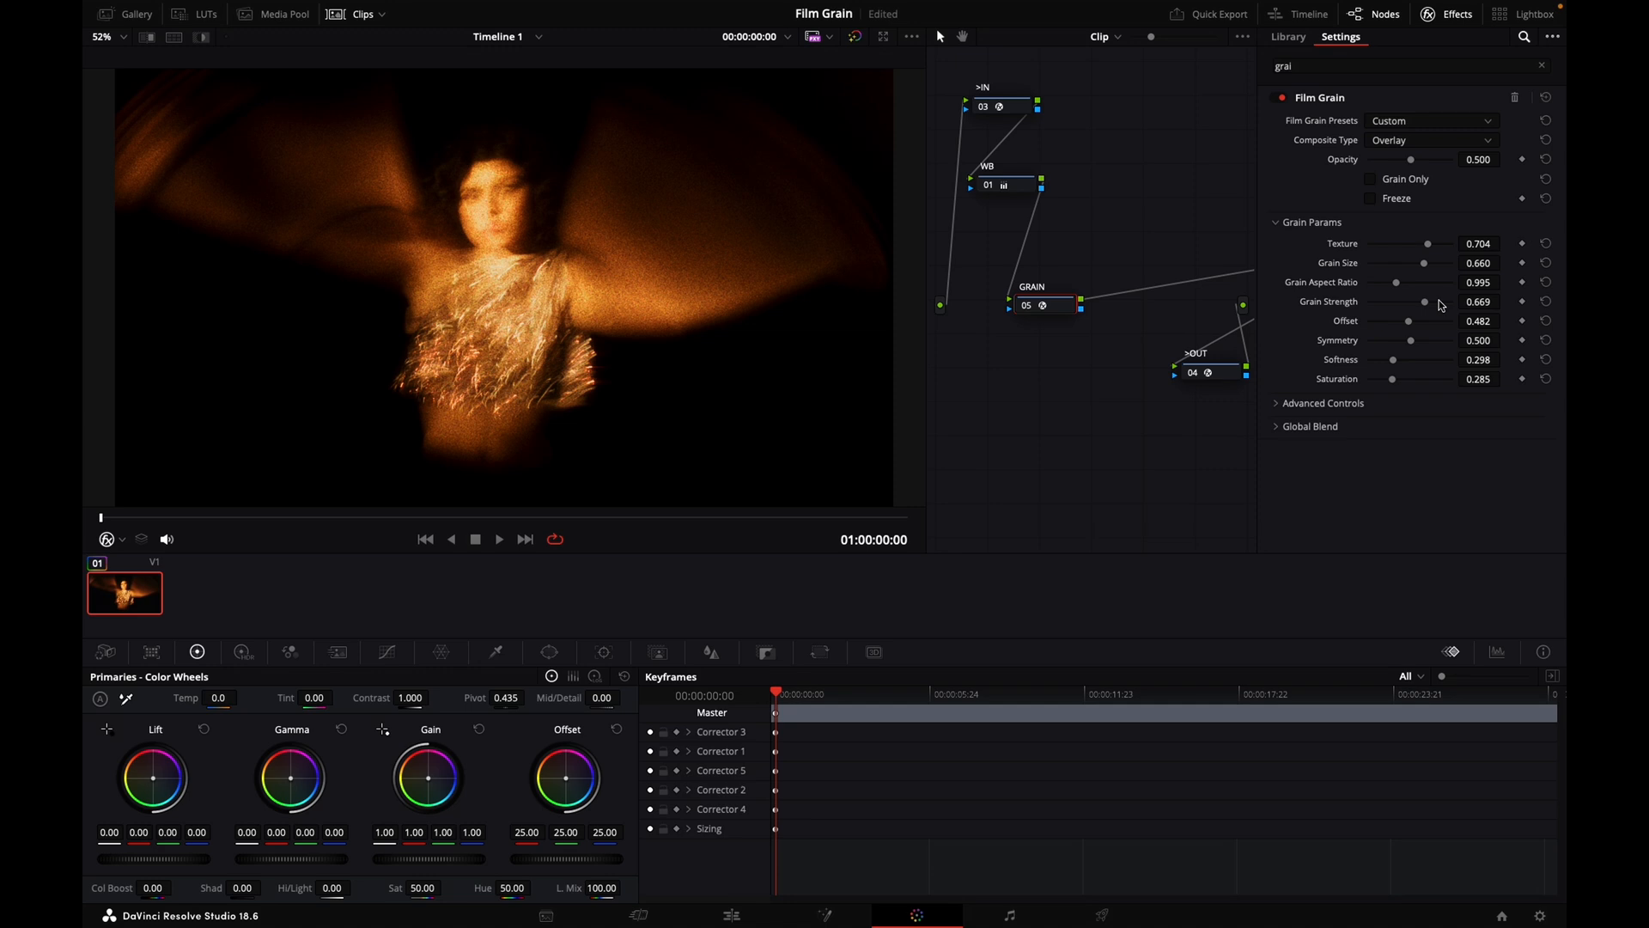
pyautogui.moveTo(1394, 378); pyautogui.dragTo(1397, 378)
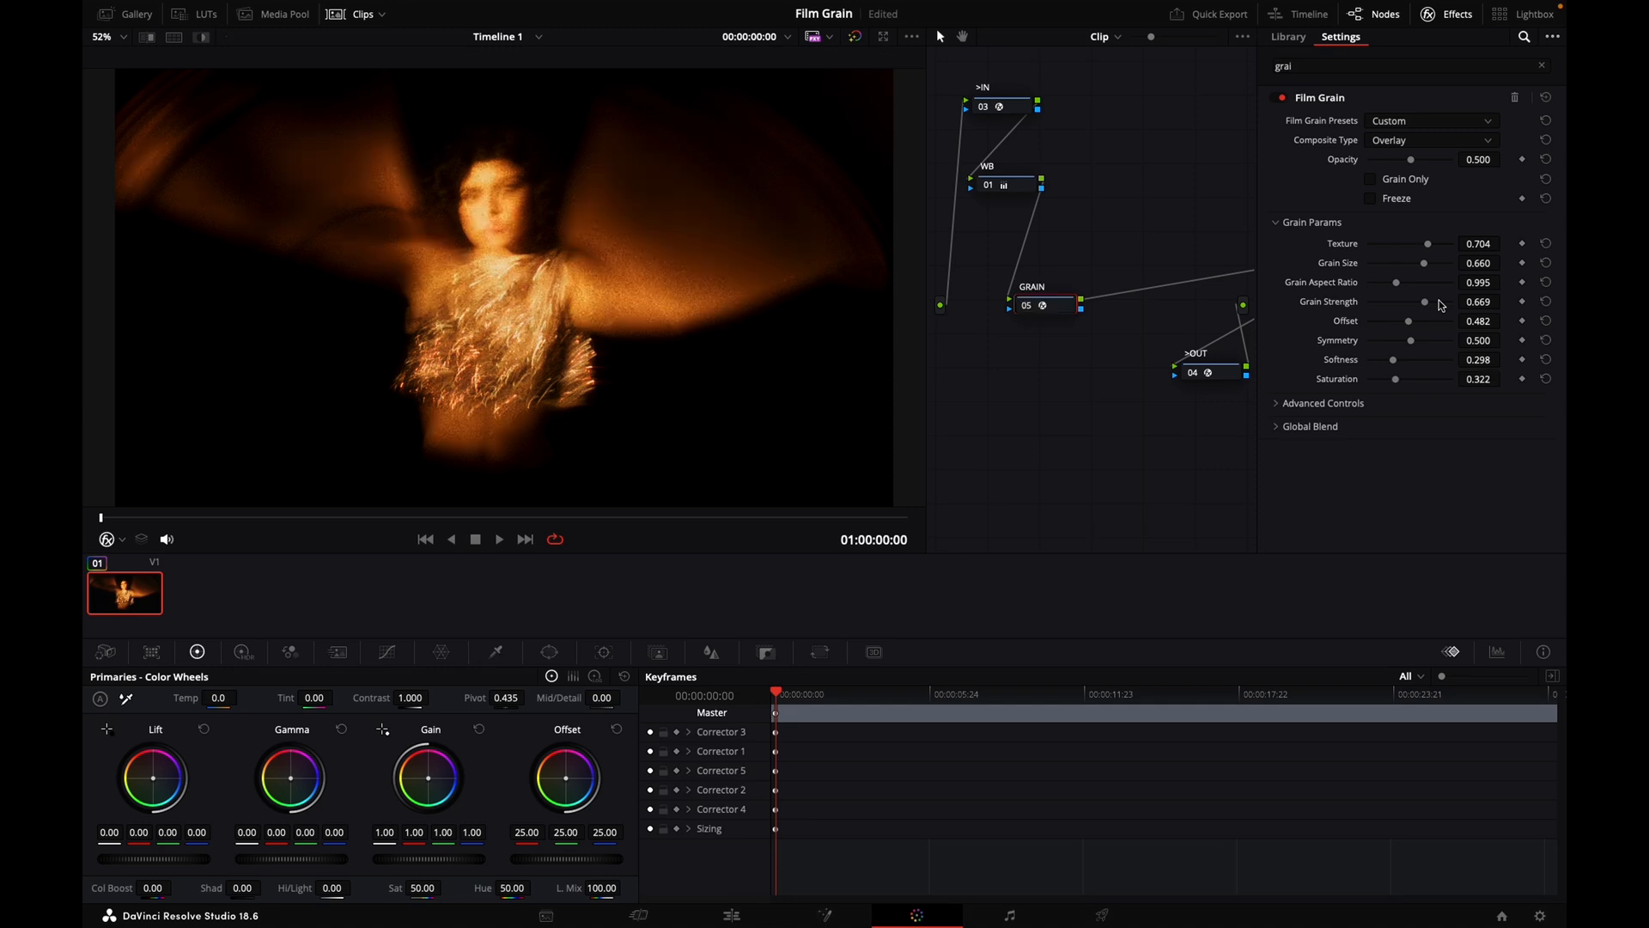
pyautogui.moveTo(1414, 378); pyautogui.dragTo(1421, 378)
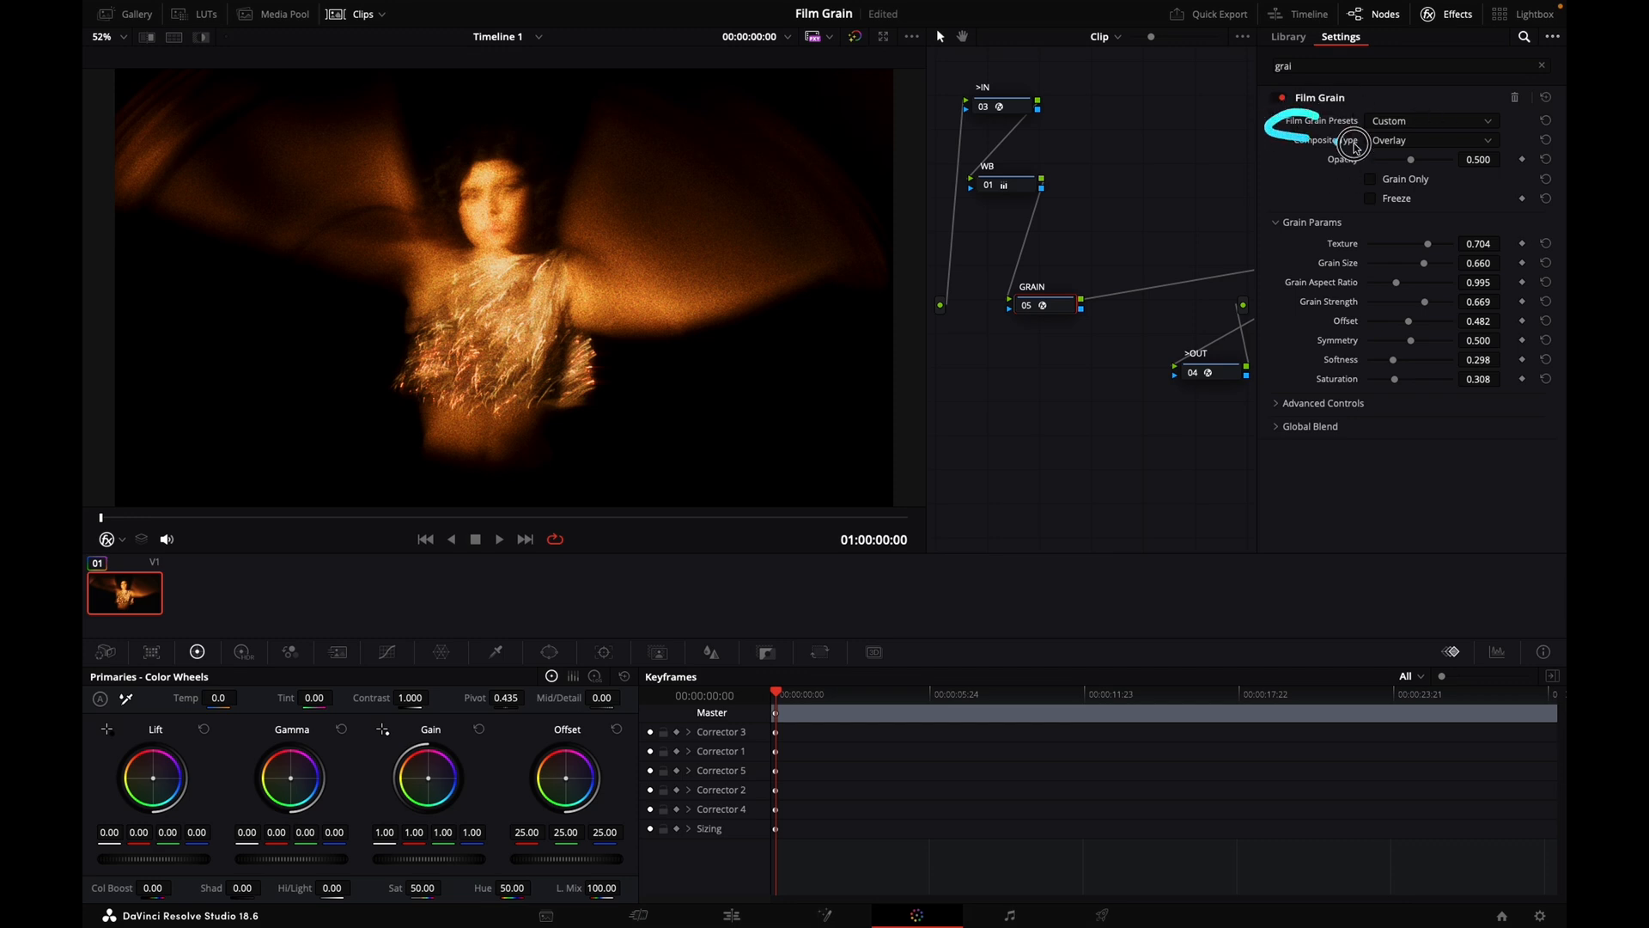
# - Apply the 35mm film grain preset, then switch to the 16mm 500T preset
pyautogui.click(1431, 121)
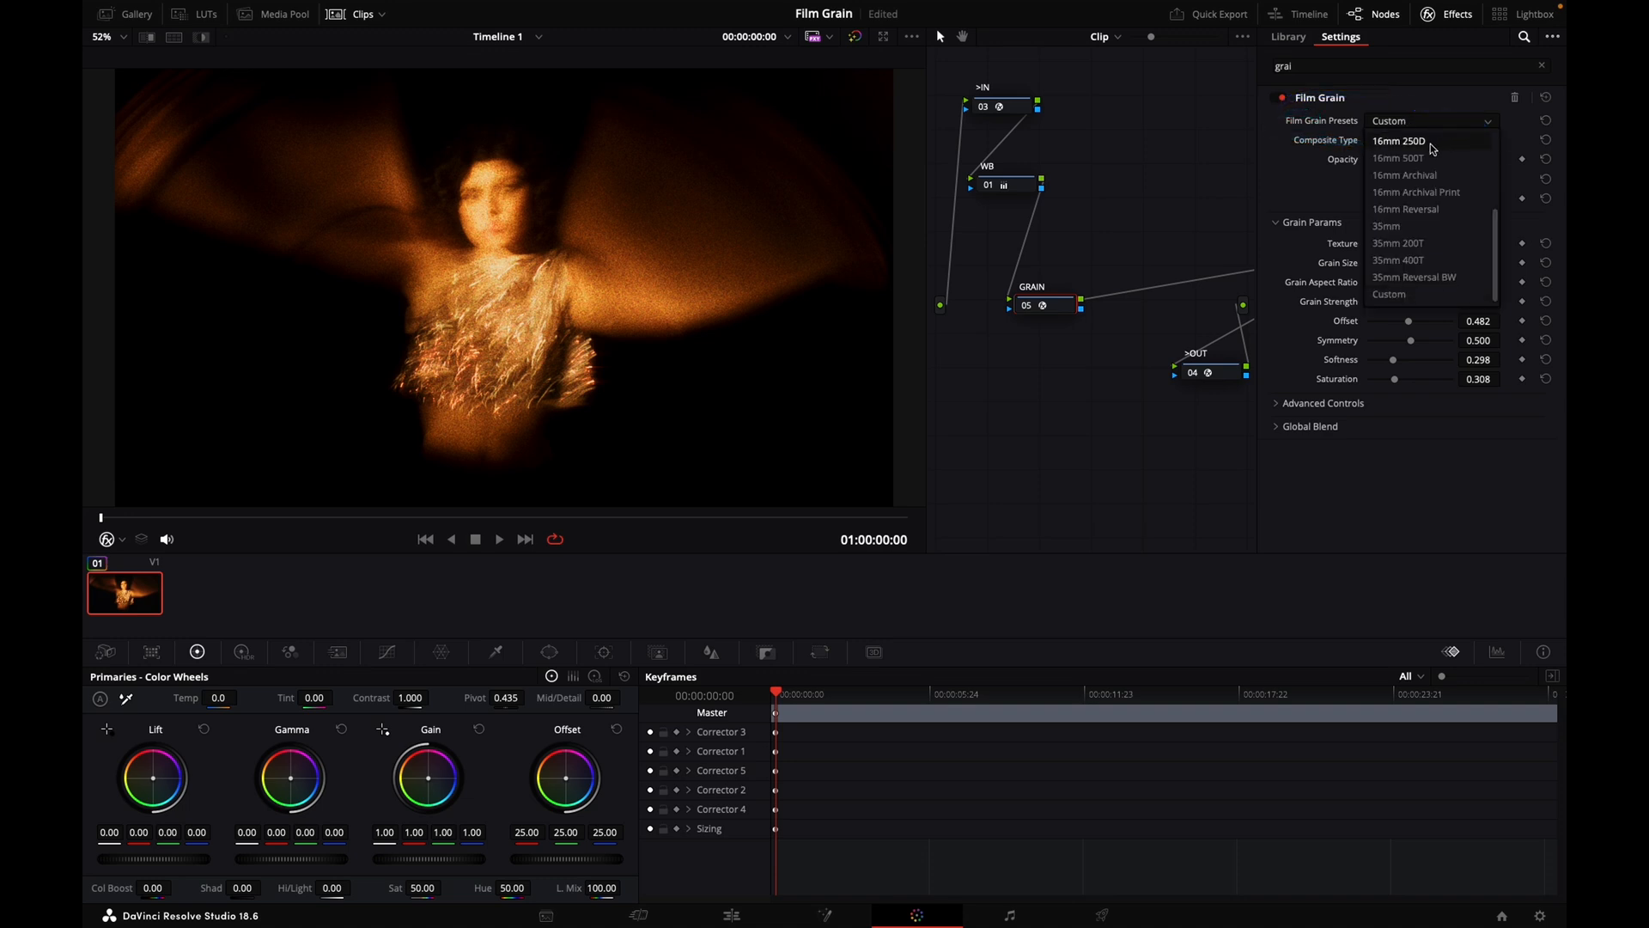
pyautogui.click(1386, 227)
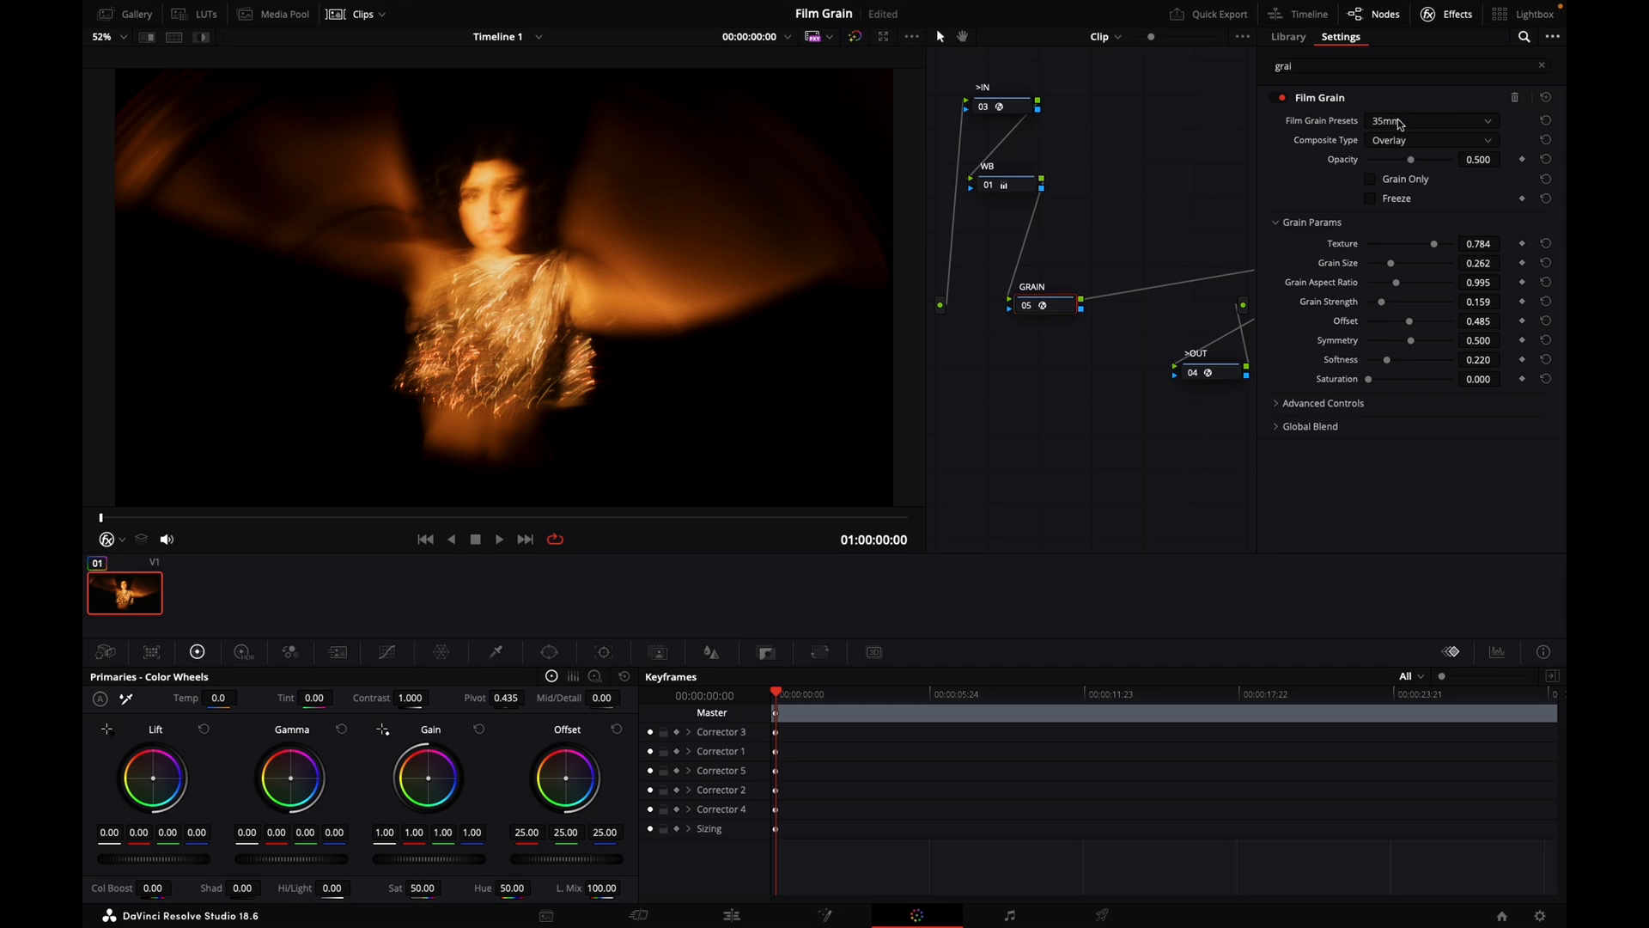
pyautogui.click(1431, 121)
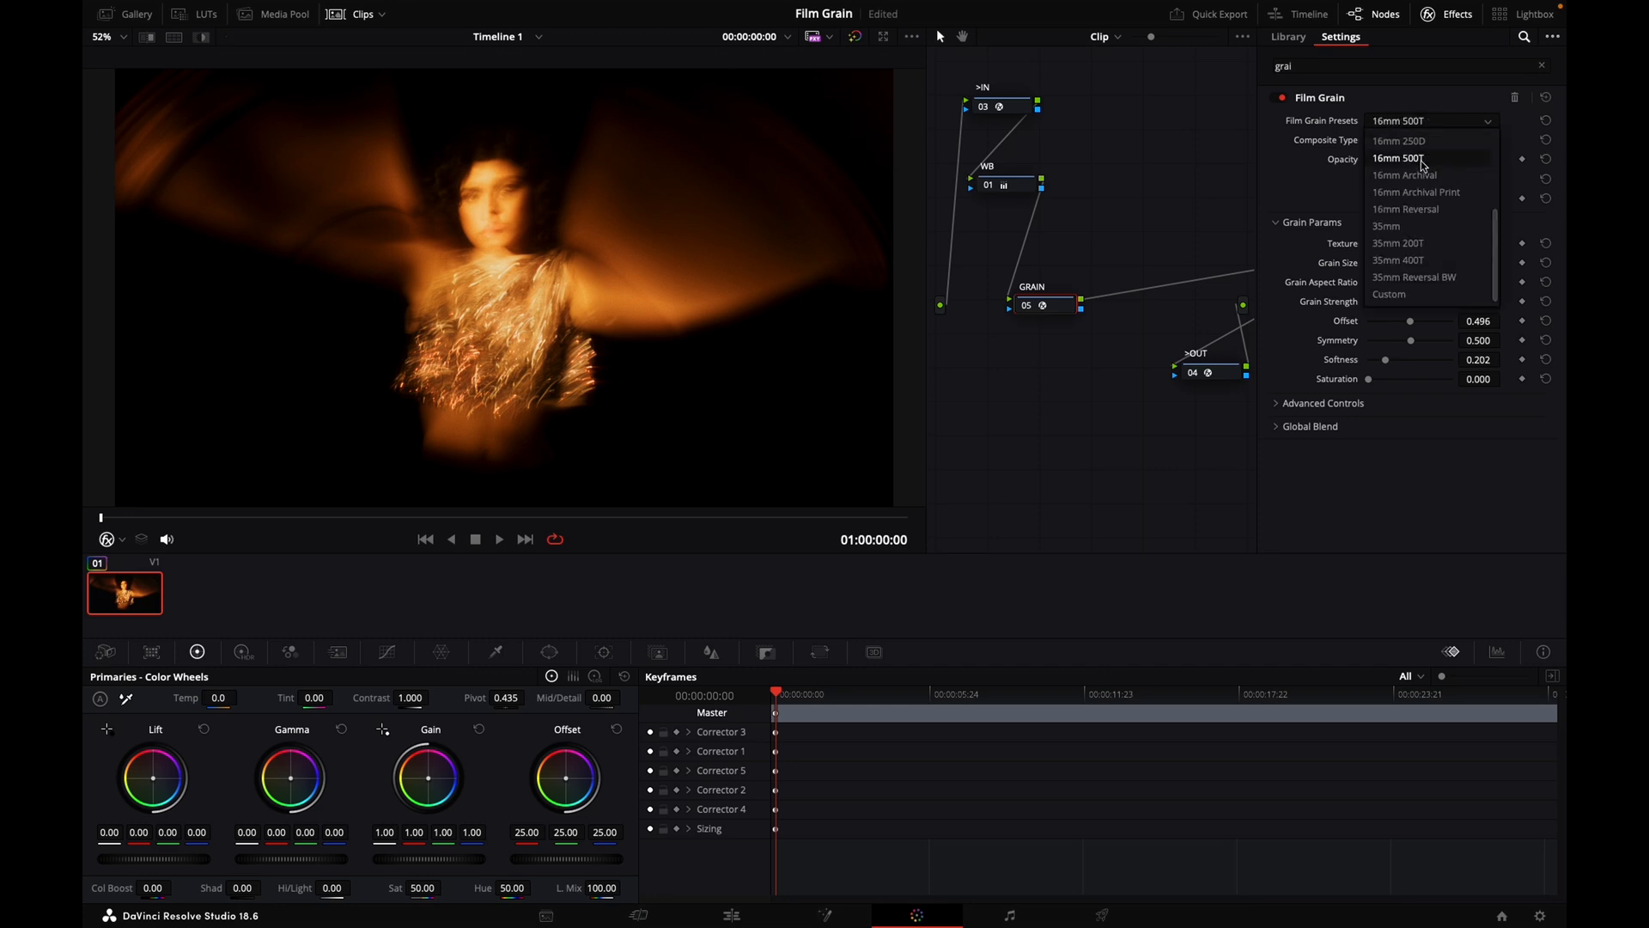
pyautogui.click(1421, 158)
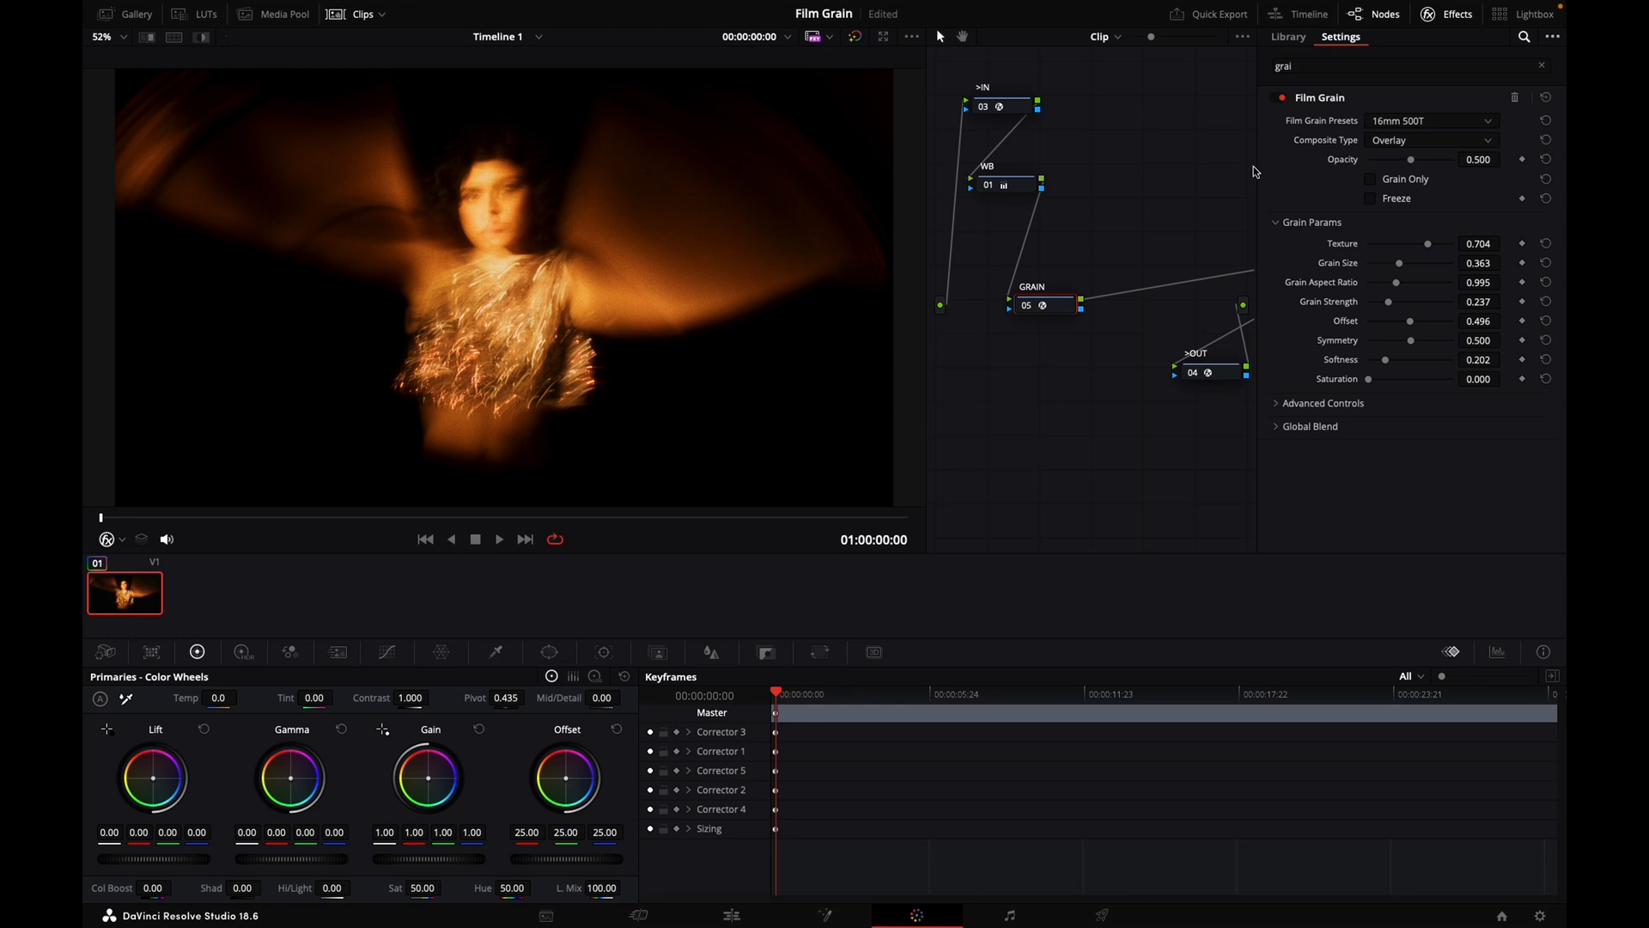
pyautogui.moveTo(1217, 219)
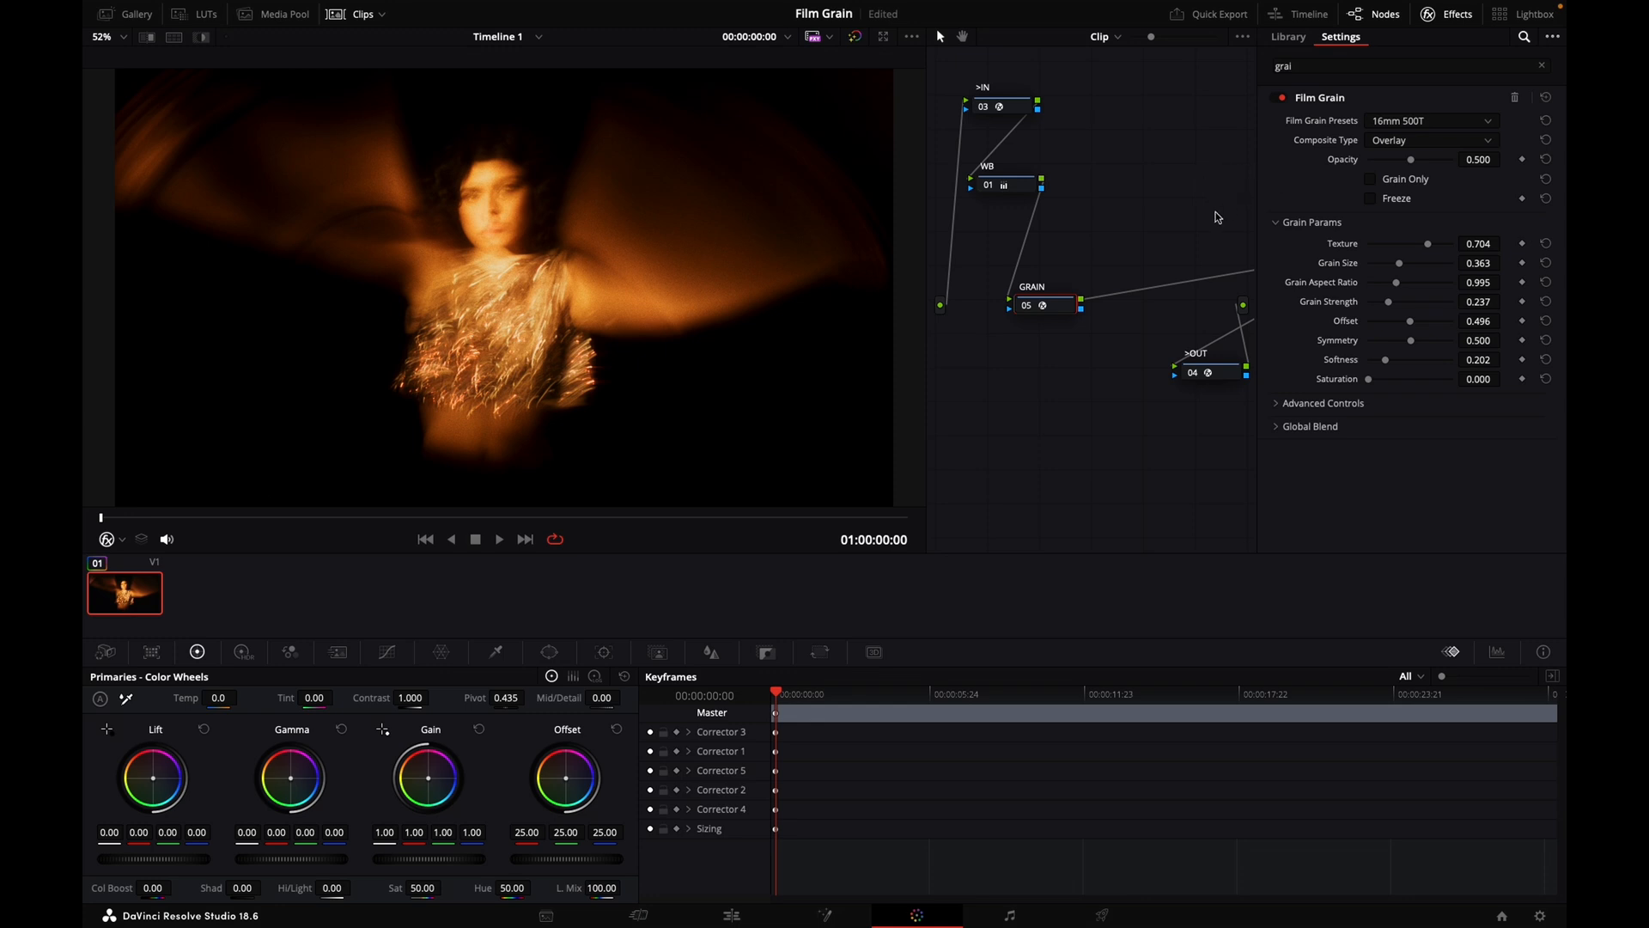
pyautogui.moveTo(1220, 220)
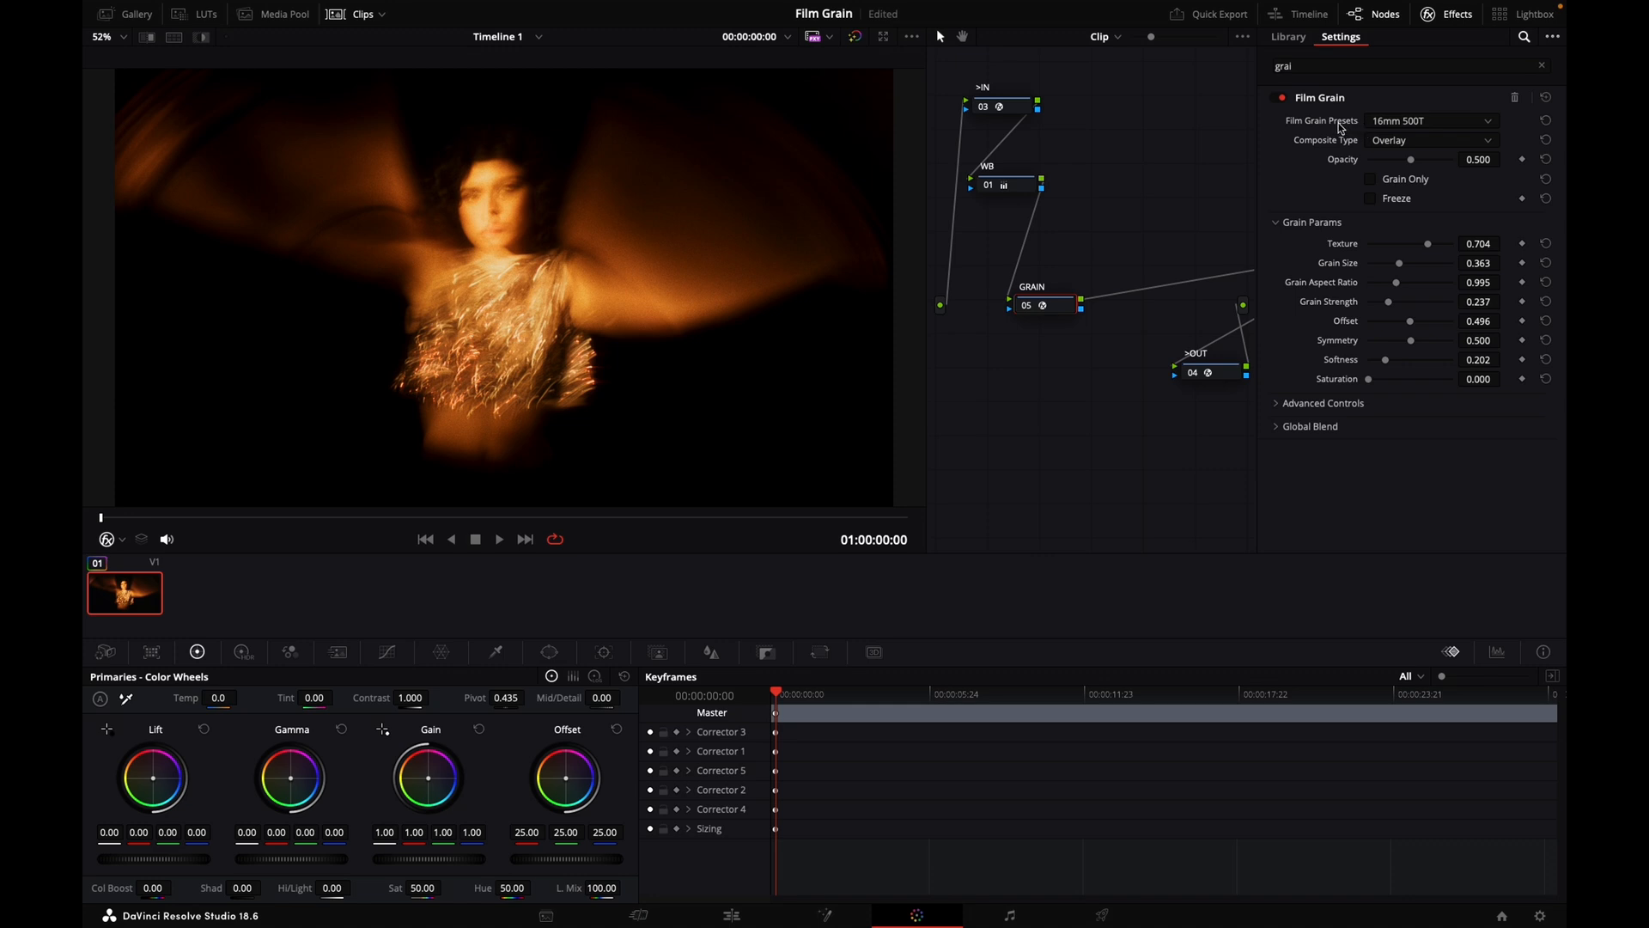
pyautogui.moveTo(1355, 103)
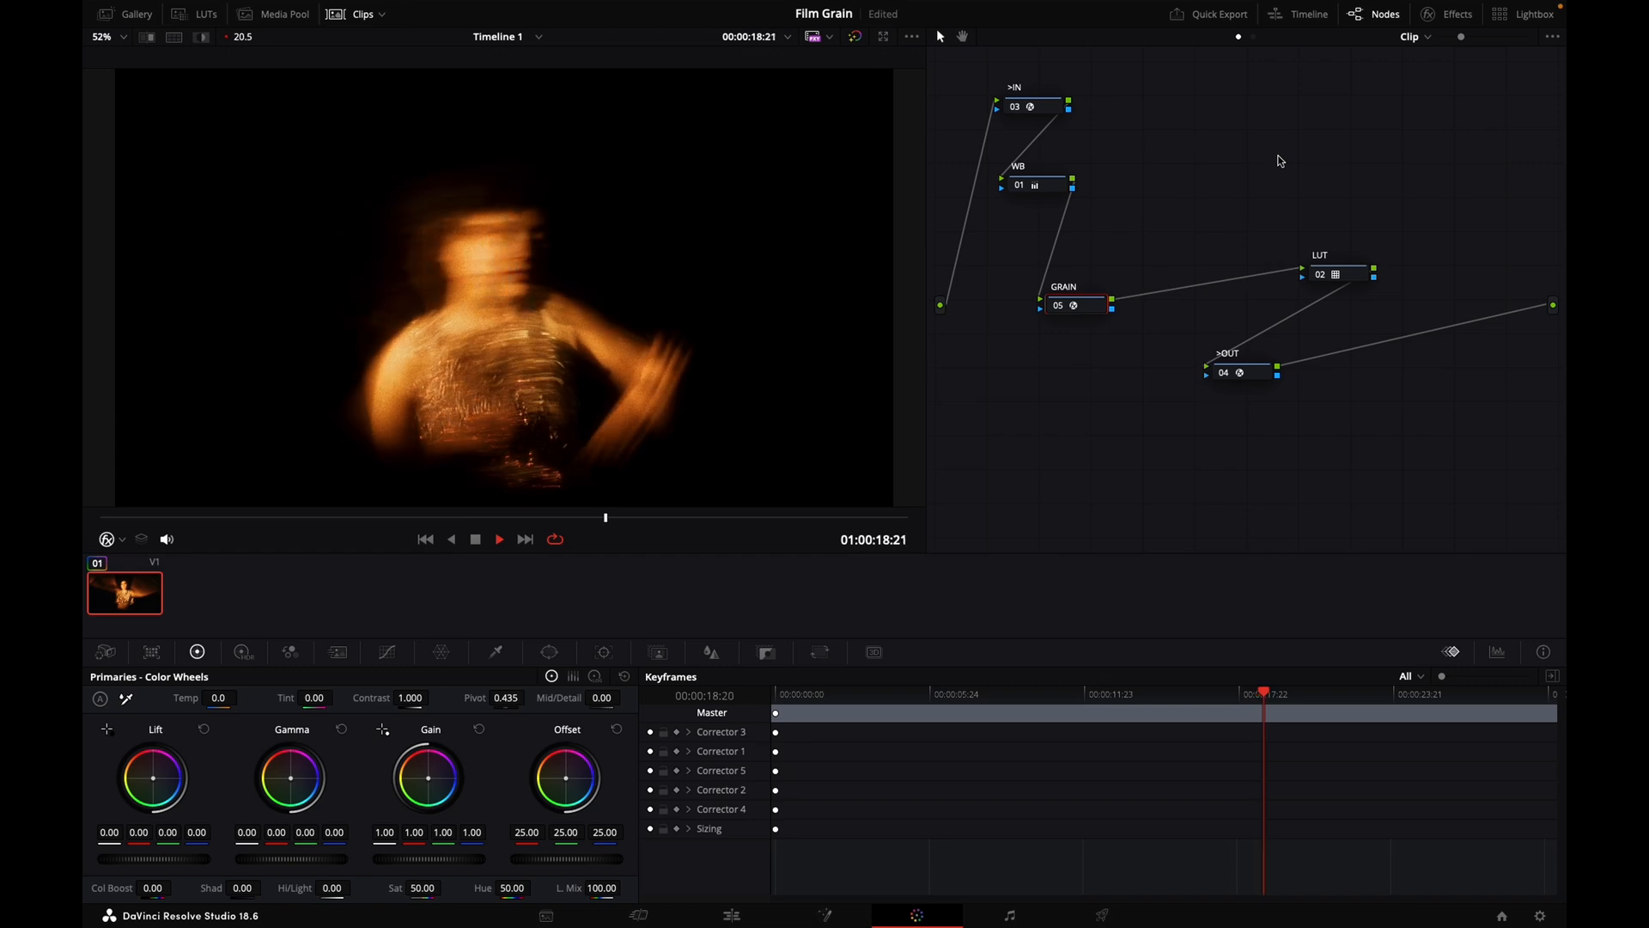
# - Browse Media Storage to the Desktop to preview the 35mm_Fine_Print_cinegrain.mov grain plate
pyautogui.moveTo(1263, 693); pyautogui.dragTo(1306, 692)
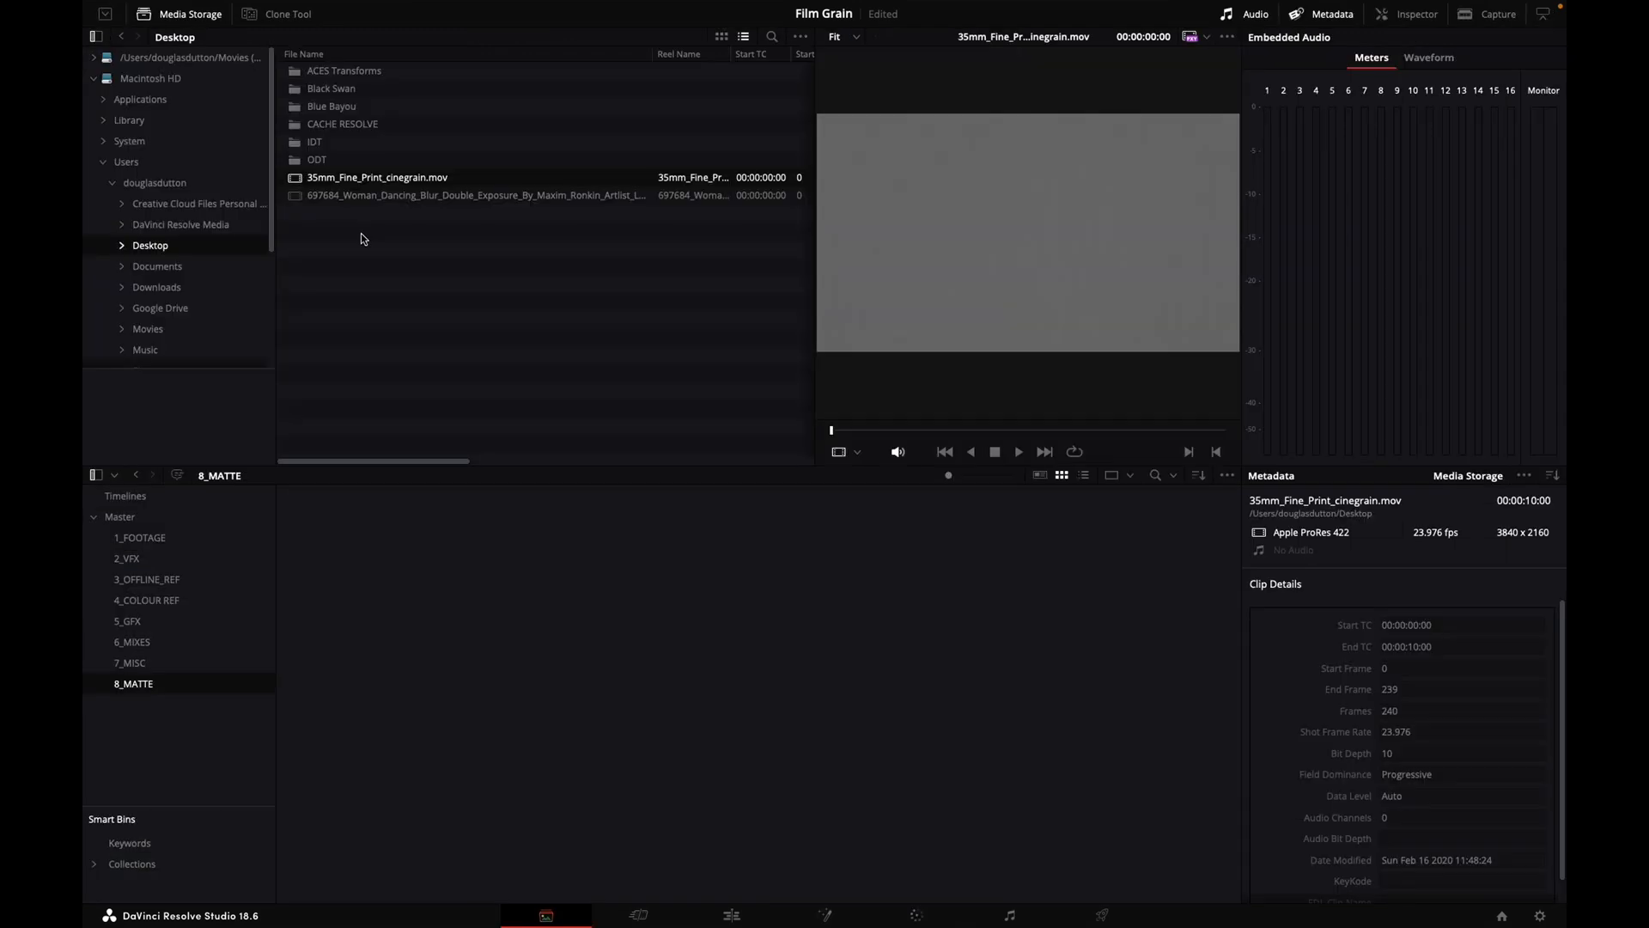
# - Add 35mm_Fine_Print_cinegrain.mov to the 8_MATTE bin as a matte
pyautogui.click(474, 196)
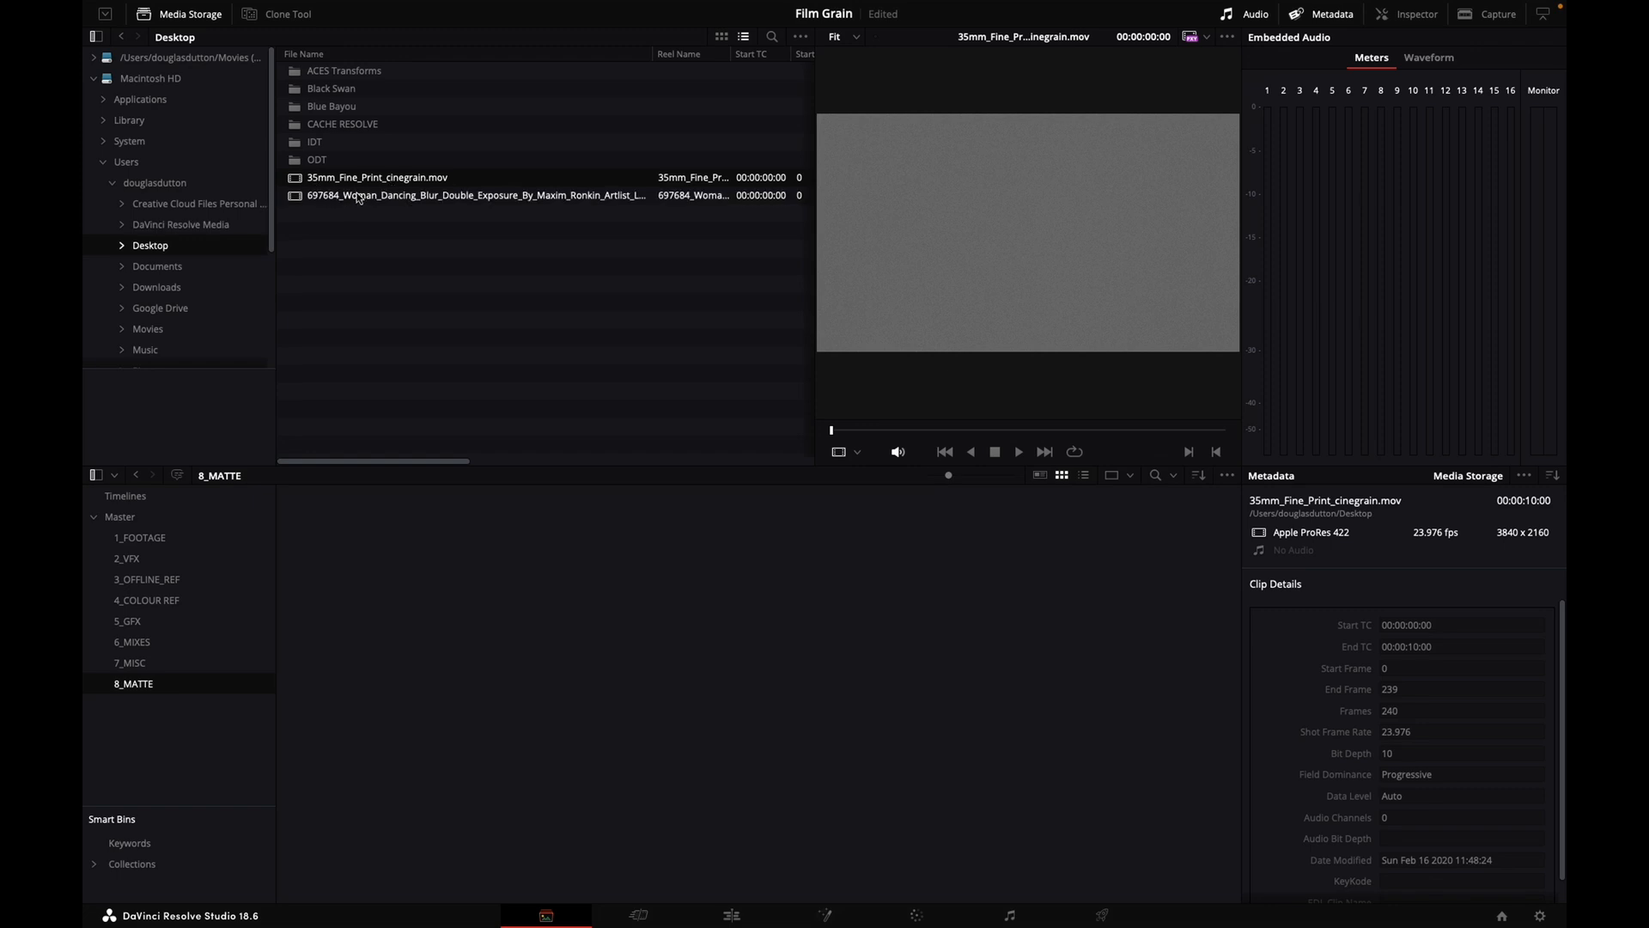
pyautogui.rightClick(374, 177)
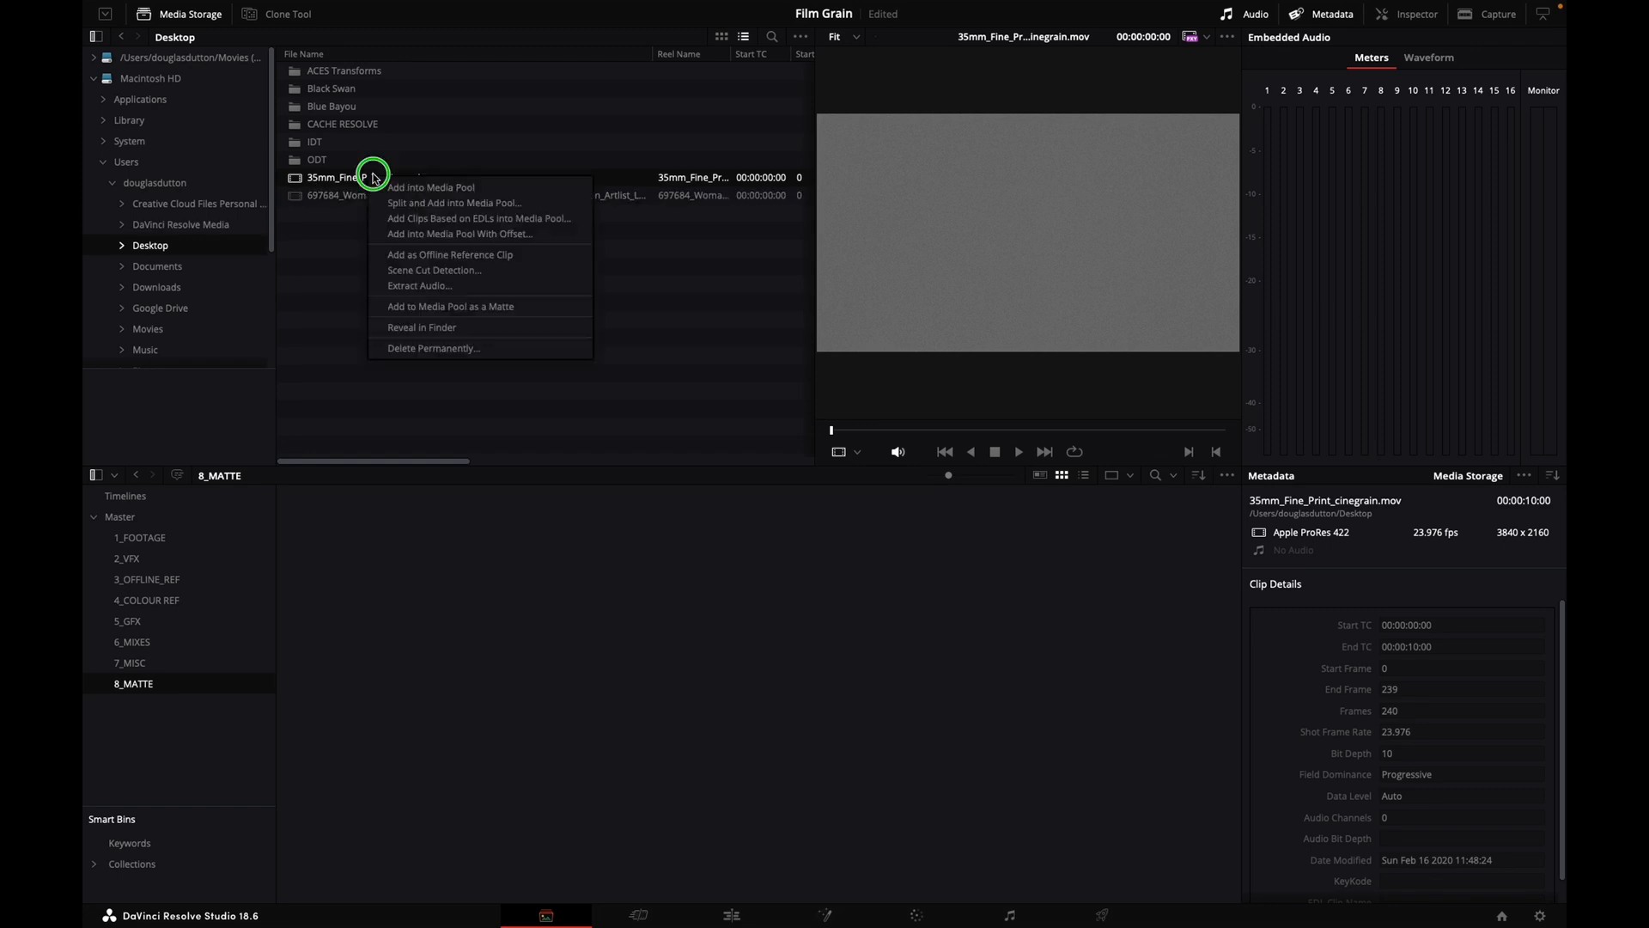
pyautogui.moveTo(462, 306)
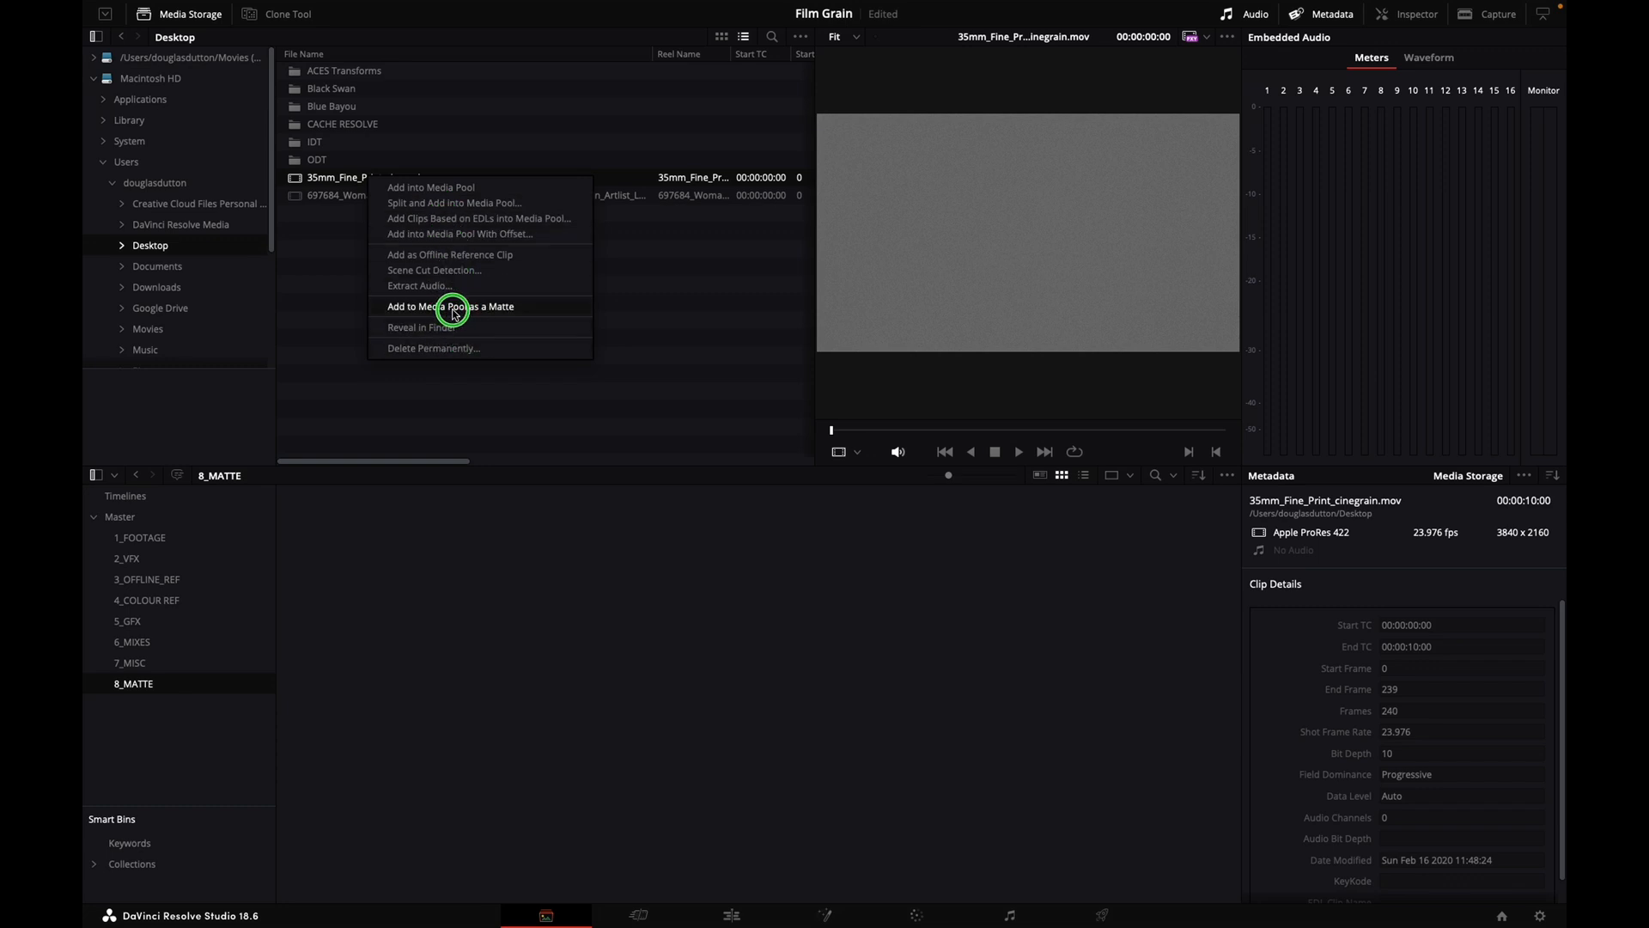
pyautogui.click(450, 306)
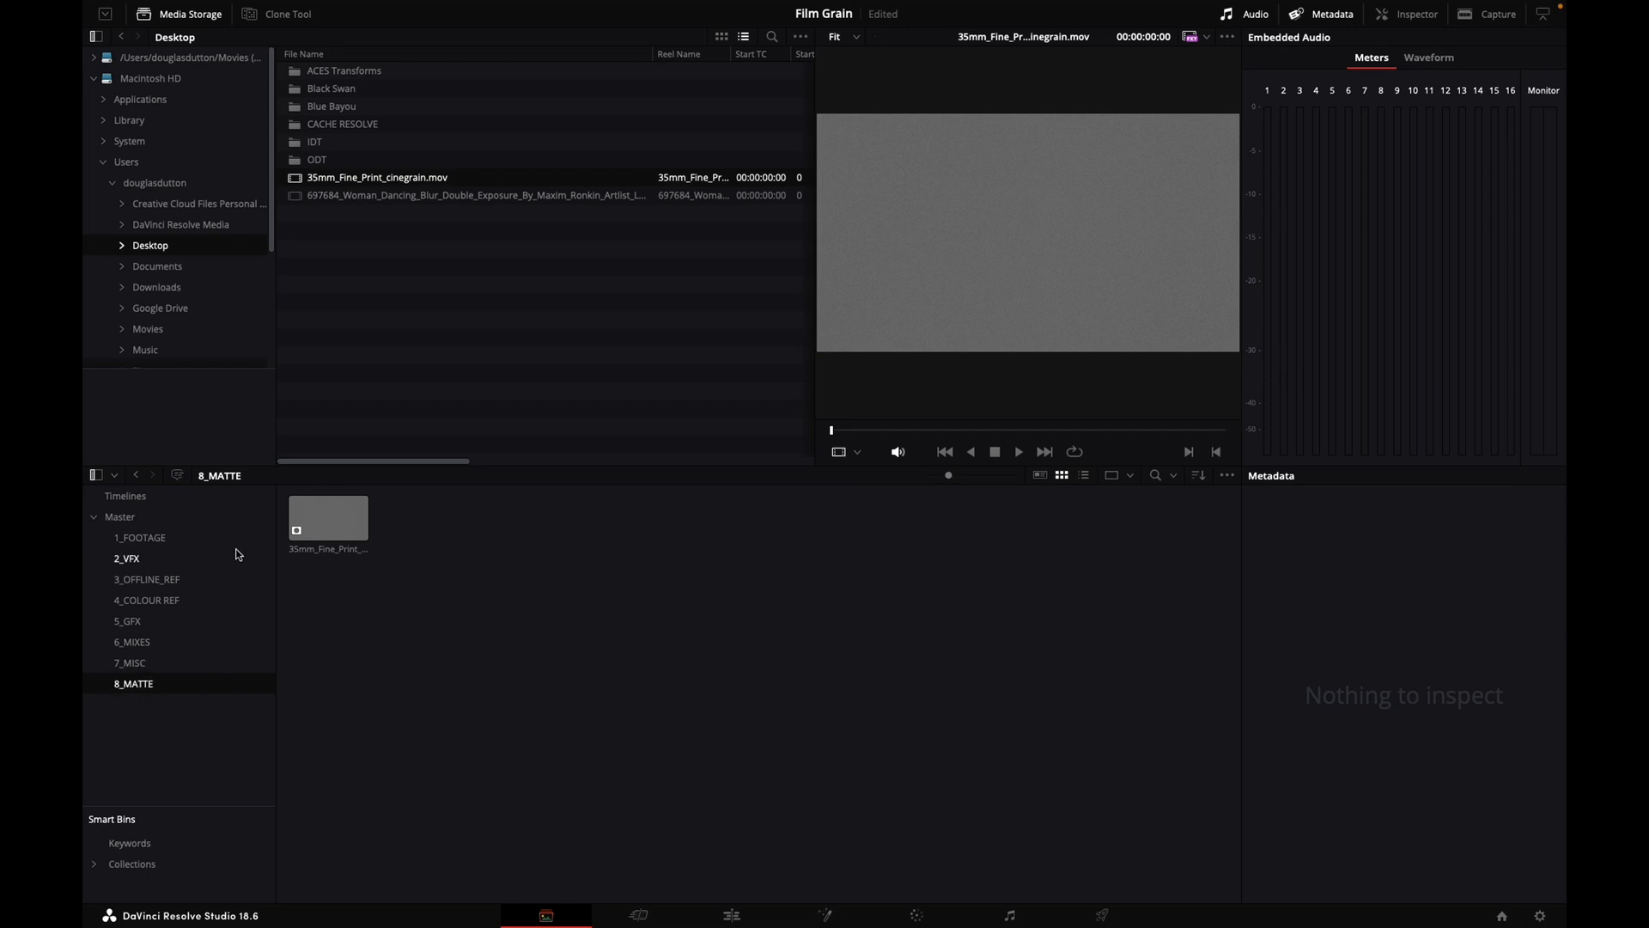
pyautogui.click(916, 914)
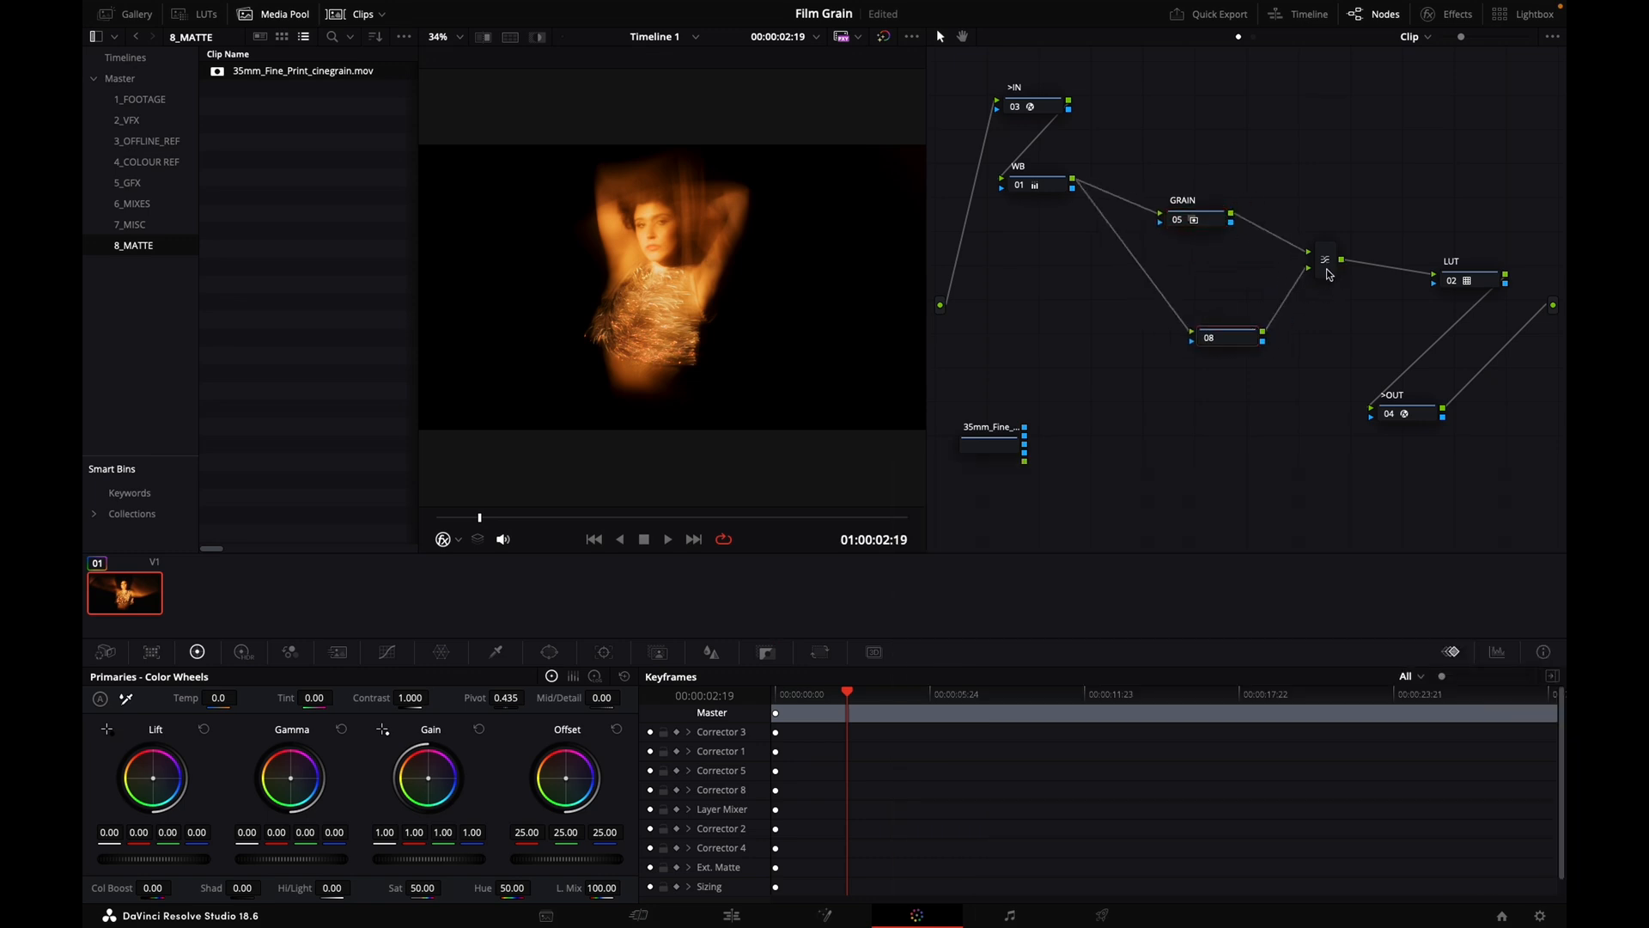
# - Connect the 35mm cinegrain matte into node 08 in place of the WB link and enlarge the viewer
pyautogui.click(1329, 261)
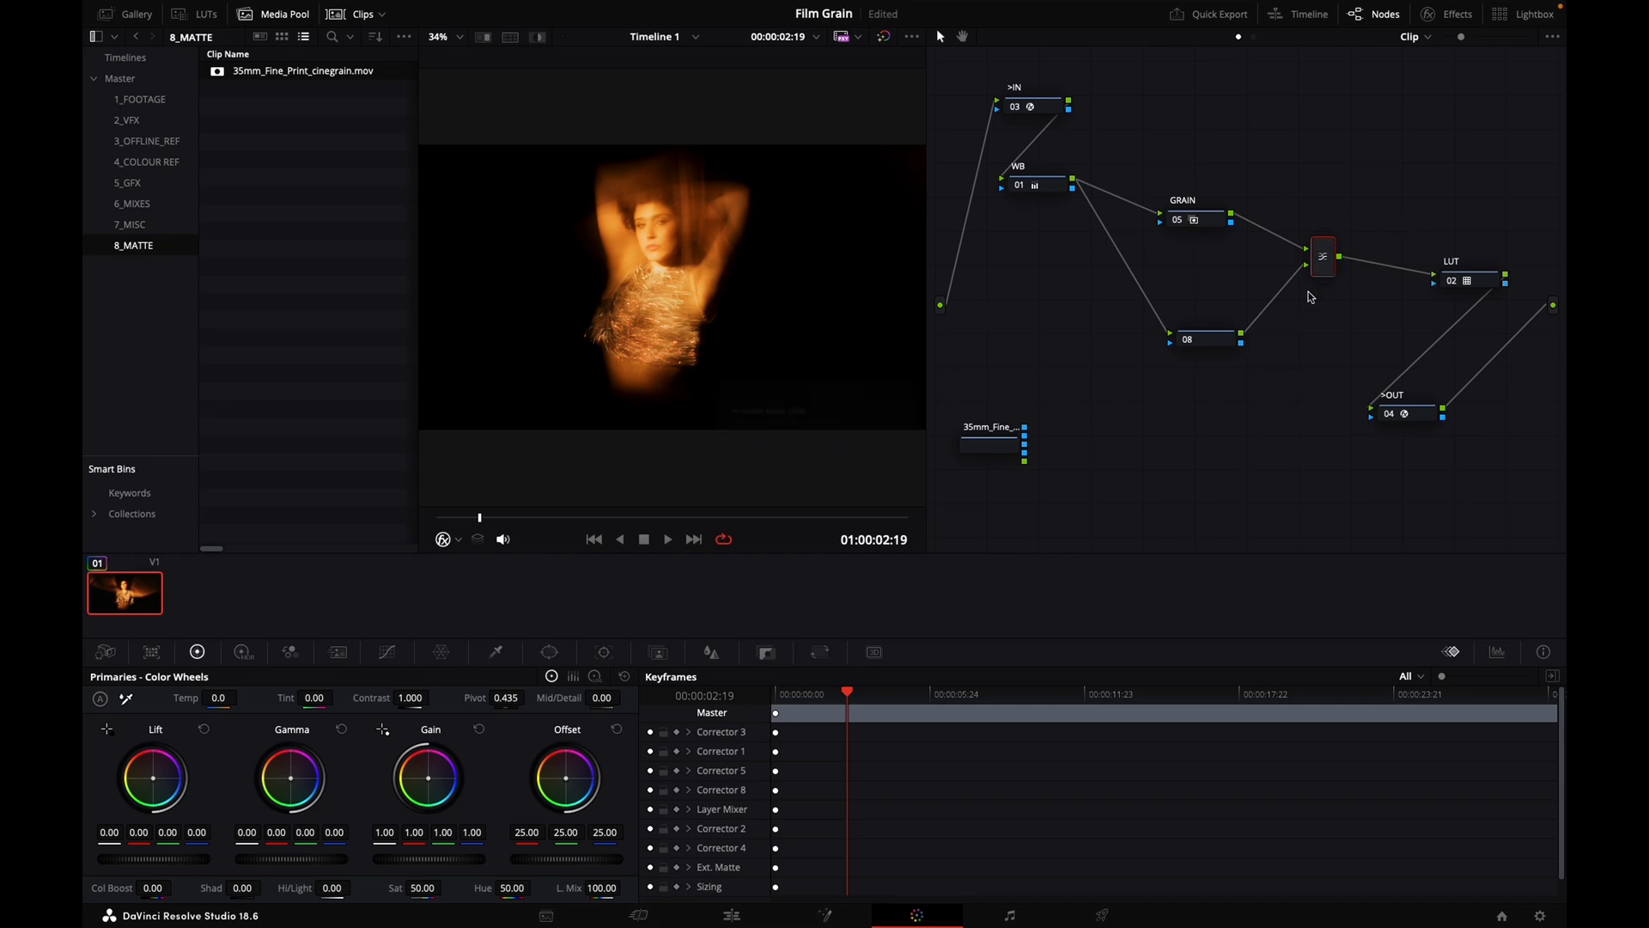
pyautogui.rightClick(1323, 256)
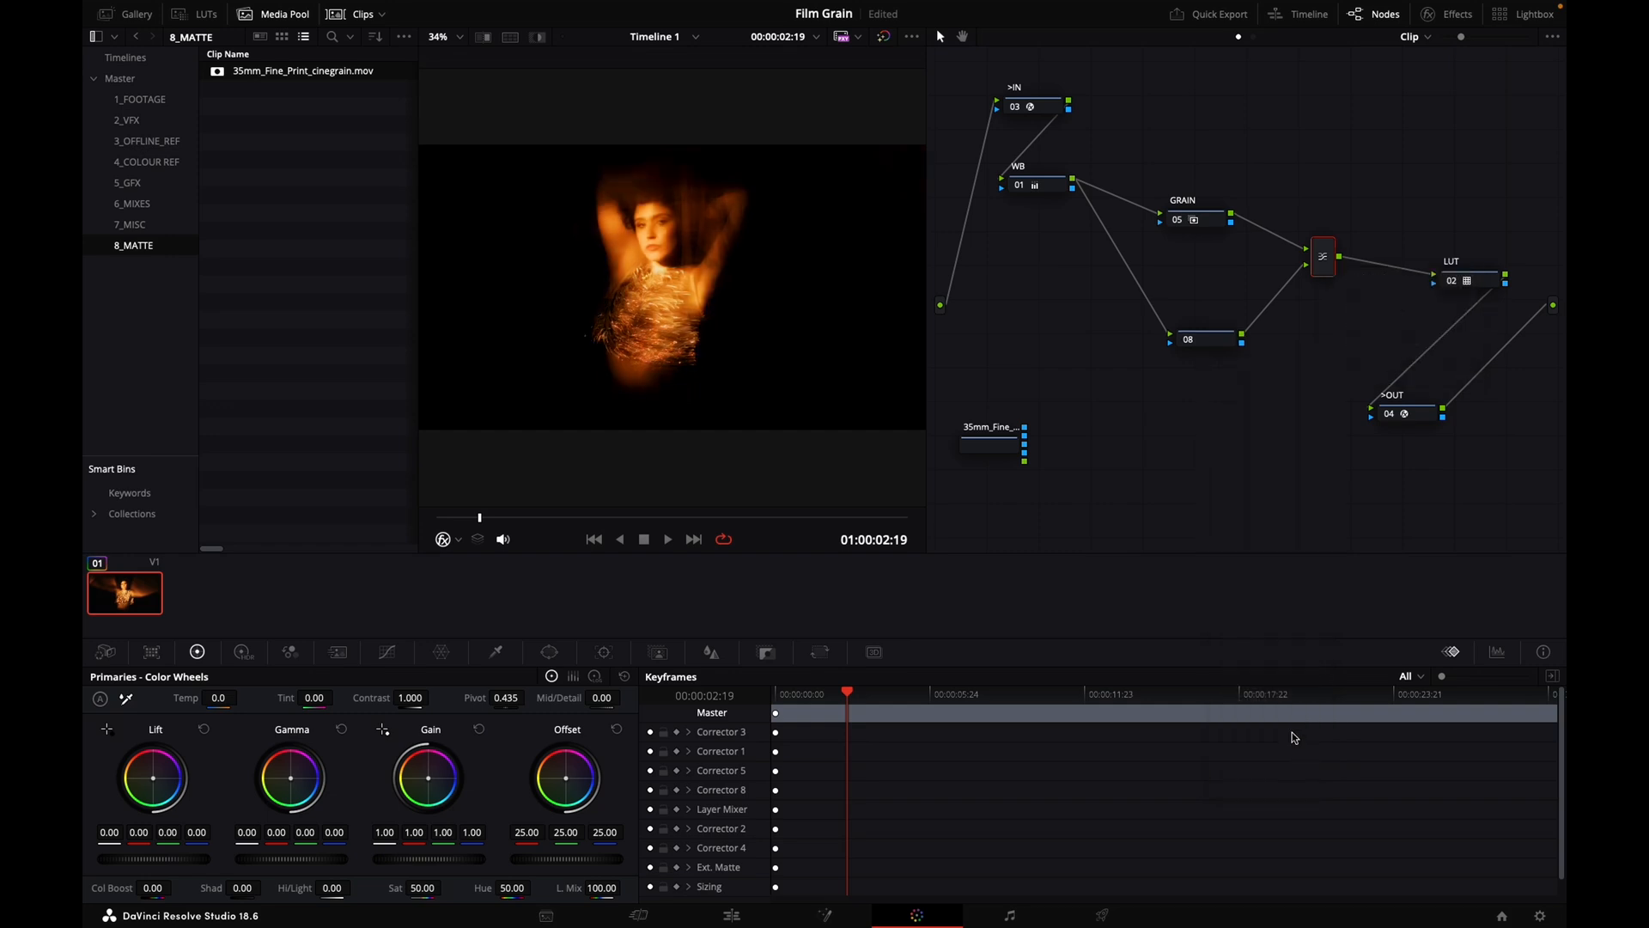
pyautogui.moveTo(1069, 336)
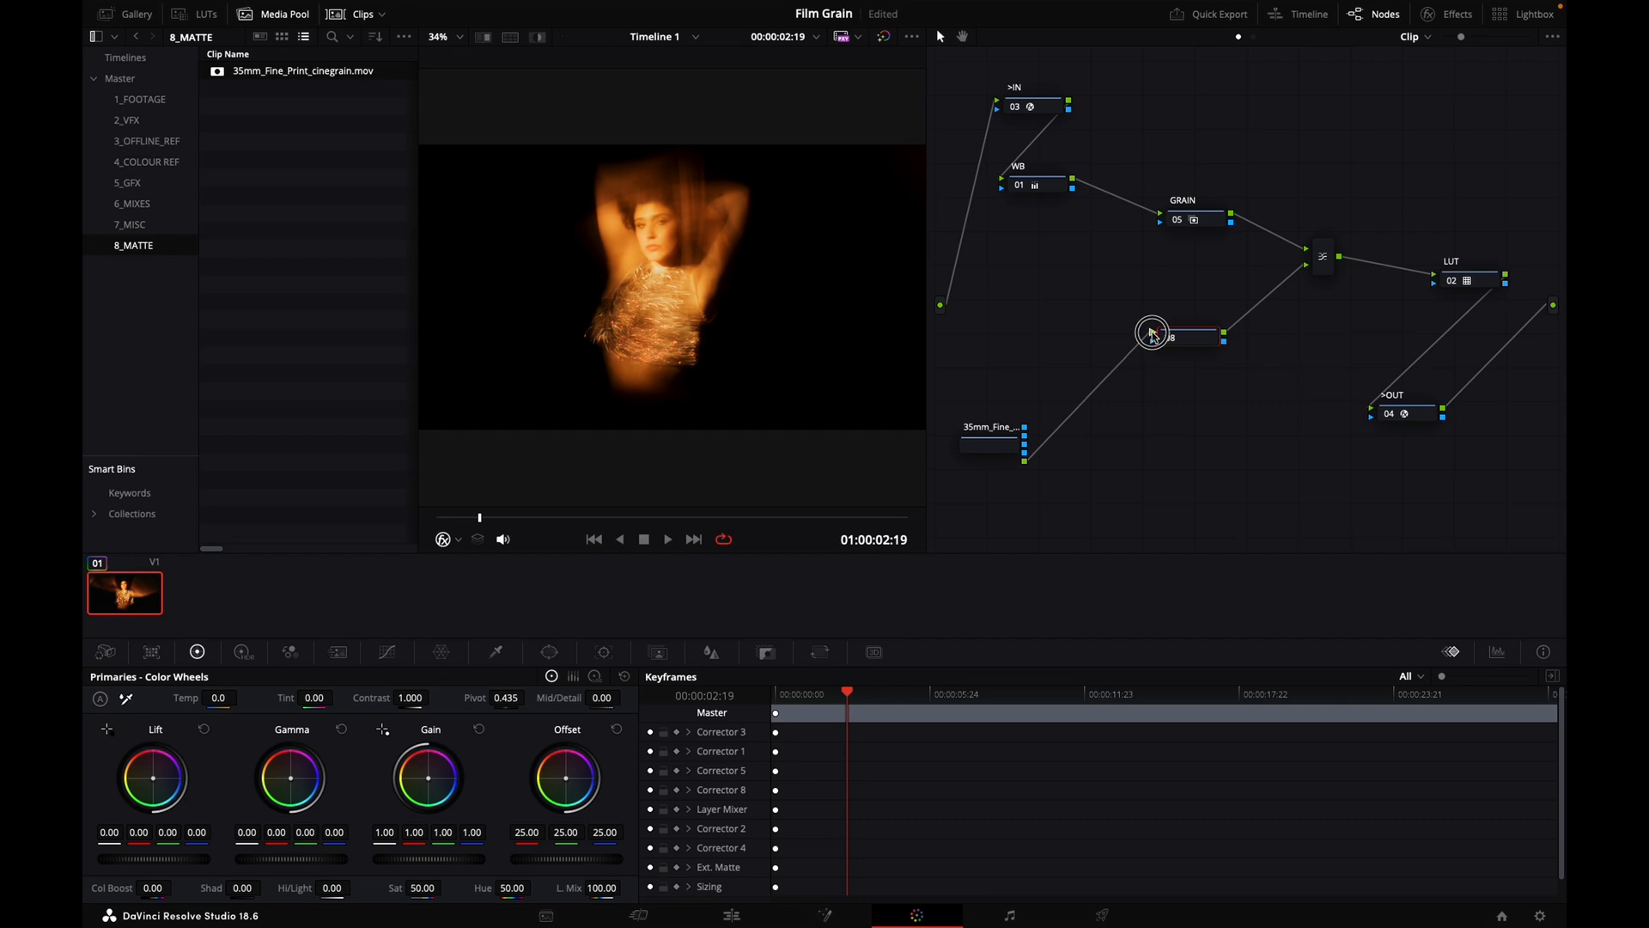
pyautogui.moveTo(1151, 332); pyautogui.dragTo(1170, 347)
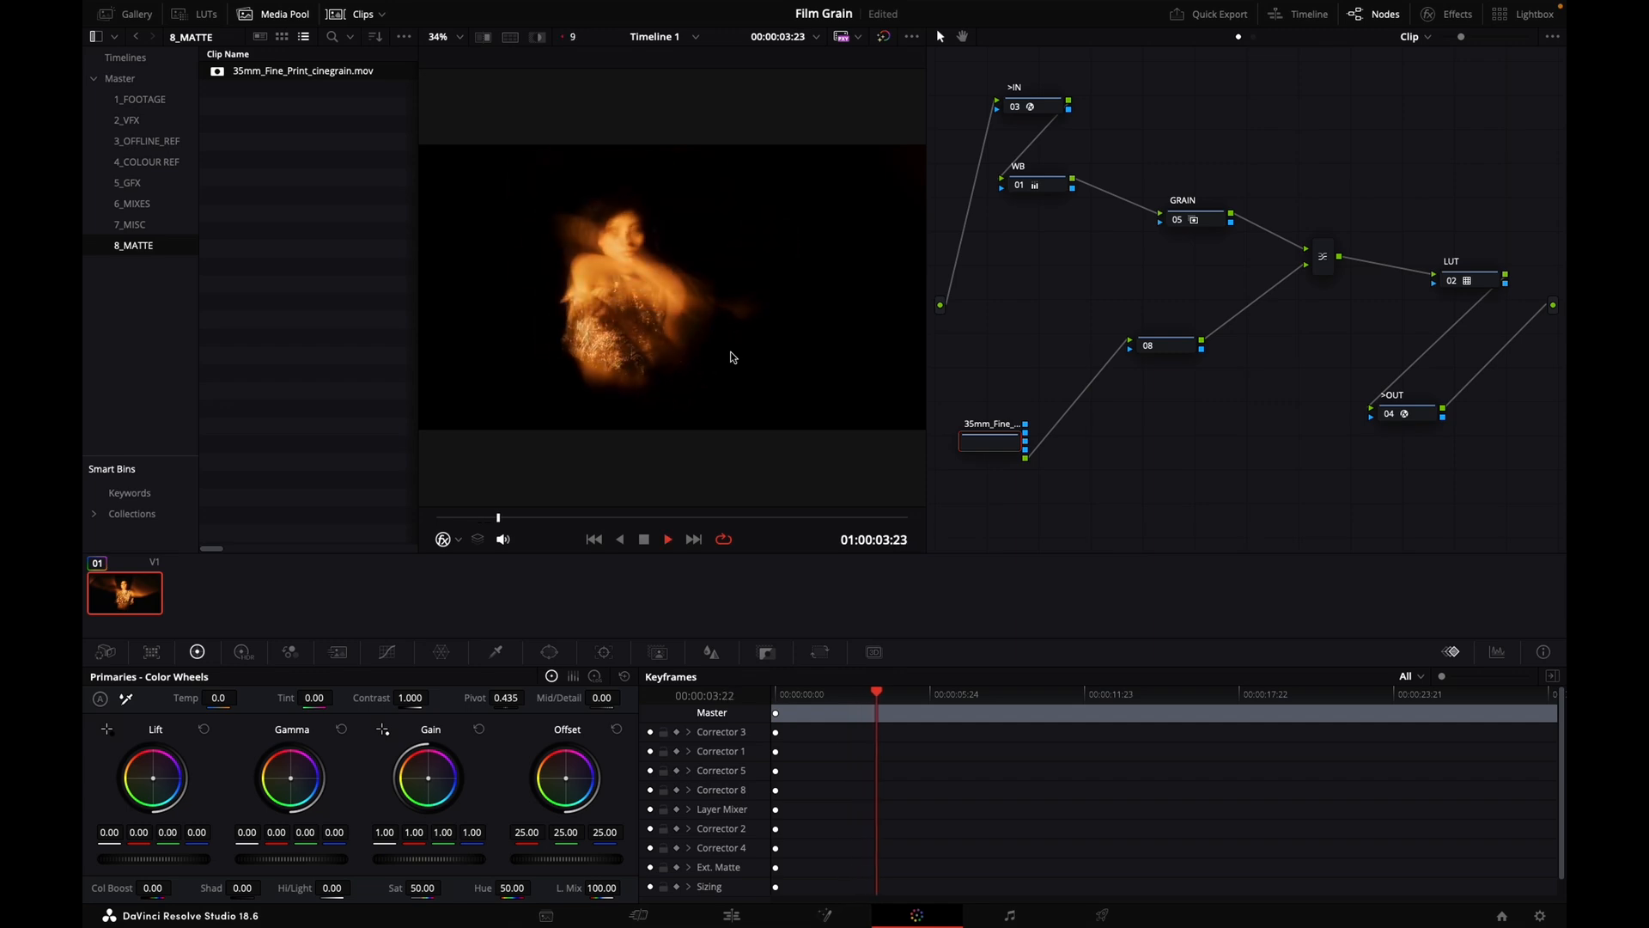
pyautogui.click(876, 693)
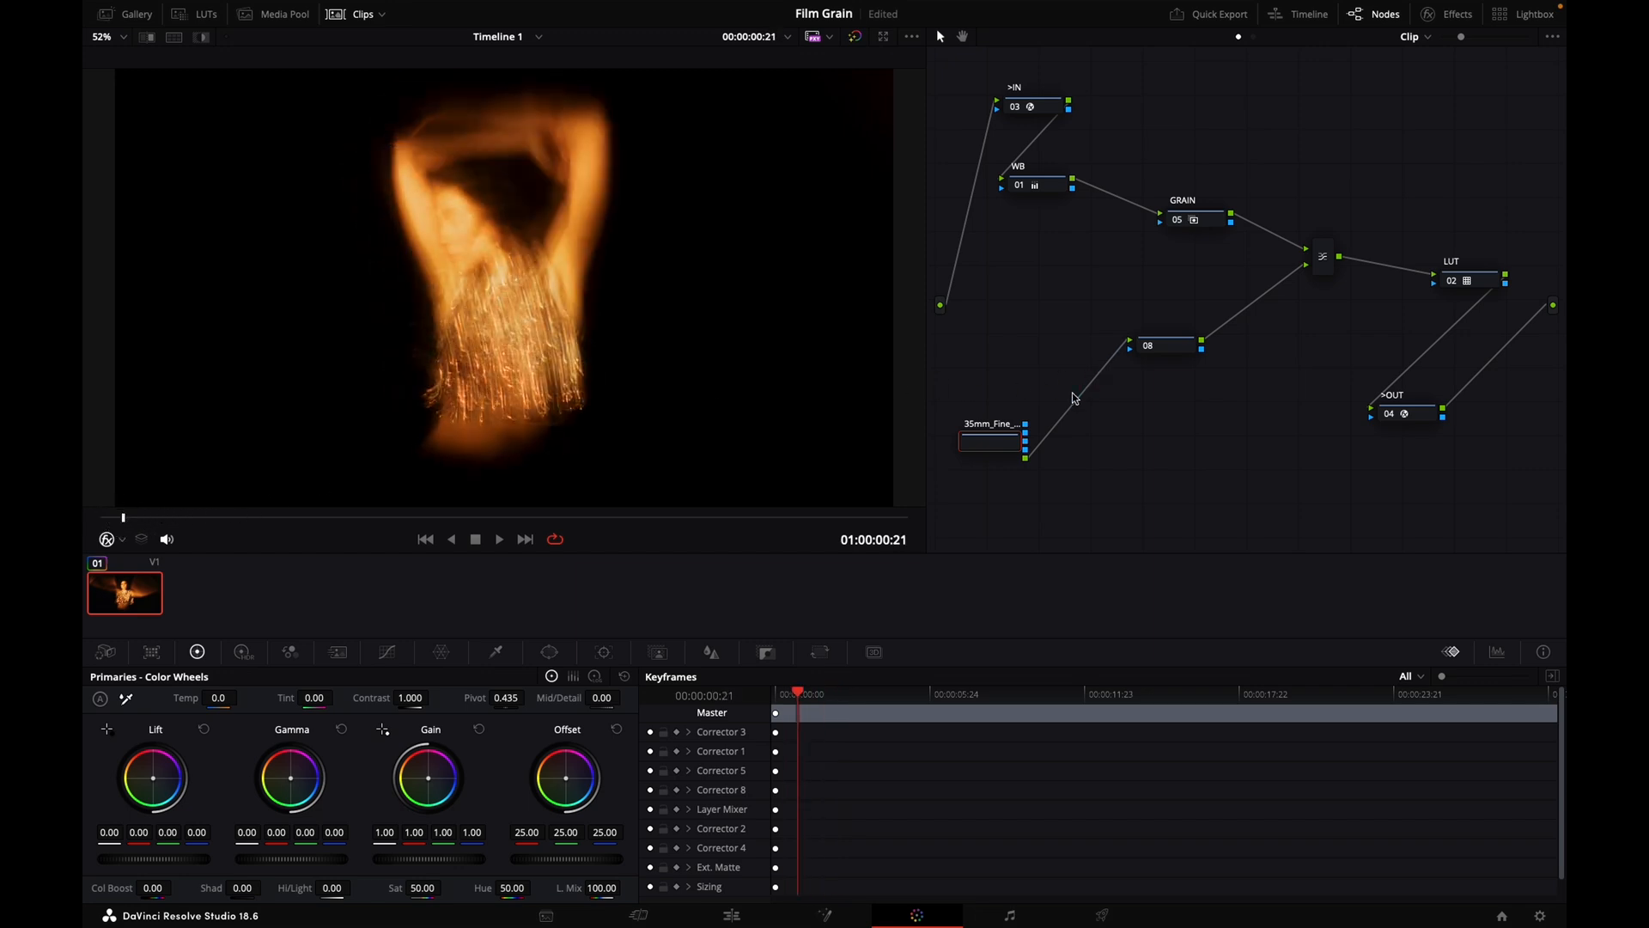
# - Label node 08 as ADJUST
pyautogui.click(1165, 345)
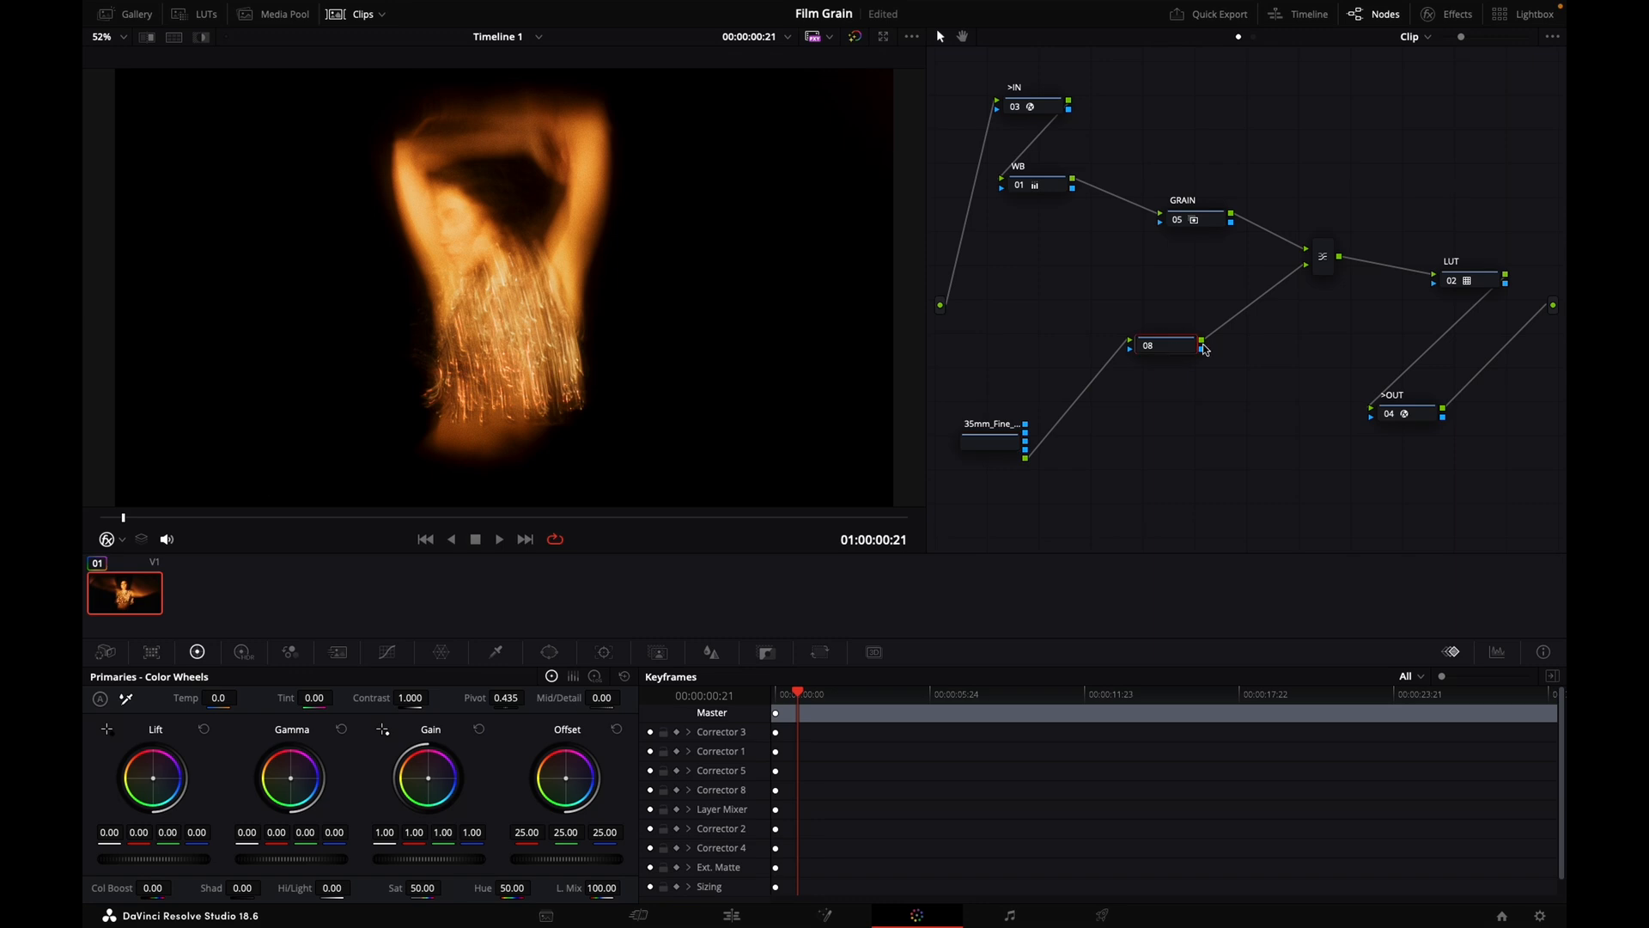
pyautogui.write('ADJUST')
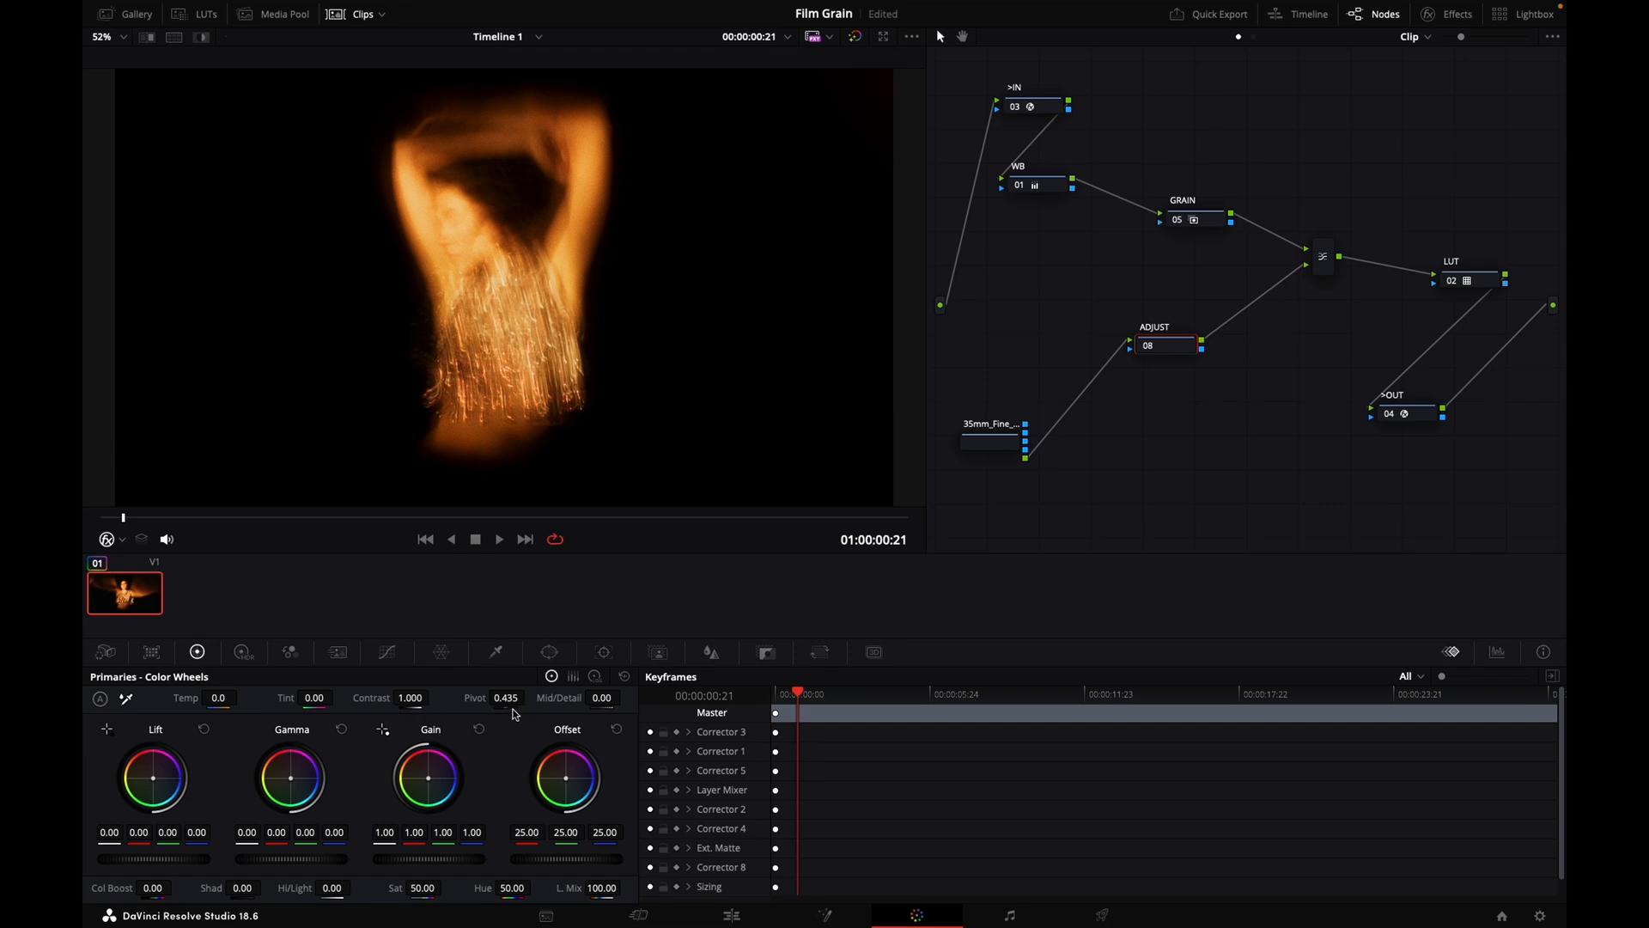
pyautogui.moveTo(526, 698)
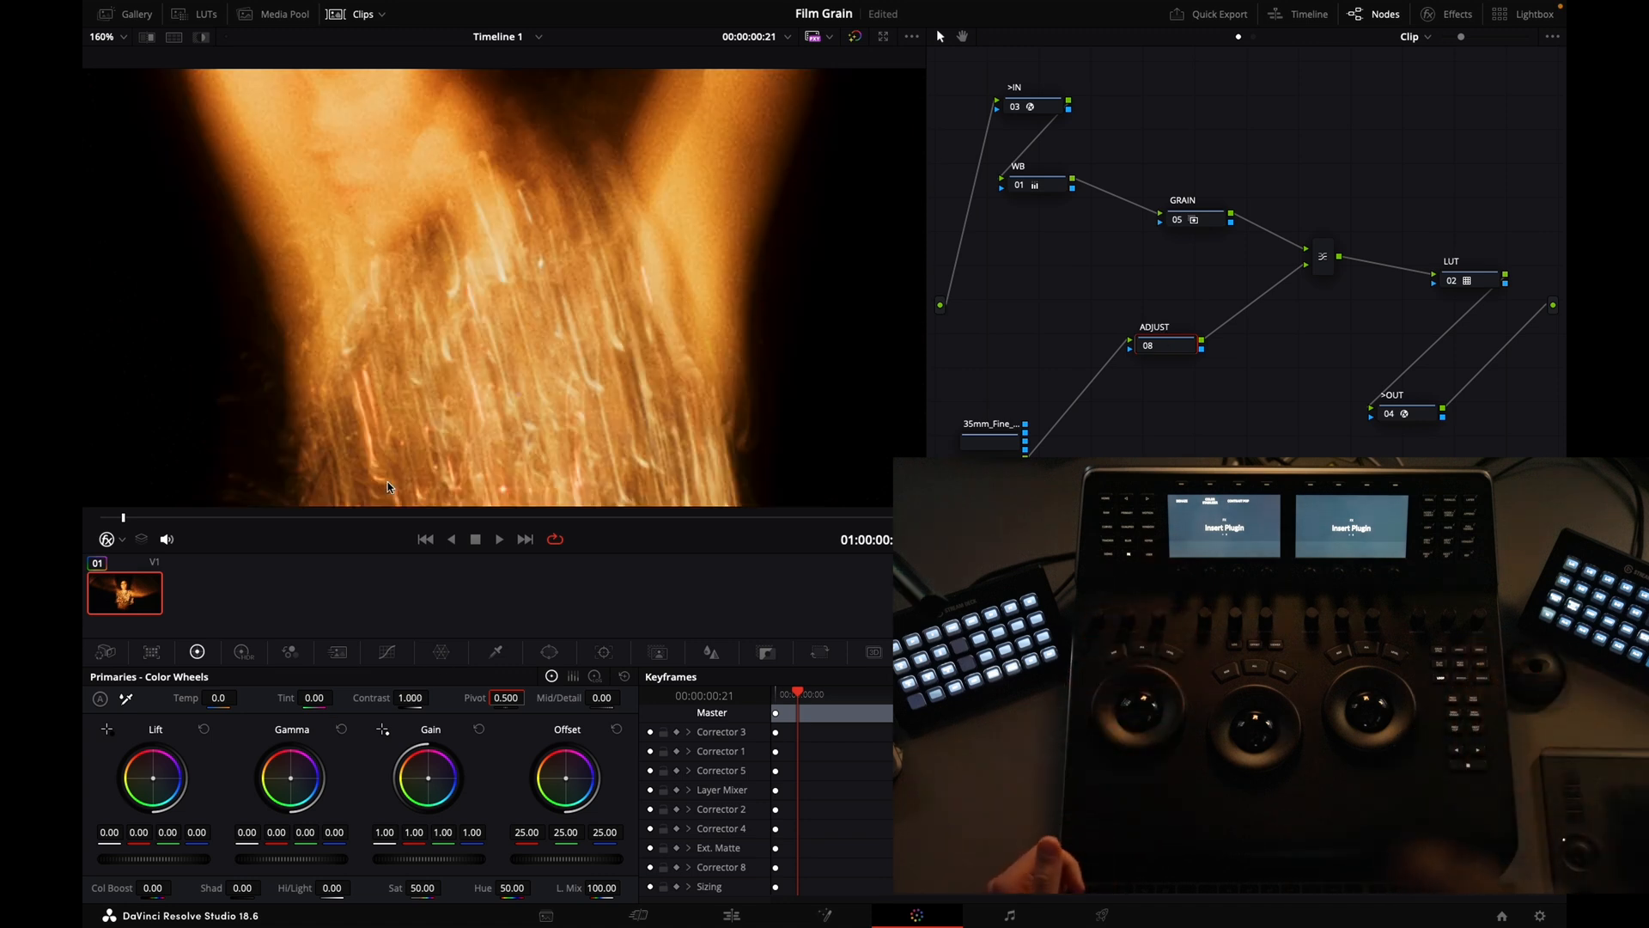
pyautogui.click(137, 14)
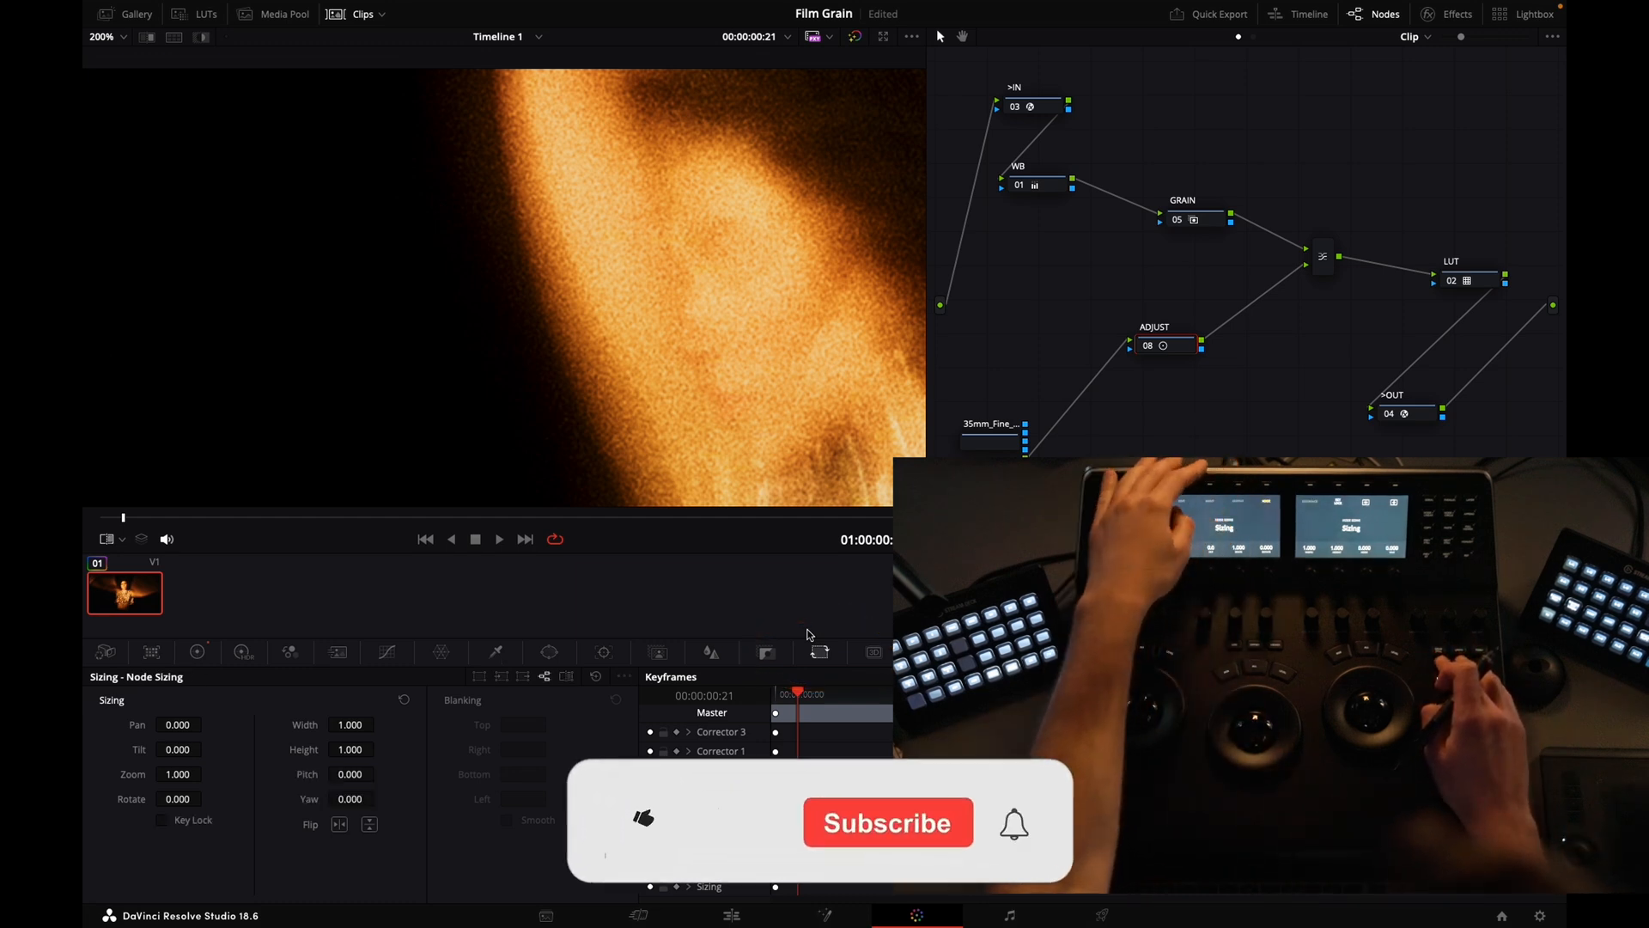
# - Switch the Sizing palette to Node Sizing for the ADJUST node
pyautogui.click(641, 818)
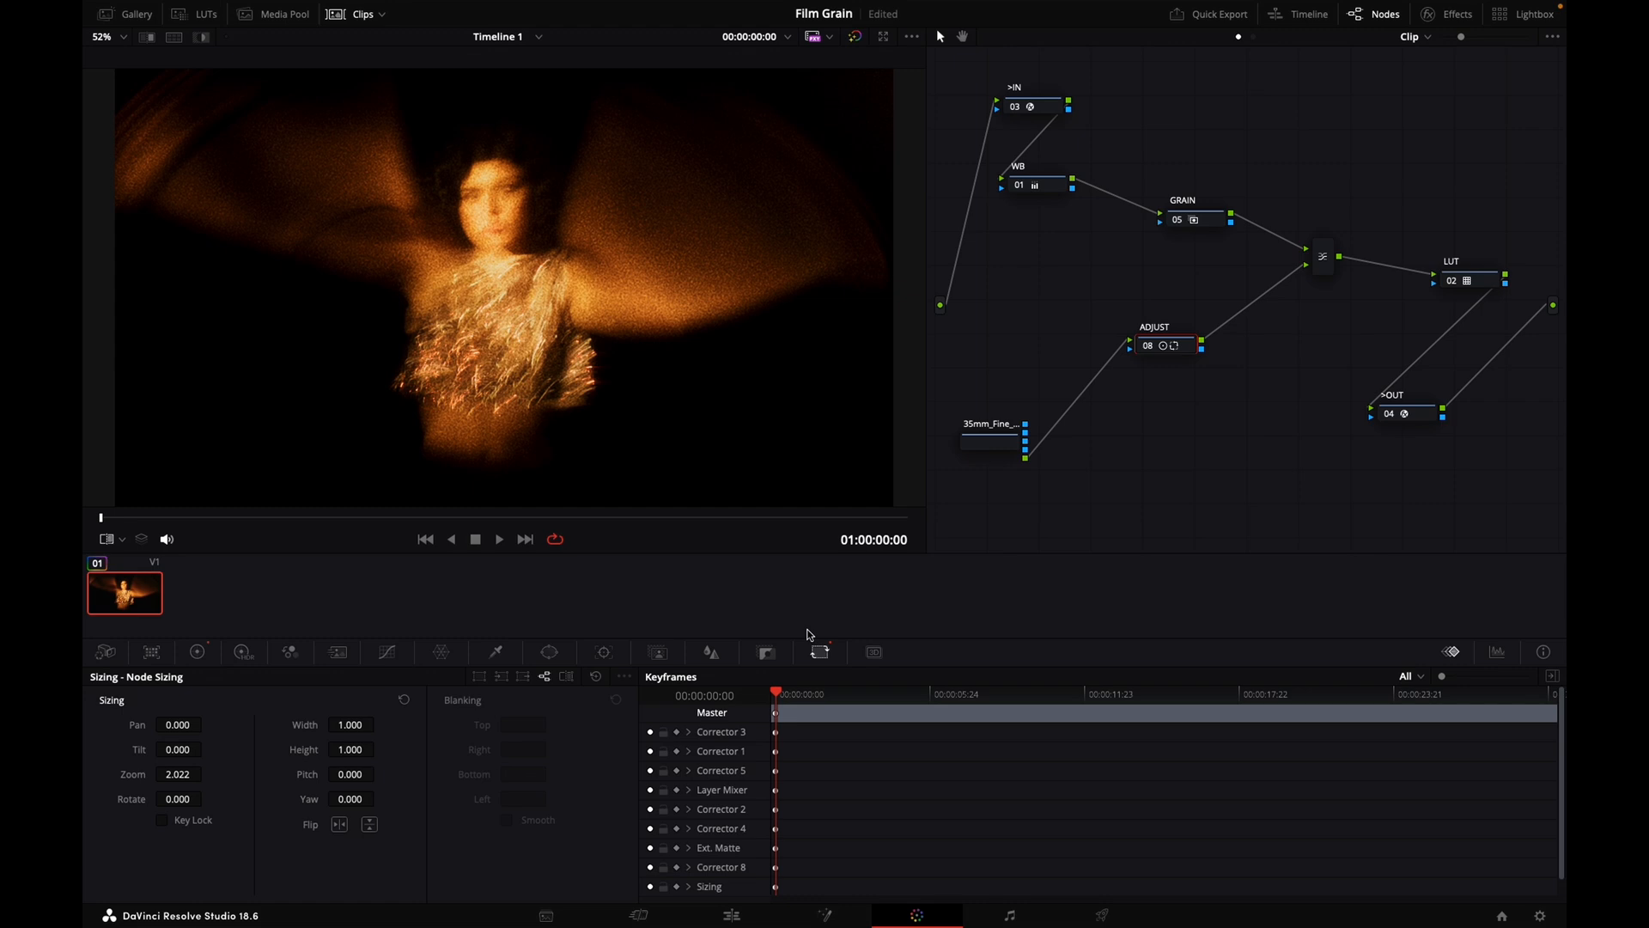
pyautogui.moveTo(1259, 364)
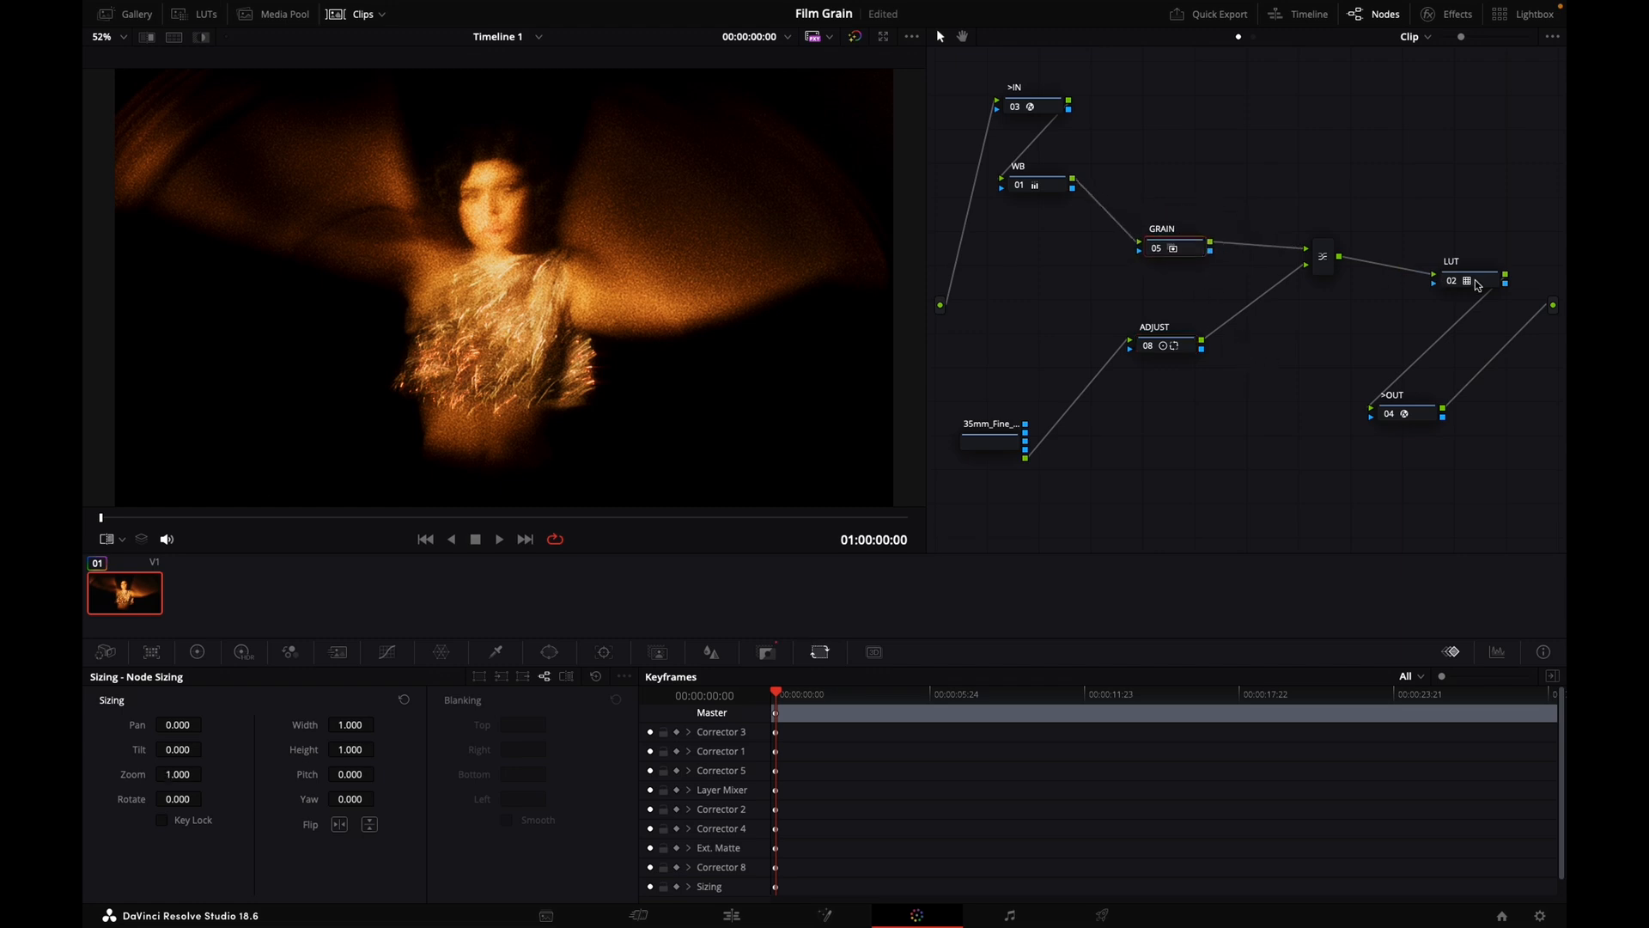
# - Reposition nodes to tidy the node tree, keeping ADJUST at 2.022 zoom
pyautogui.click(1462, 278)
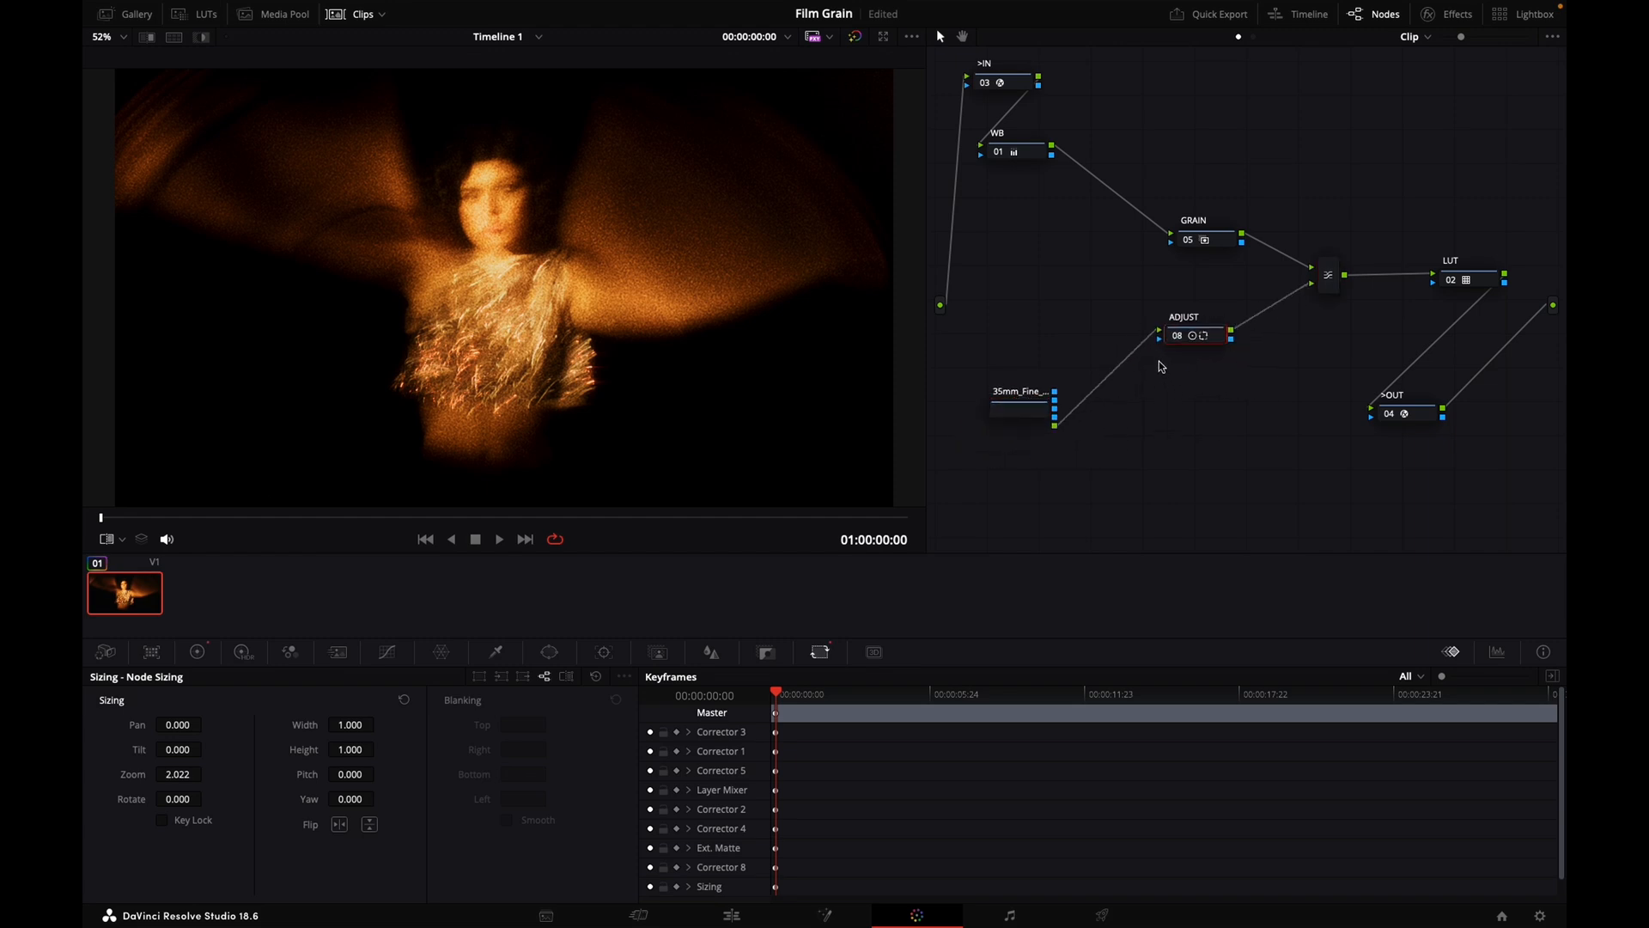
pyautogui.moveTo(1206, 278)
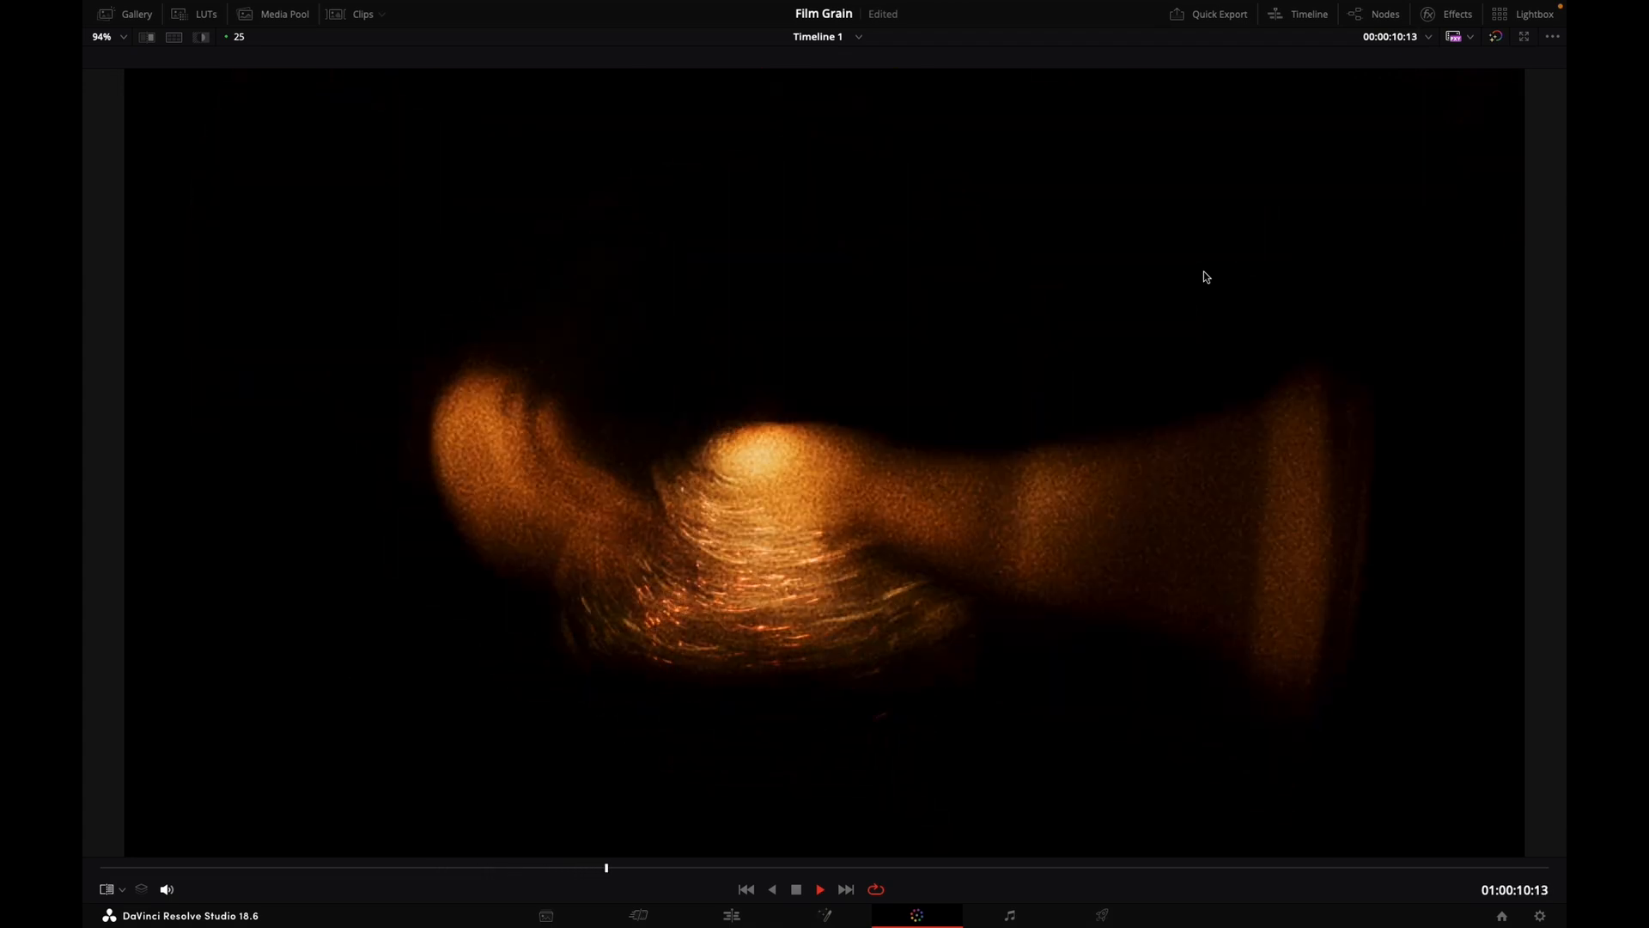
# - Place a Solid Color generator on Timeline 1 and convert it to a compound clip
pyautogui.click(1385, 14)
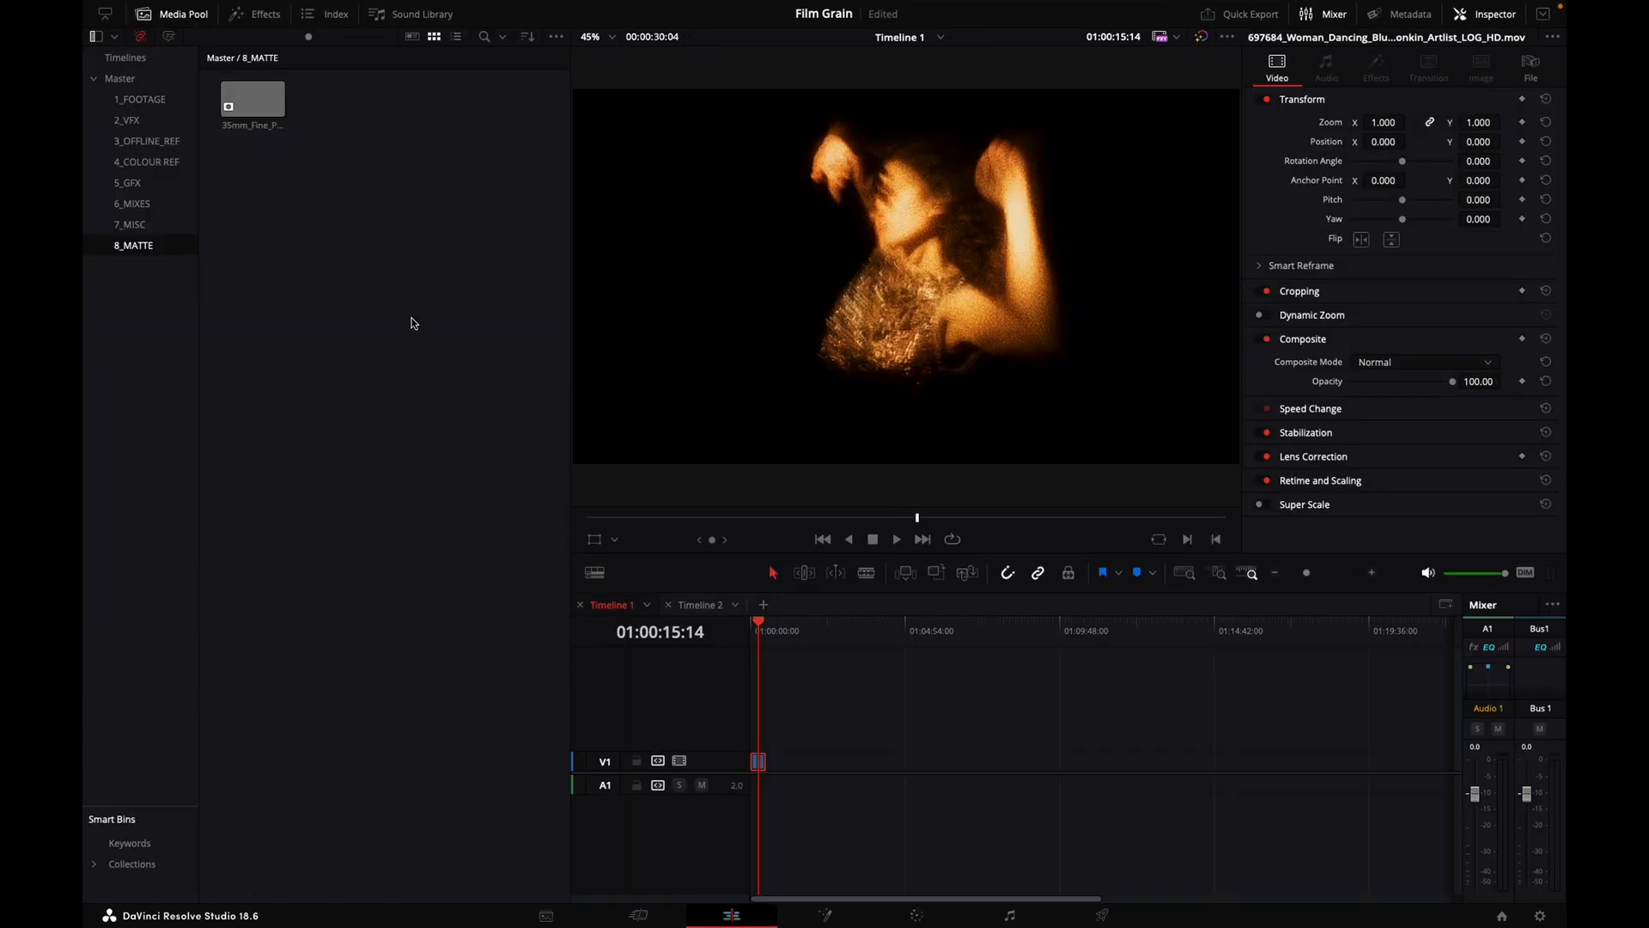
pyautogui.click(264, 14)
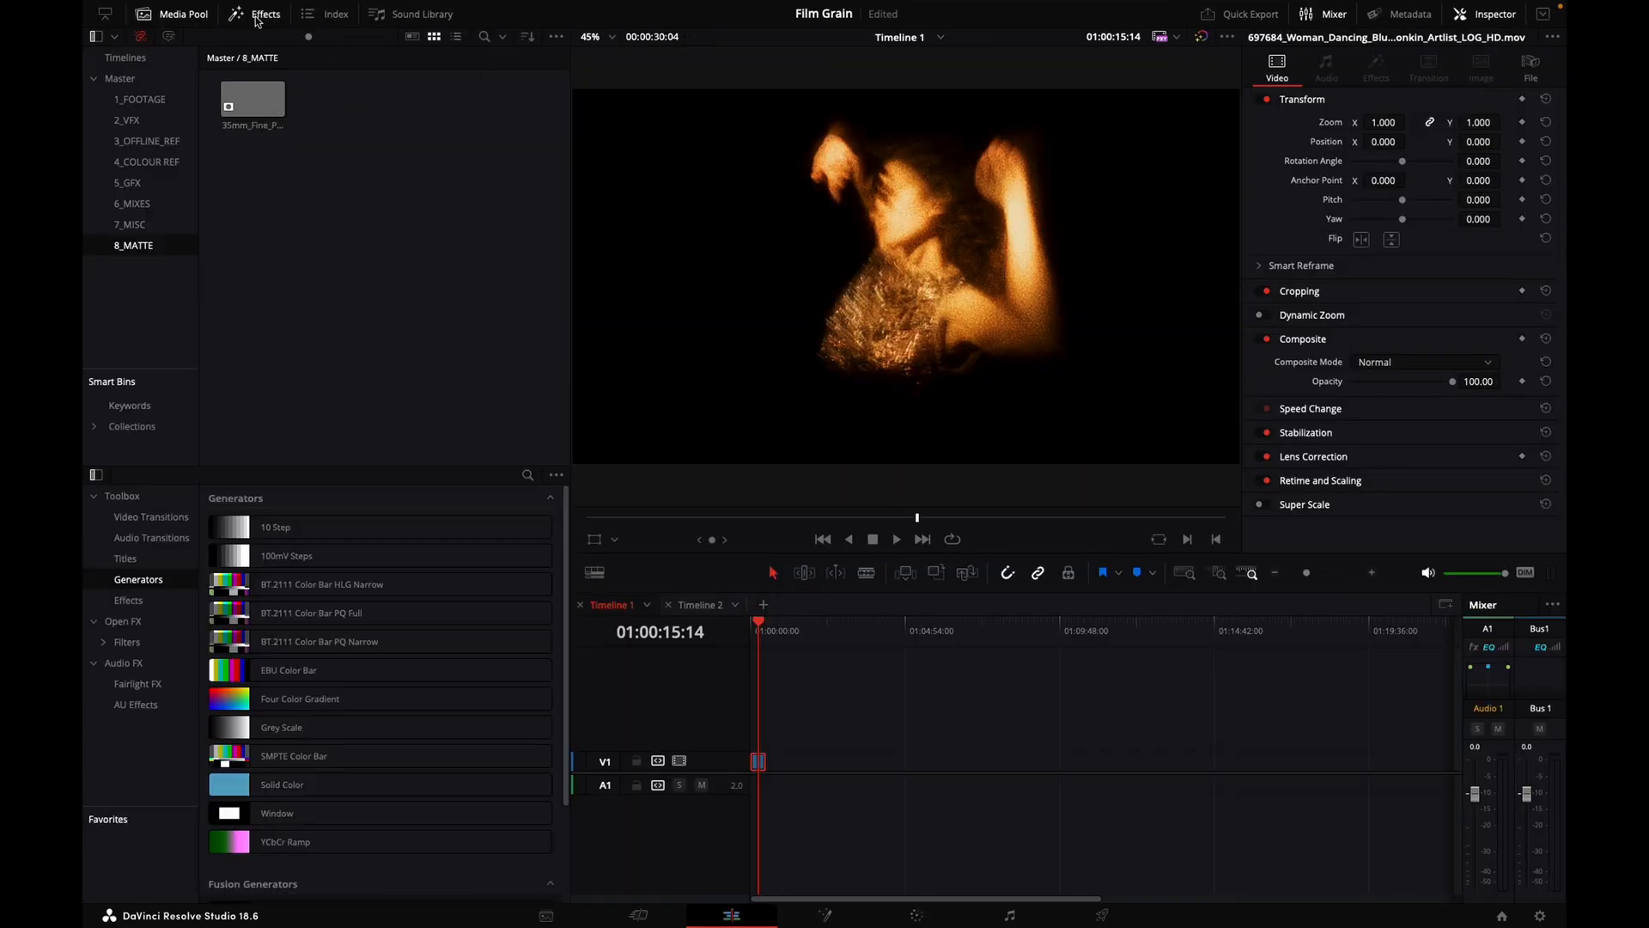
pyautogui.click(321, 671)
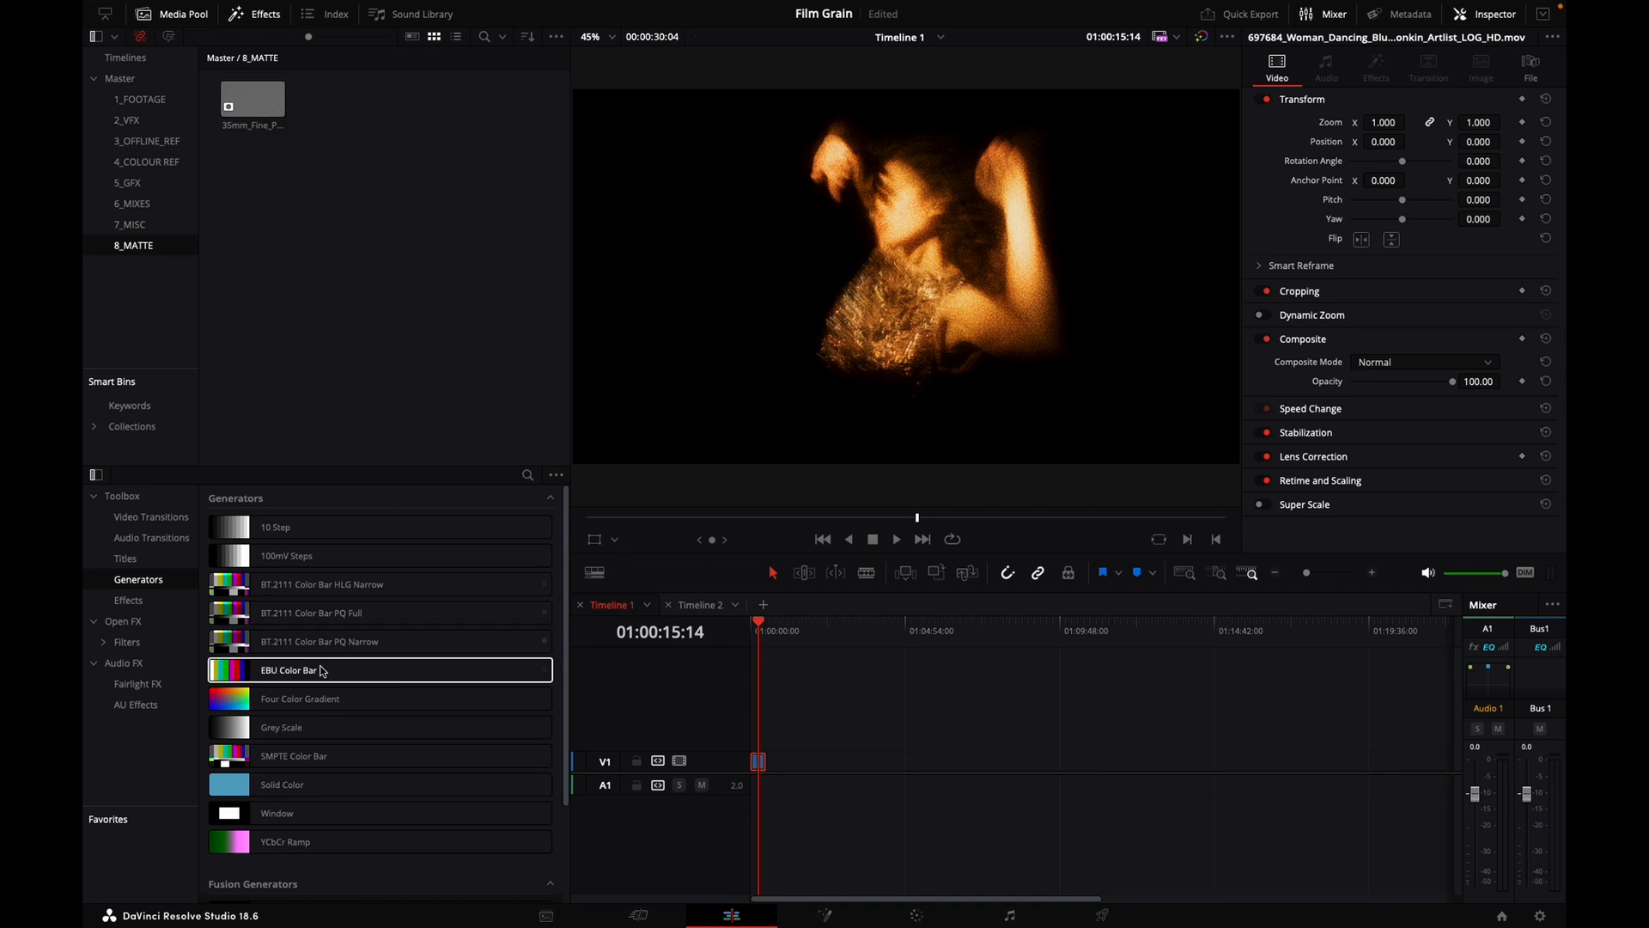
pyautogui.click(312, 611)
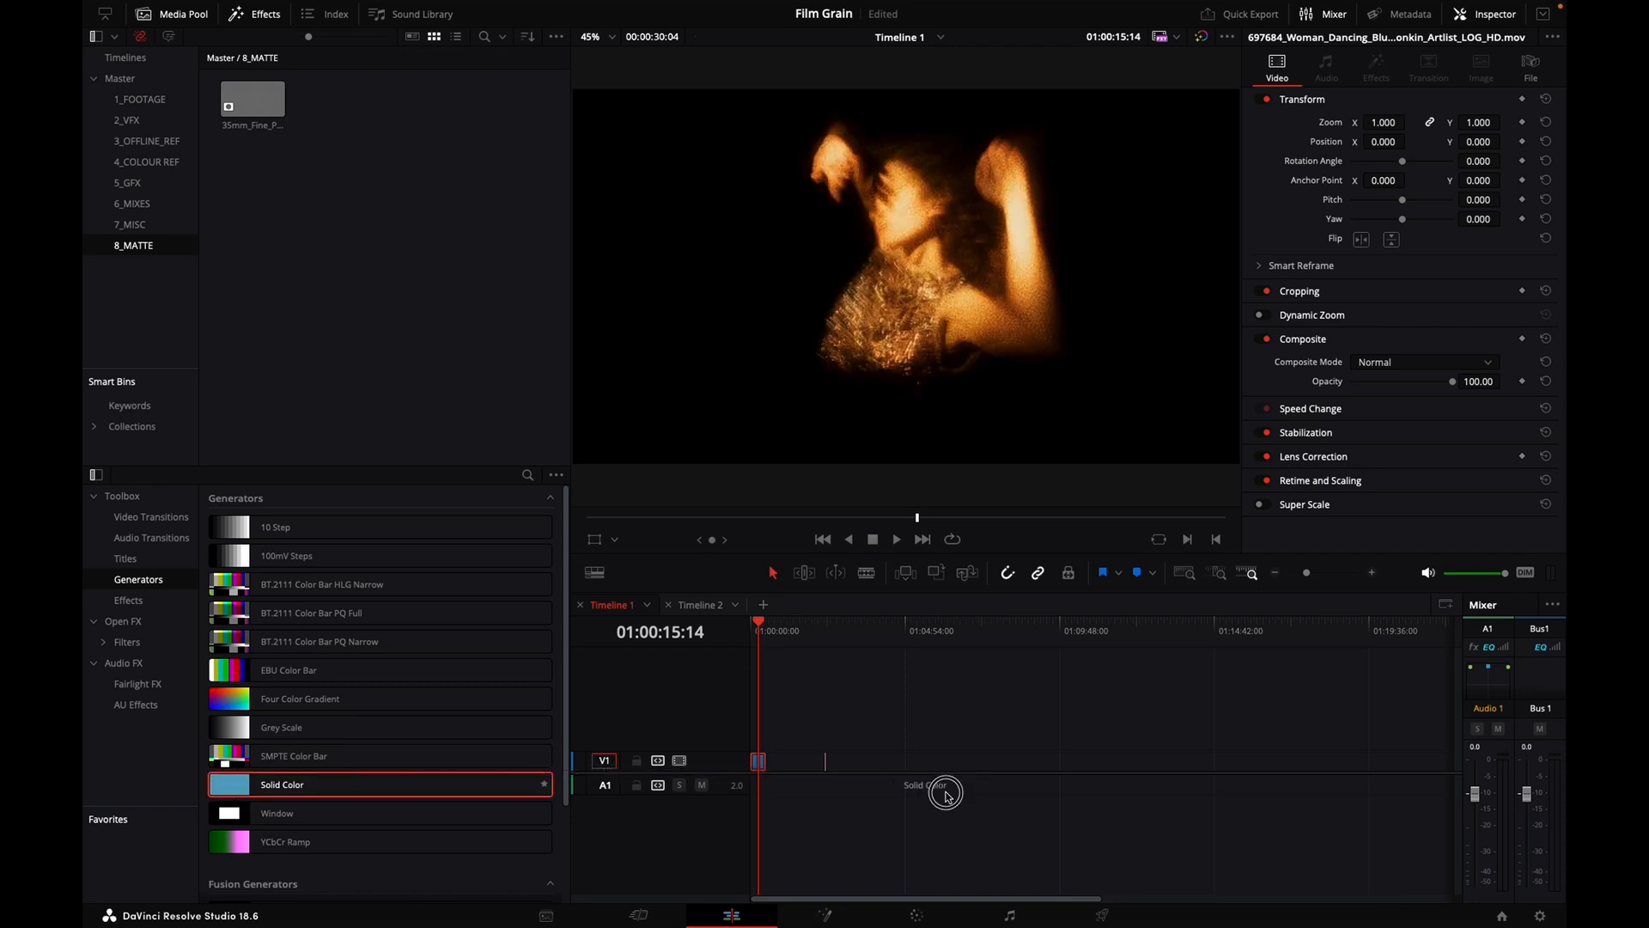
pyautogui.rightClick(1141, 761)
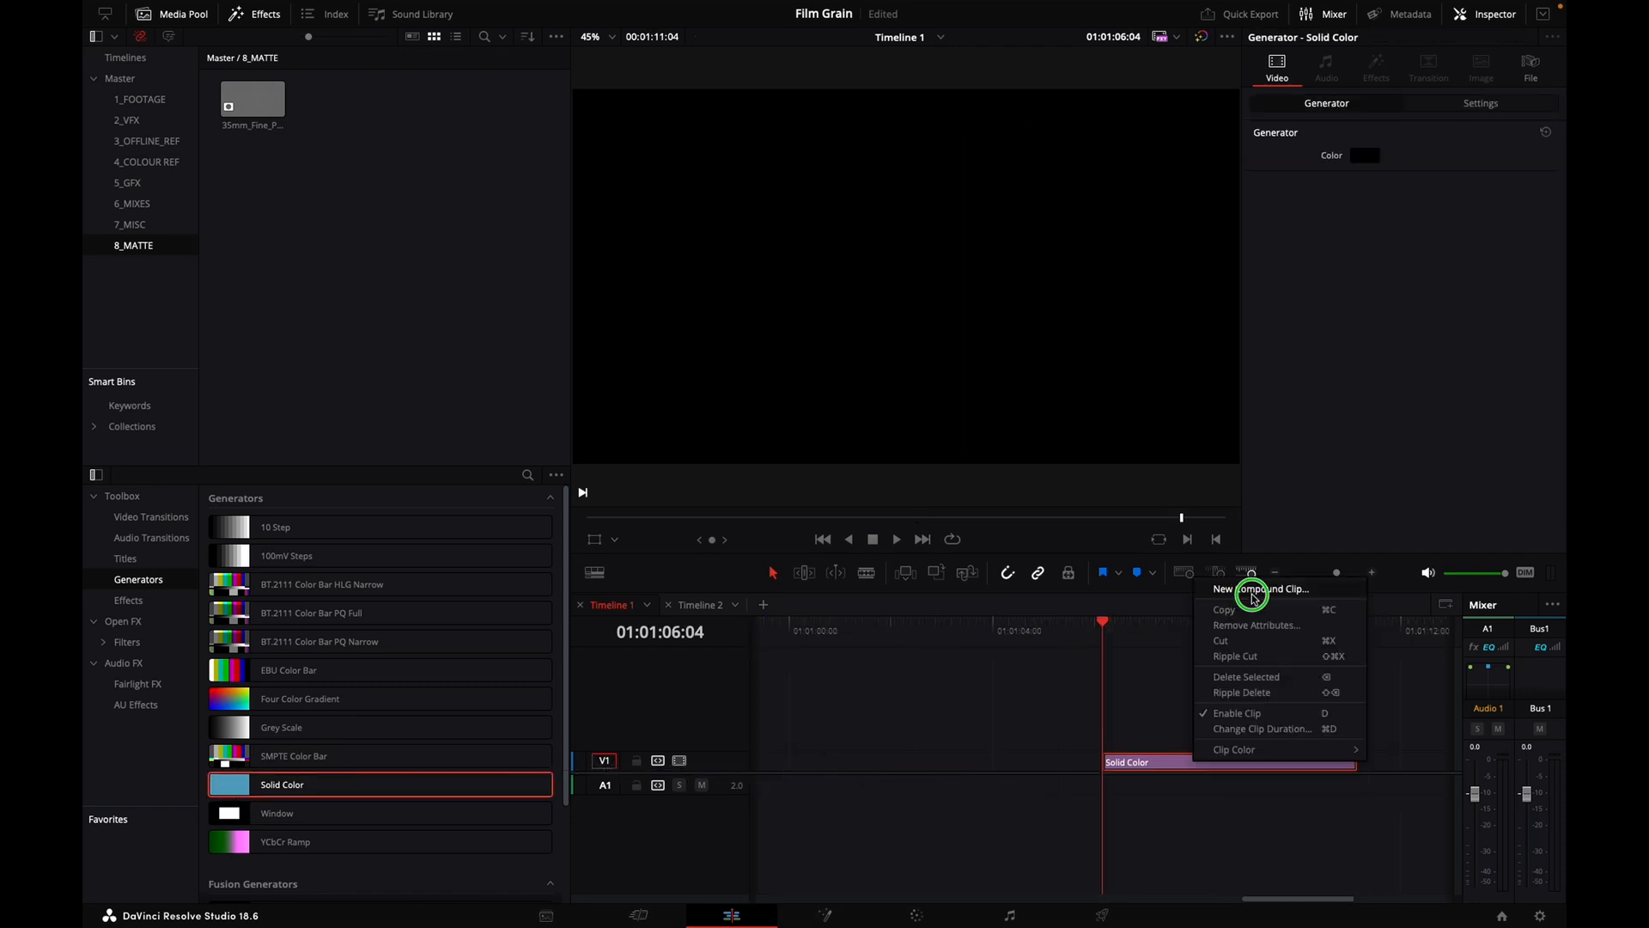
pyautogui.click(1223, 588)
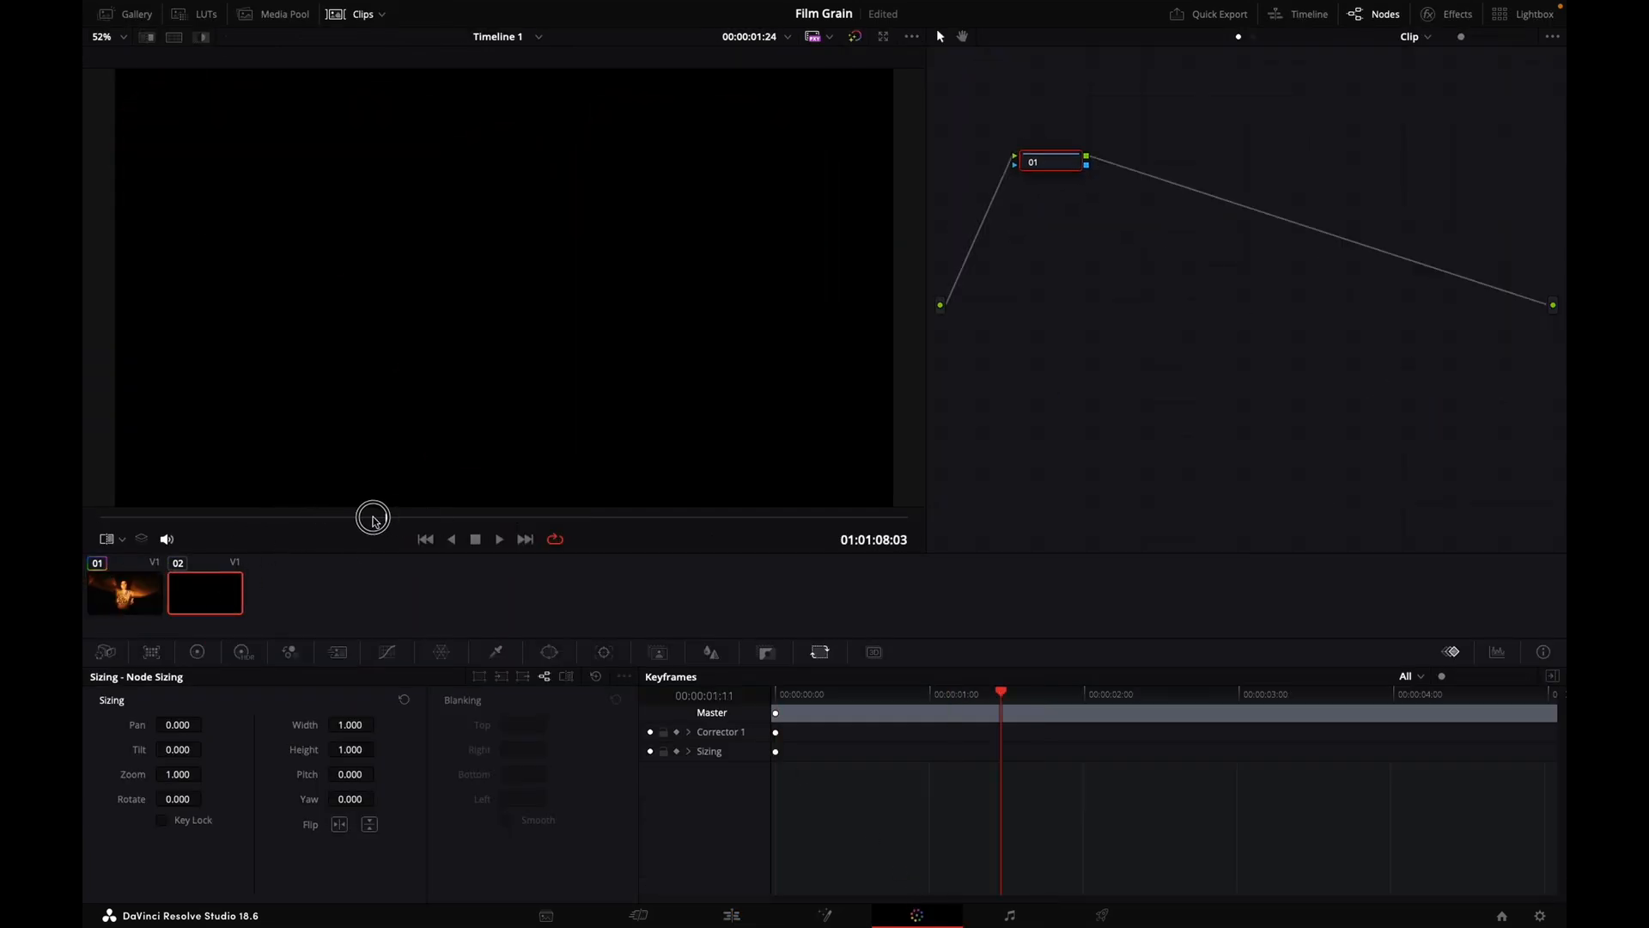
# - Apply Film Grain to node 01 with the 35mm preset and Grain Only enabled, then head to Deliver
pyautogui.click(1458, 14)
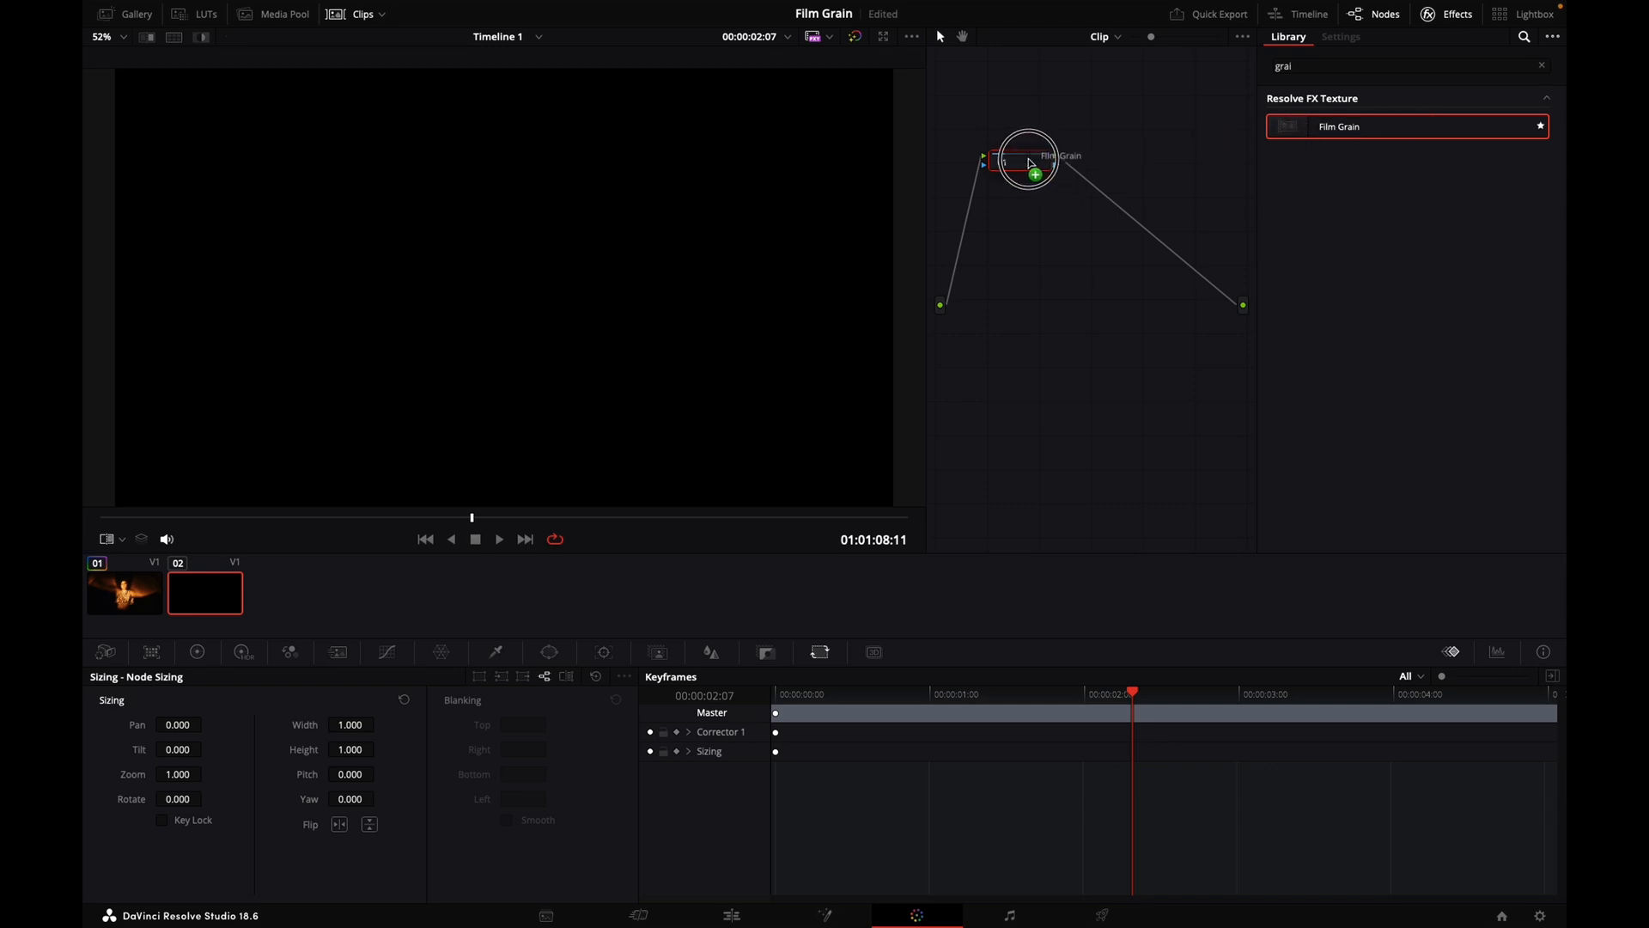
pyautogui.click(1340, 36)
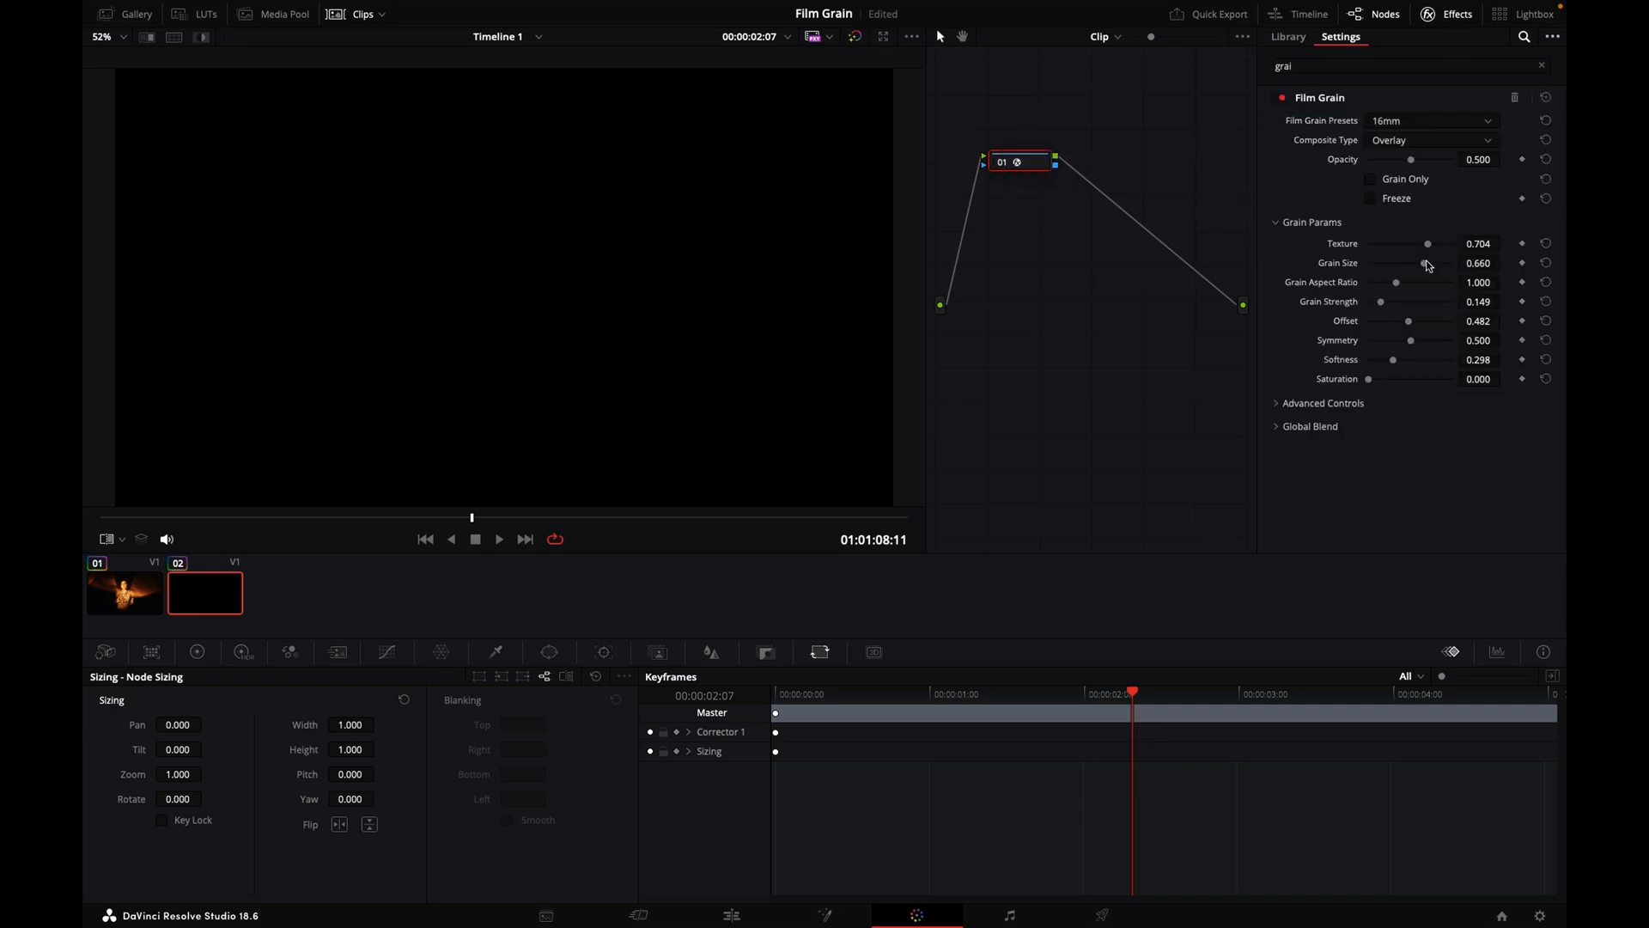
pyautogui.click(1371, 179)
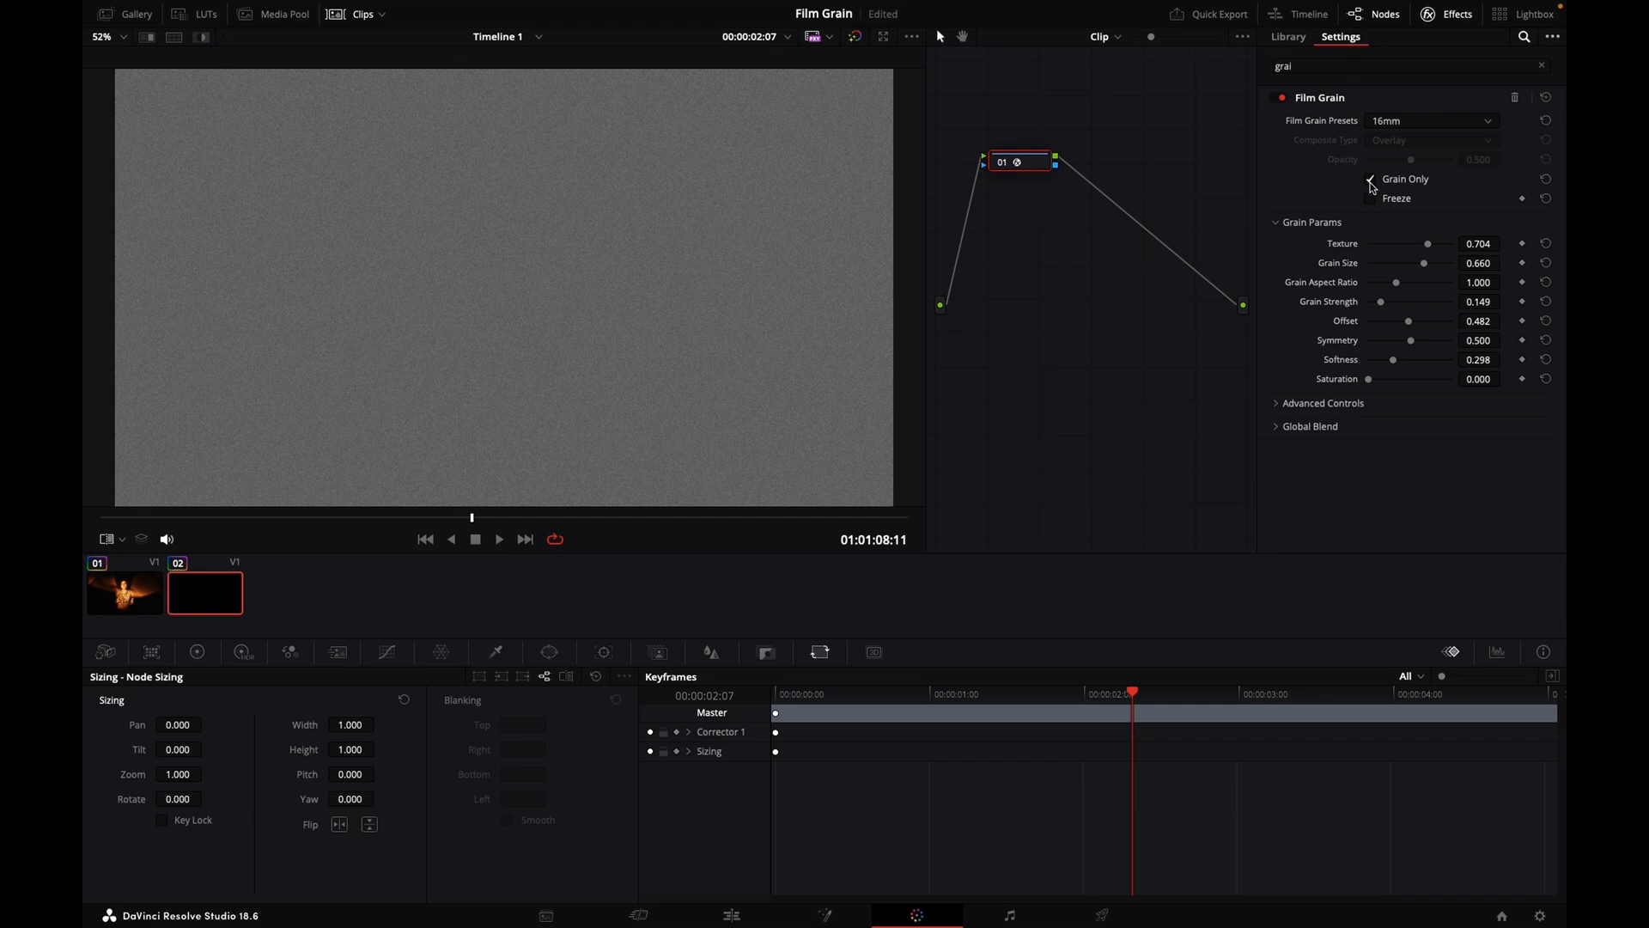
pyautogui.click(1371, 177)
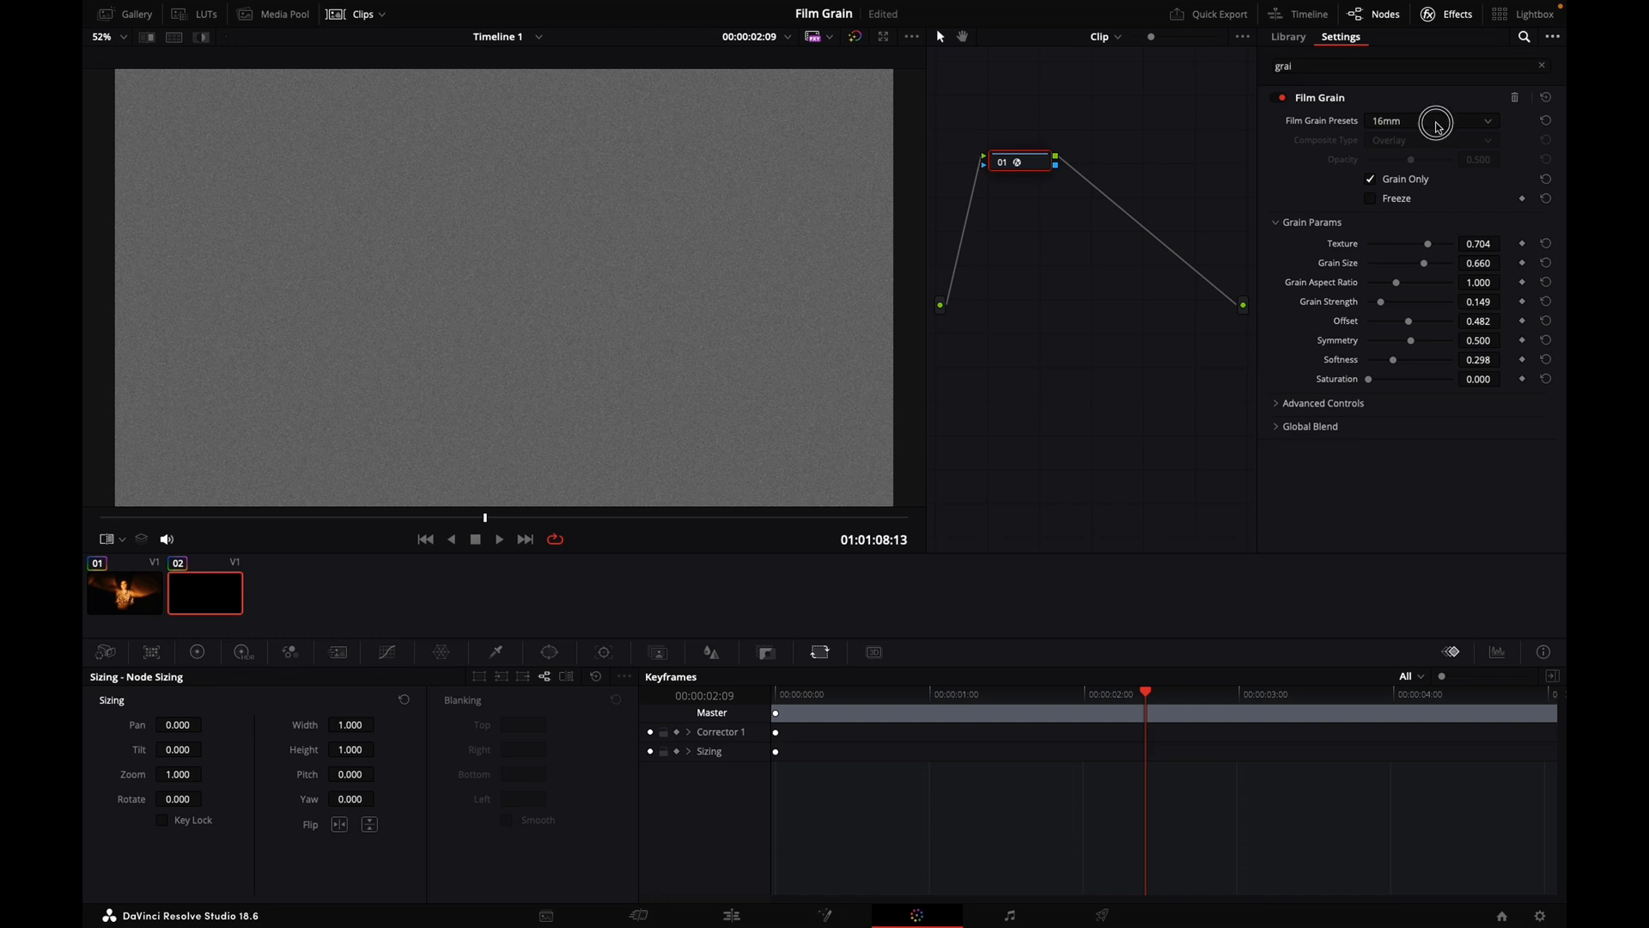
pyautogui.click(1431, 120)
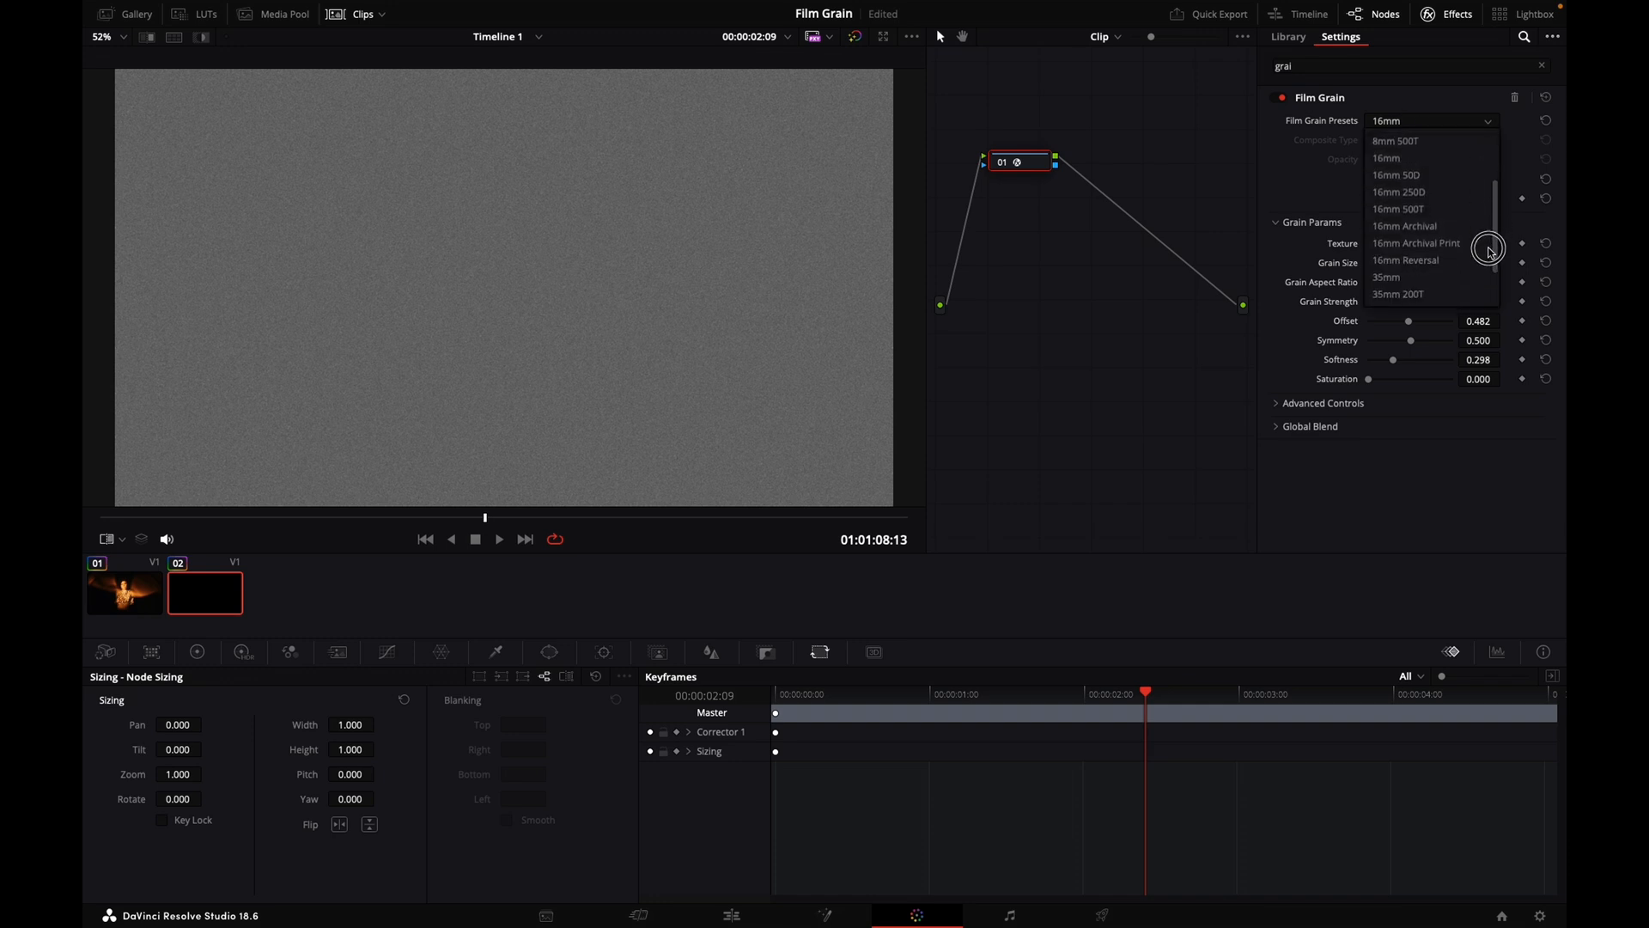
pyautogui.scroll(-3)
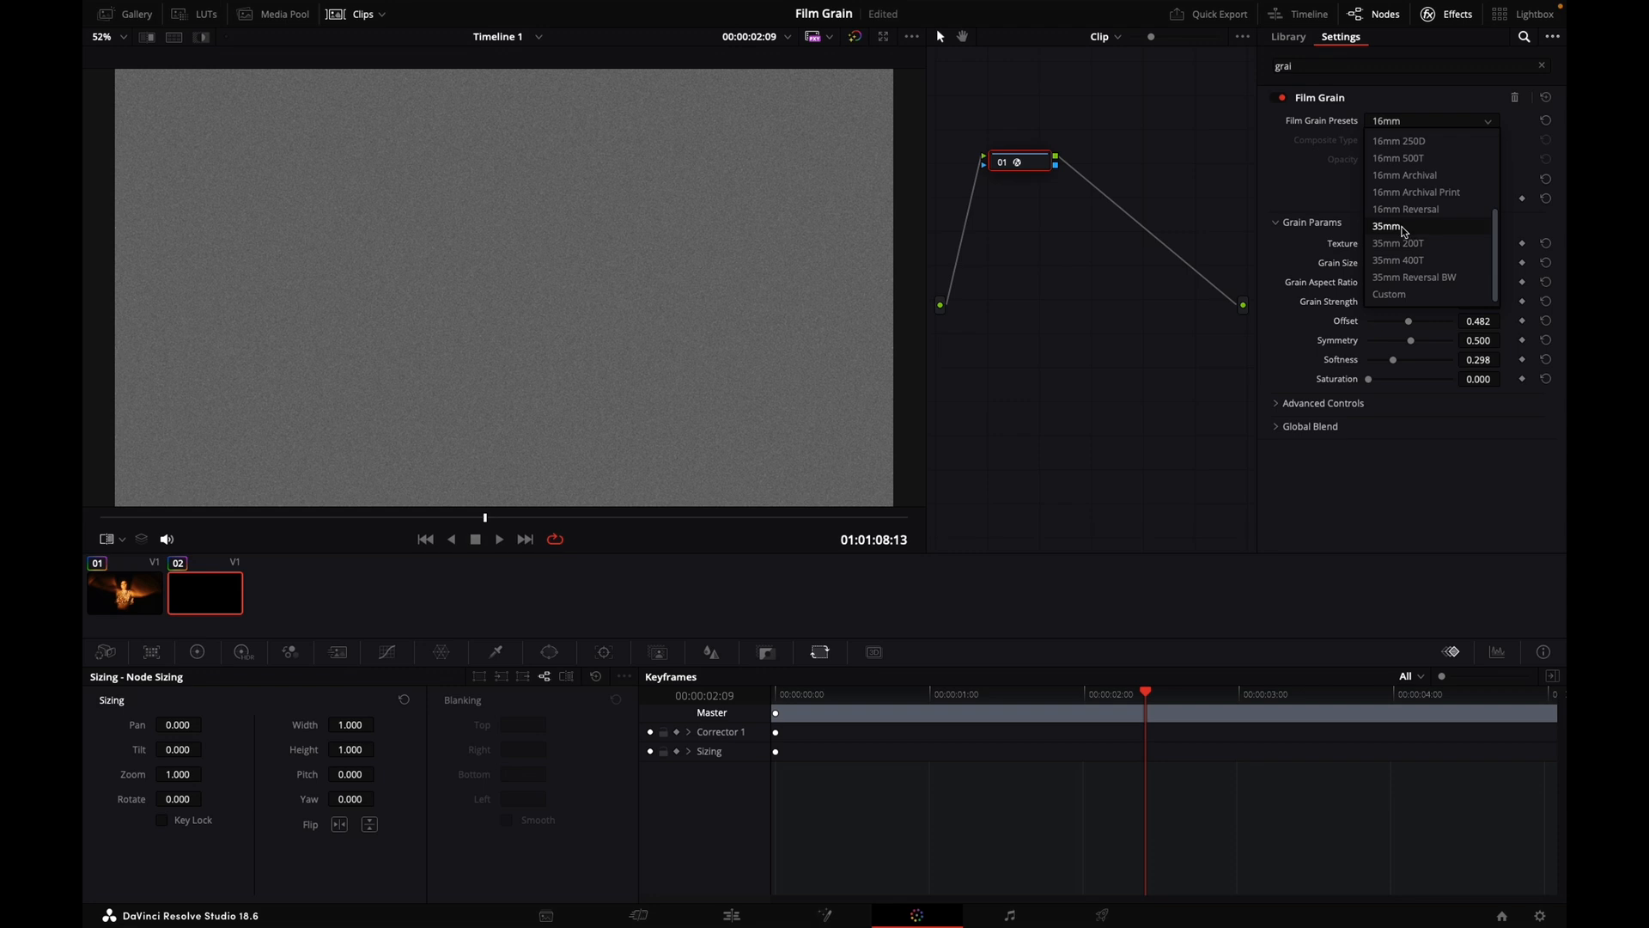
pyautogui.click(1390, 227)
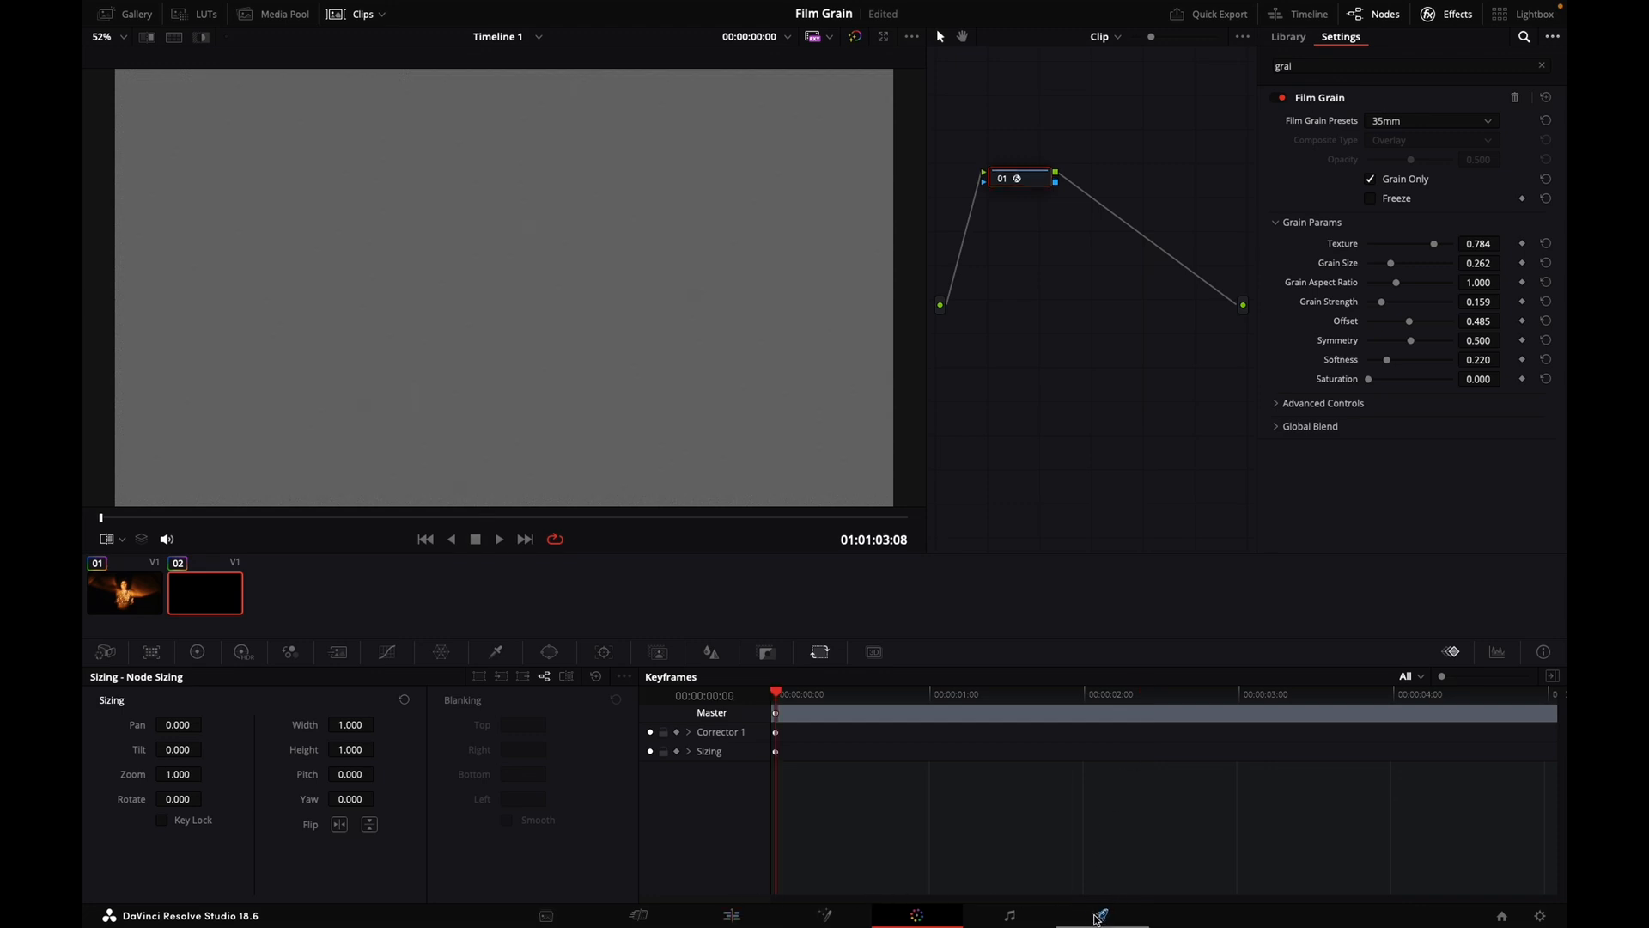
pyautogui.click(1100, 916)
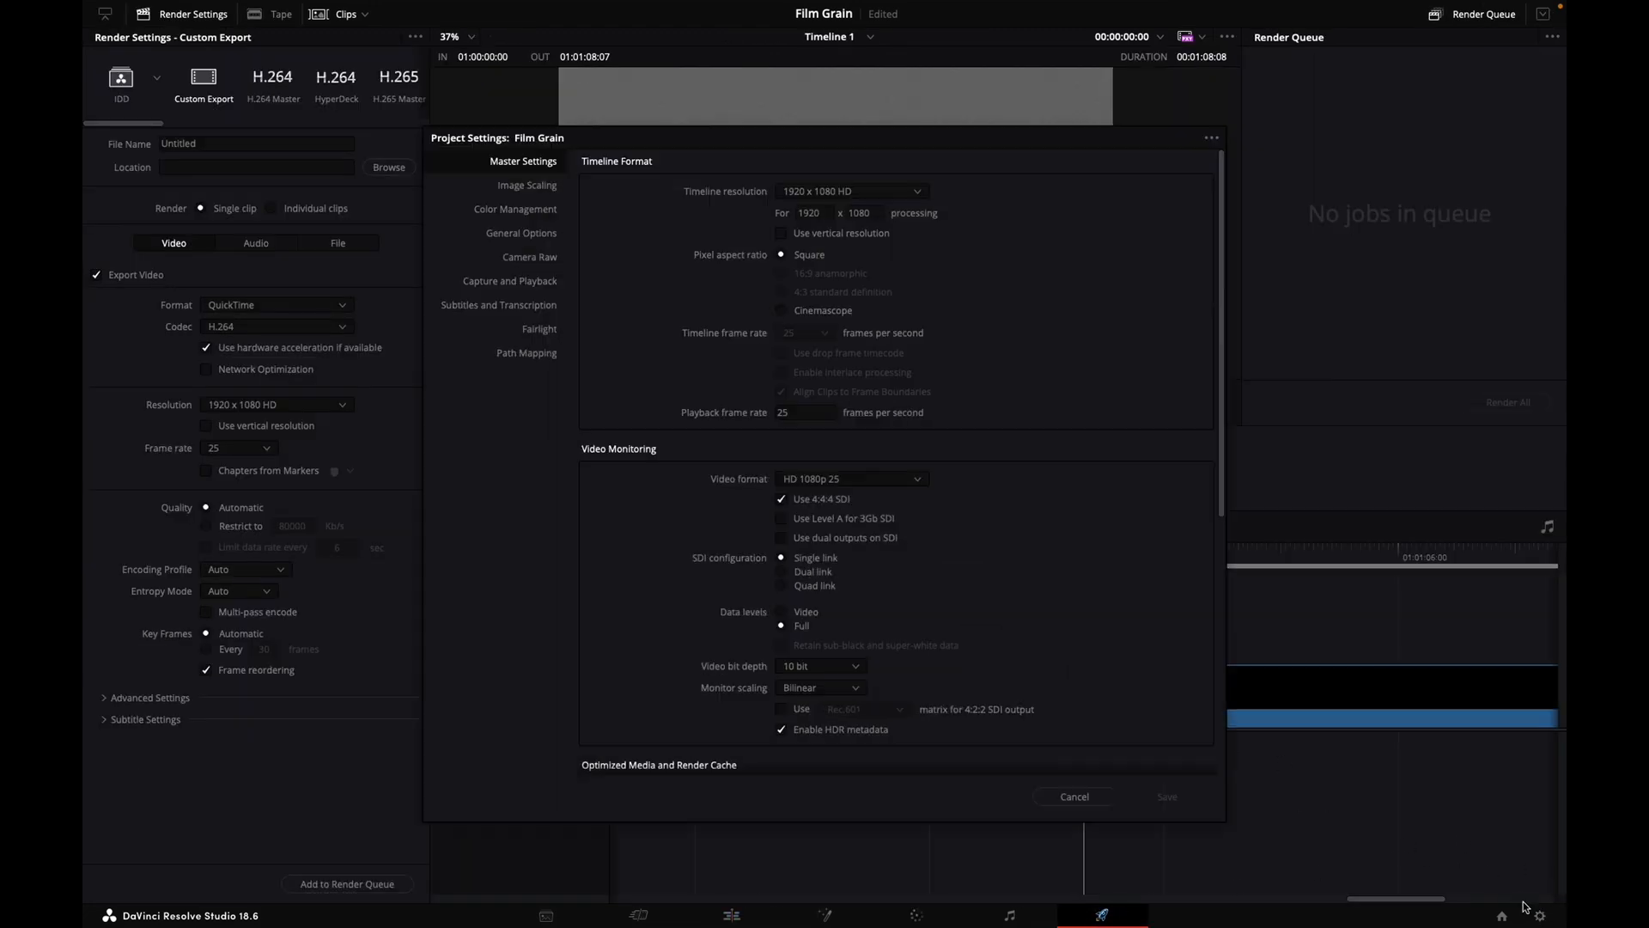
# - Set the render destination to the Desktop with the file name FILM GRAIN DOUG
pyautogui.click(1072, 795)
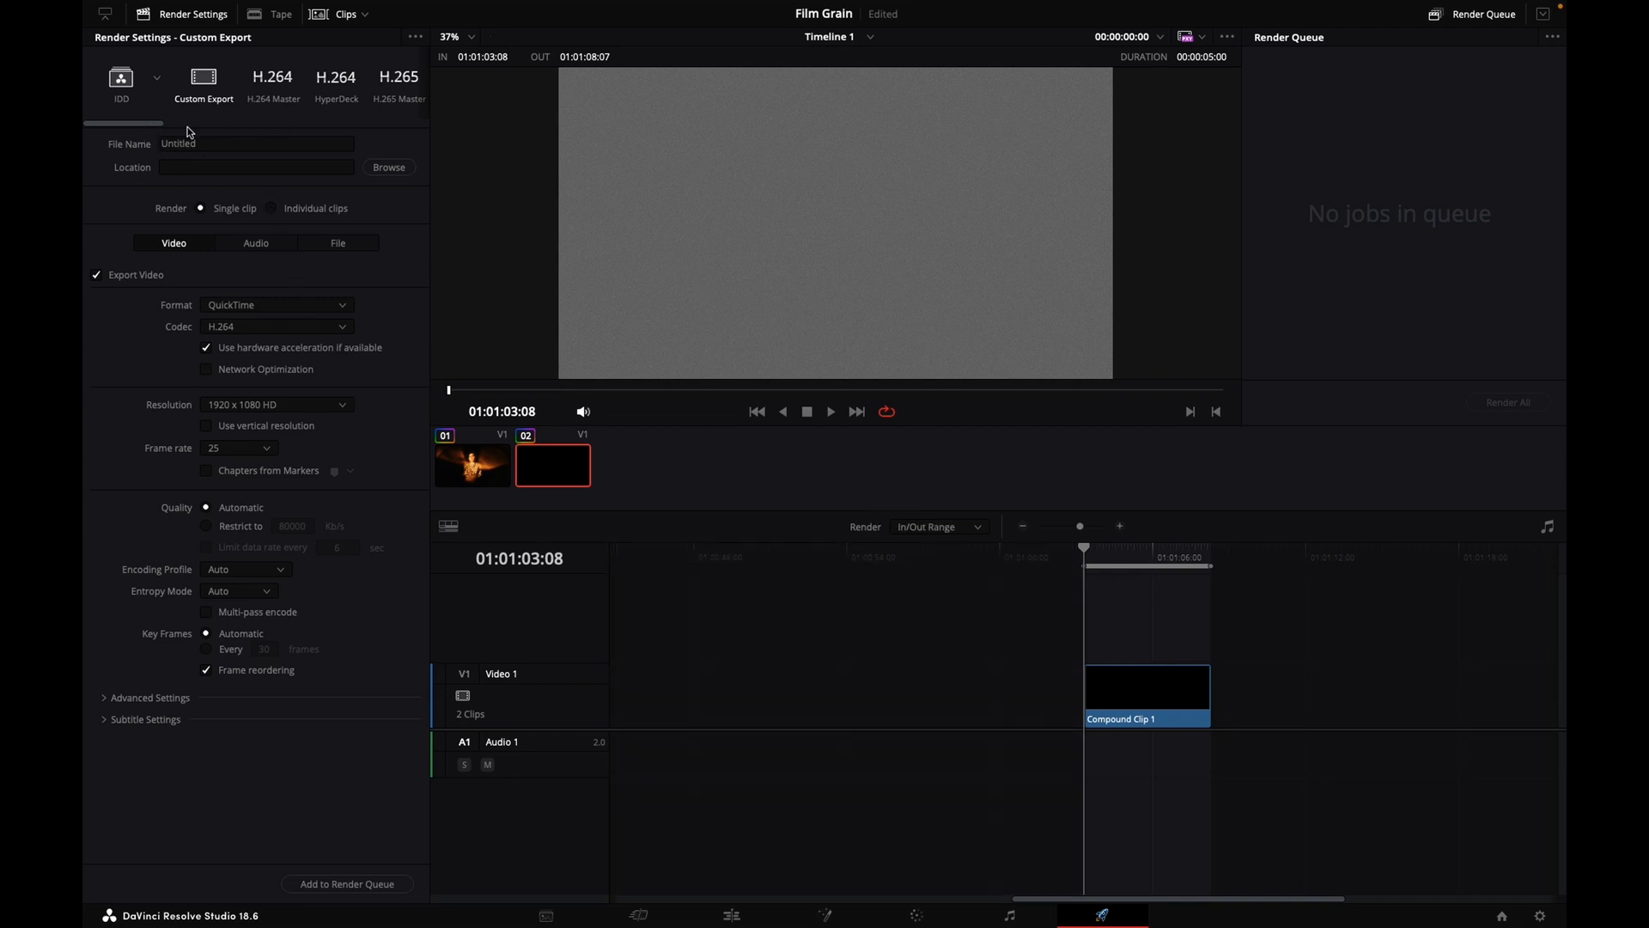
pyautogui.moveTo(312, 198)
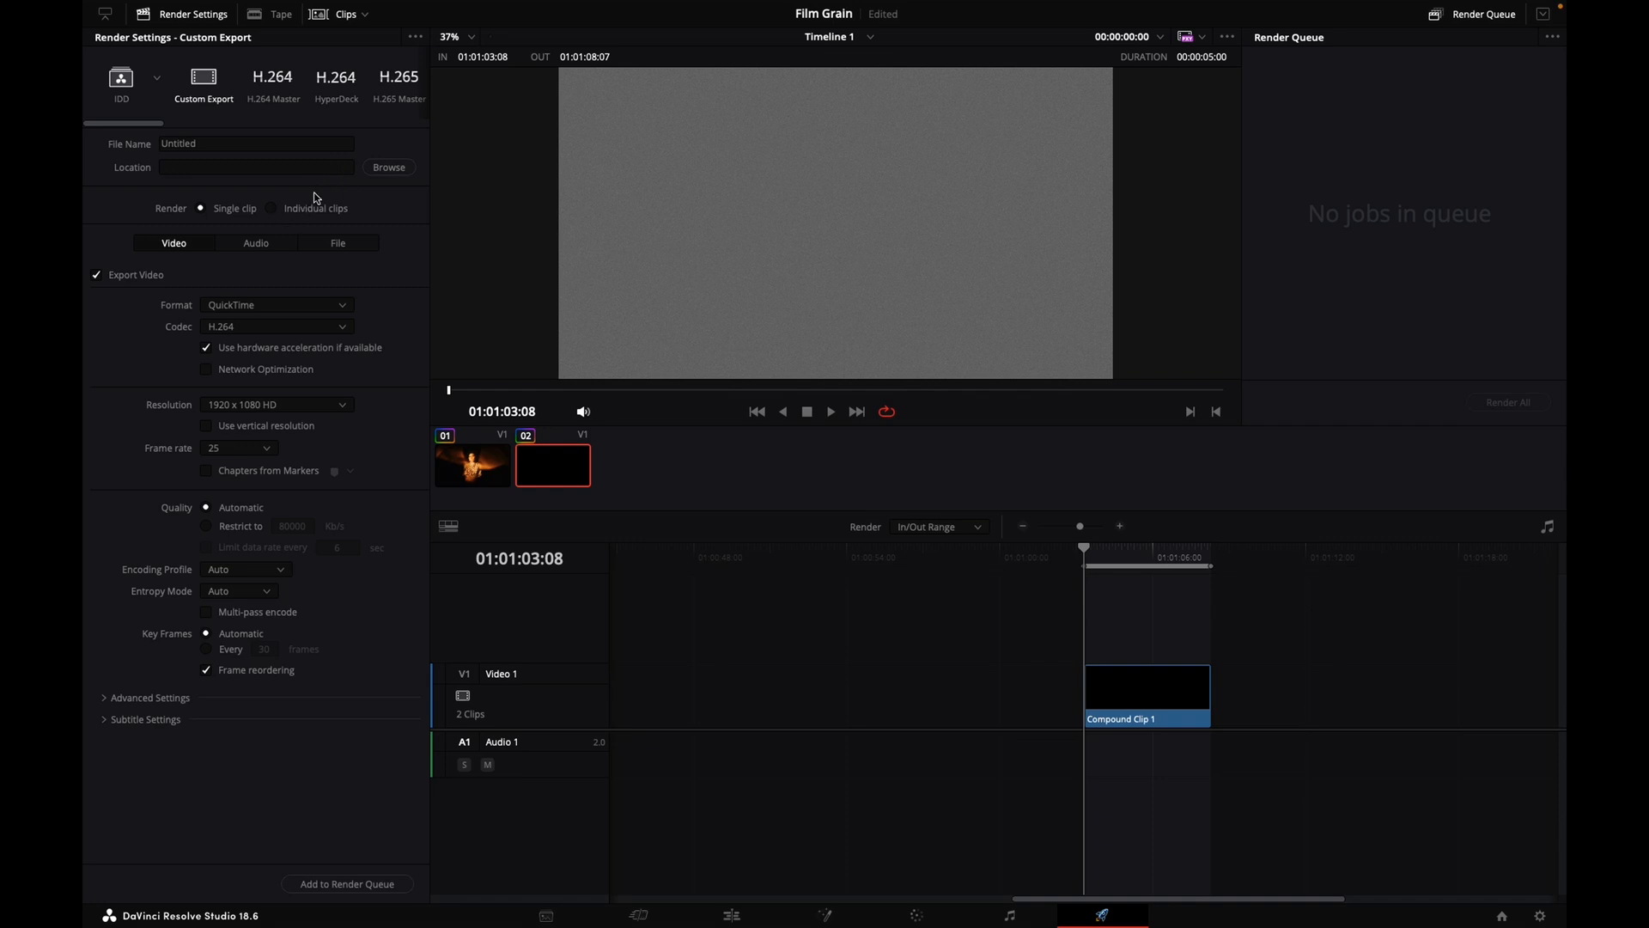
pyautogui.click(388, 167)
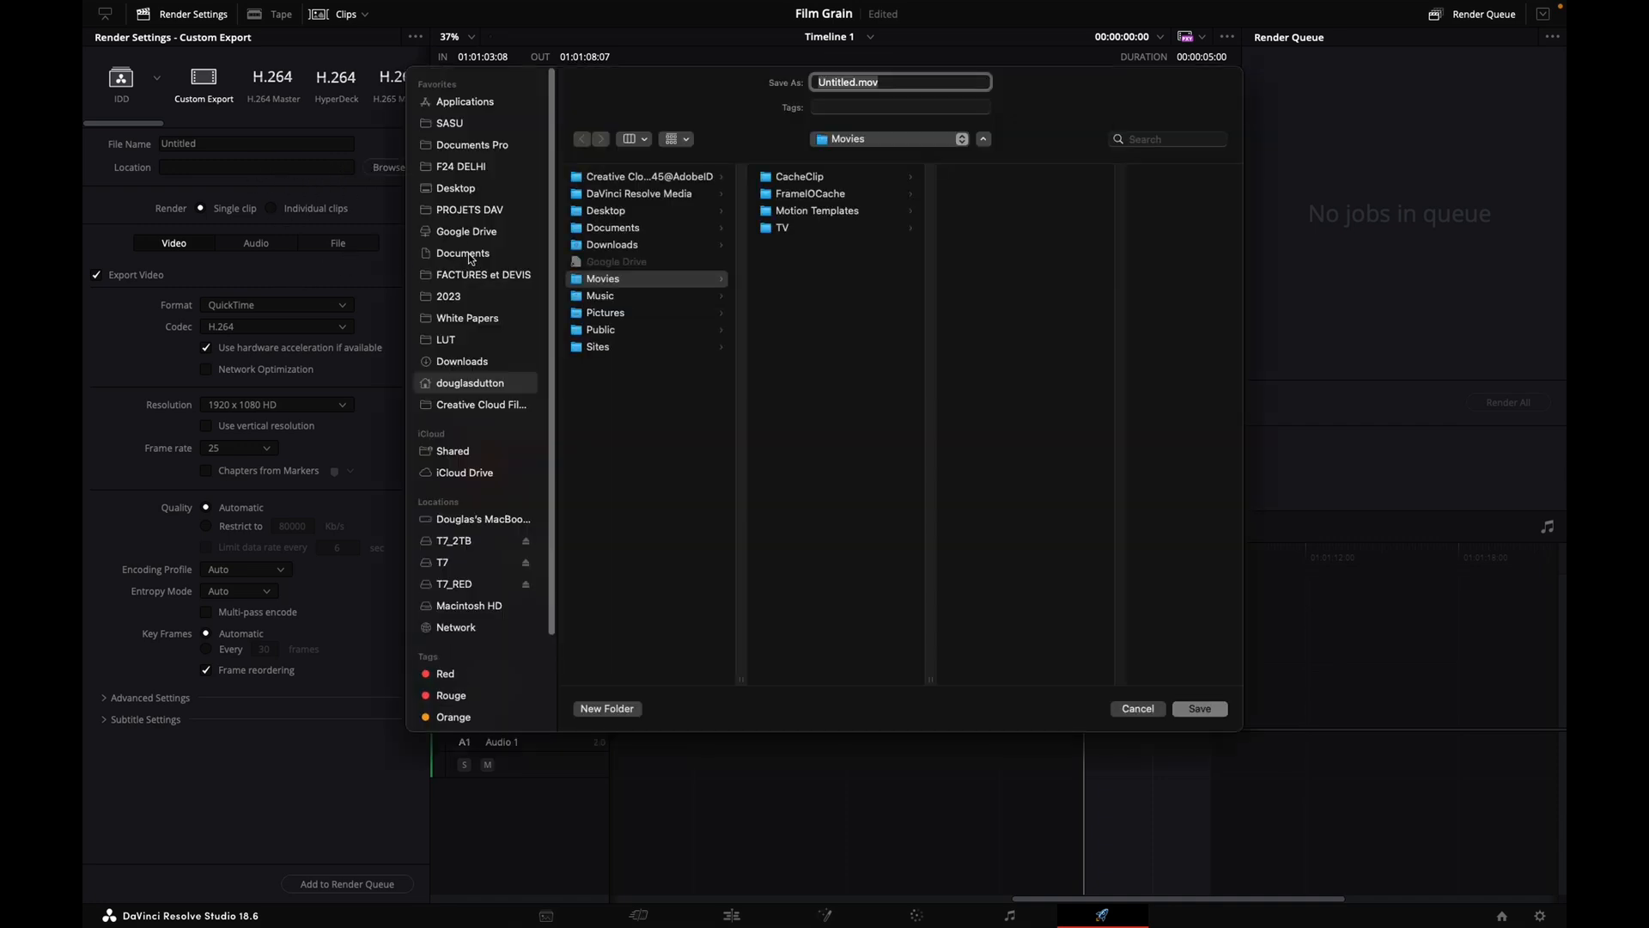
pyautogui.click(456, 188)
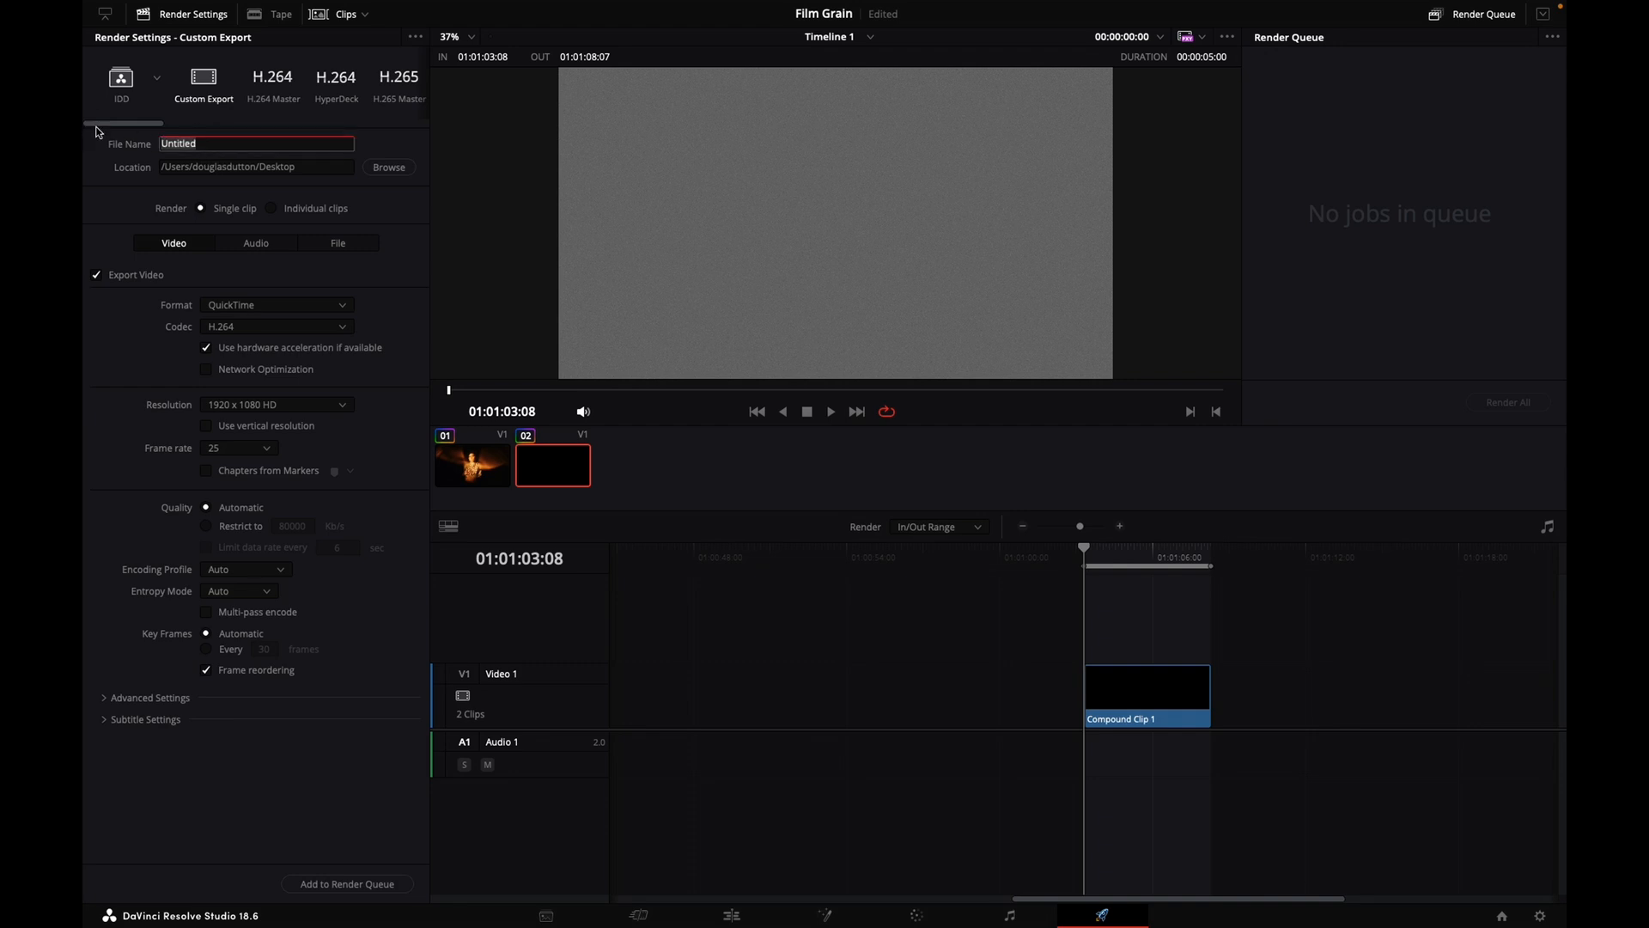
pyautogui.write('FILM')
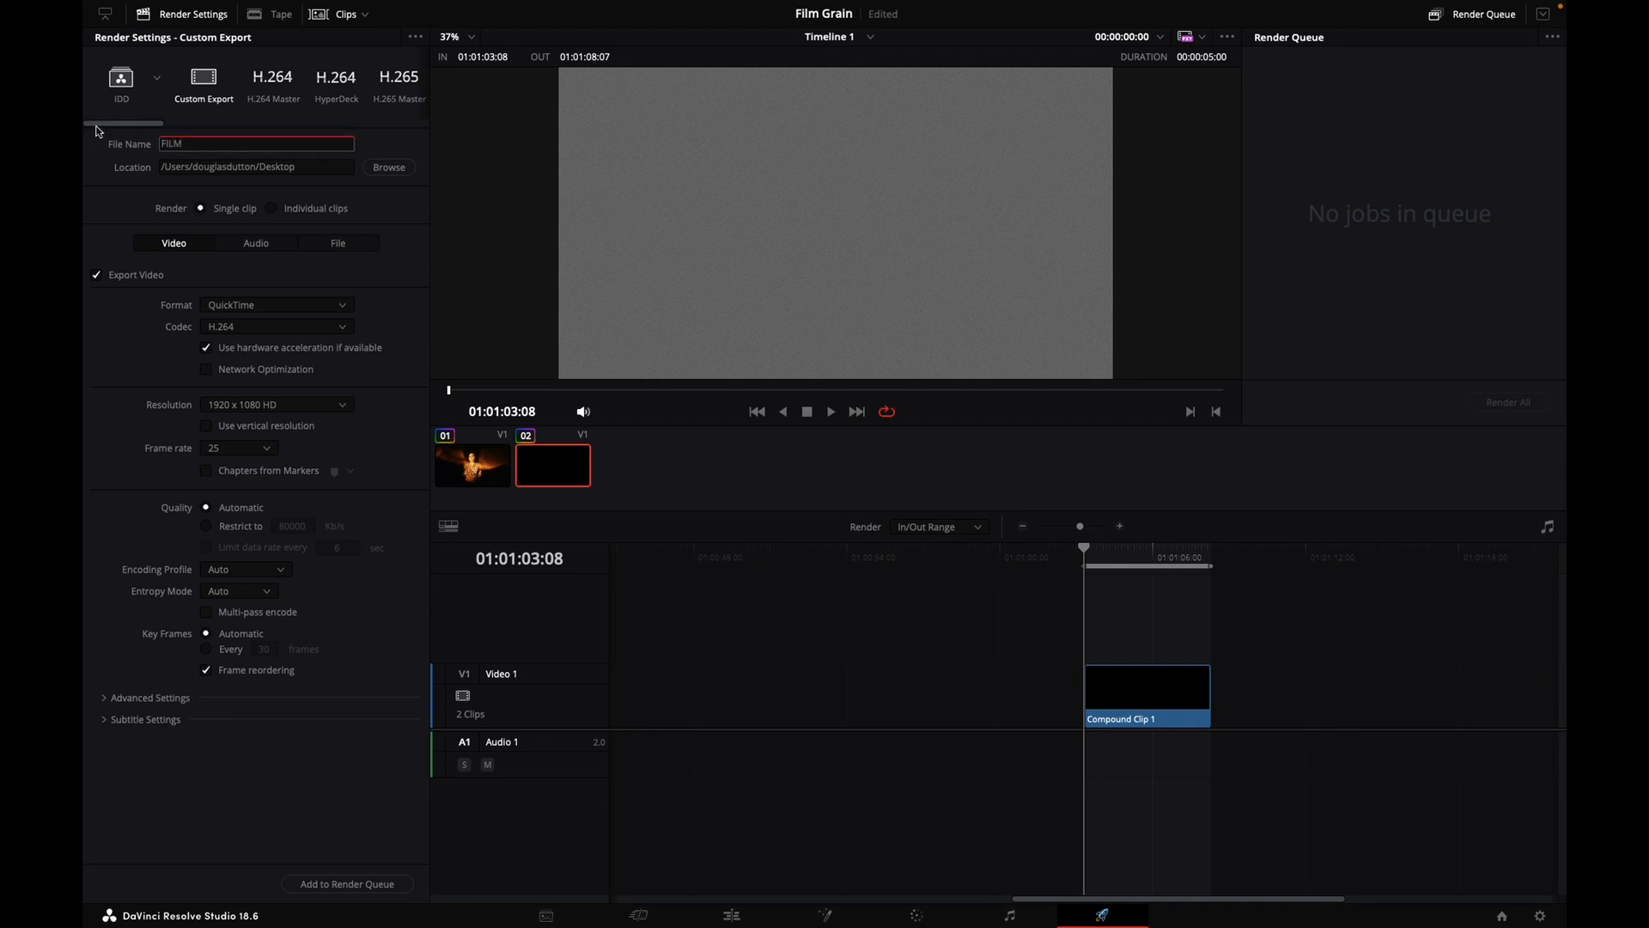
pyautogui.write('GRAIN')
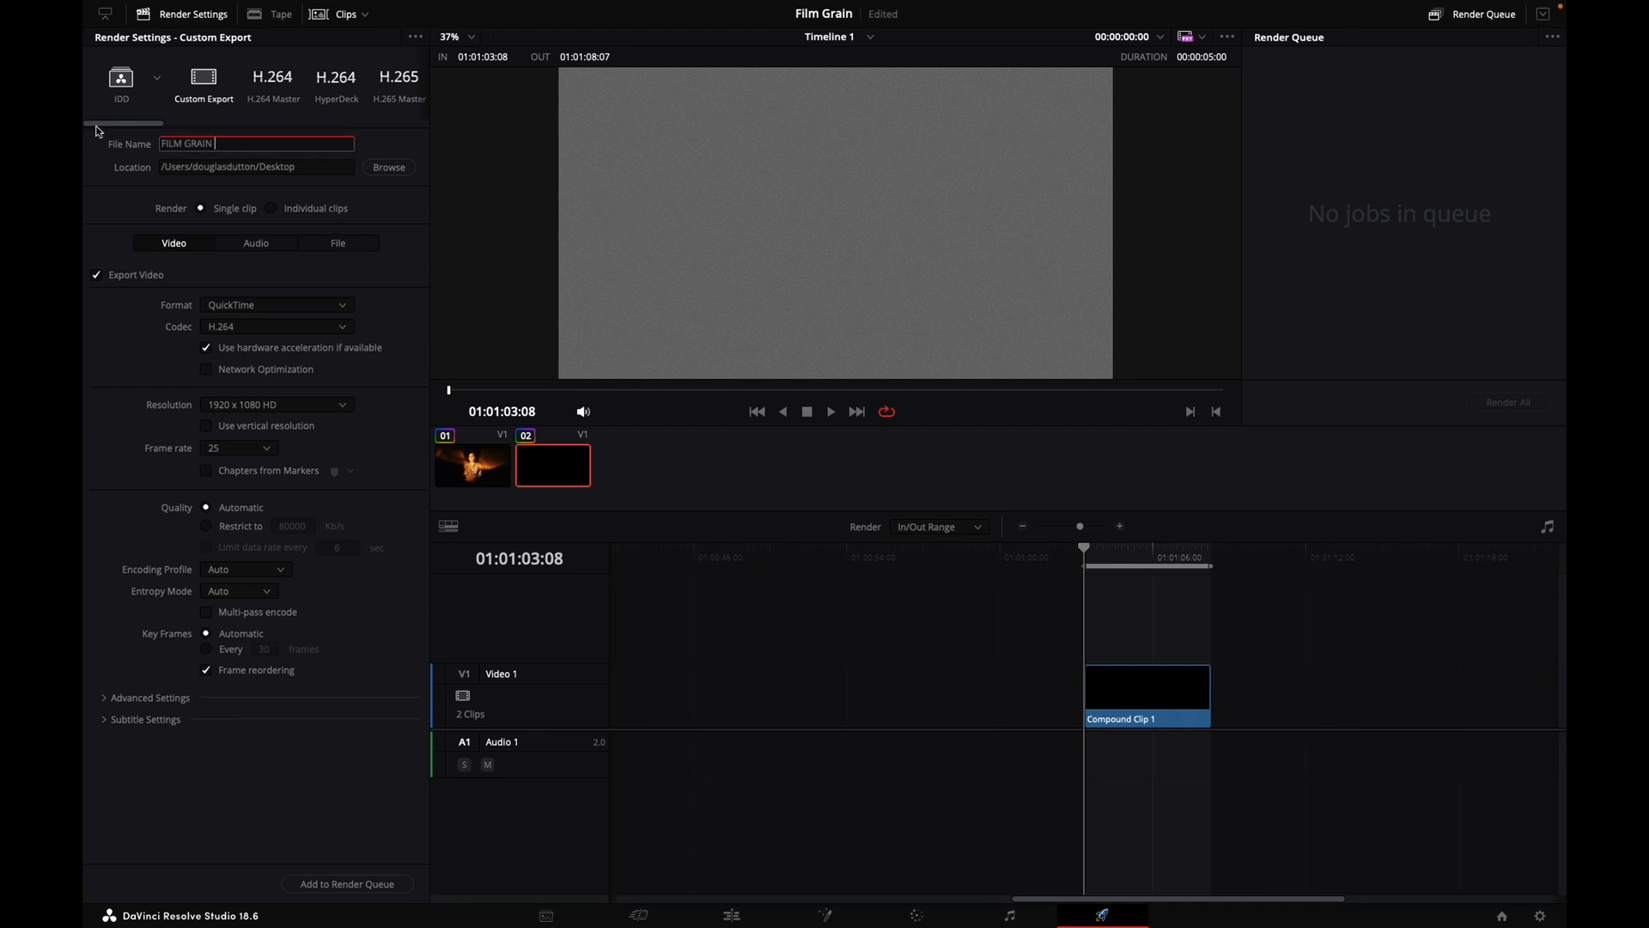
pyautogui.write('DOUG')
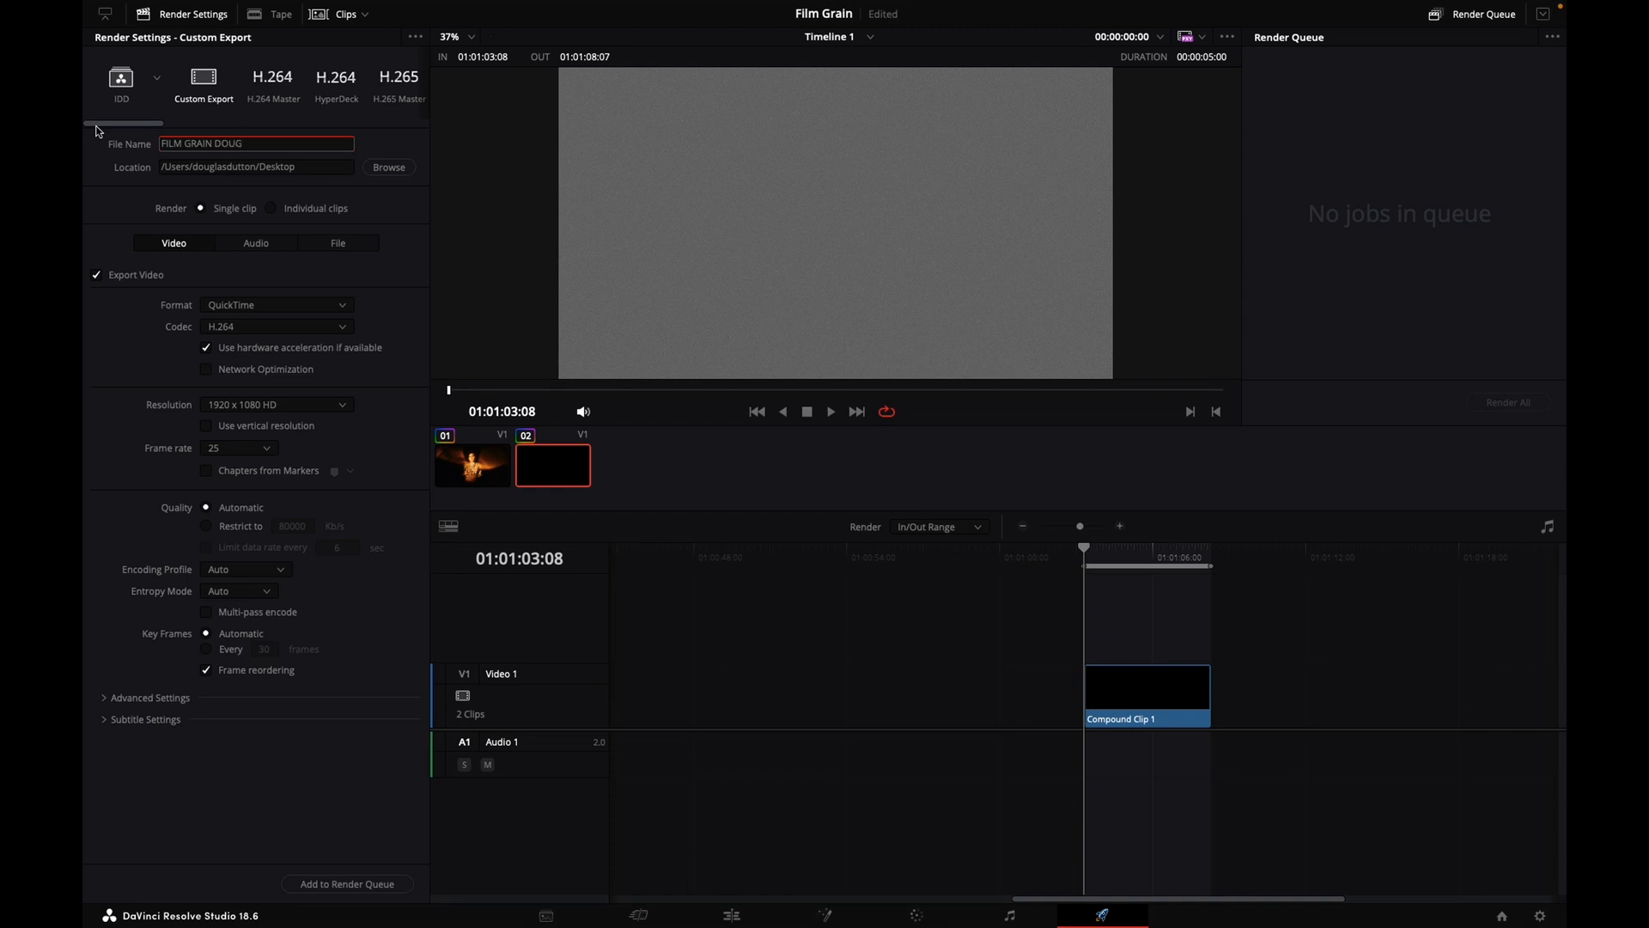
pyautogui.moveTo(311, 331)
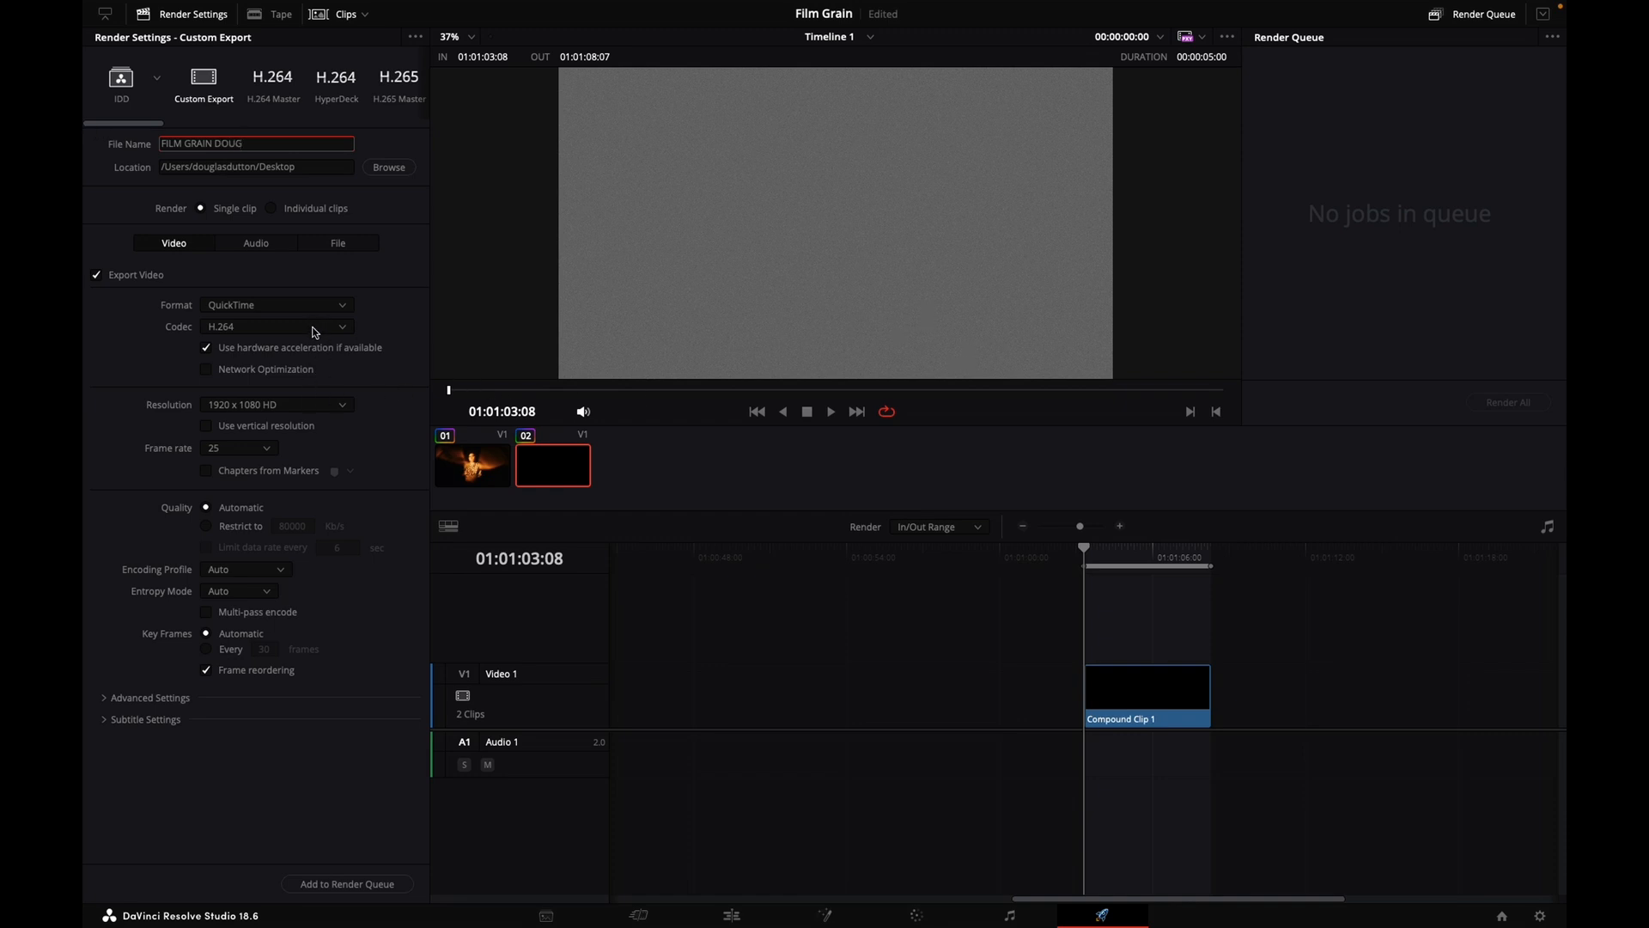
# - Choose the Apple ProRes 422 HQ codec and render the grain clip out
pyautogui.click(277, 327)
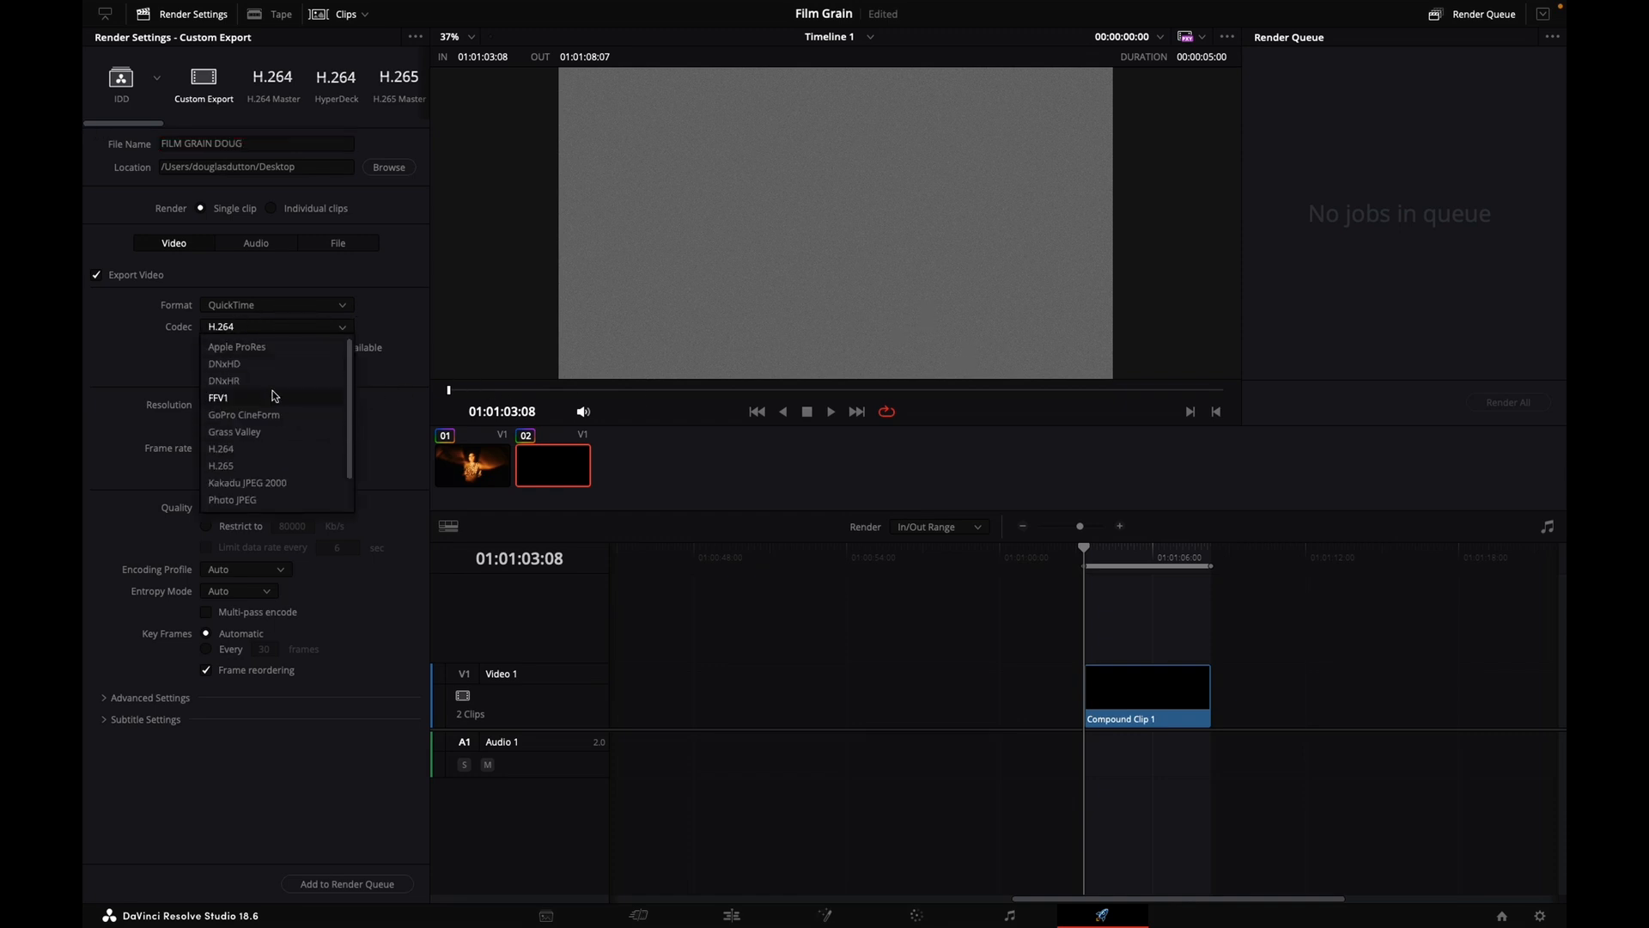
pyautogui.click(237, 345)
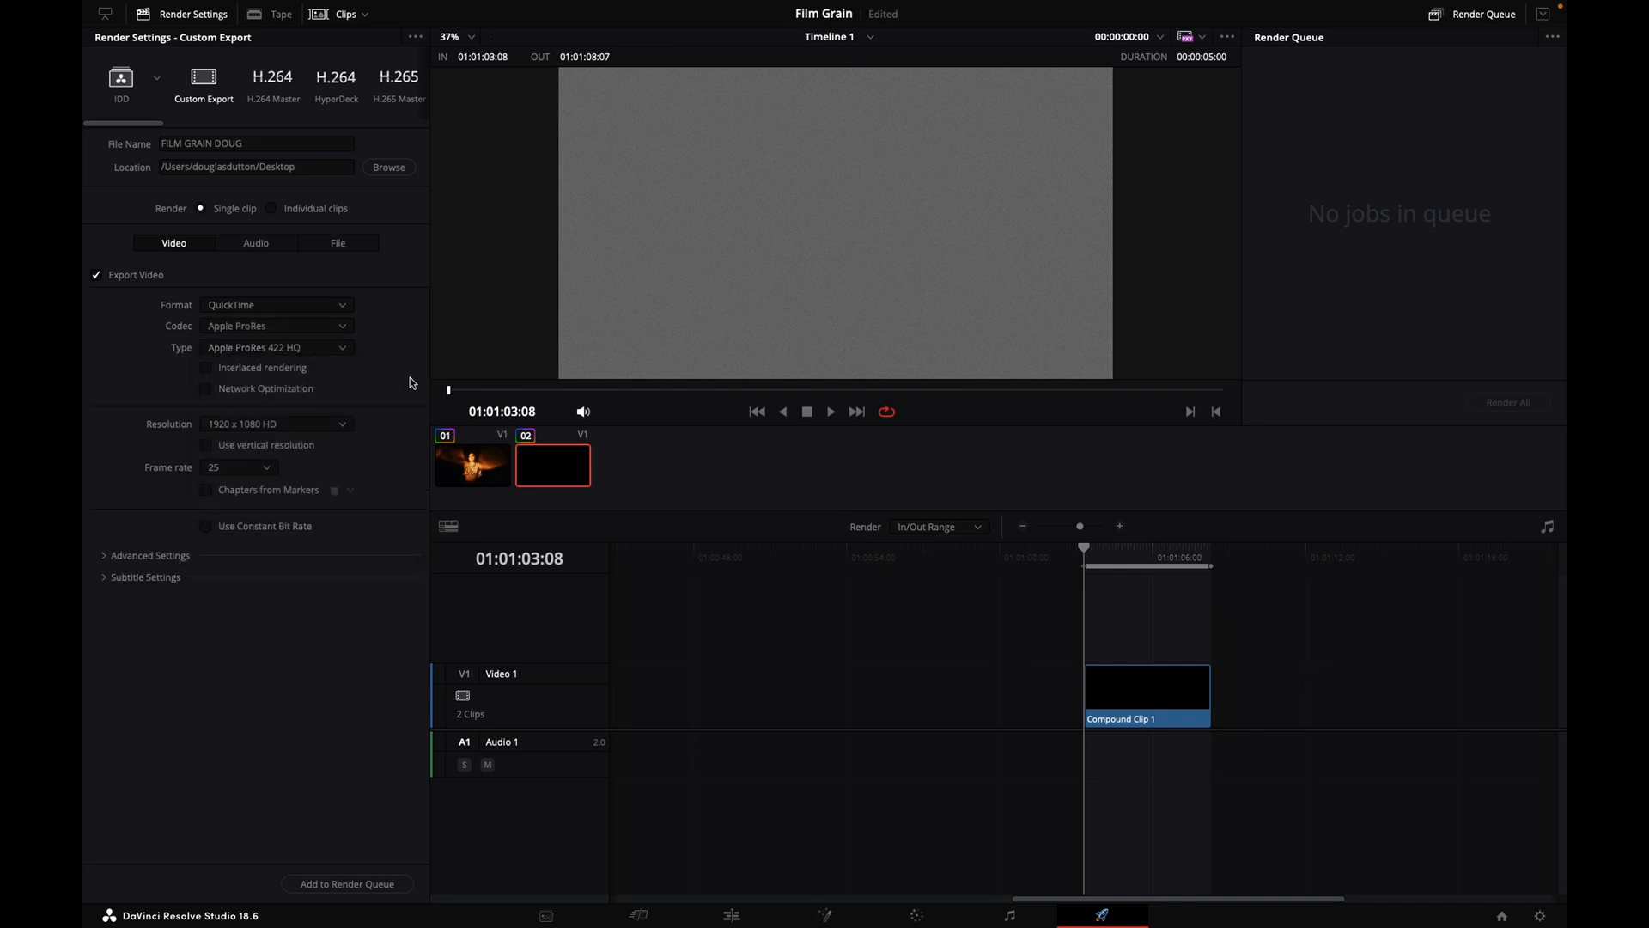
pyautogui.click(150, 555)
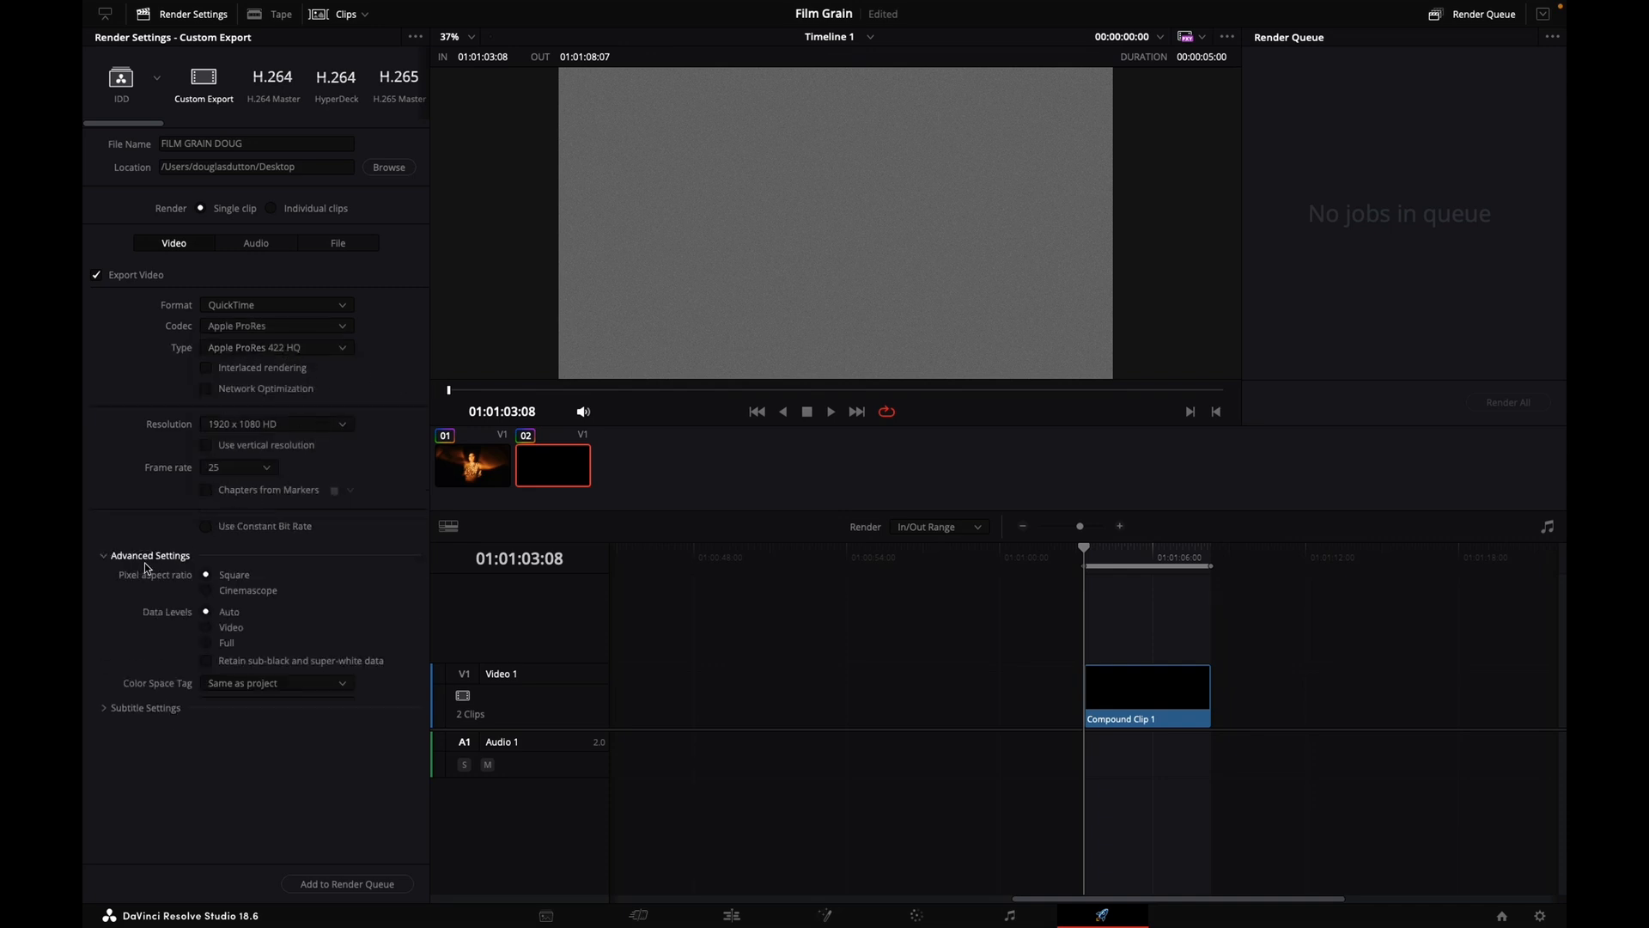
pyautogui.click(347, 883)
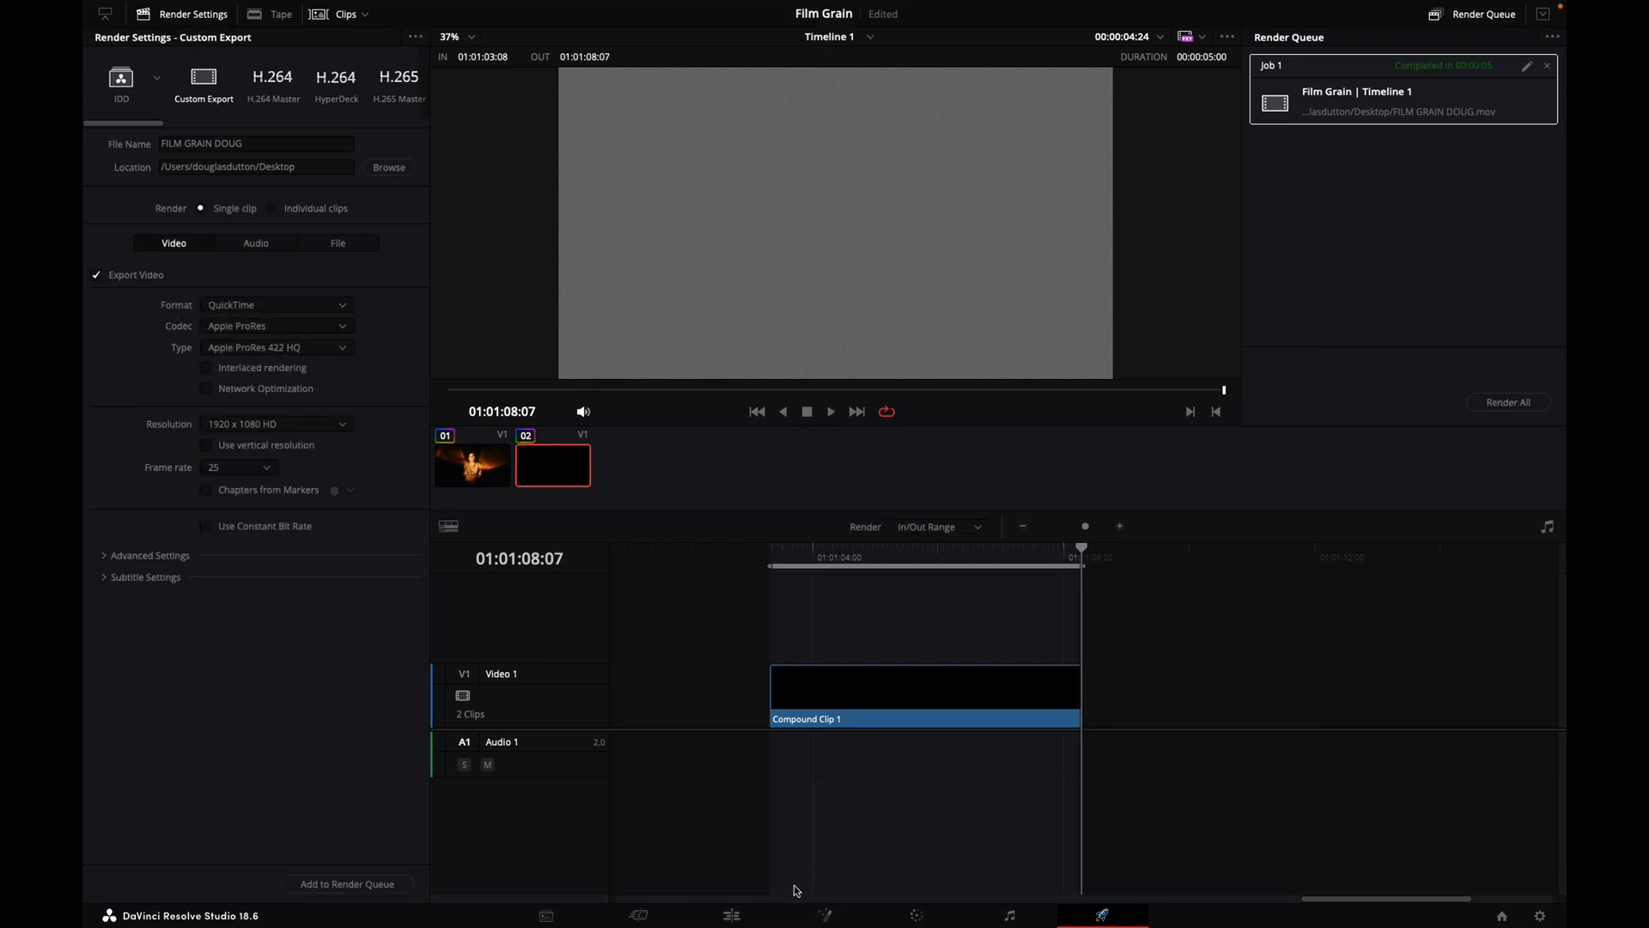
pyautogui.click(732, 914)
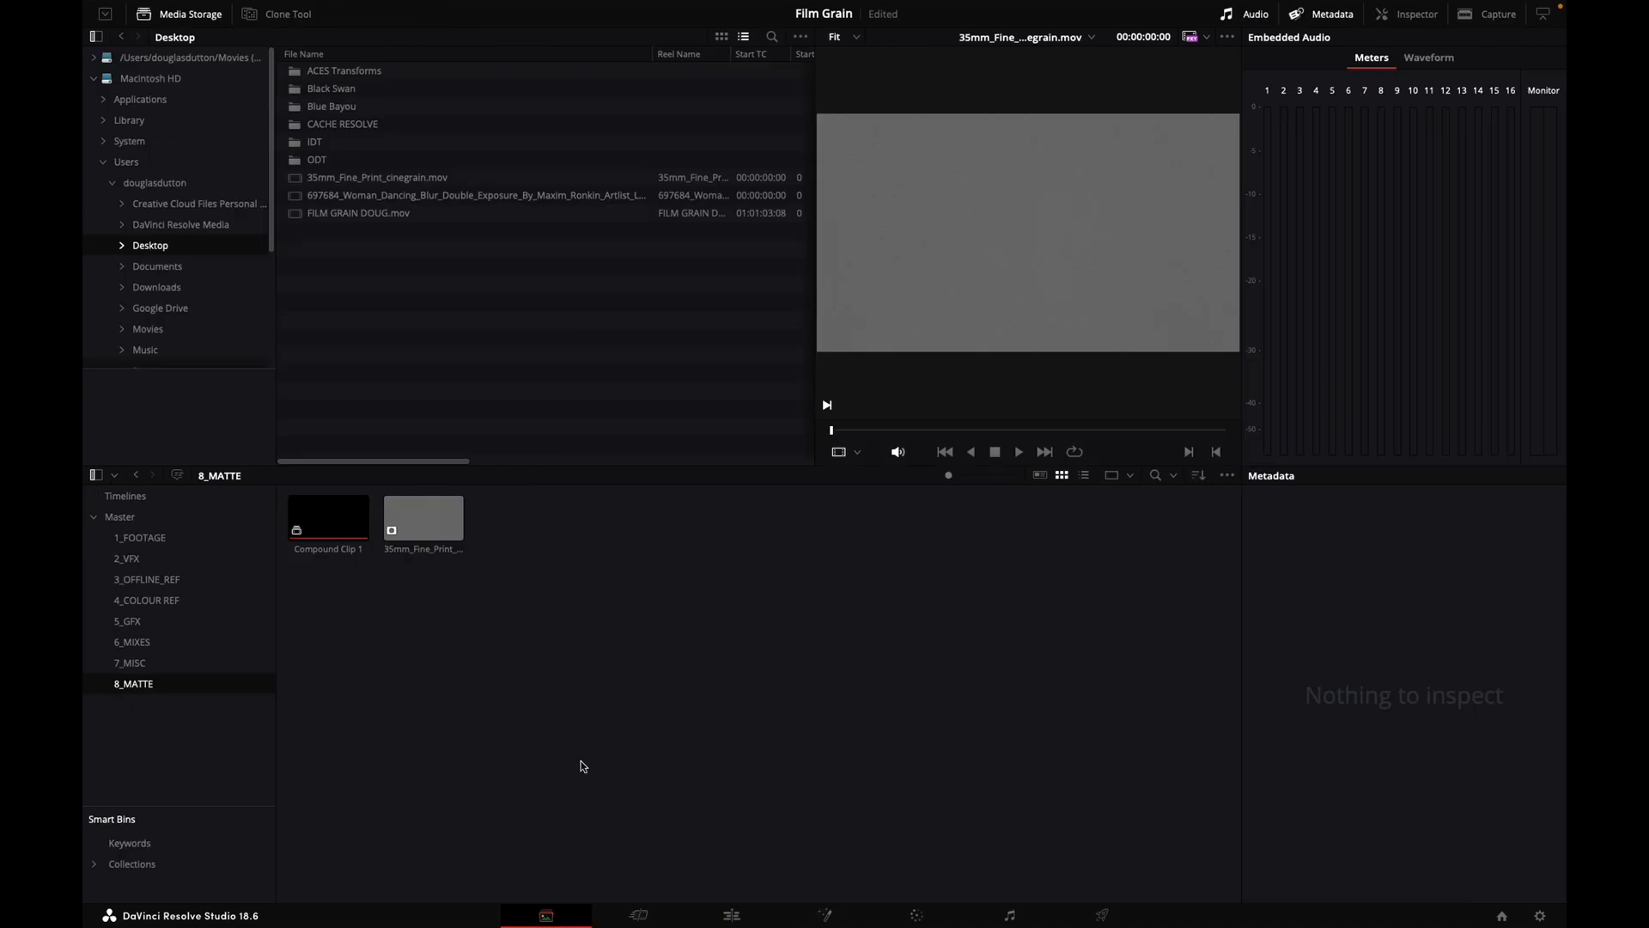
# - Add FILM GRAIN DOUG.mov from the Desktop folder into the media pool
pyautogui.click(357, 213)
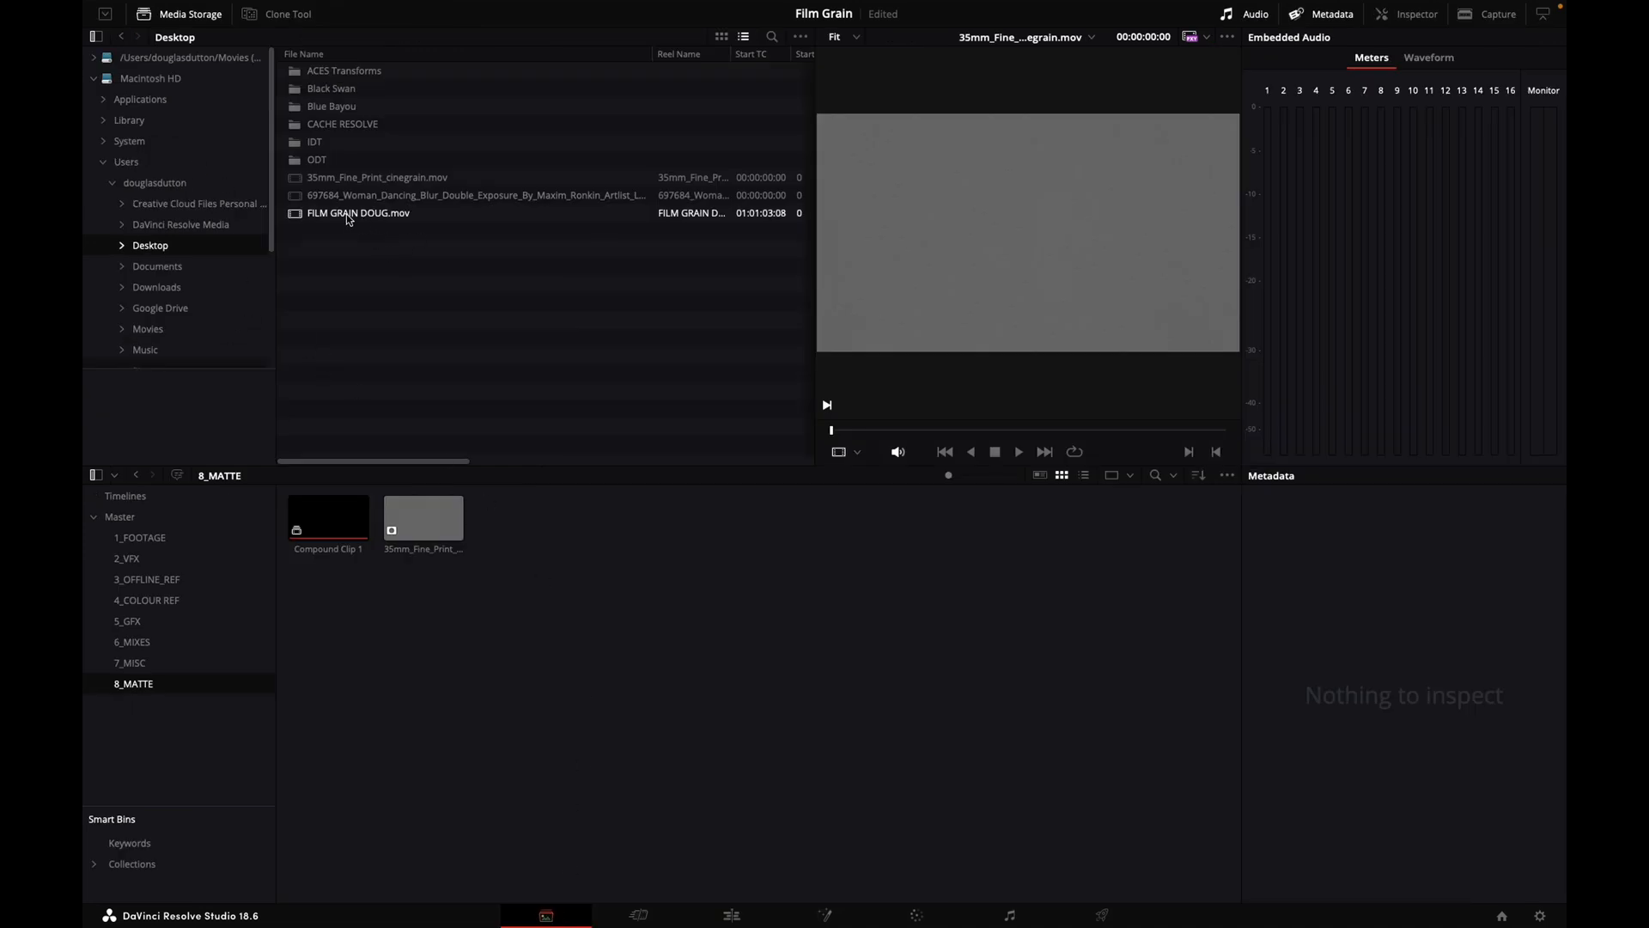
pyautogui.click(357, 213)
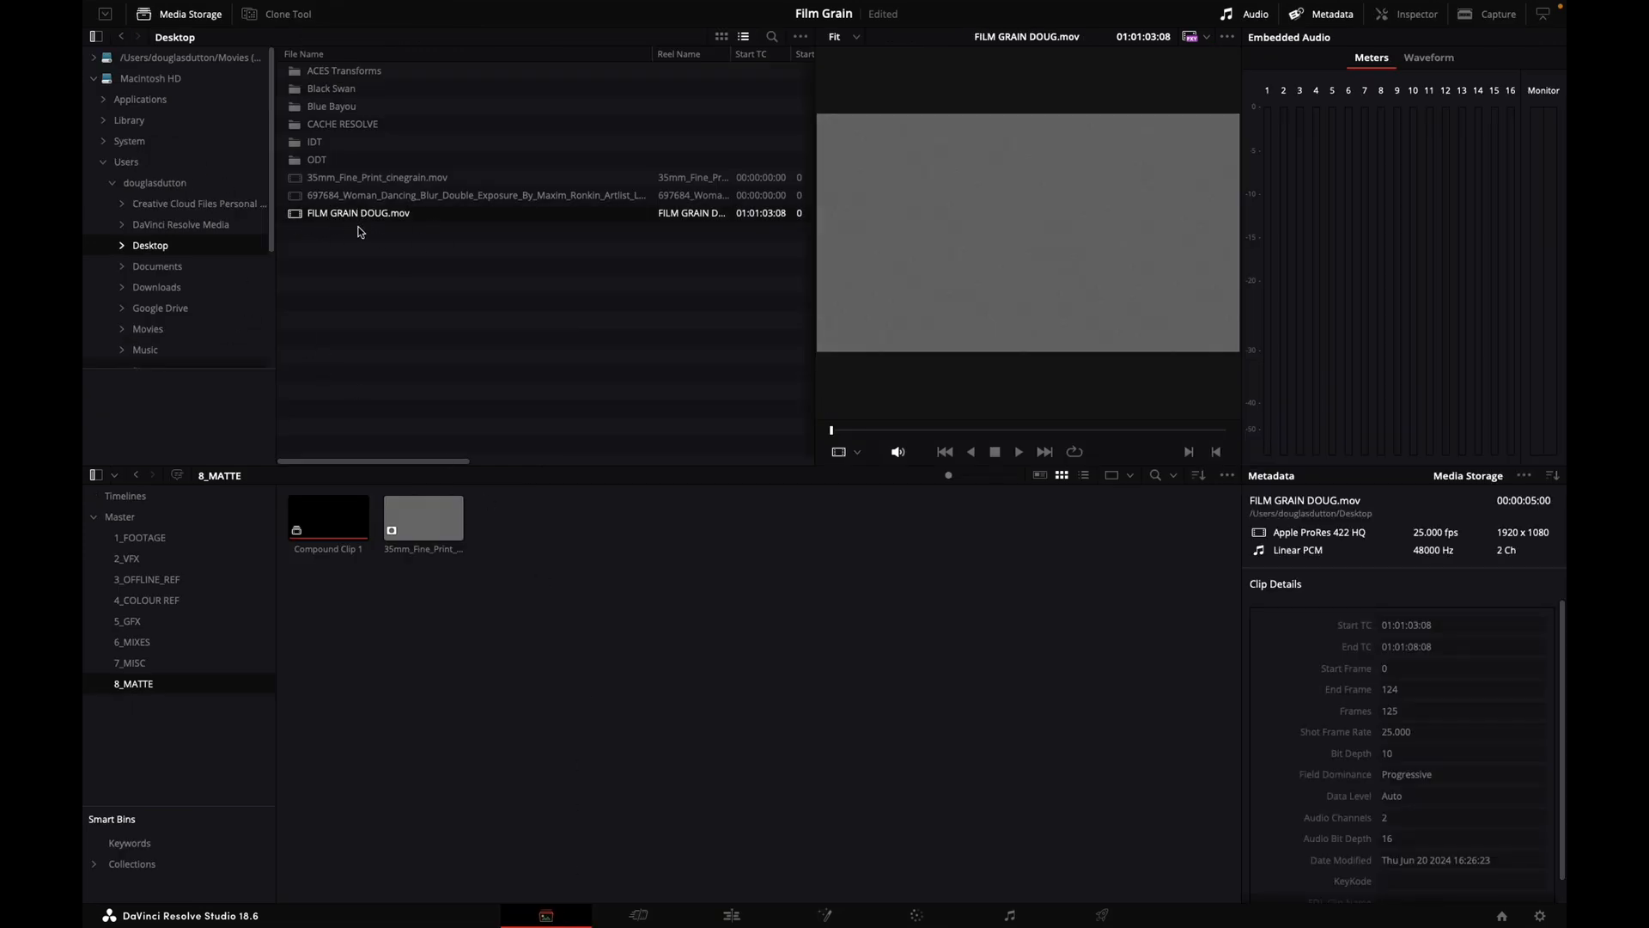
pyautogui.rightClick(358, 213)
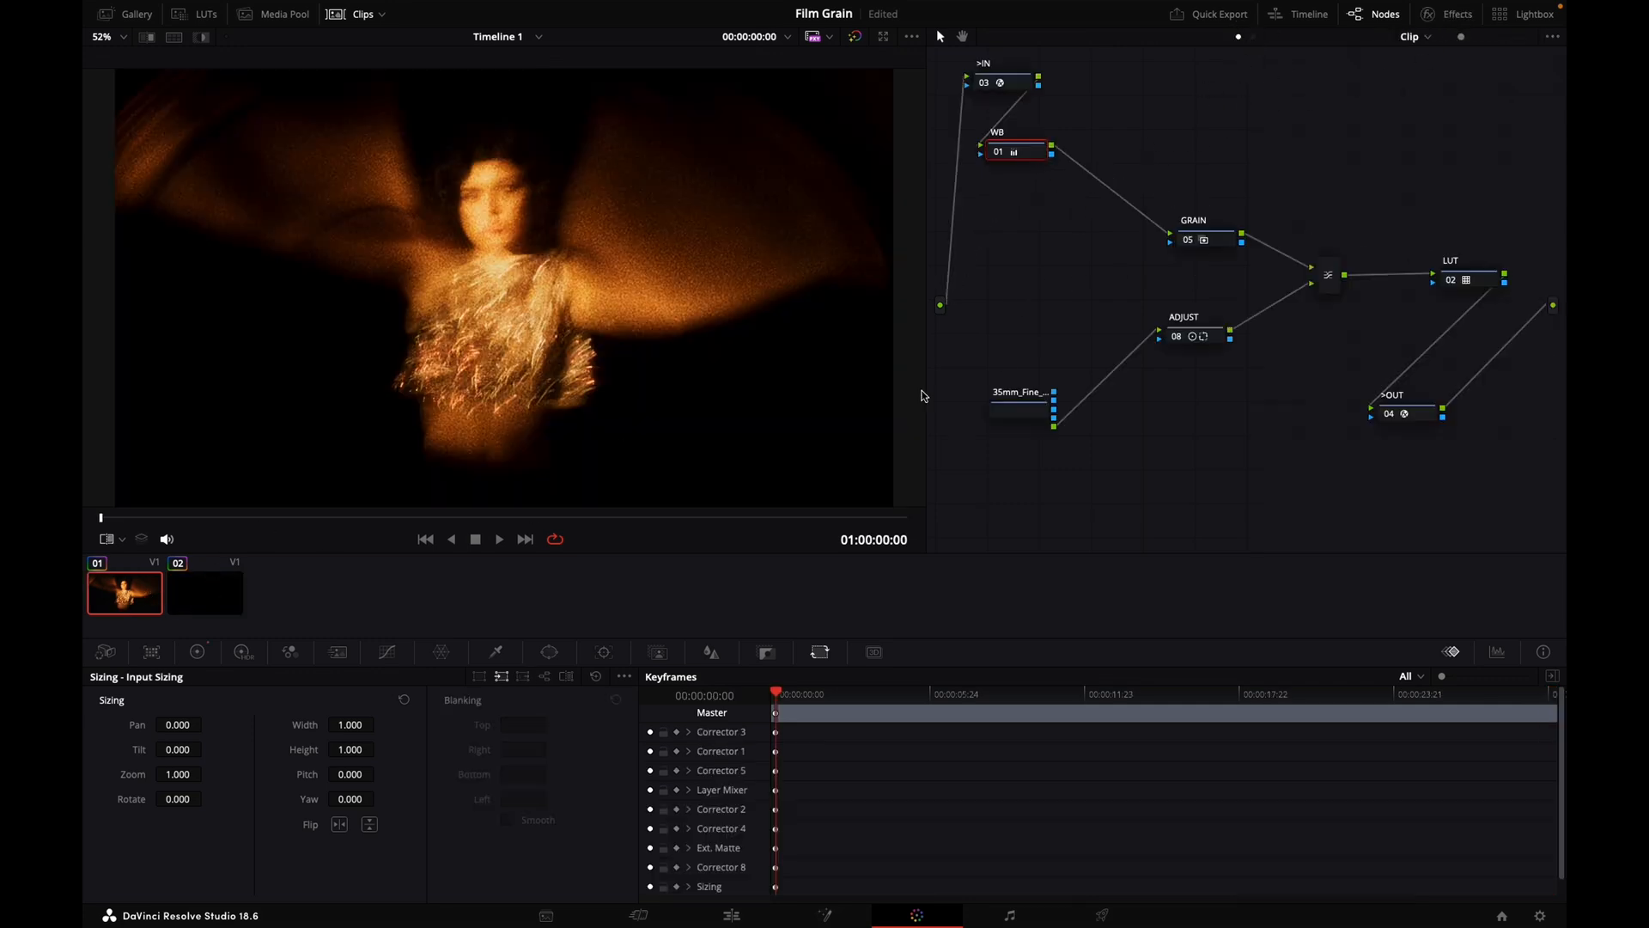
# - Bring FILM GRAIN DOUG from the media pool into the node tree as the ADJUST node's matte
pyautogui.click(282, 14)
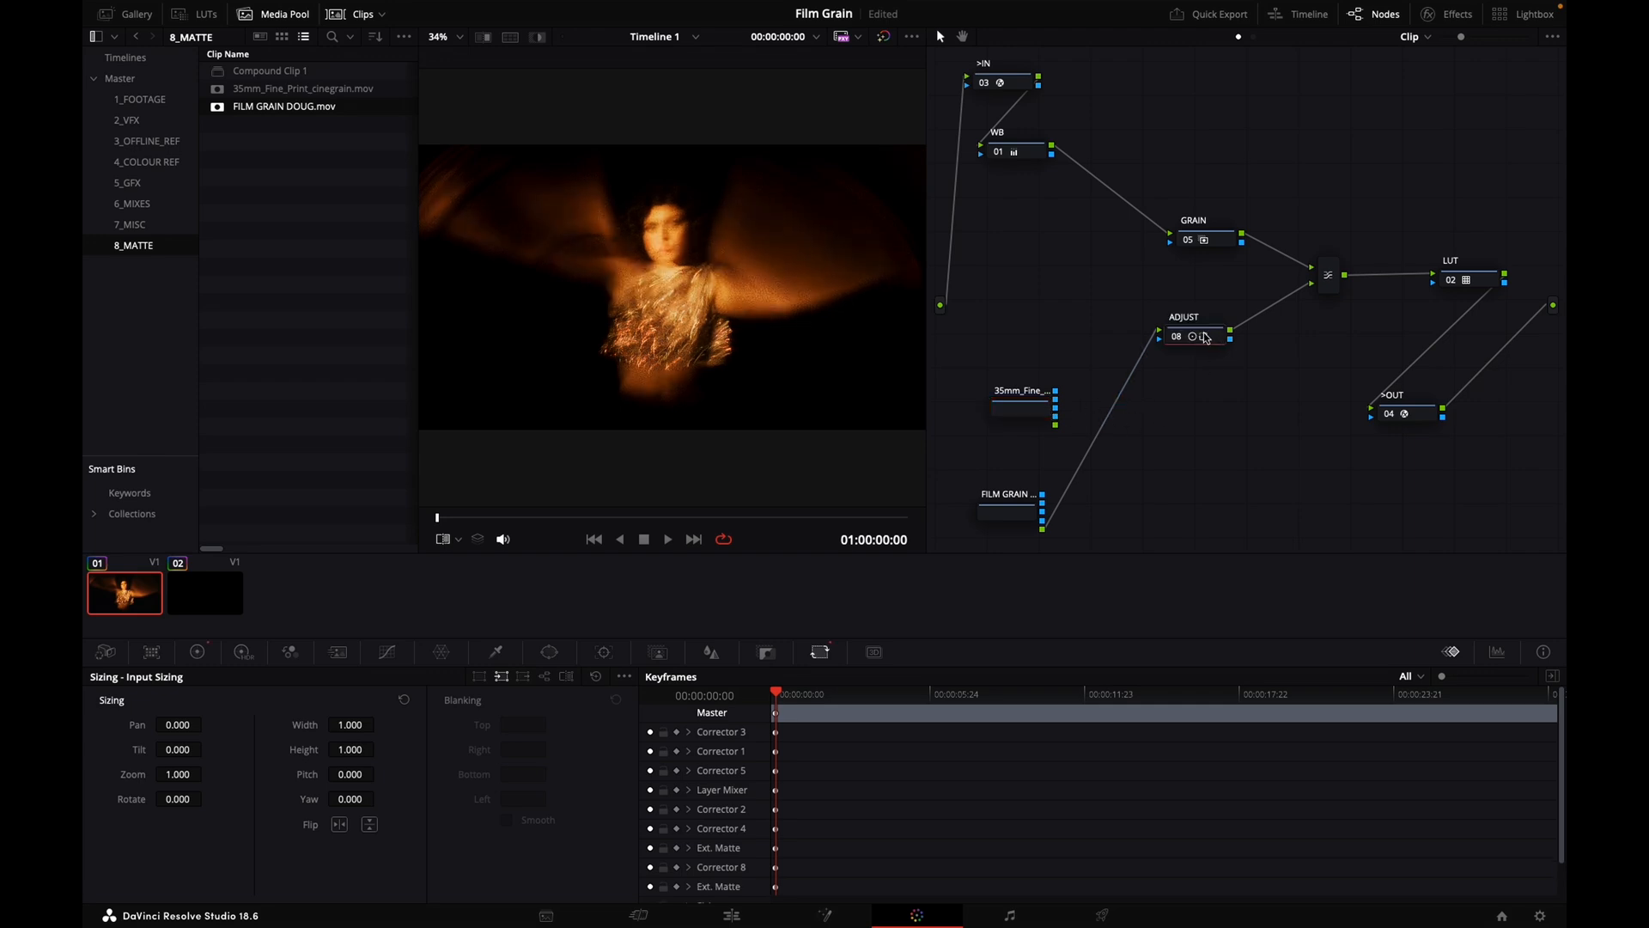
pyautogui.click(204, 592)
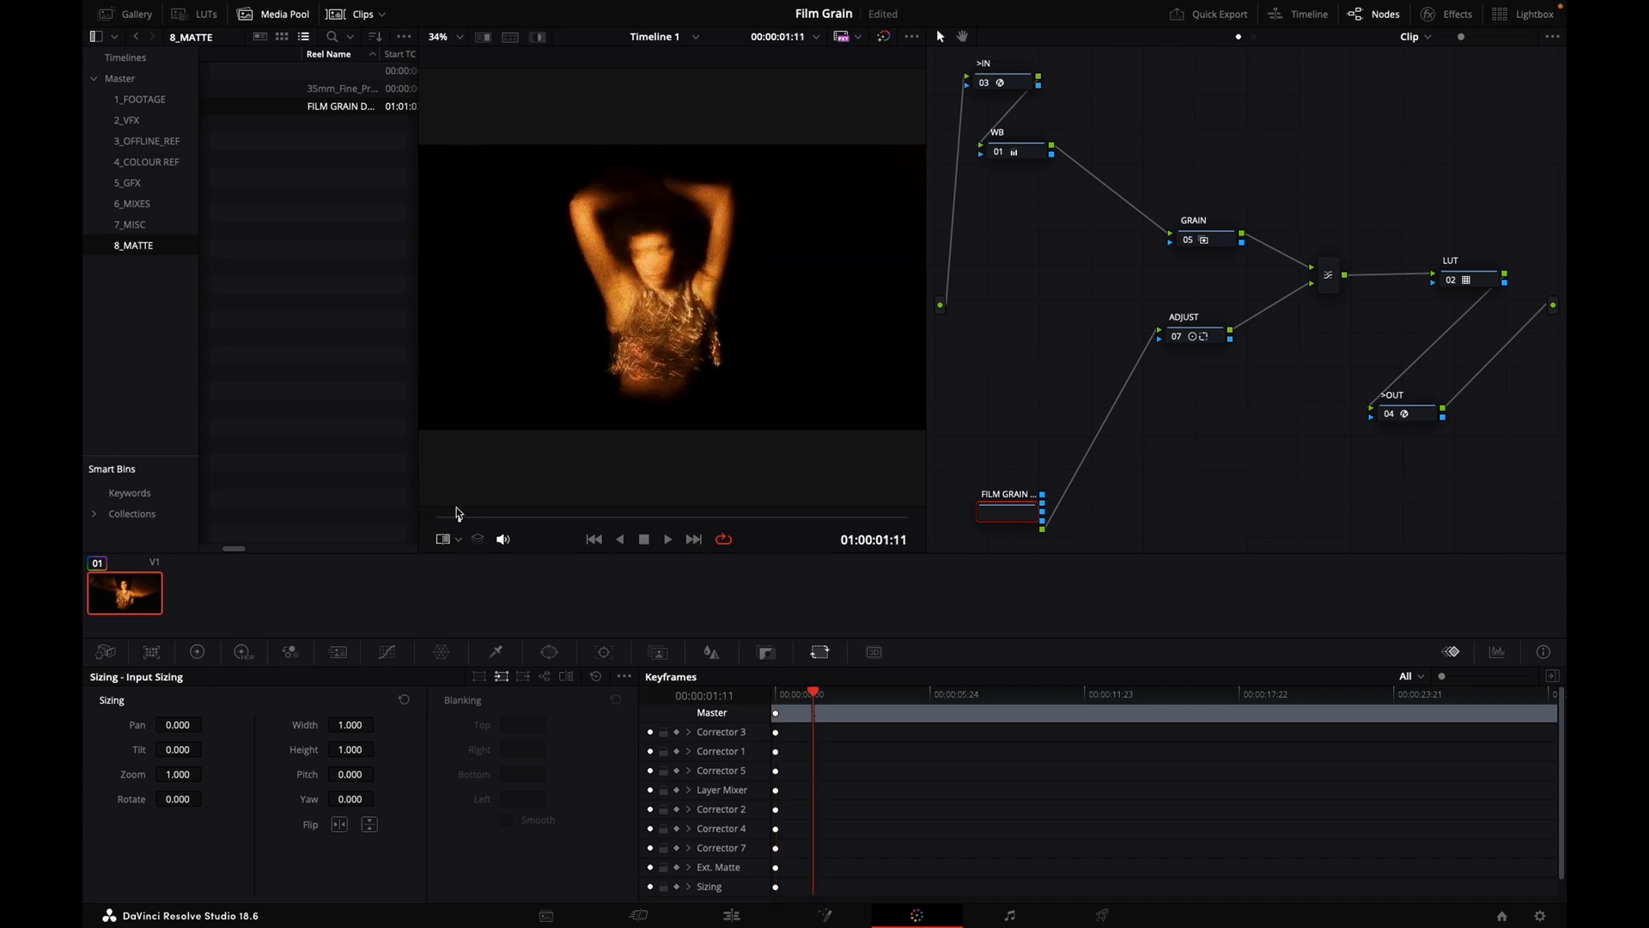
pyautogui.click(667, 538)
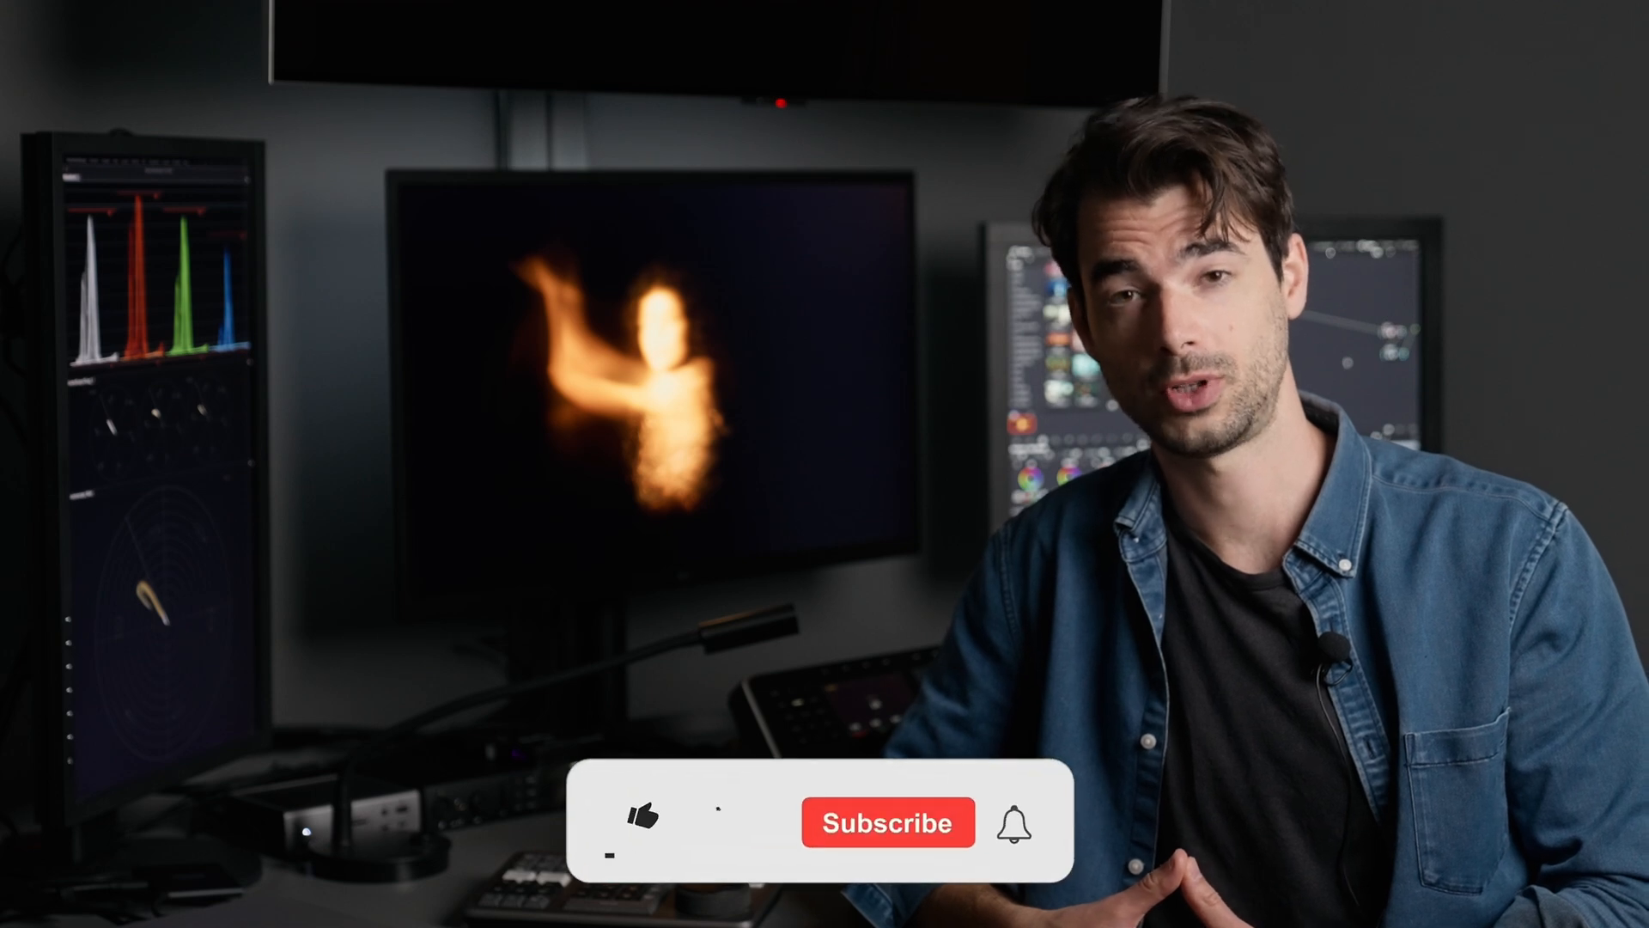
pyautogui.click(644, 823)
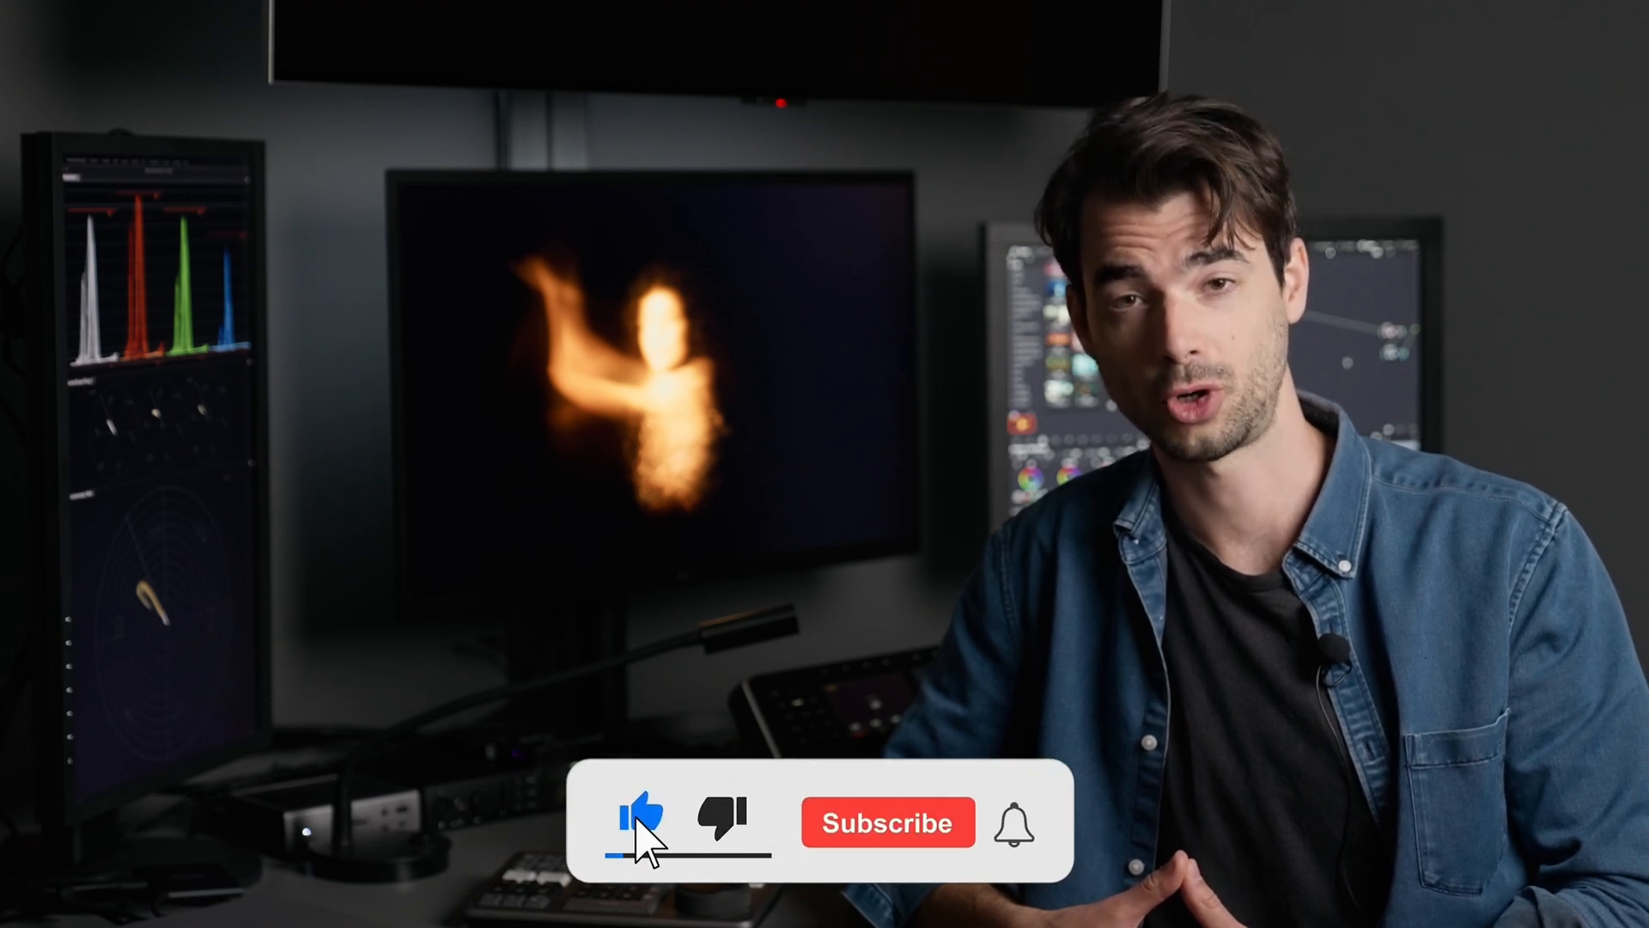
pyautogui.click(888, 823)
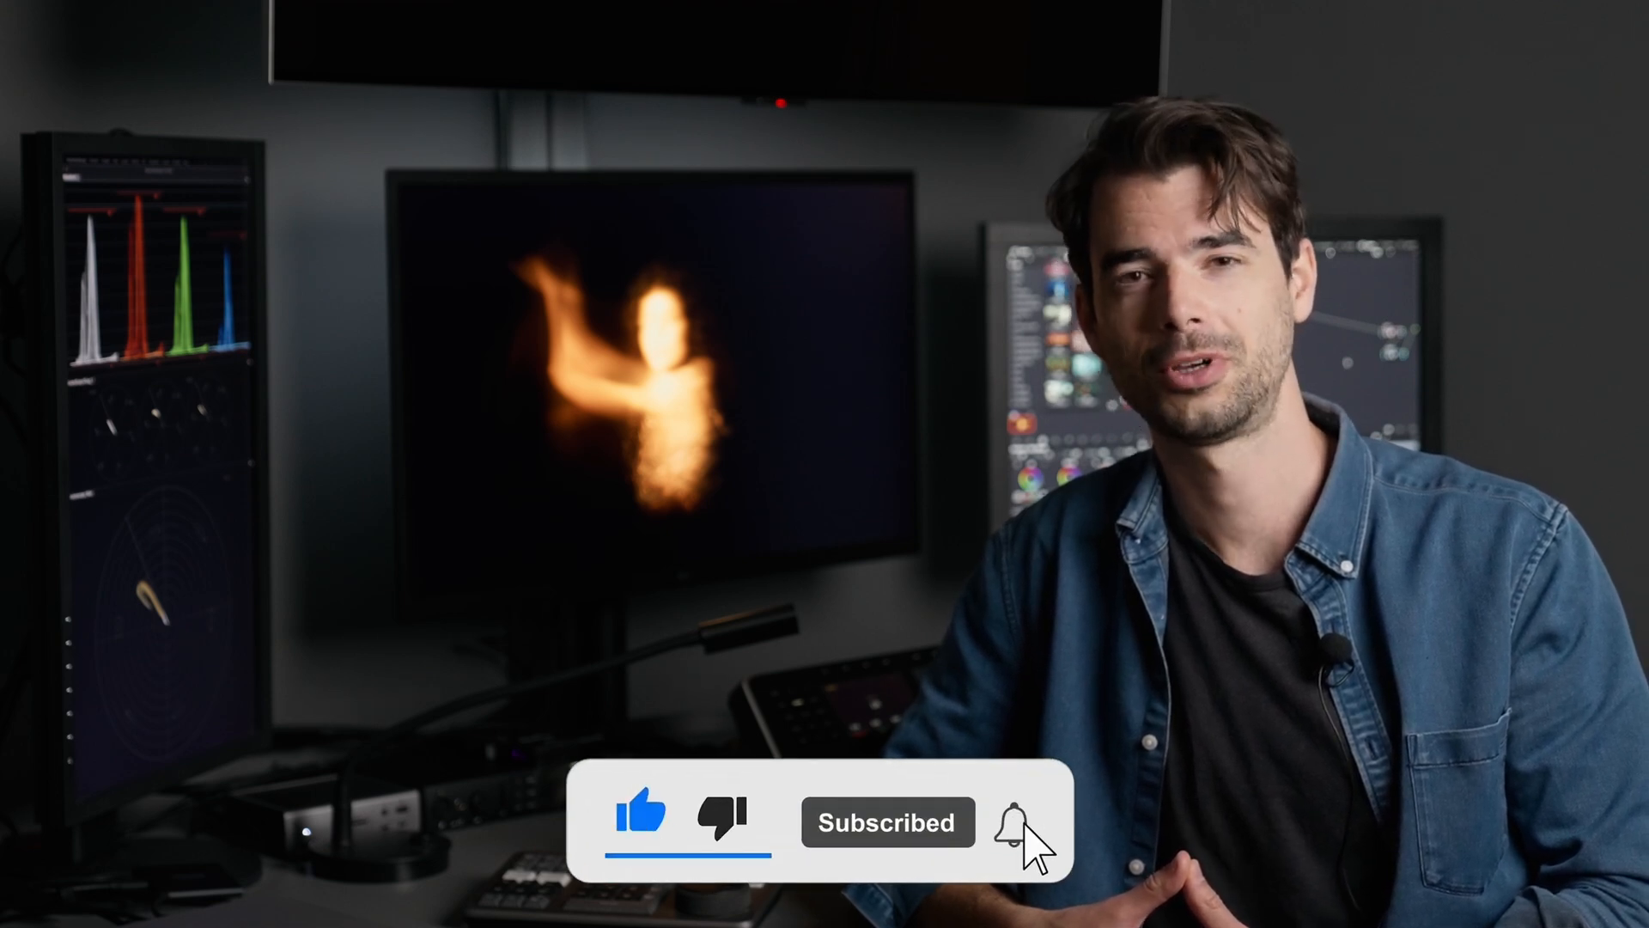